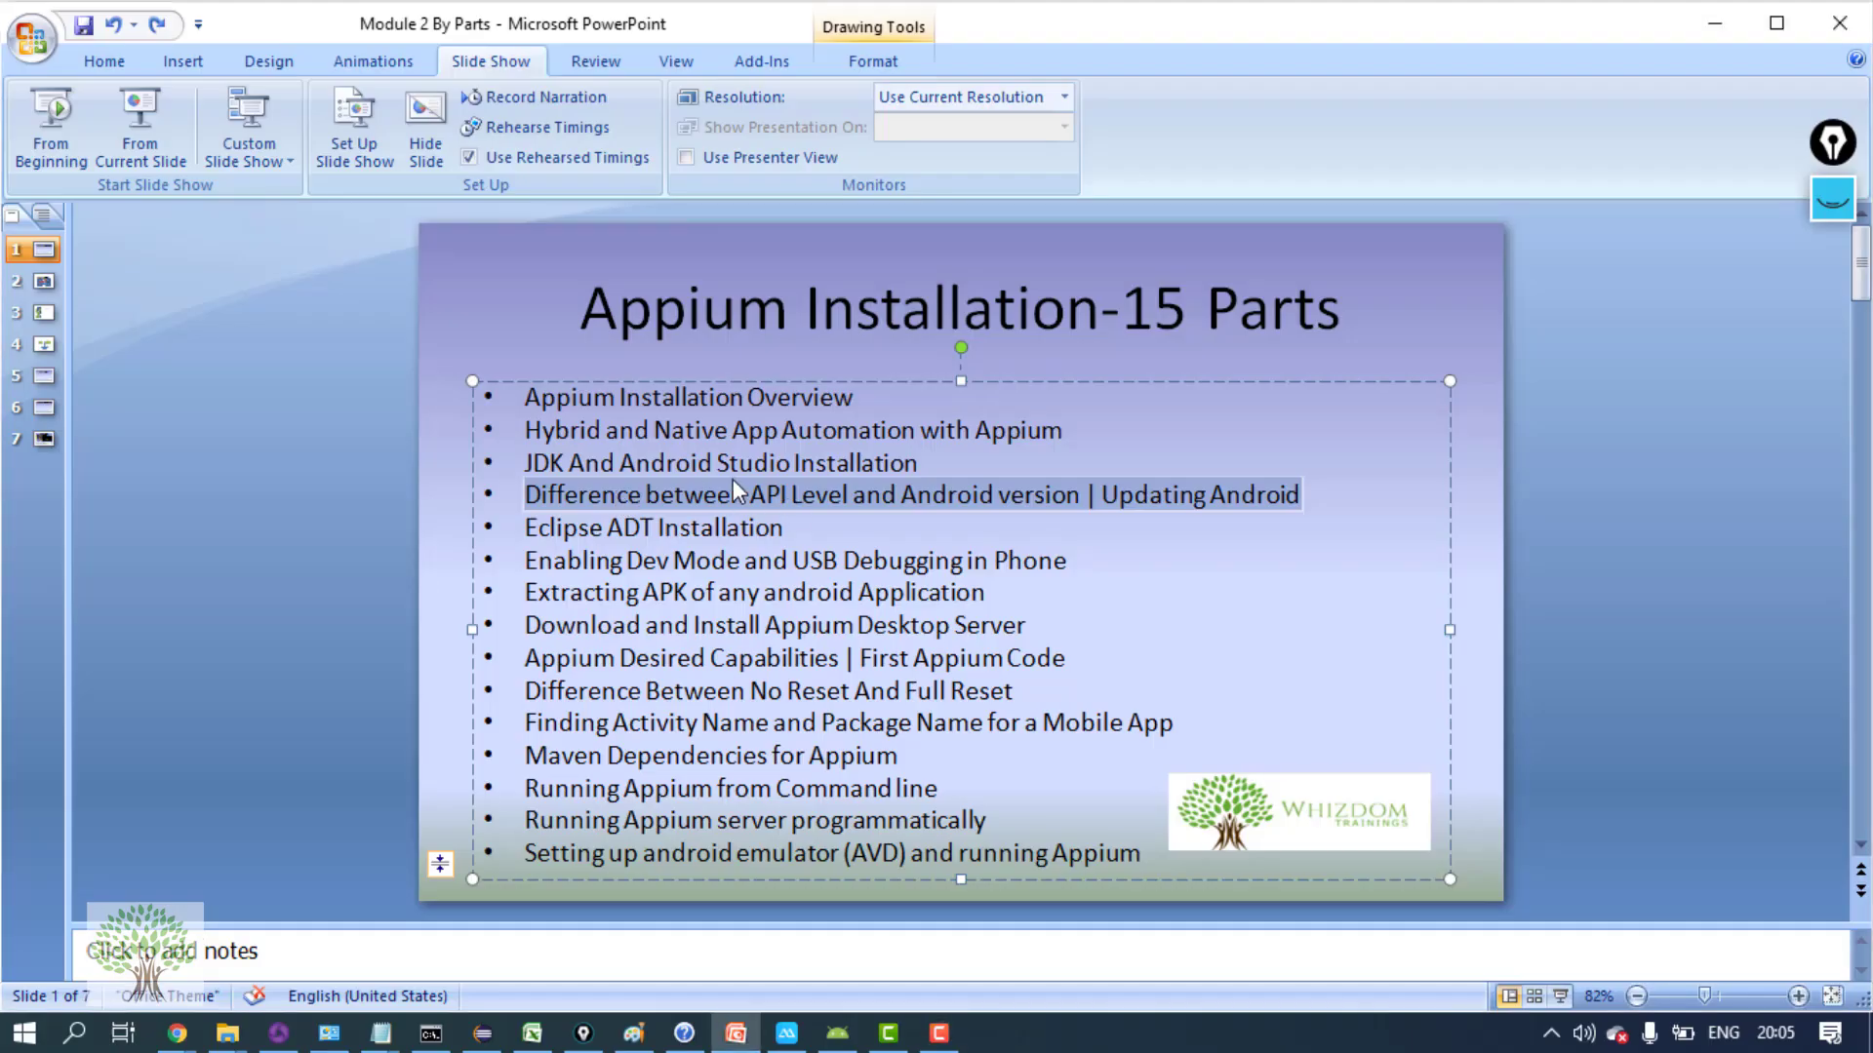
Highlight the 'Updating Android' topic on the slide and bring Android Studio forward from the taskbar
{"action": "double_click", "coordinate": [946, 496]}
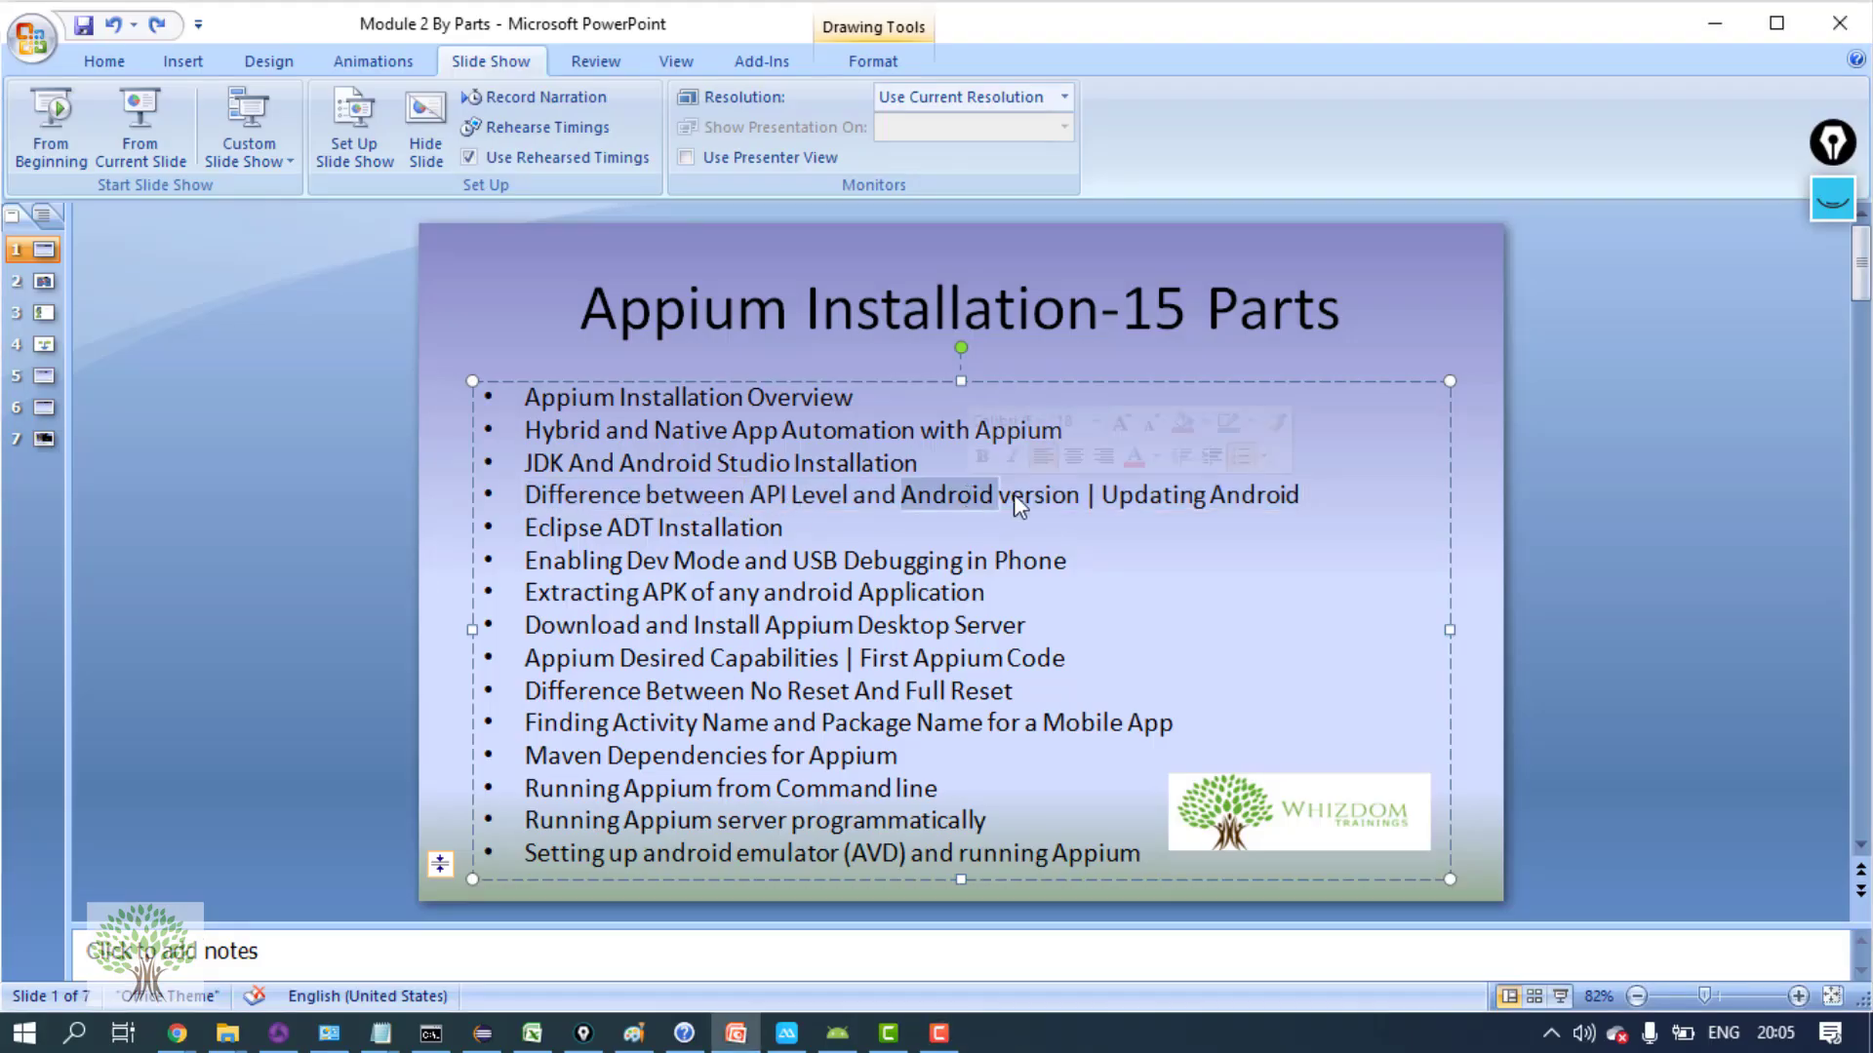
{"action": "left_click", "coordinate": [1092, 496]}
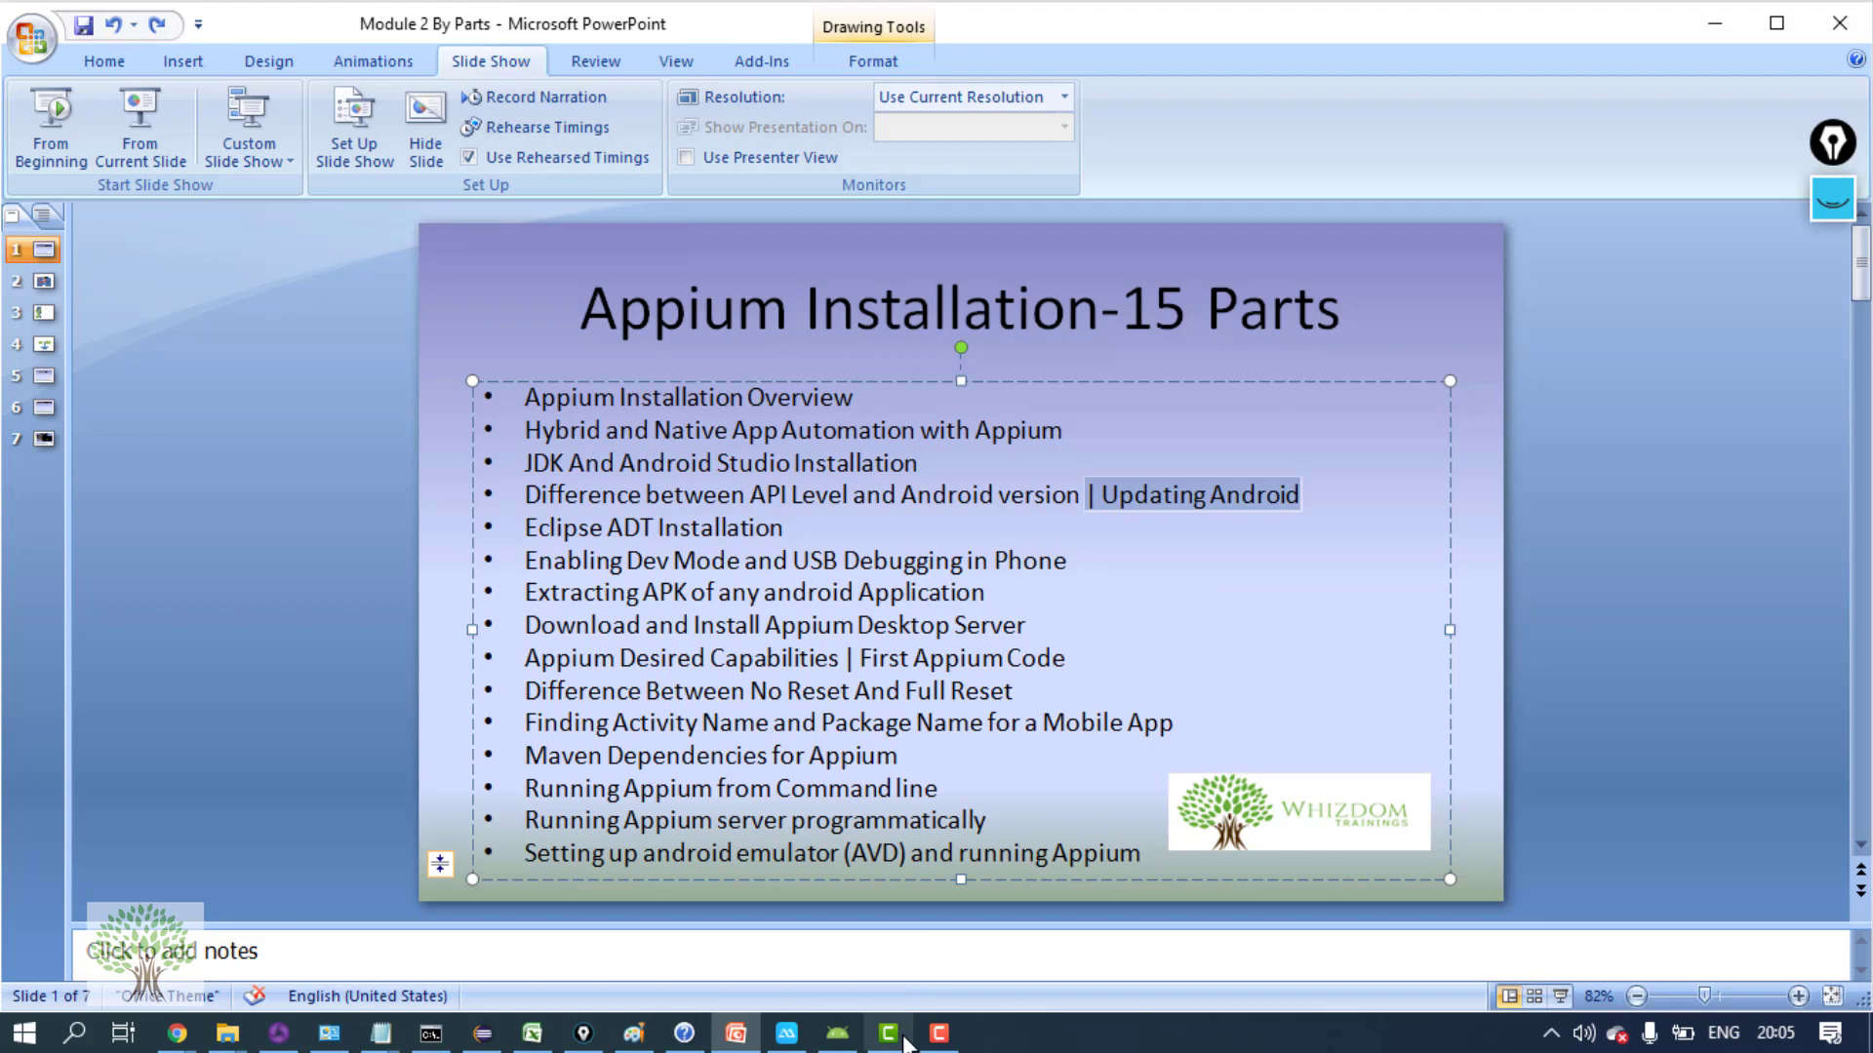
{"action": "left_click", "coordinate": [885, 1033]}
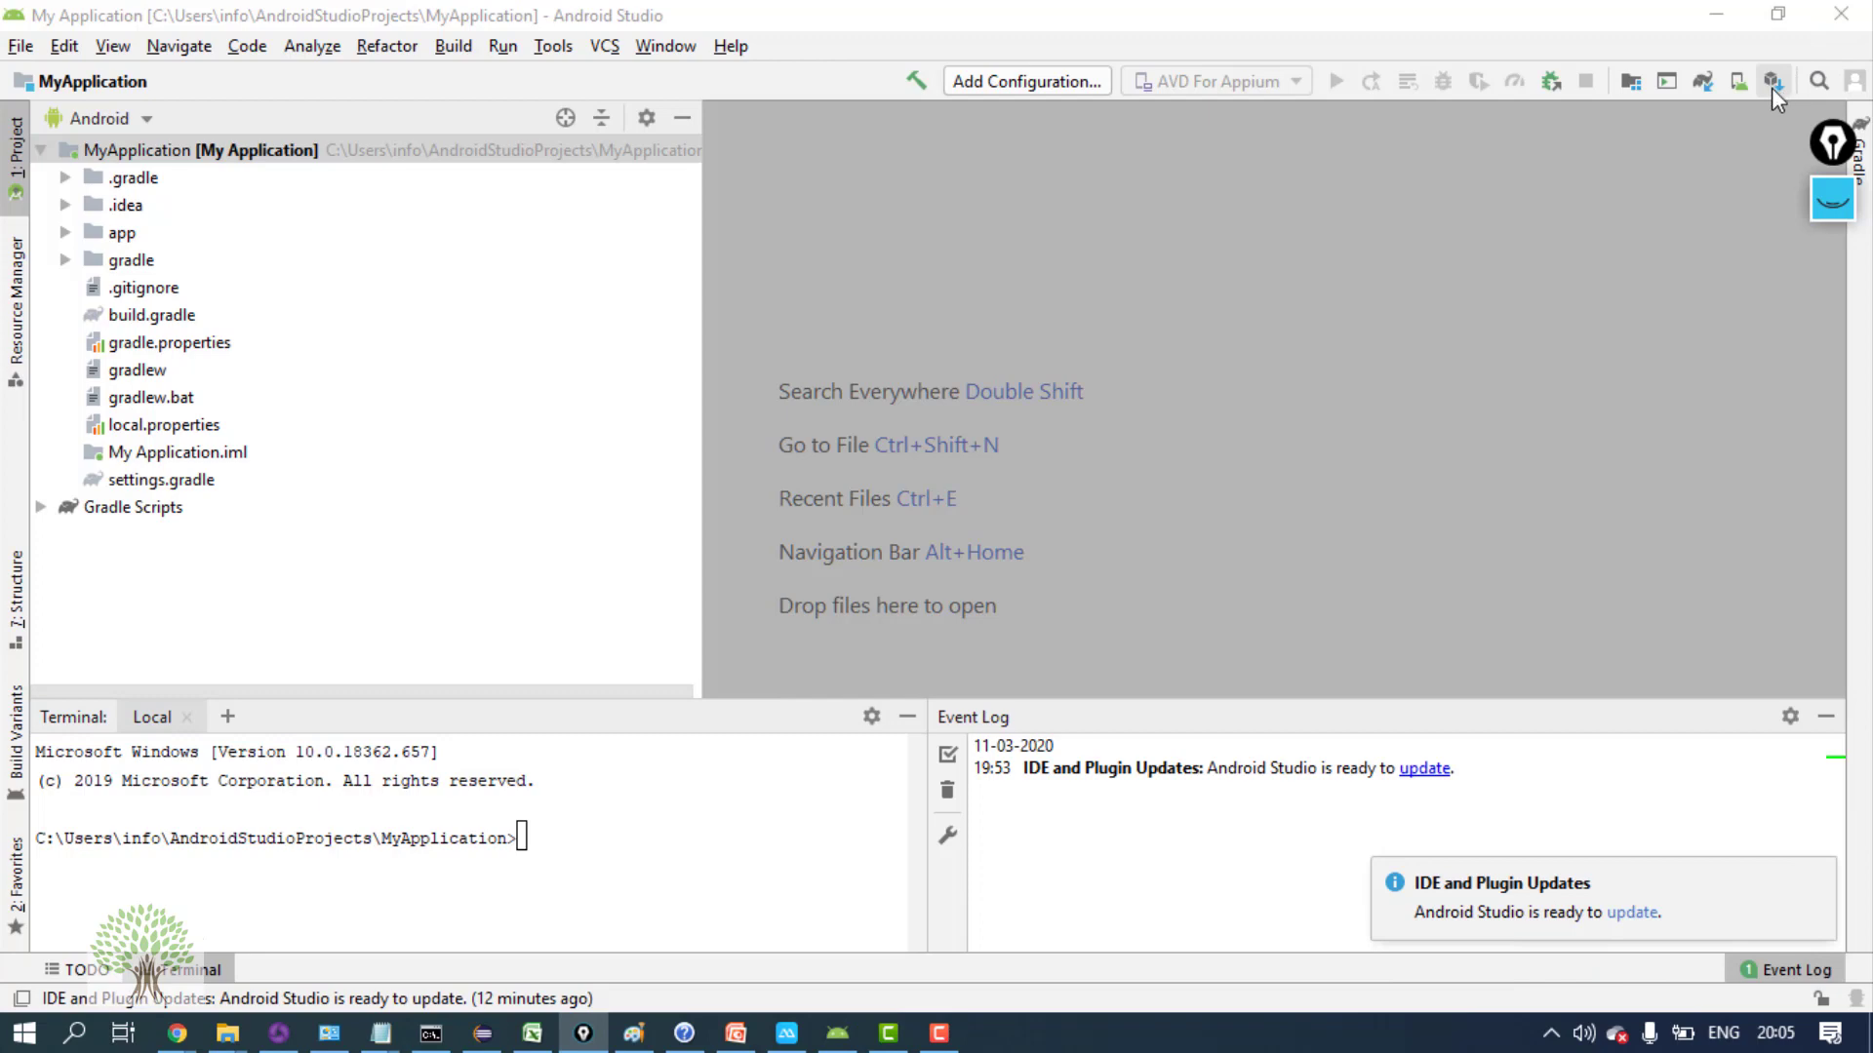
{"action": "mouse_move", "coordinate": [1774, 82]}
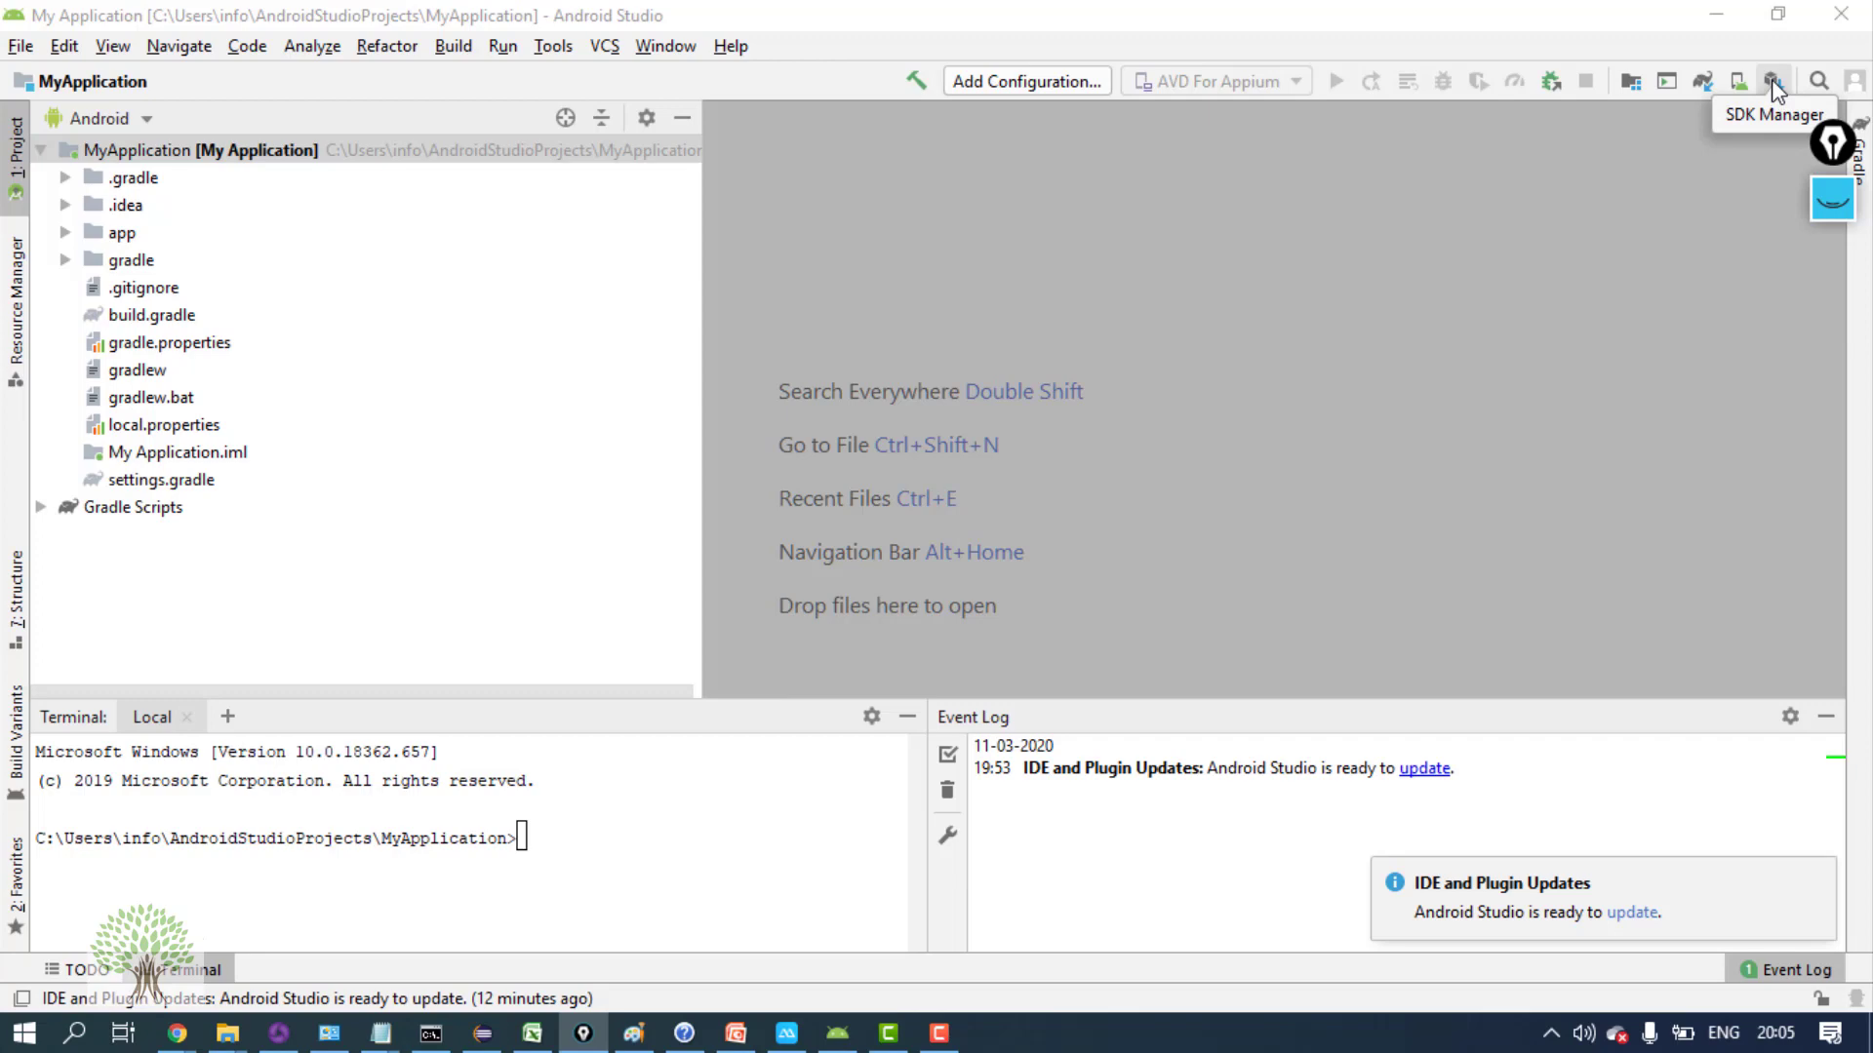
Reach the Android SDK page under Settings > Appearance & Behavior > System Settings via the SDK Manager icon
{"action": "left_click", "coordinate": [1773, 76]}
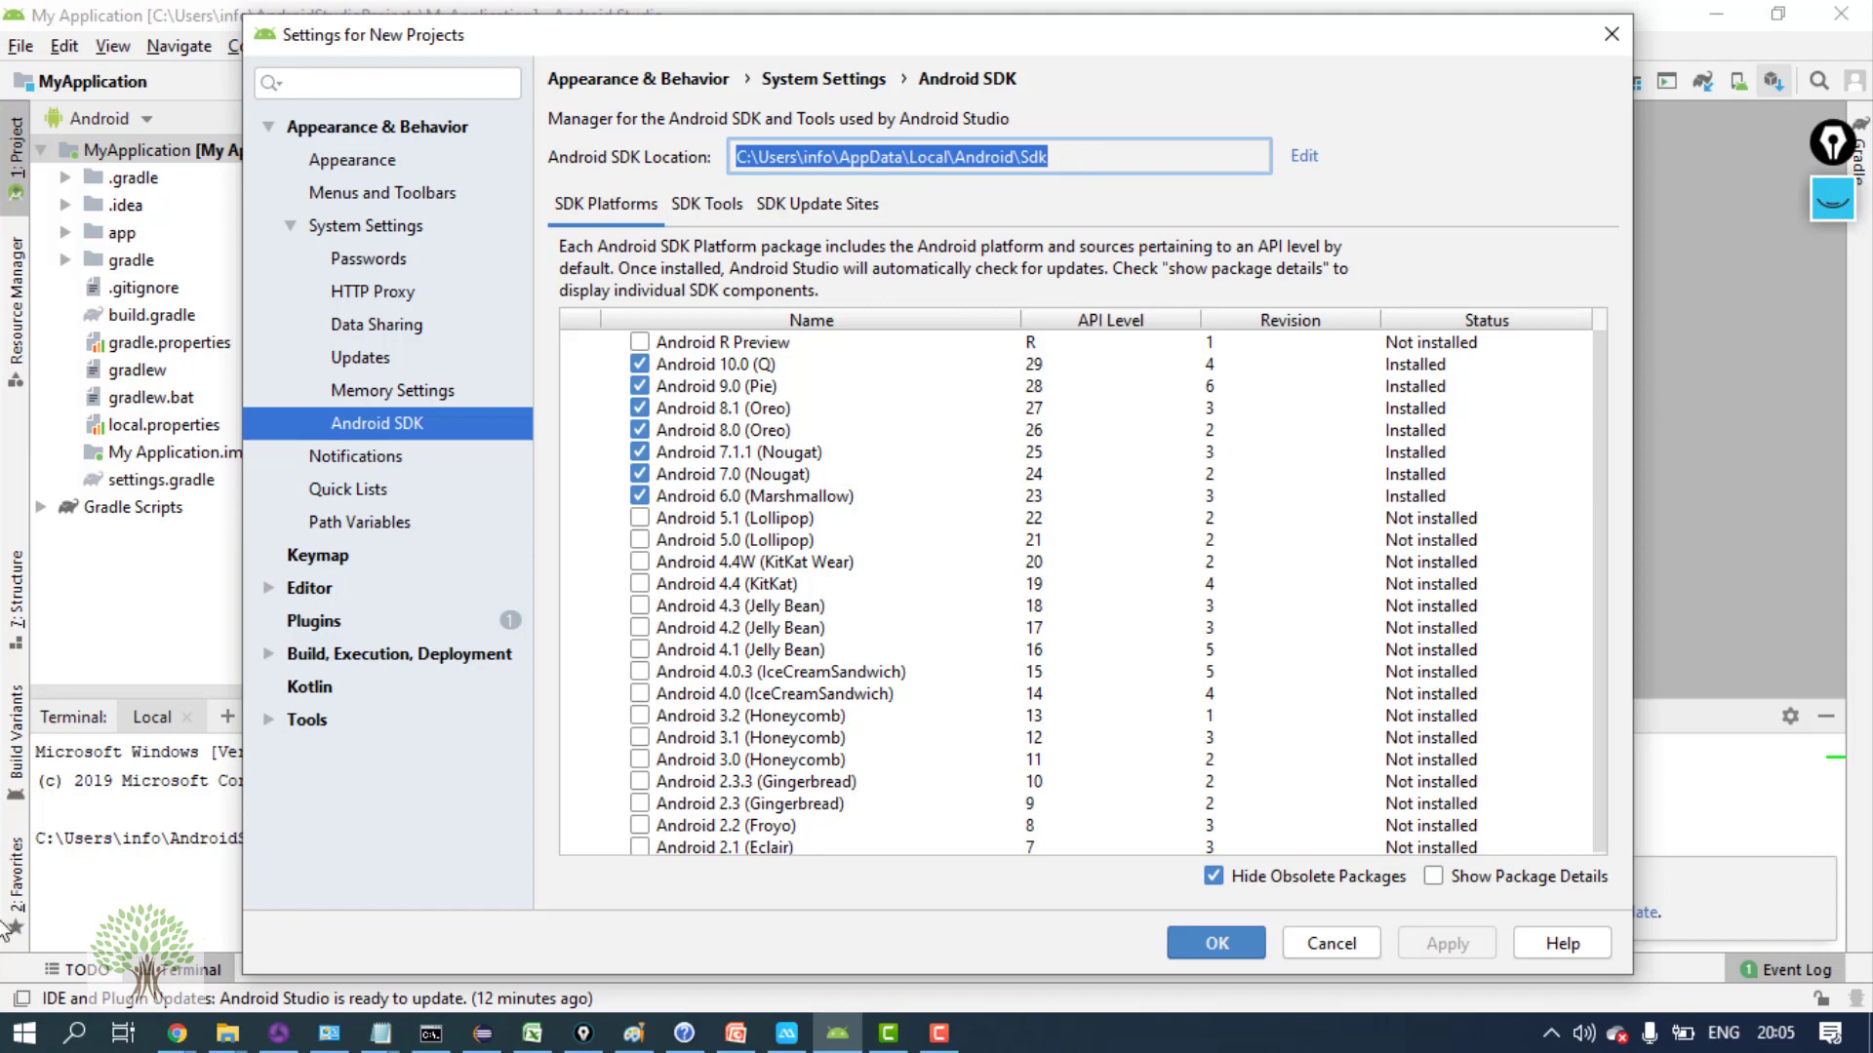
Copy the SDK location, pick out build-tools, platforms, platform-tools and tools in Explorer, and return to Android Studio
{"action": "right_click", "coordinate": [28, 1030]}
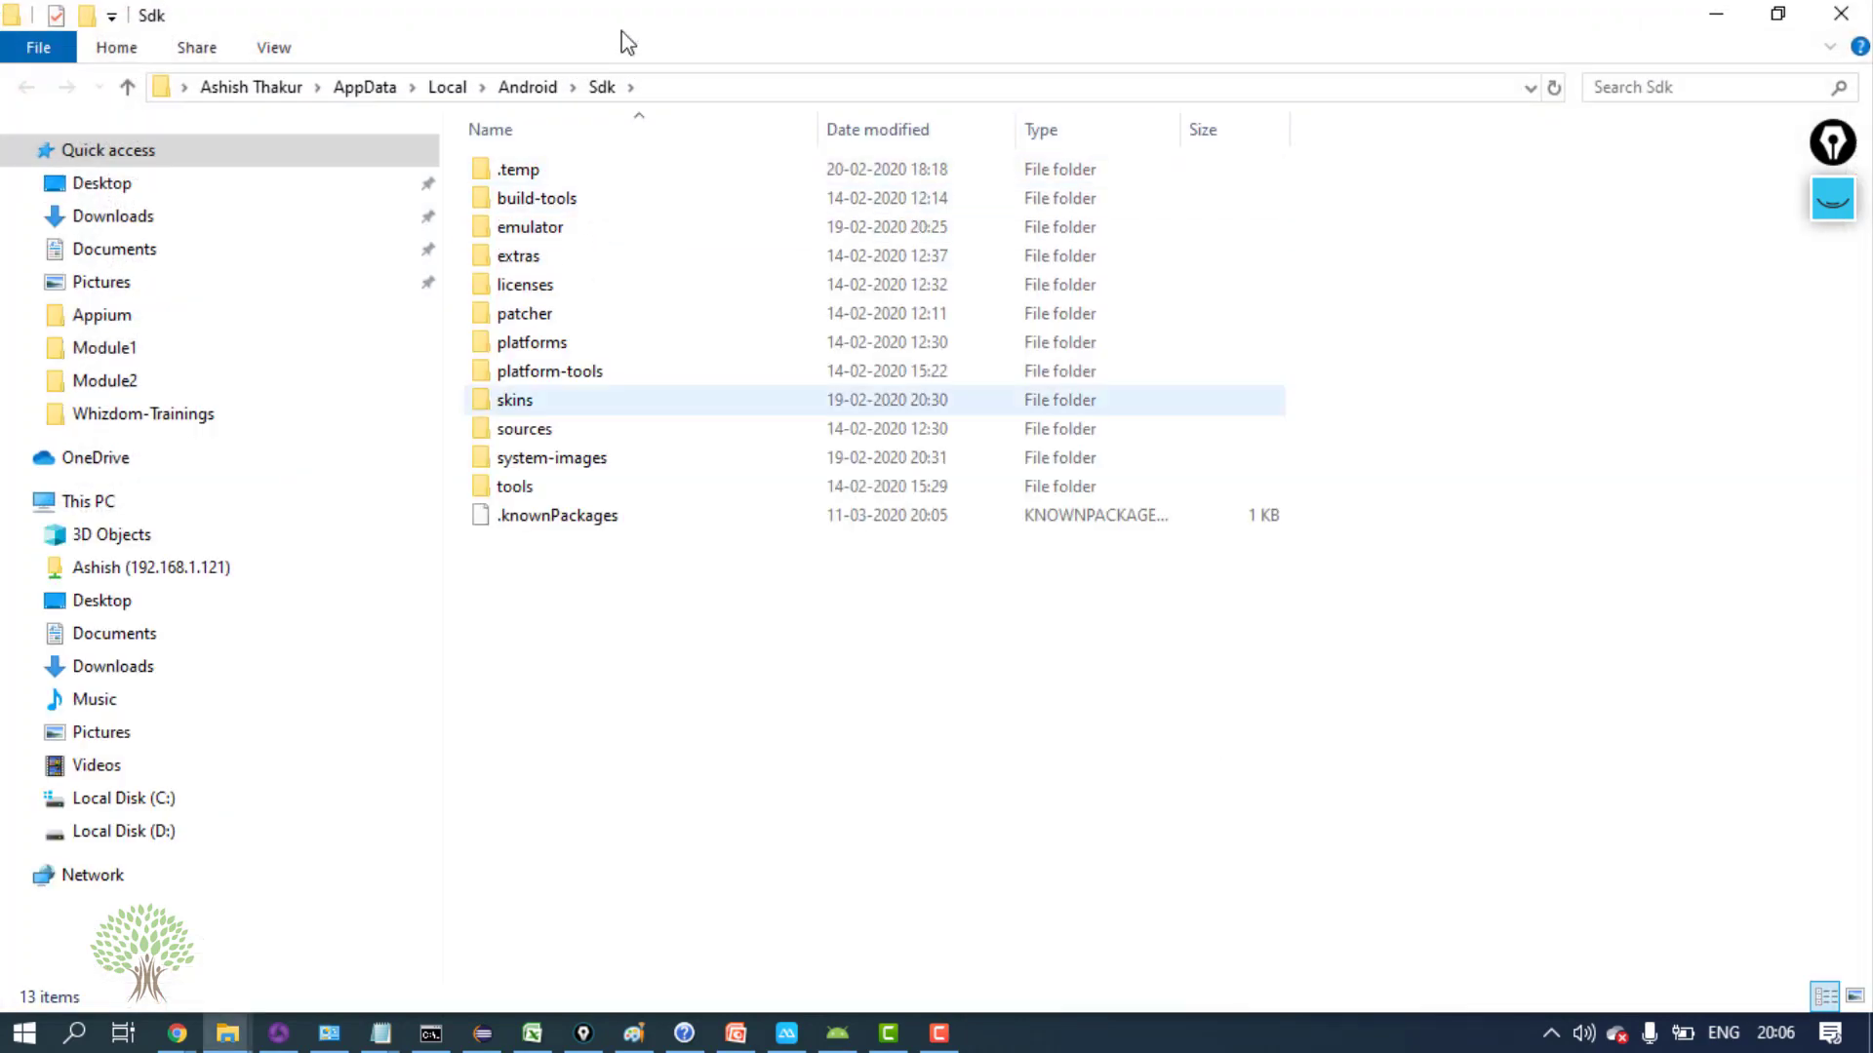
{"action": "left_click", "coordinate": [535, 199]}
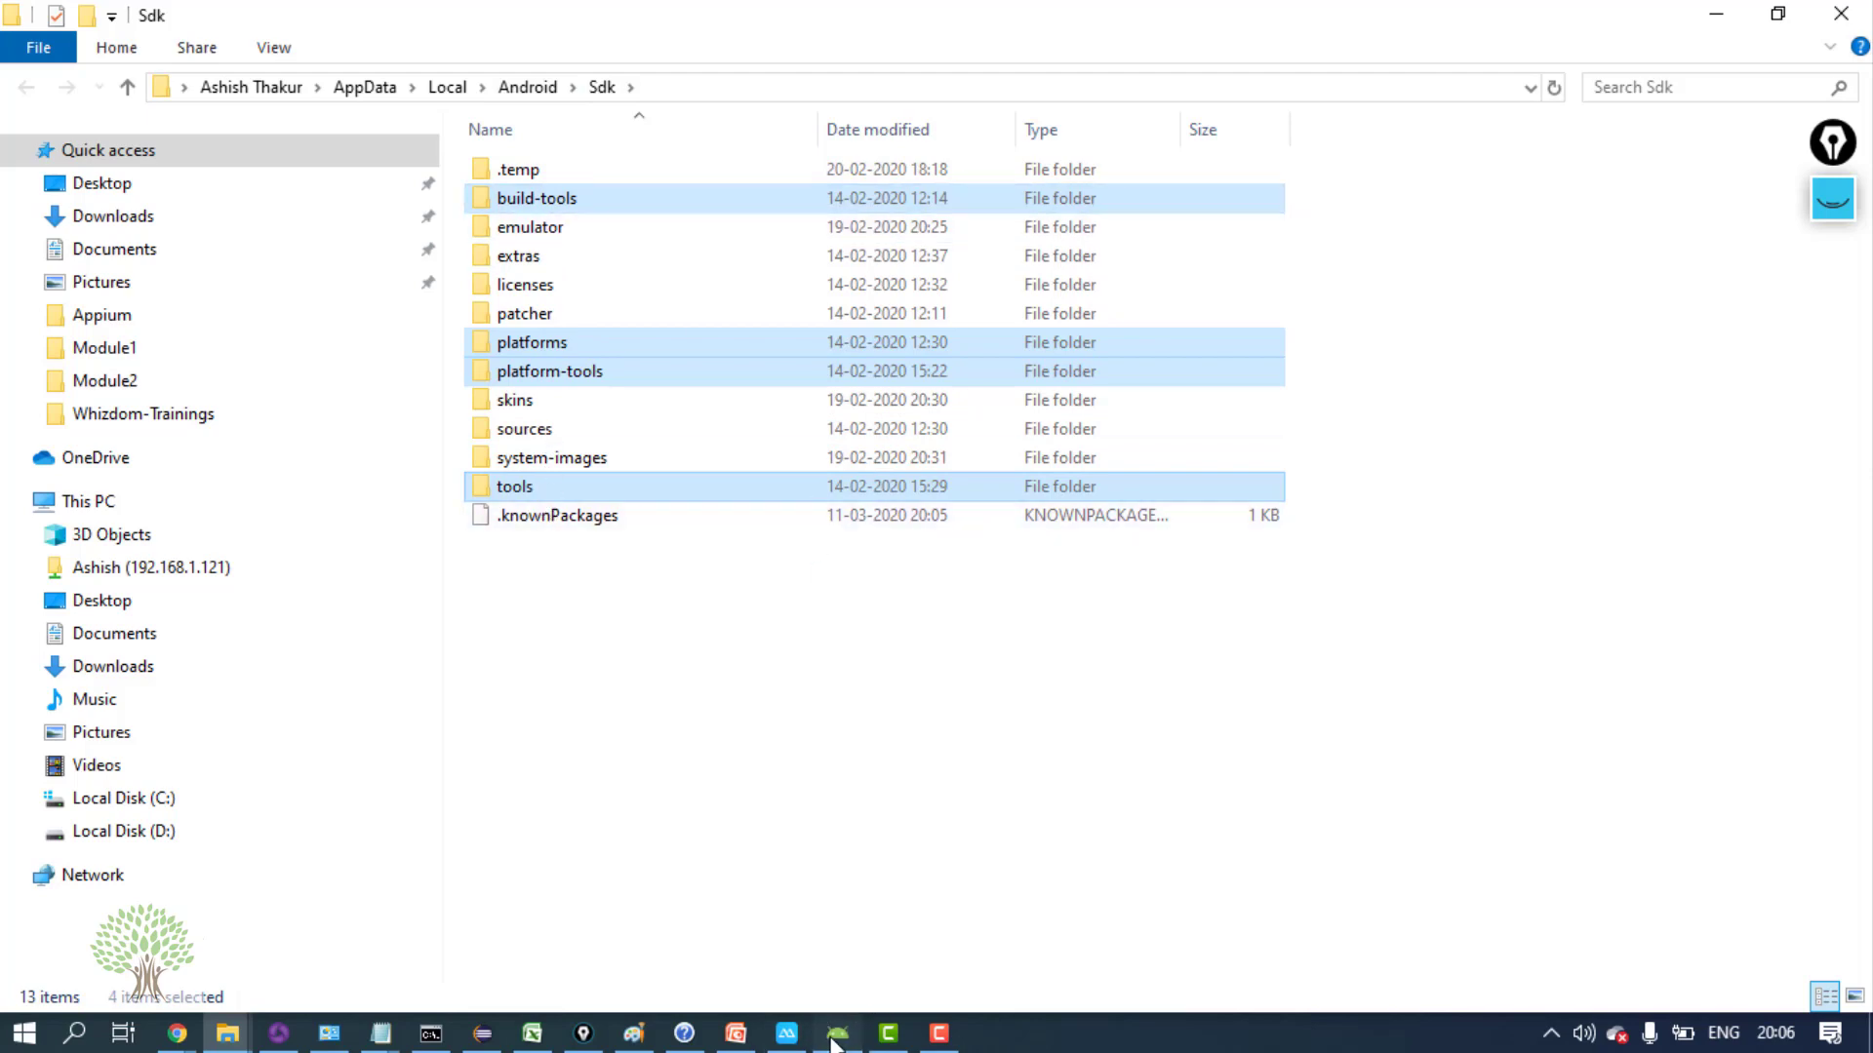
{"action": "left_click", "coordinate": [834, 1034]}
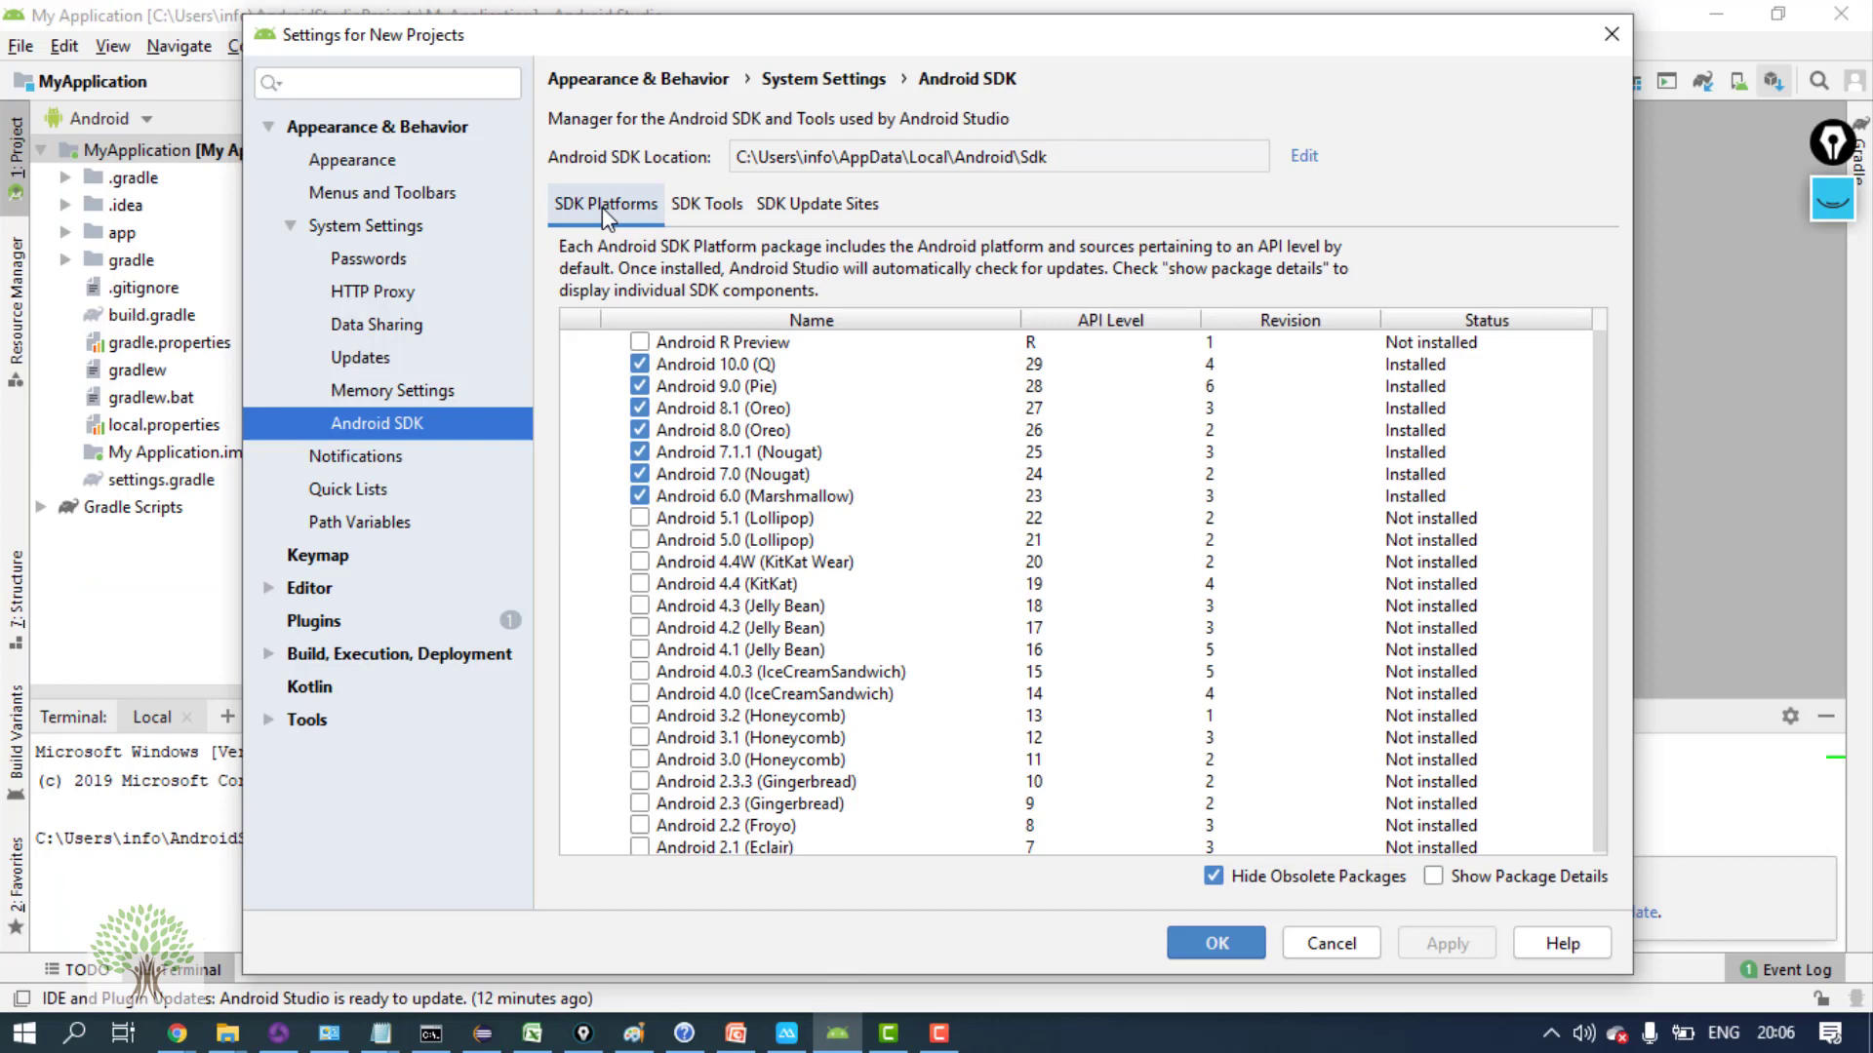
{"action": "left_click", "coordinate": [706, 204]}
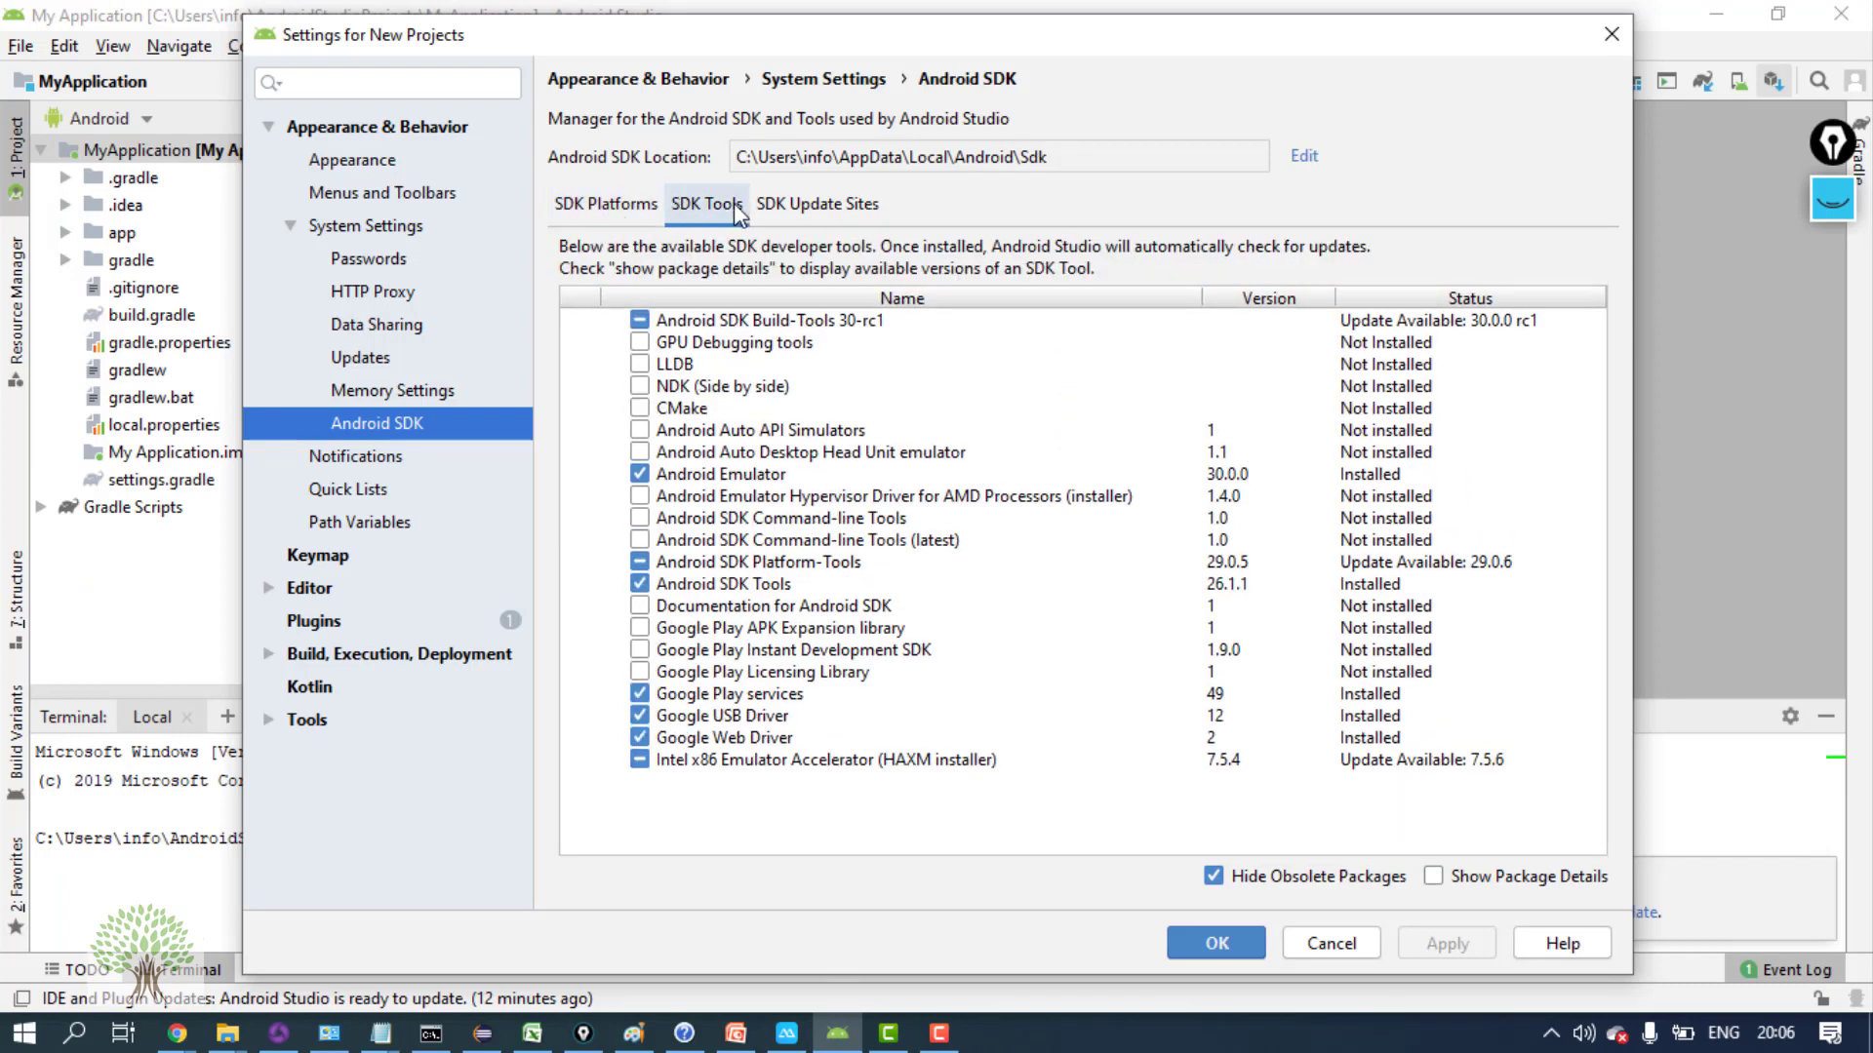
{"action": "left_click", "coordinate": [605, 204]}
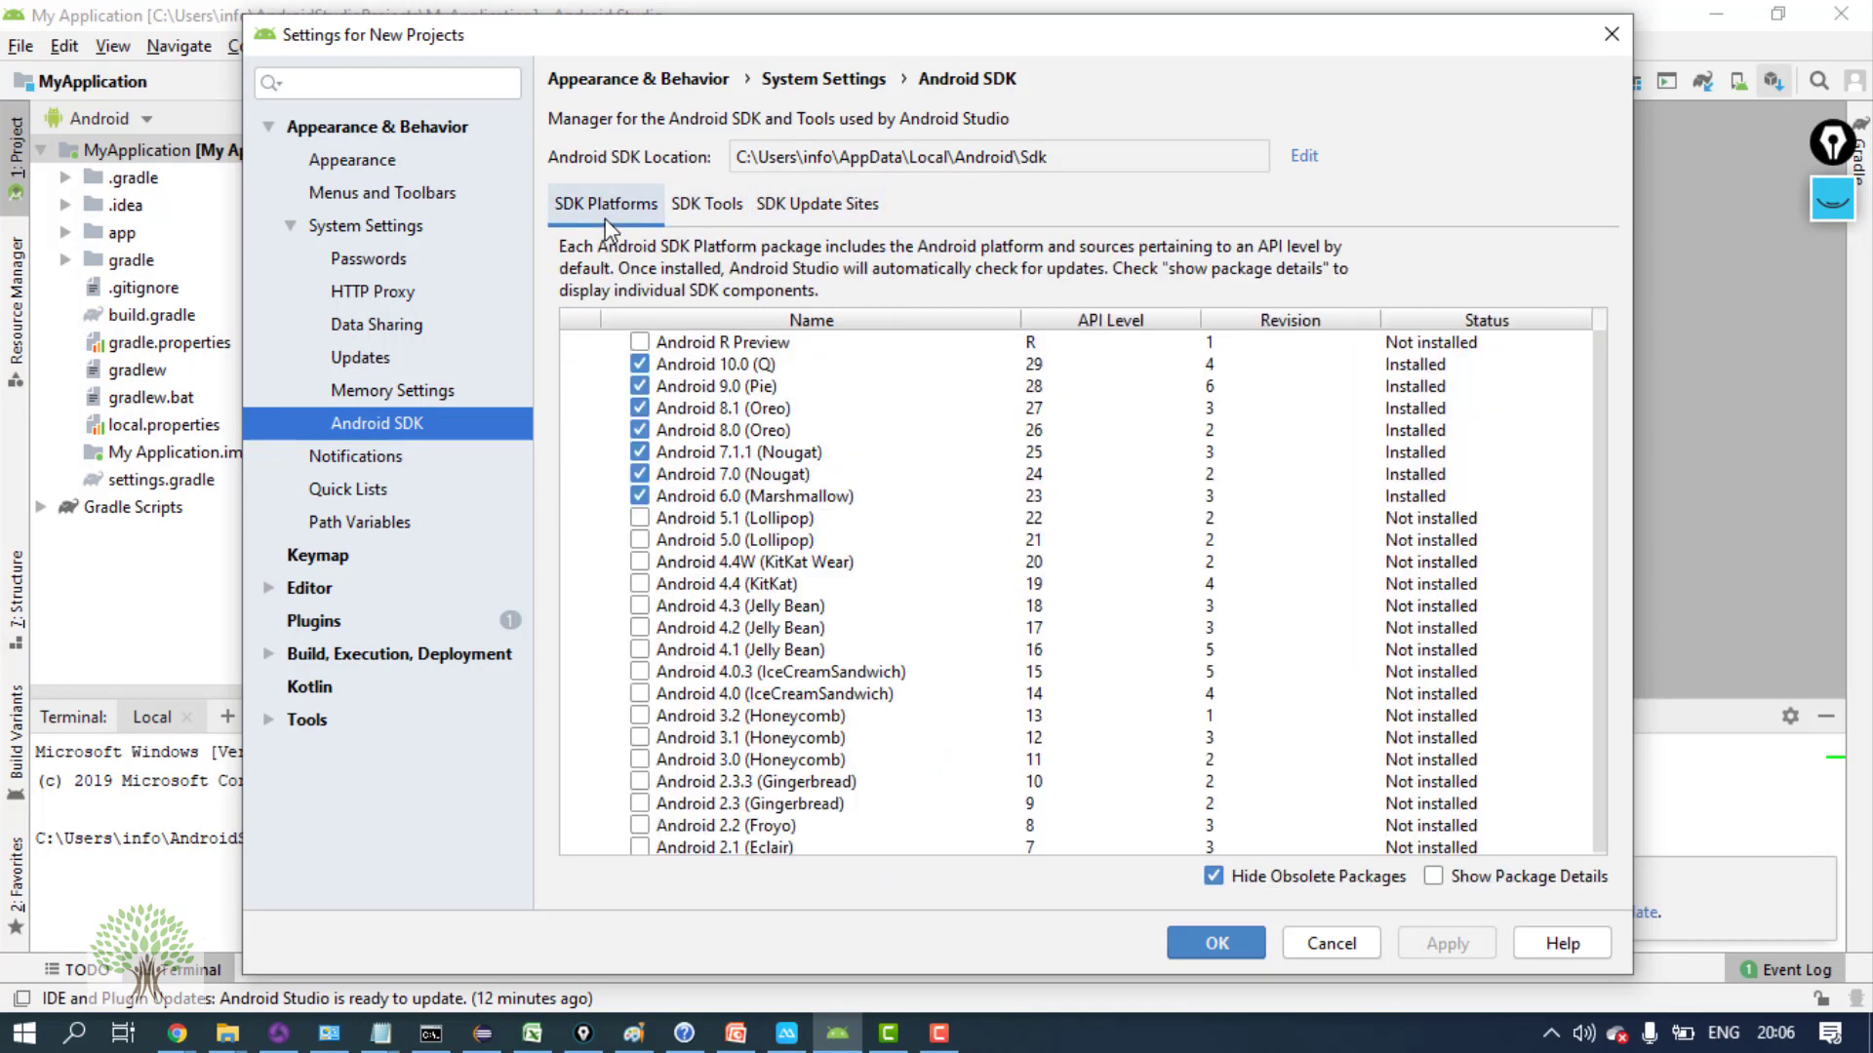
{"action": "left_click", "coordinate": [726, 387]}
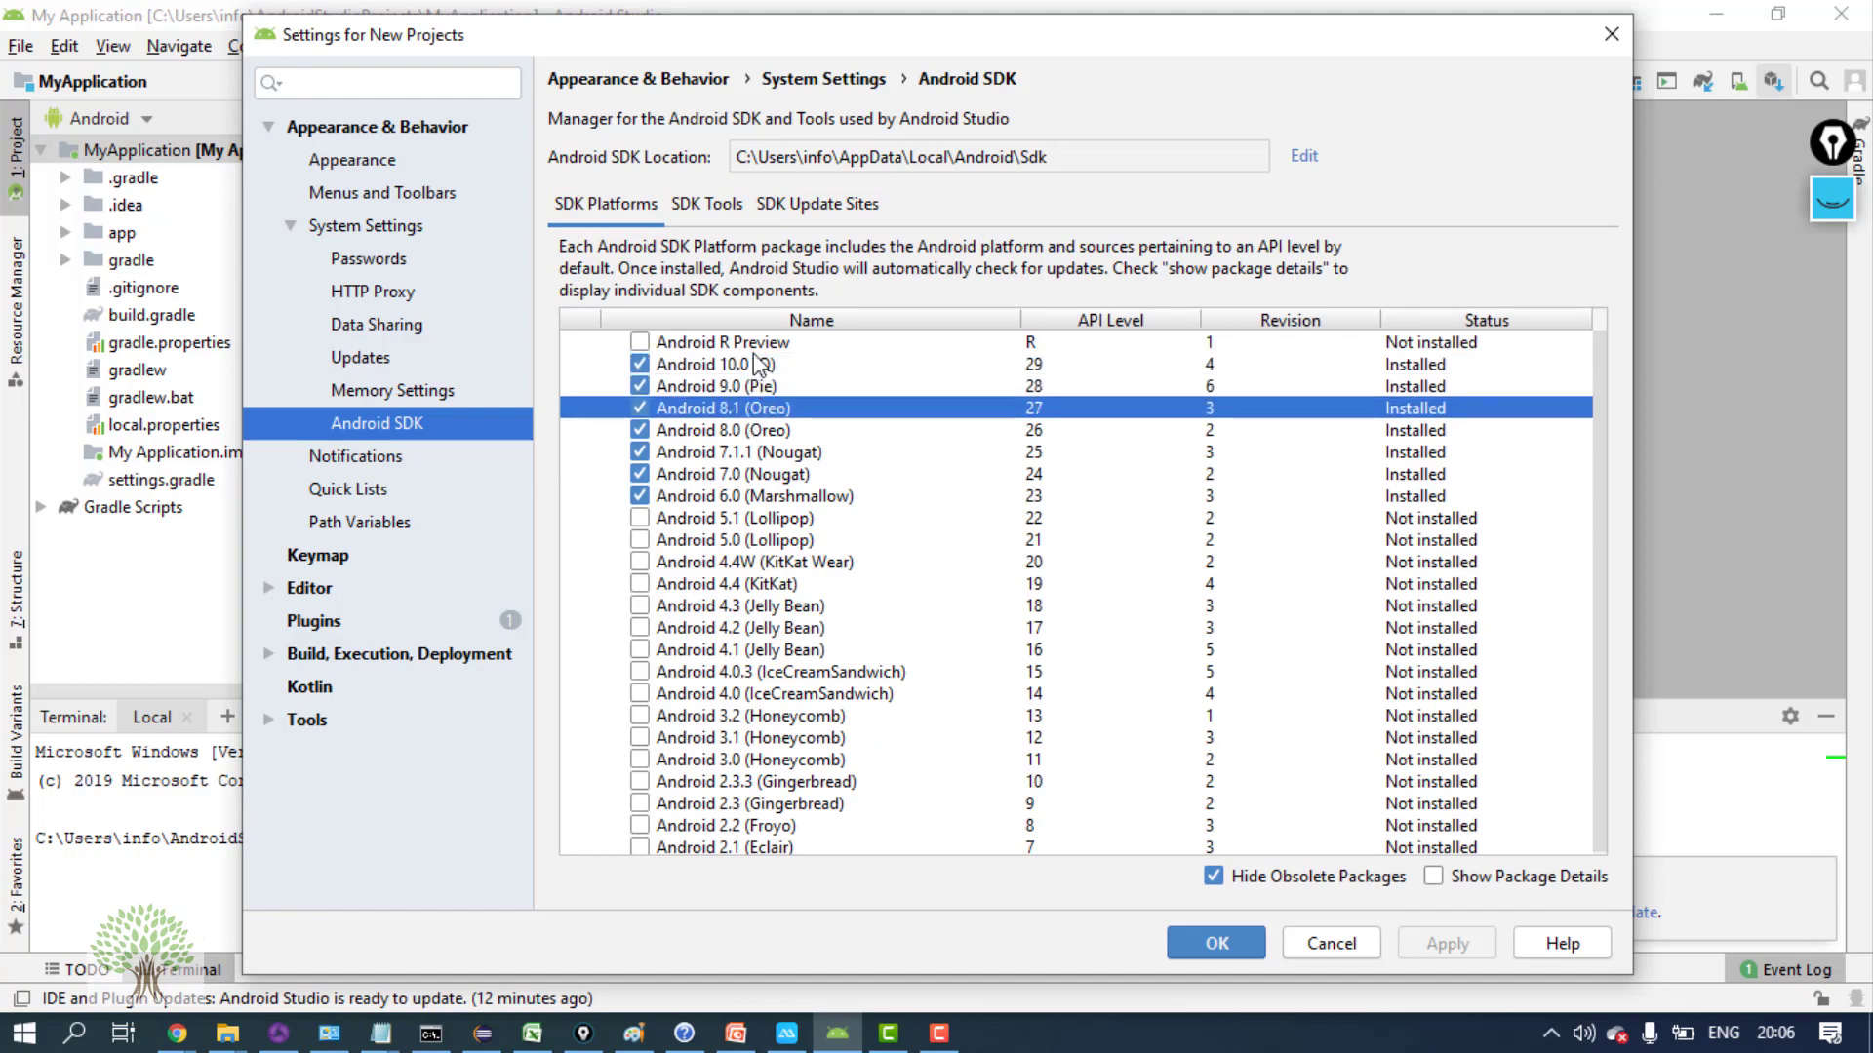
{"action": "left_click", "coordinate": [761, 342]}
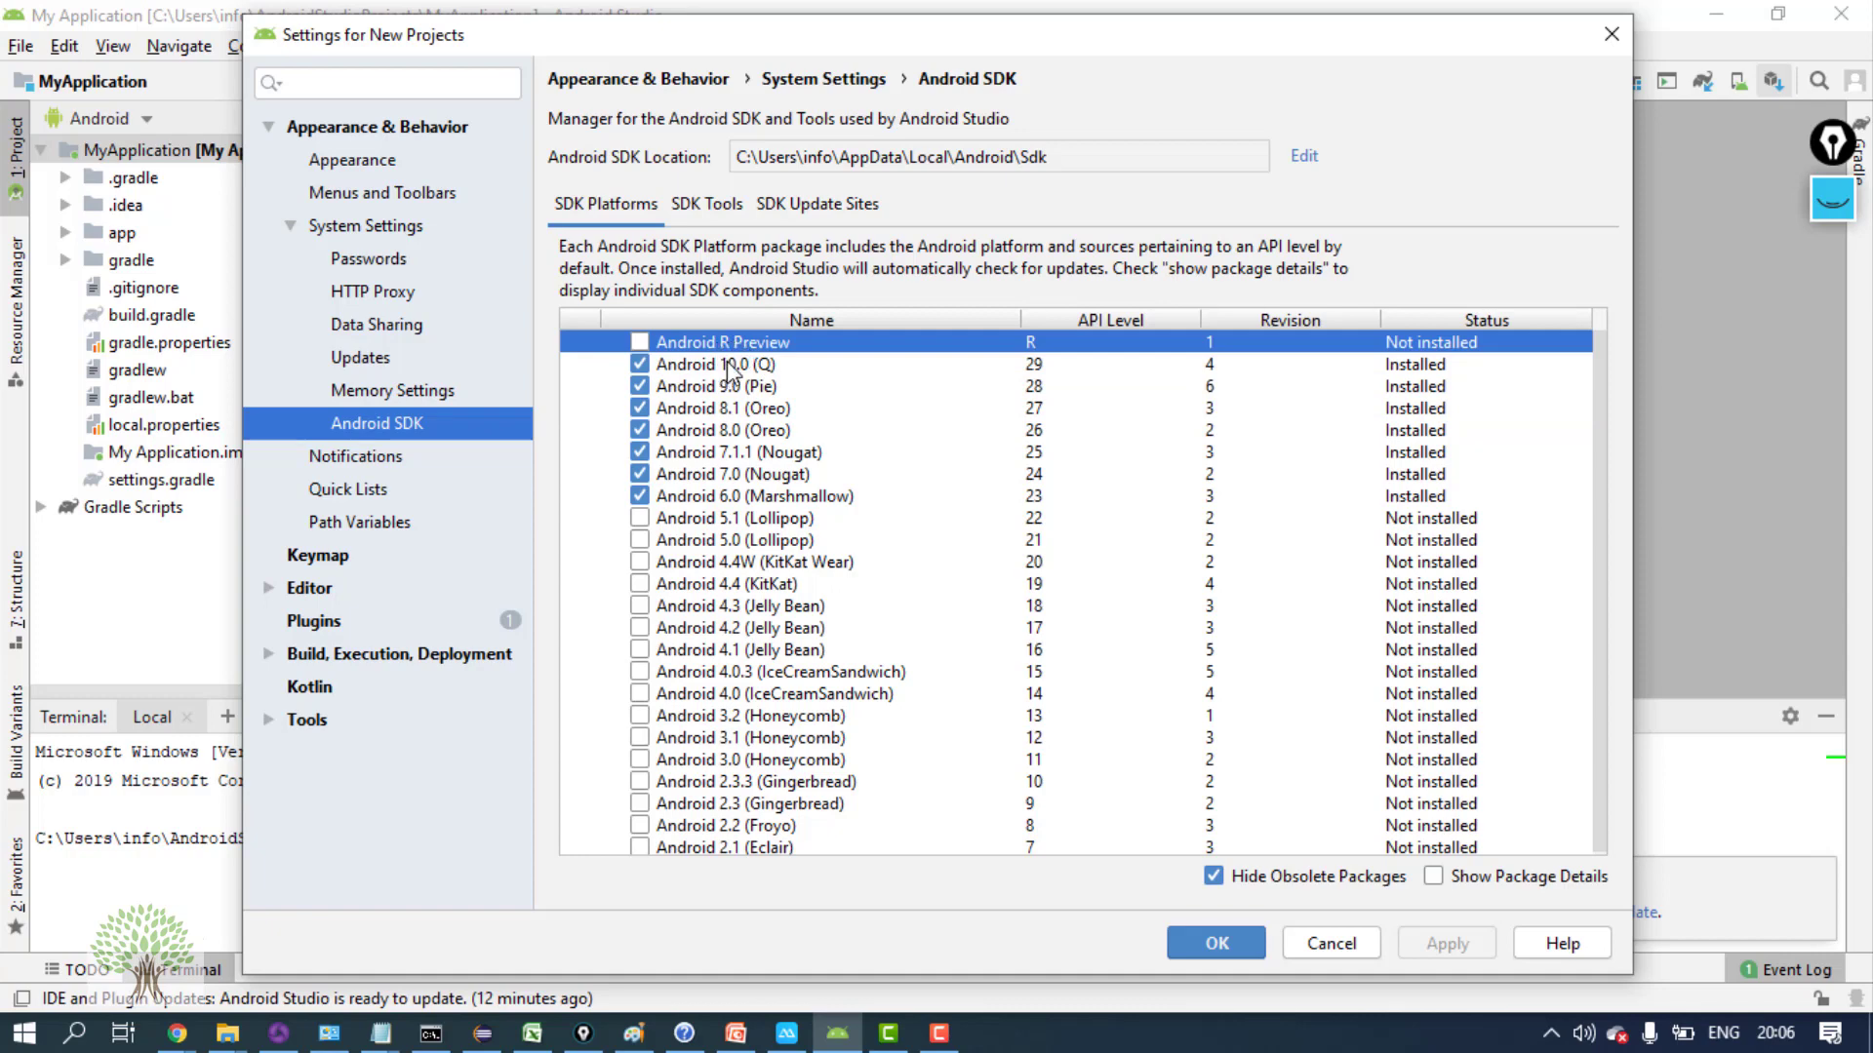
{"action": "left_click", "coordinate": [730, 362]}
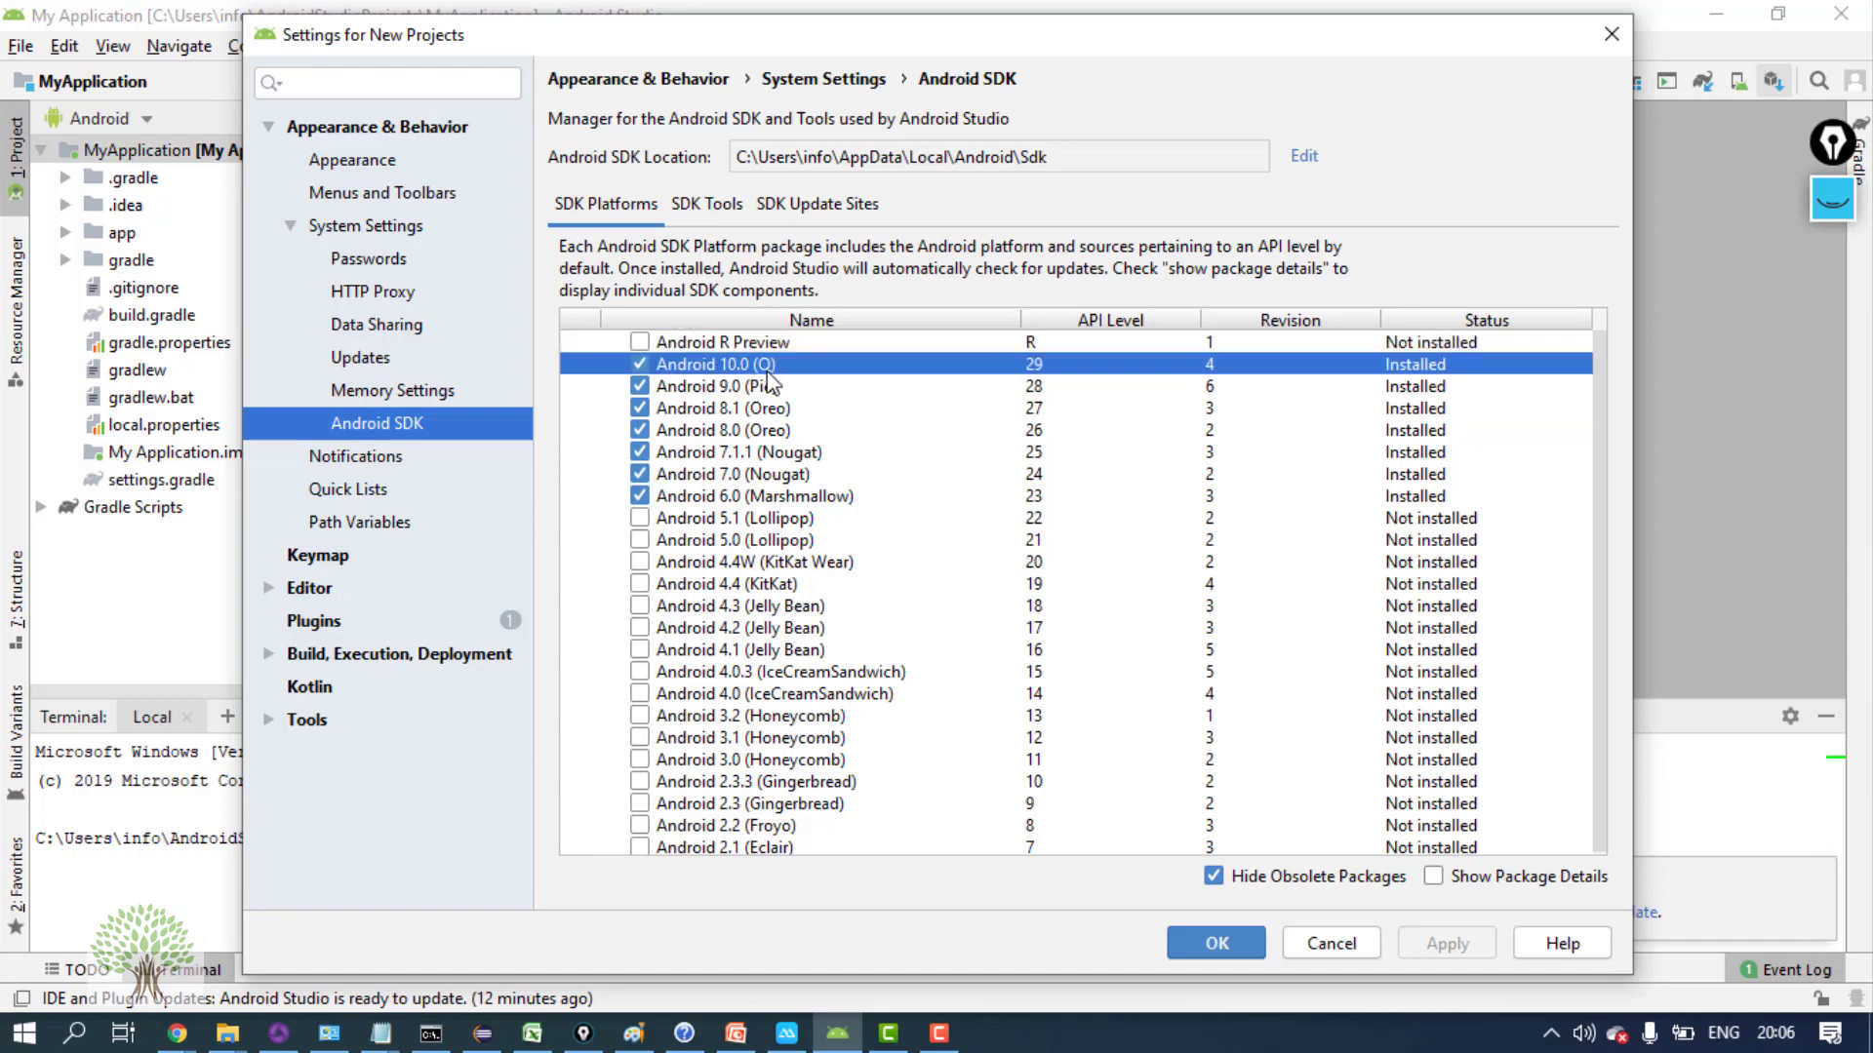
{"action": "mouse_move", "coordinate": [1611, 532]}
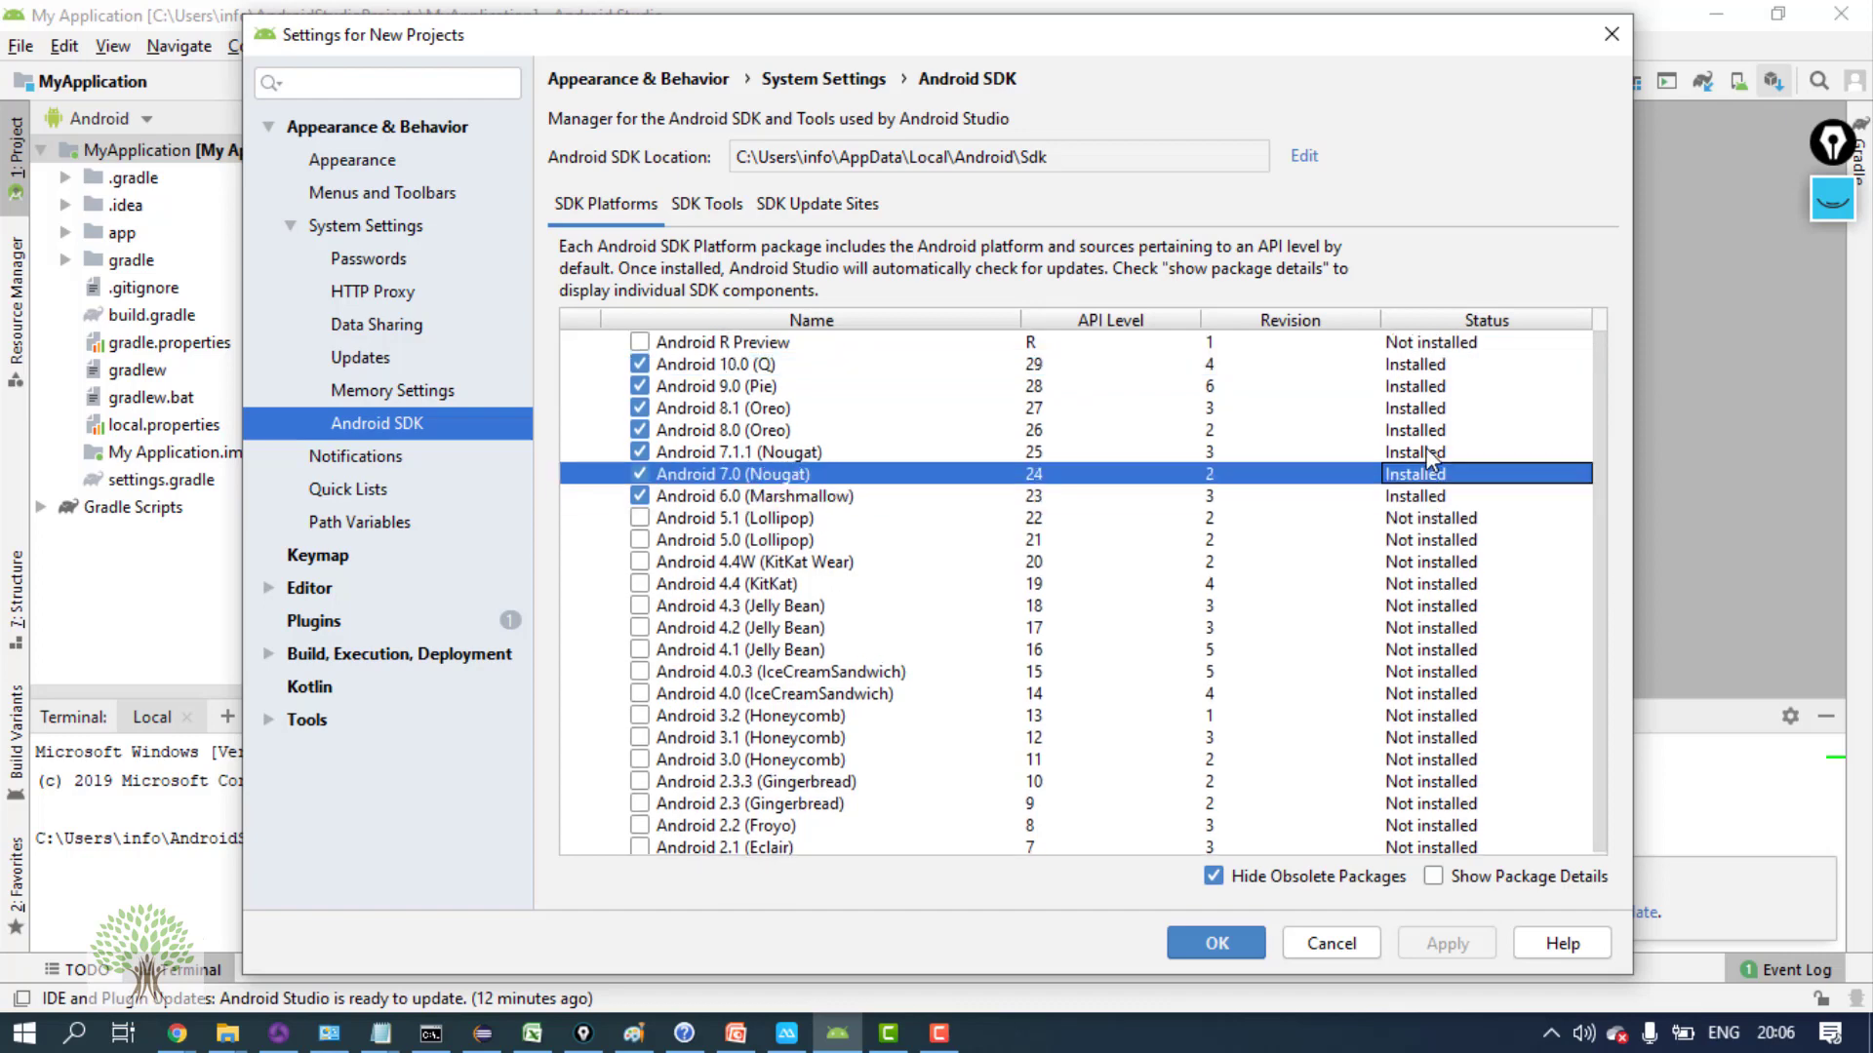
{"action": "left_click", "coordinate": [761, 408]}
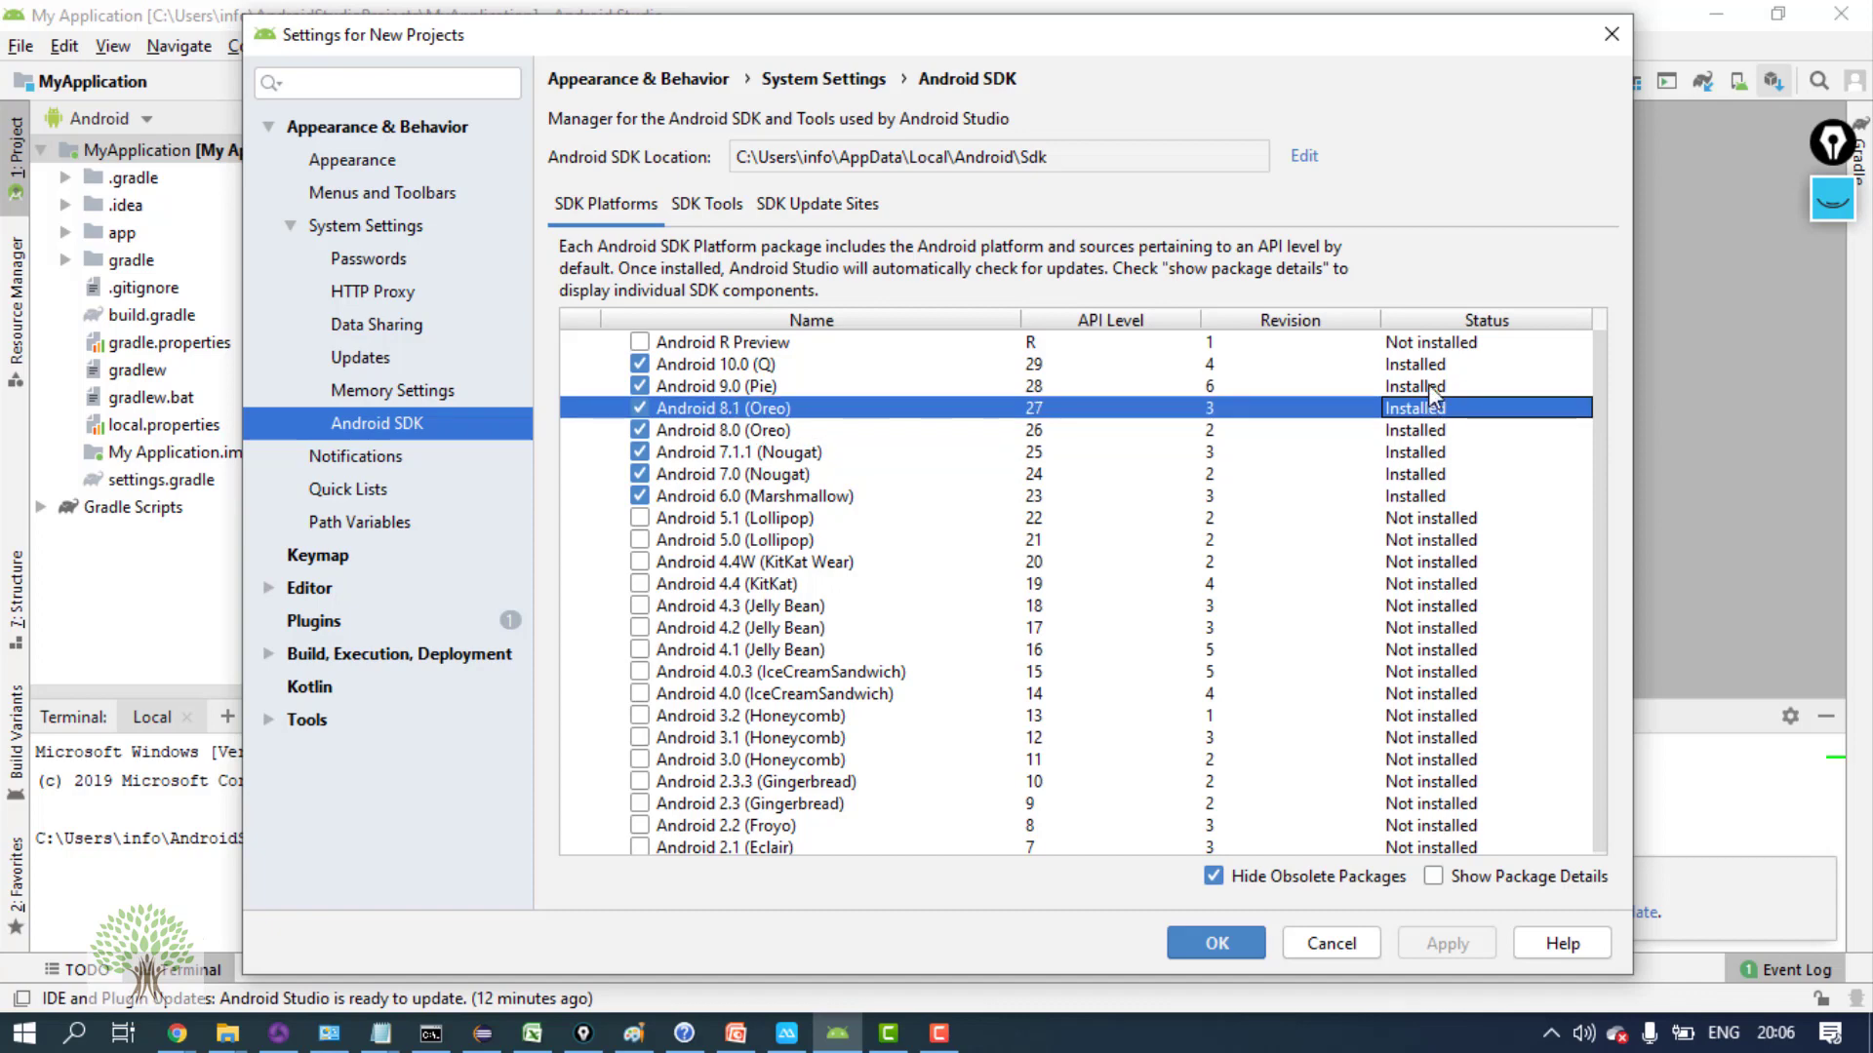
{"action": "left_click", "coordinate": [741, 363]}
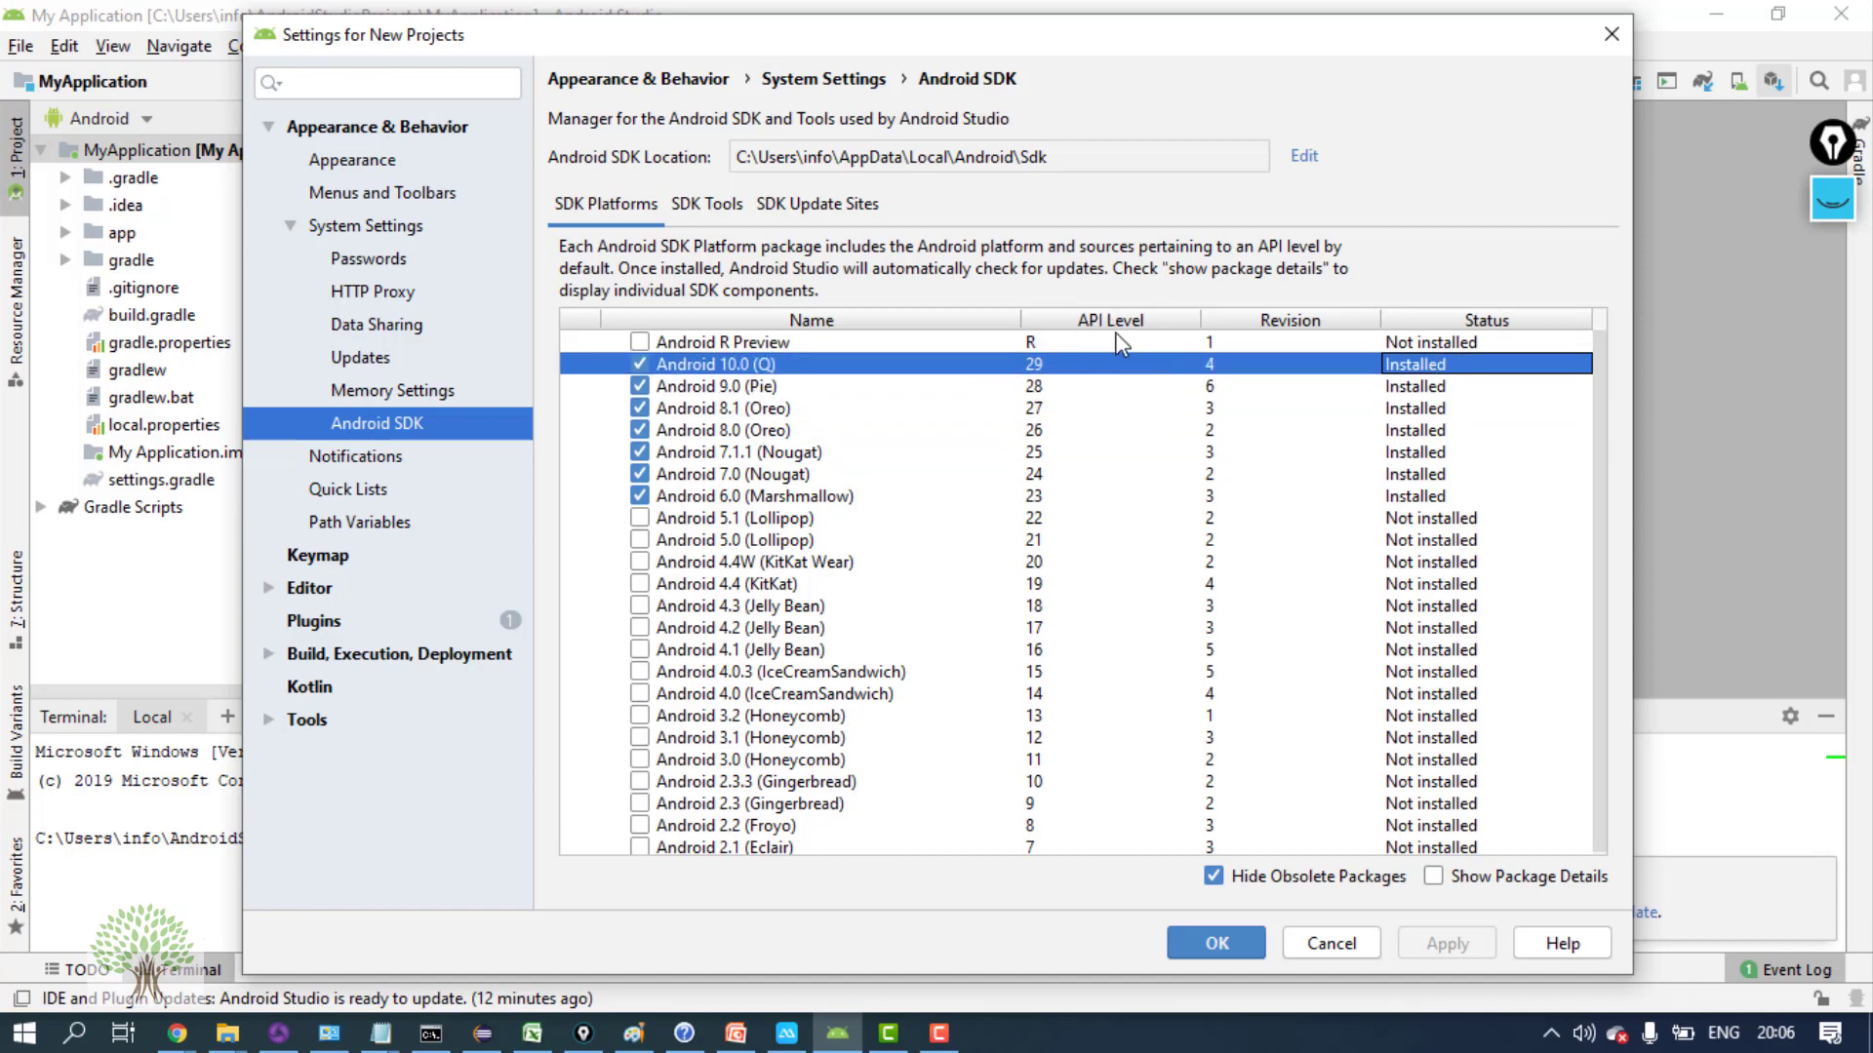
{"action": "mouse_move", "coordinate": [1058, 383]}
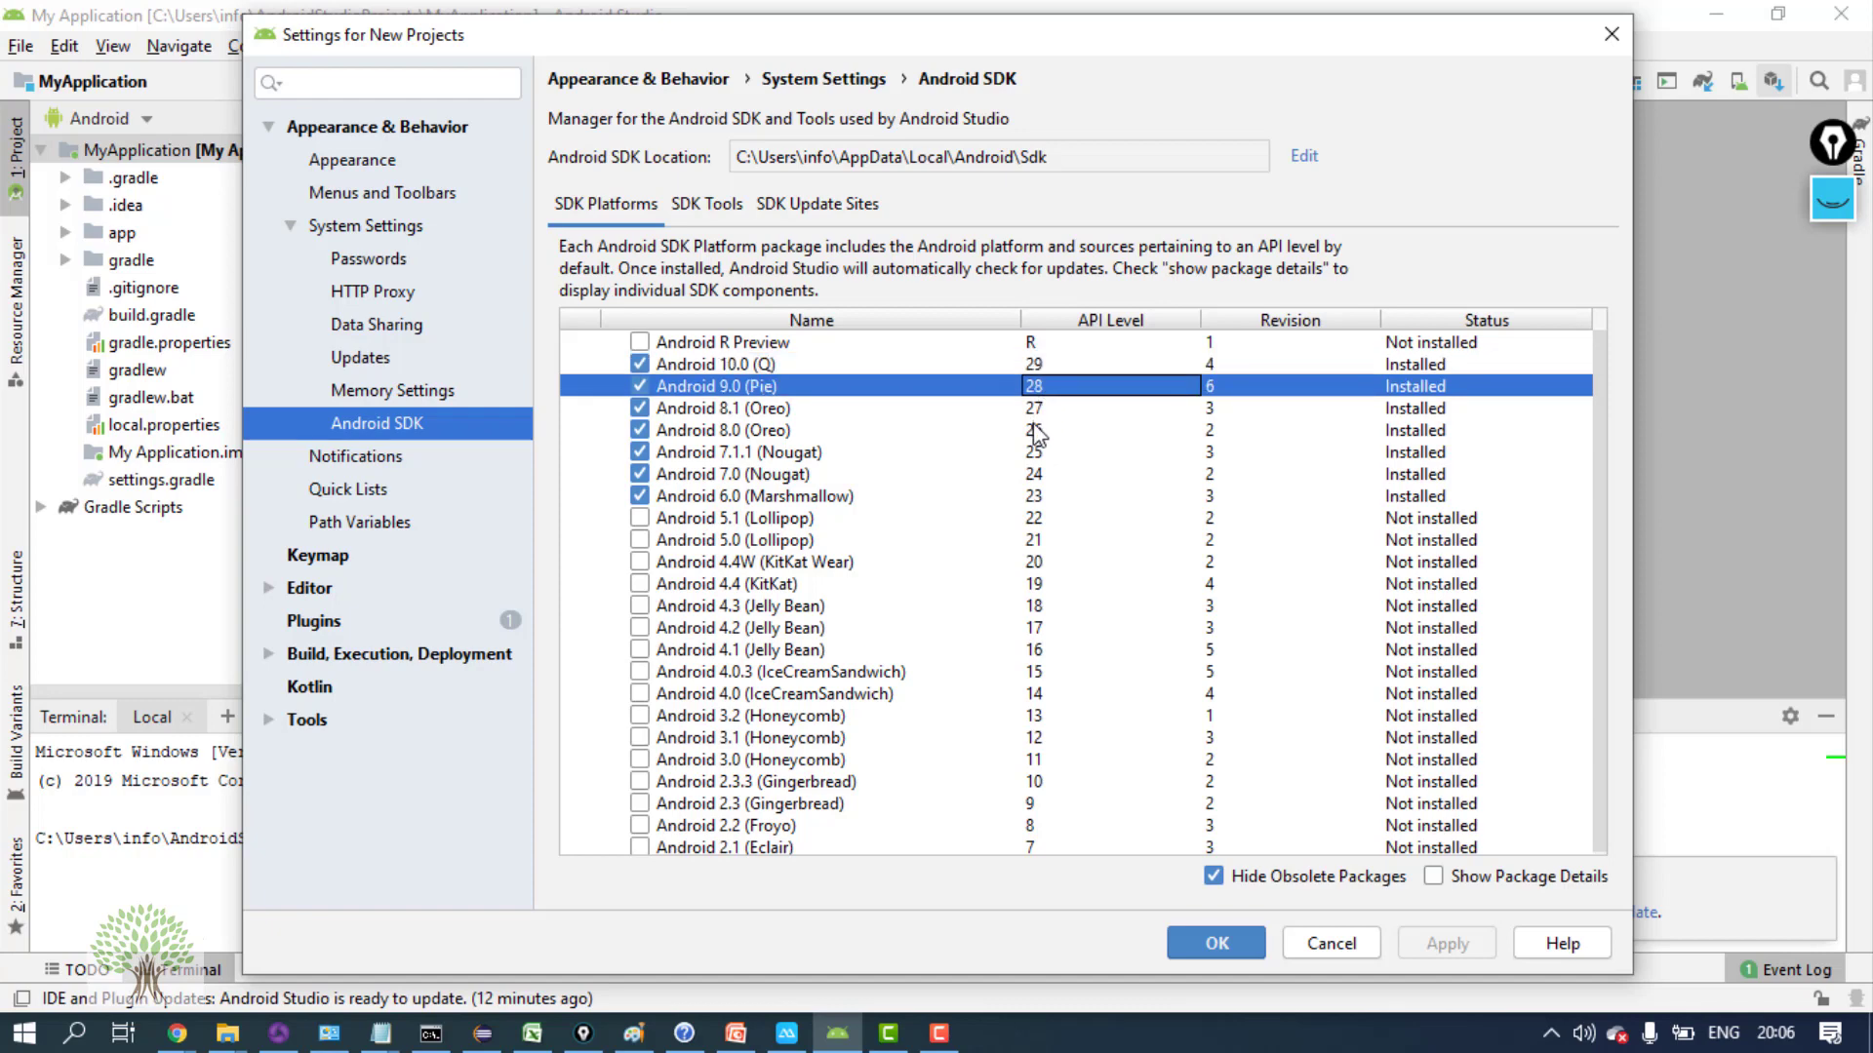
{"action": "left_click", "coordinate": [716, 363]}
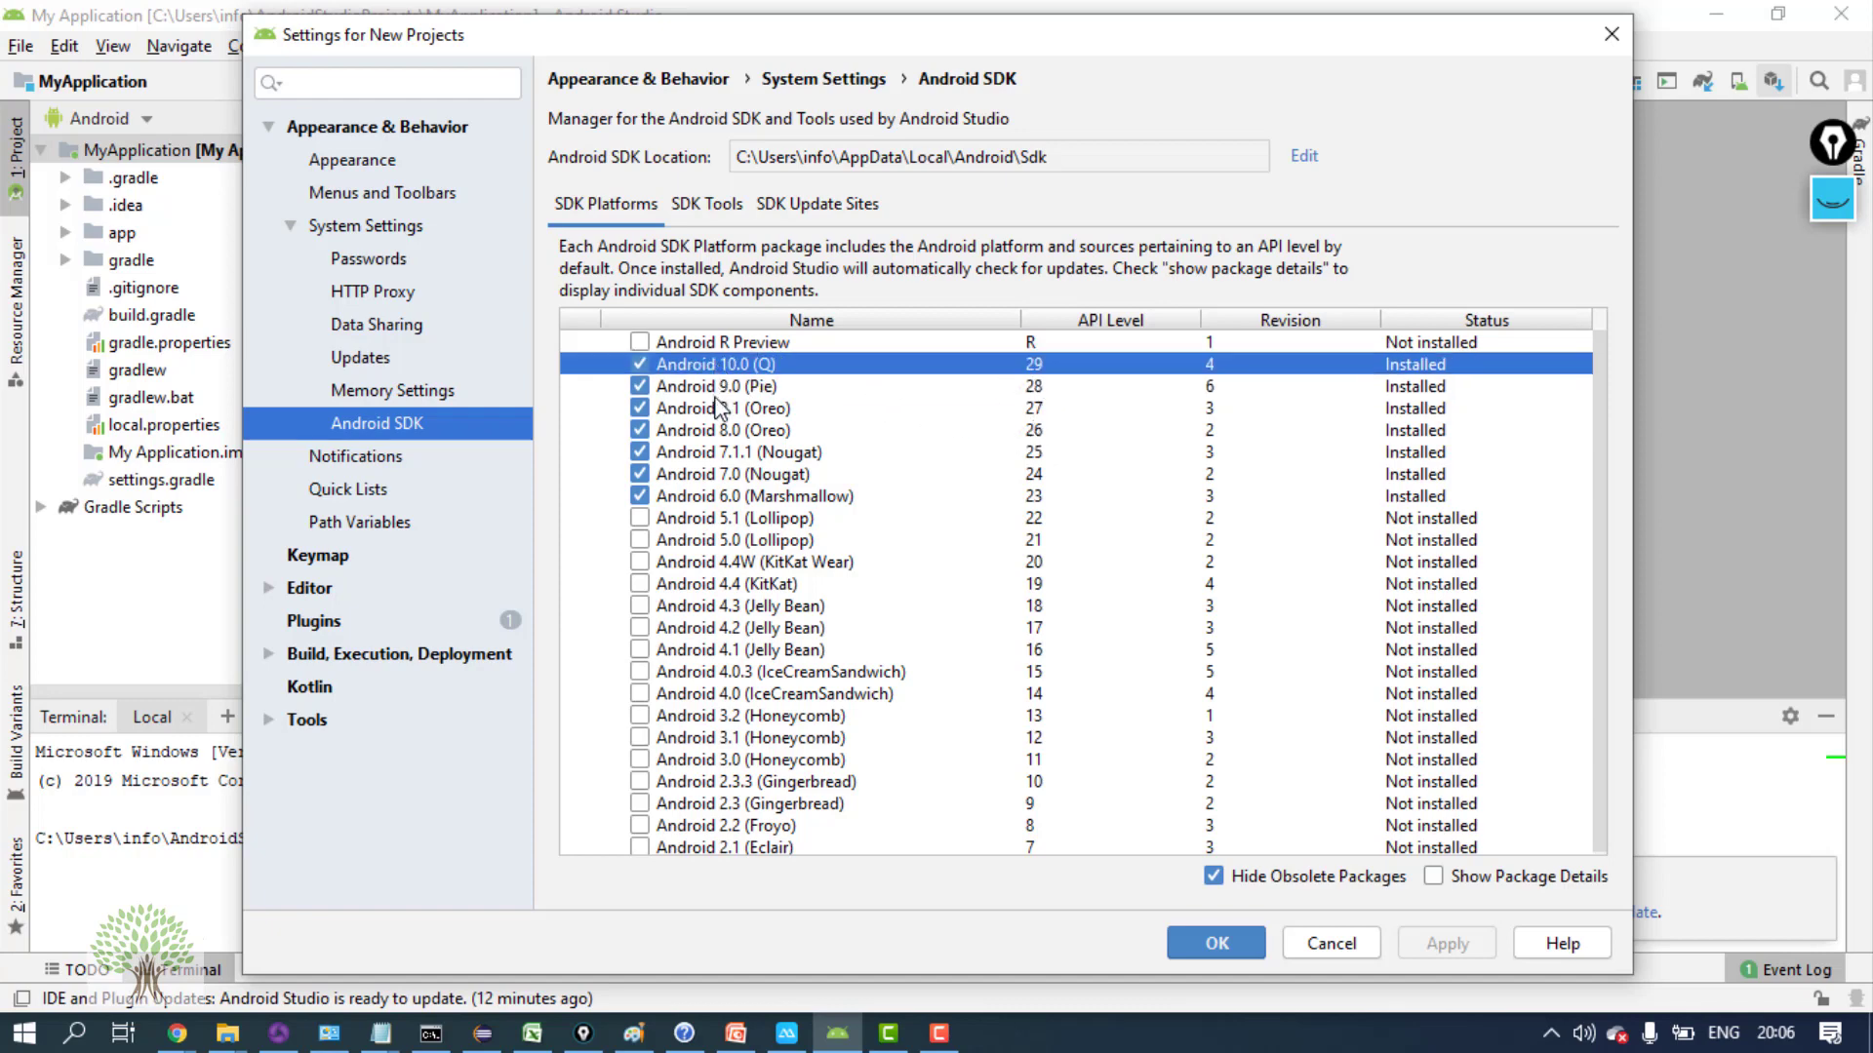
{"action": "left_click", "coordinate": [741, 452]}
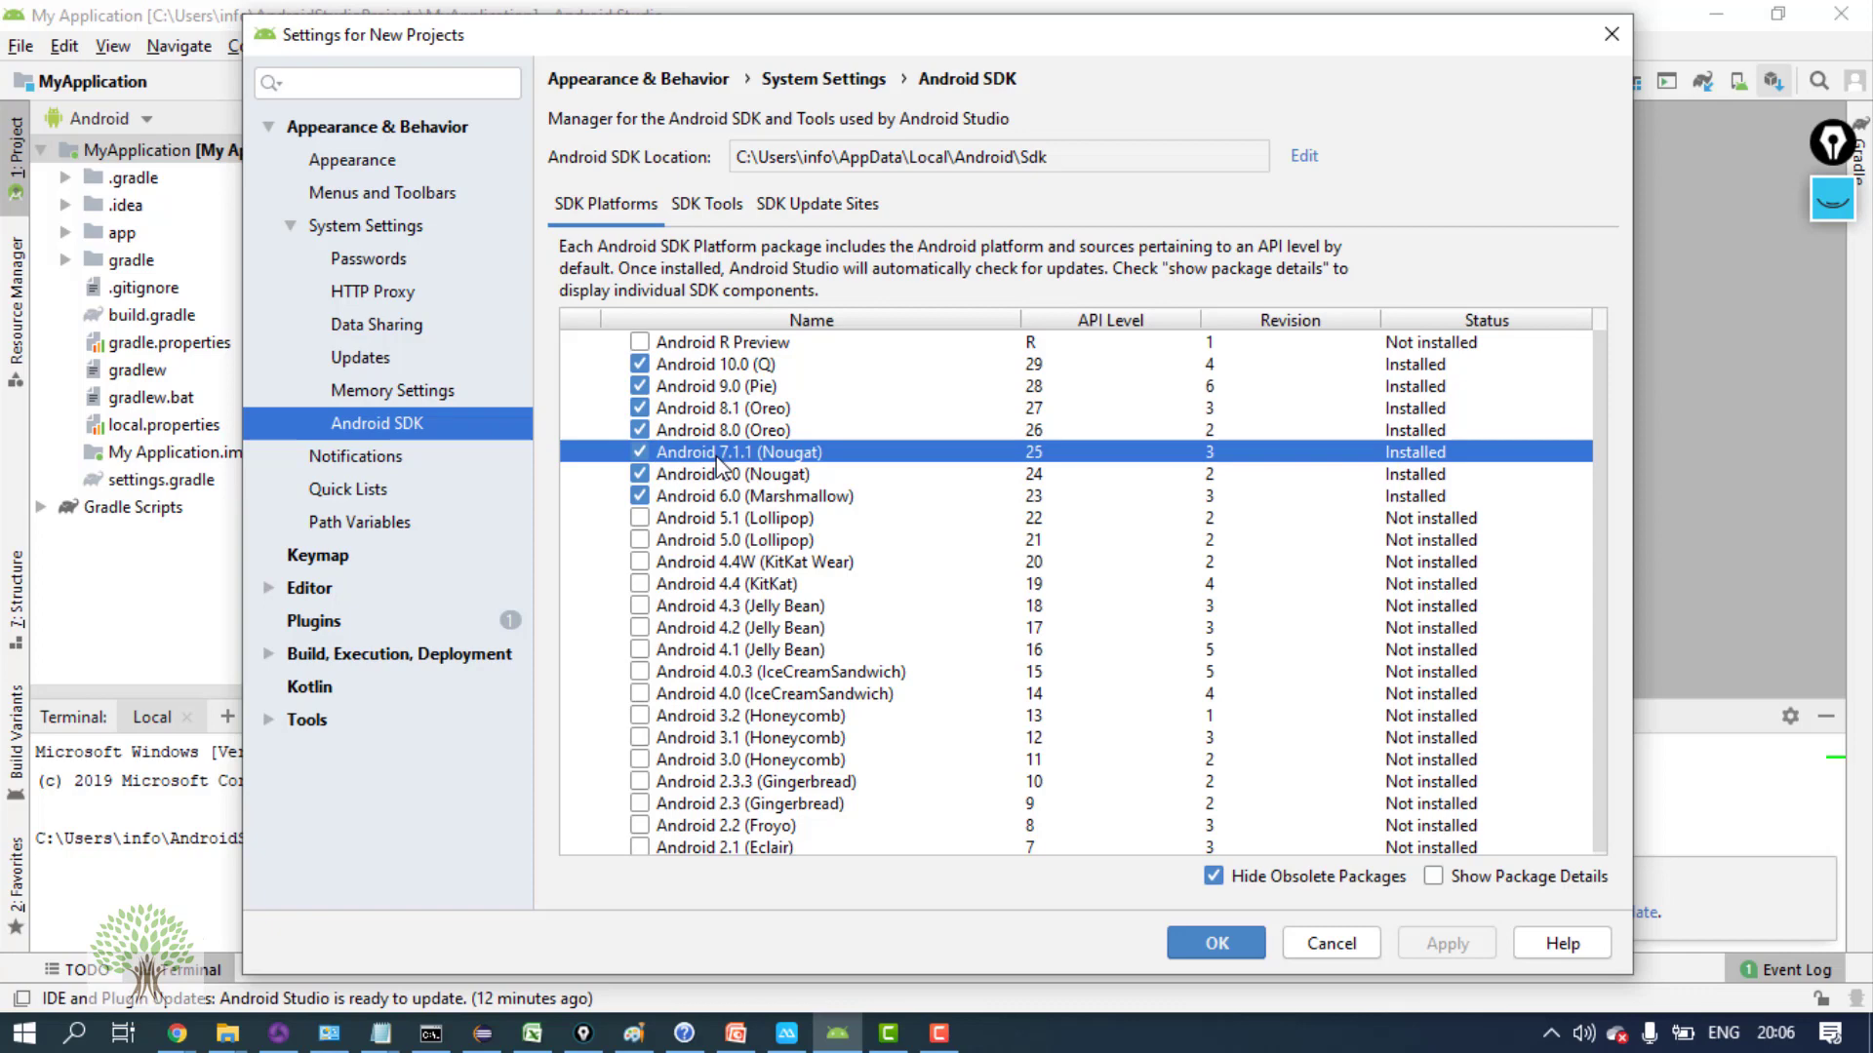
{"action": "left_click", "coordinate": [752, 496]}
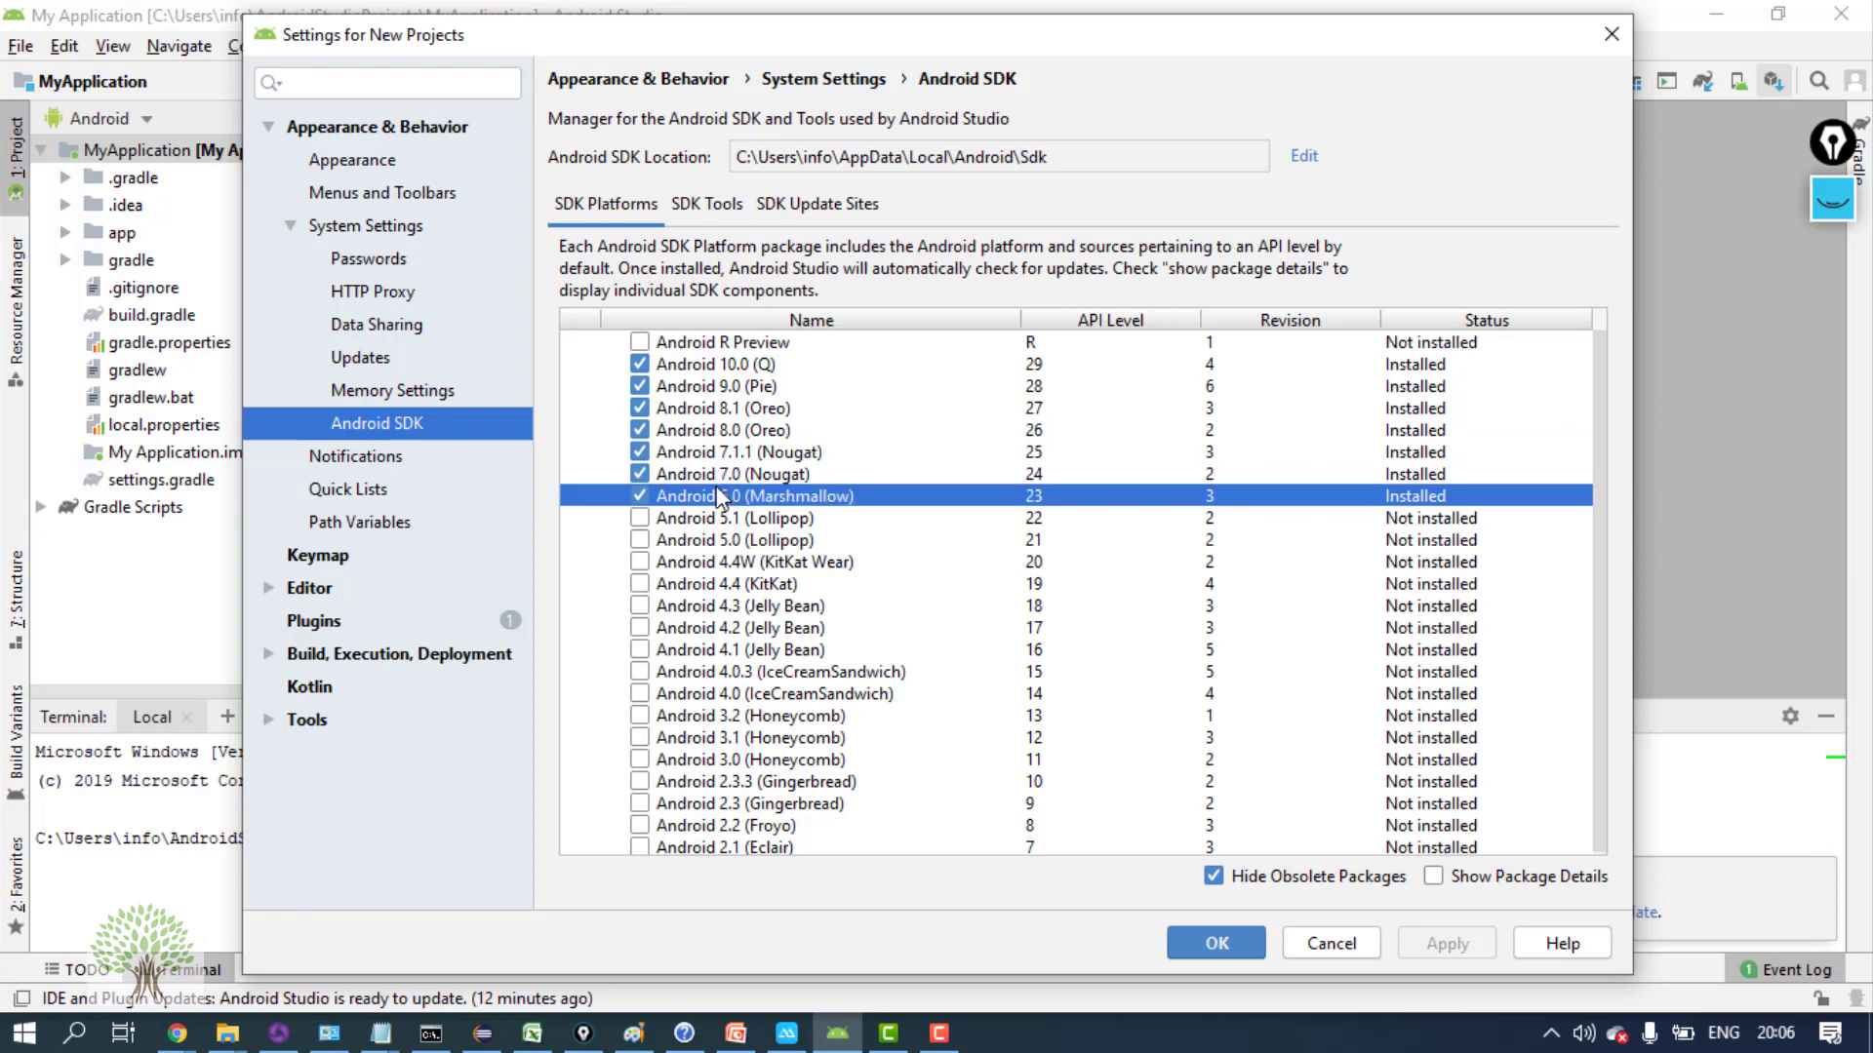
{"action": "left_click", "coordinate": [738, 518]}
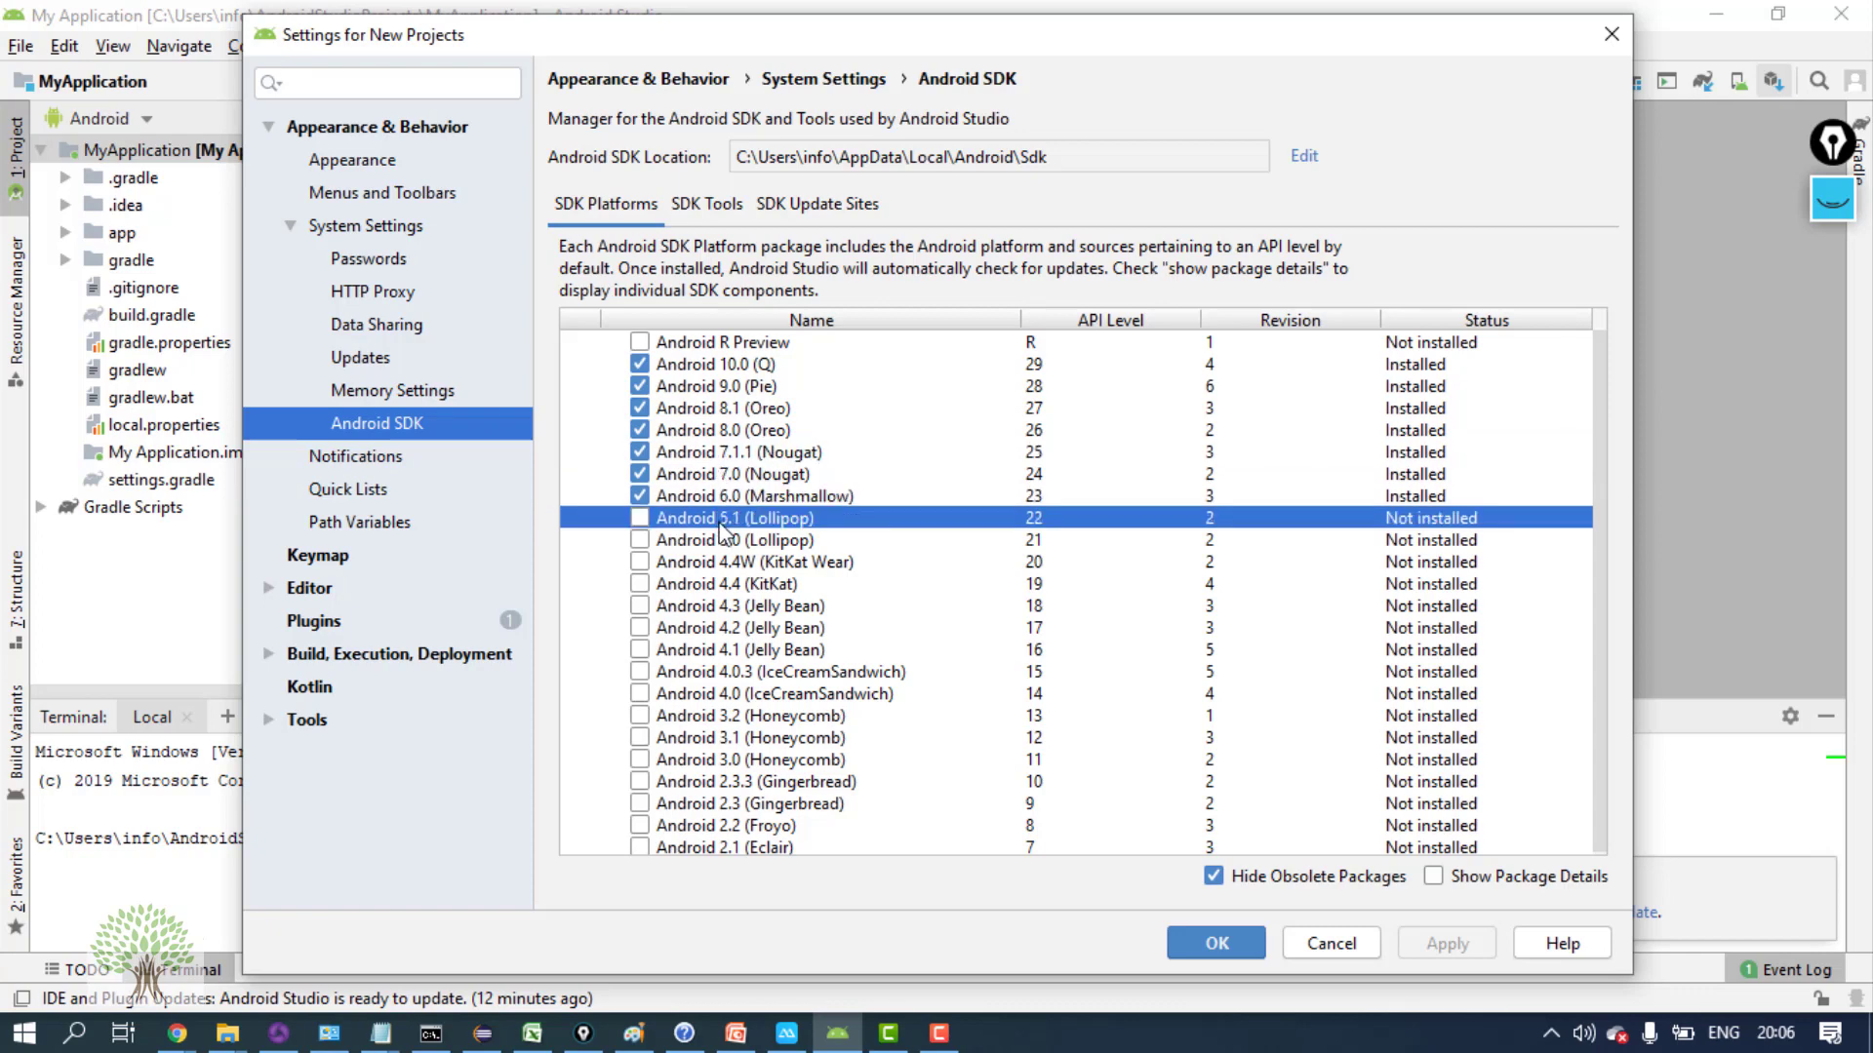
{"action": "mouse_move", "coordinate": [1048, 367]}
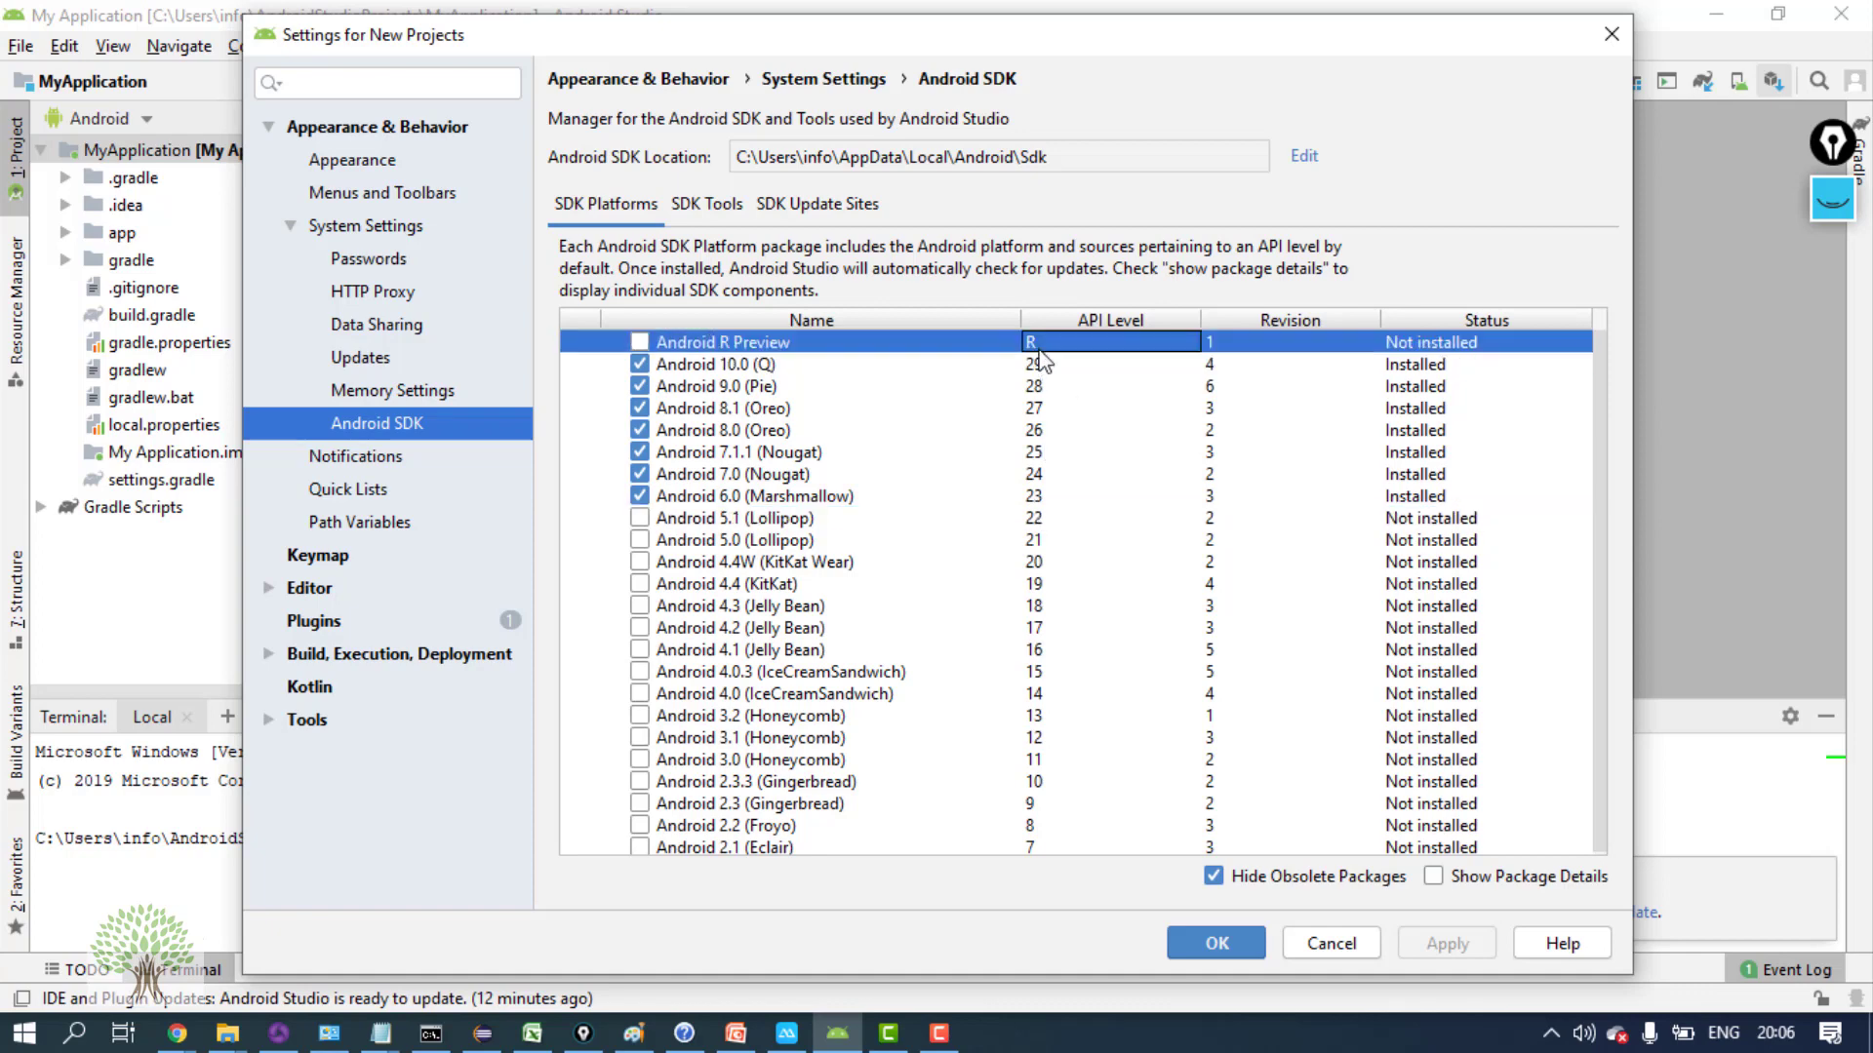
{"action": "left_click", "coordinate": [743, 386]}
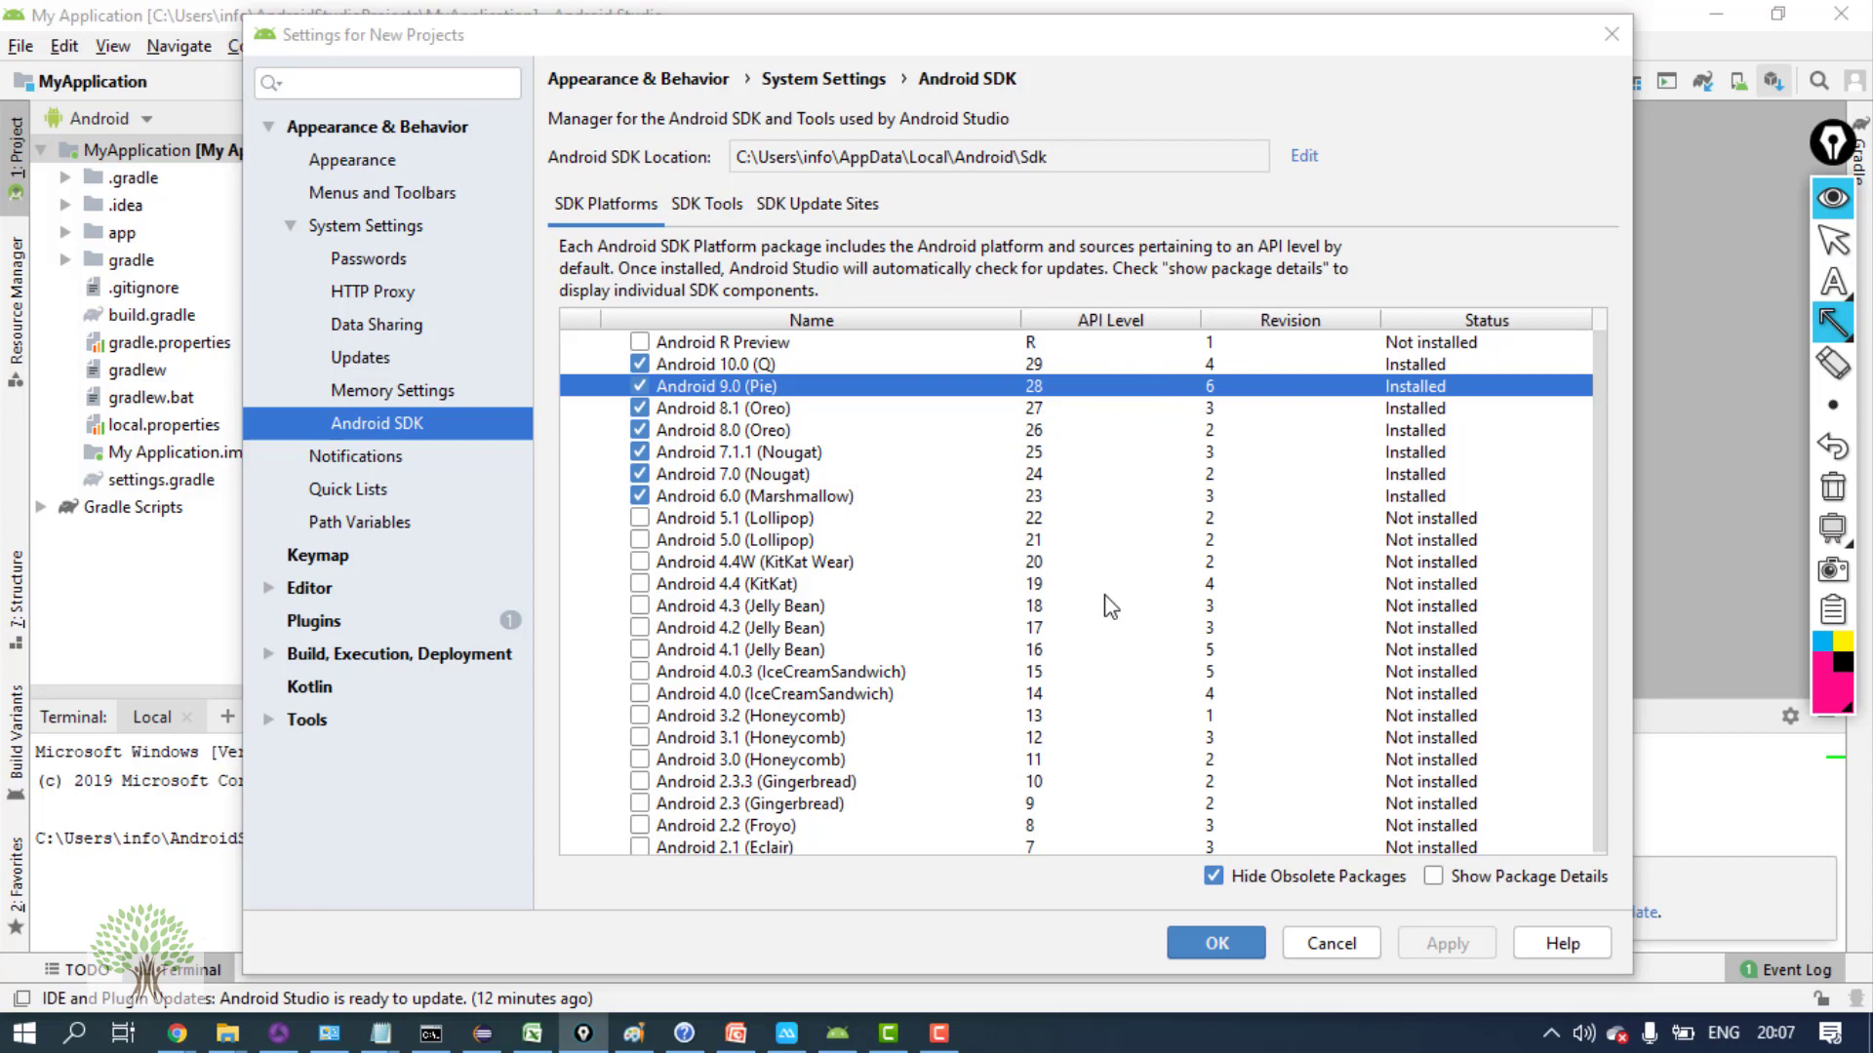
{"action": "mouse_move", "coordinate": [1837, 292]}
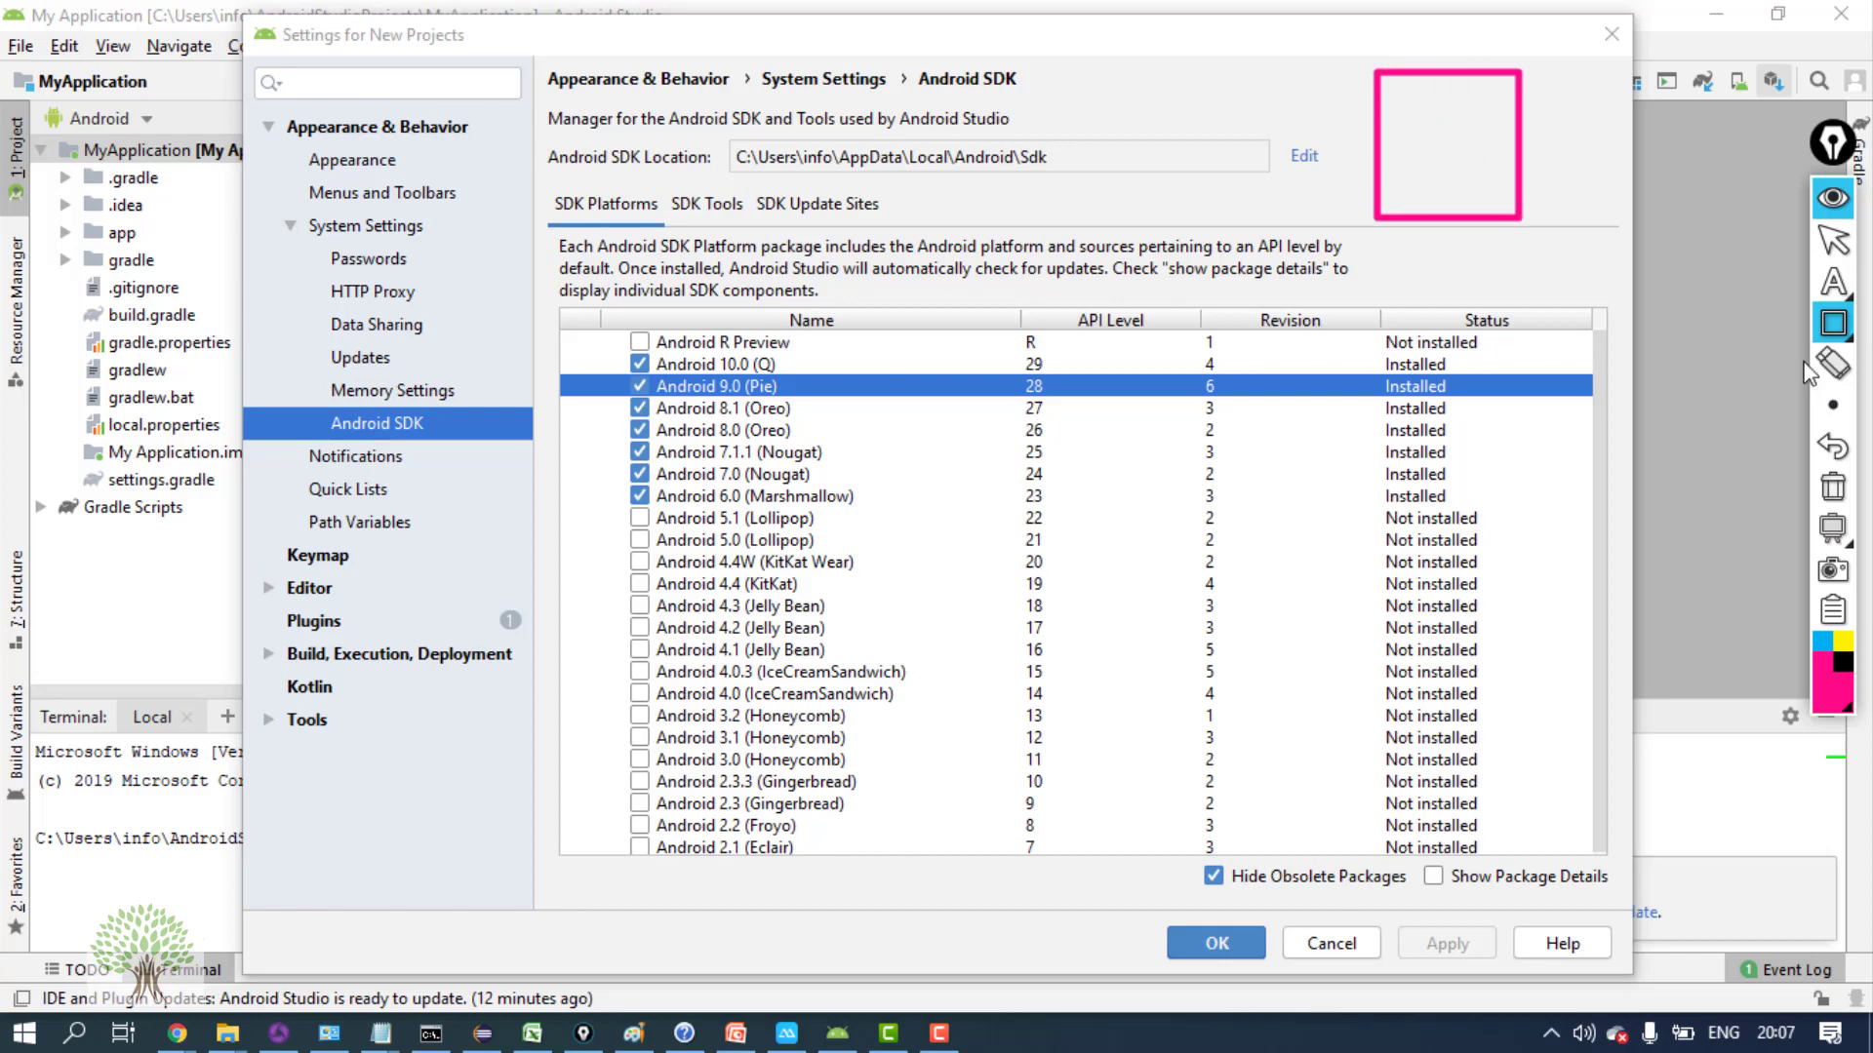
{"action": "mouse_move", "coordinate": [1395, 258]}
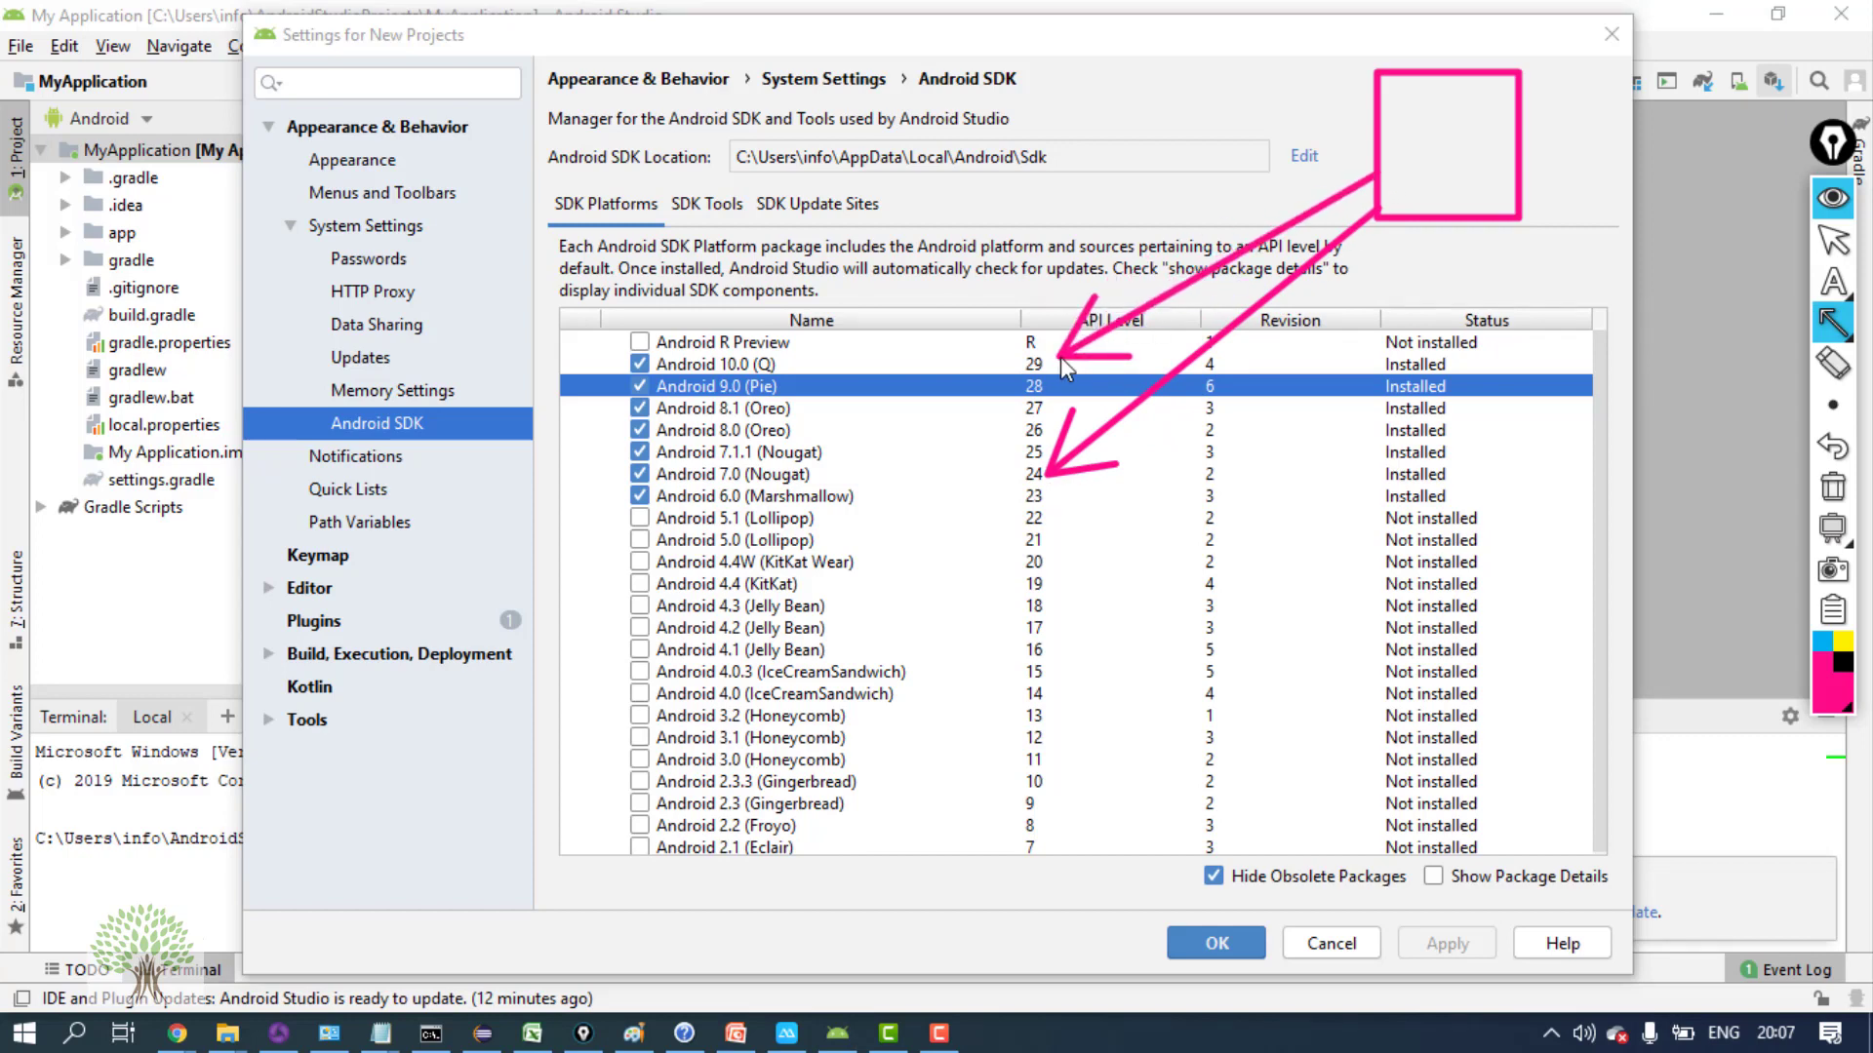
{"action": "mouse_move", "coordinate": [1045, 472]}
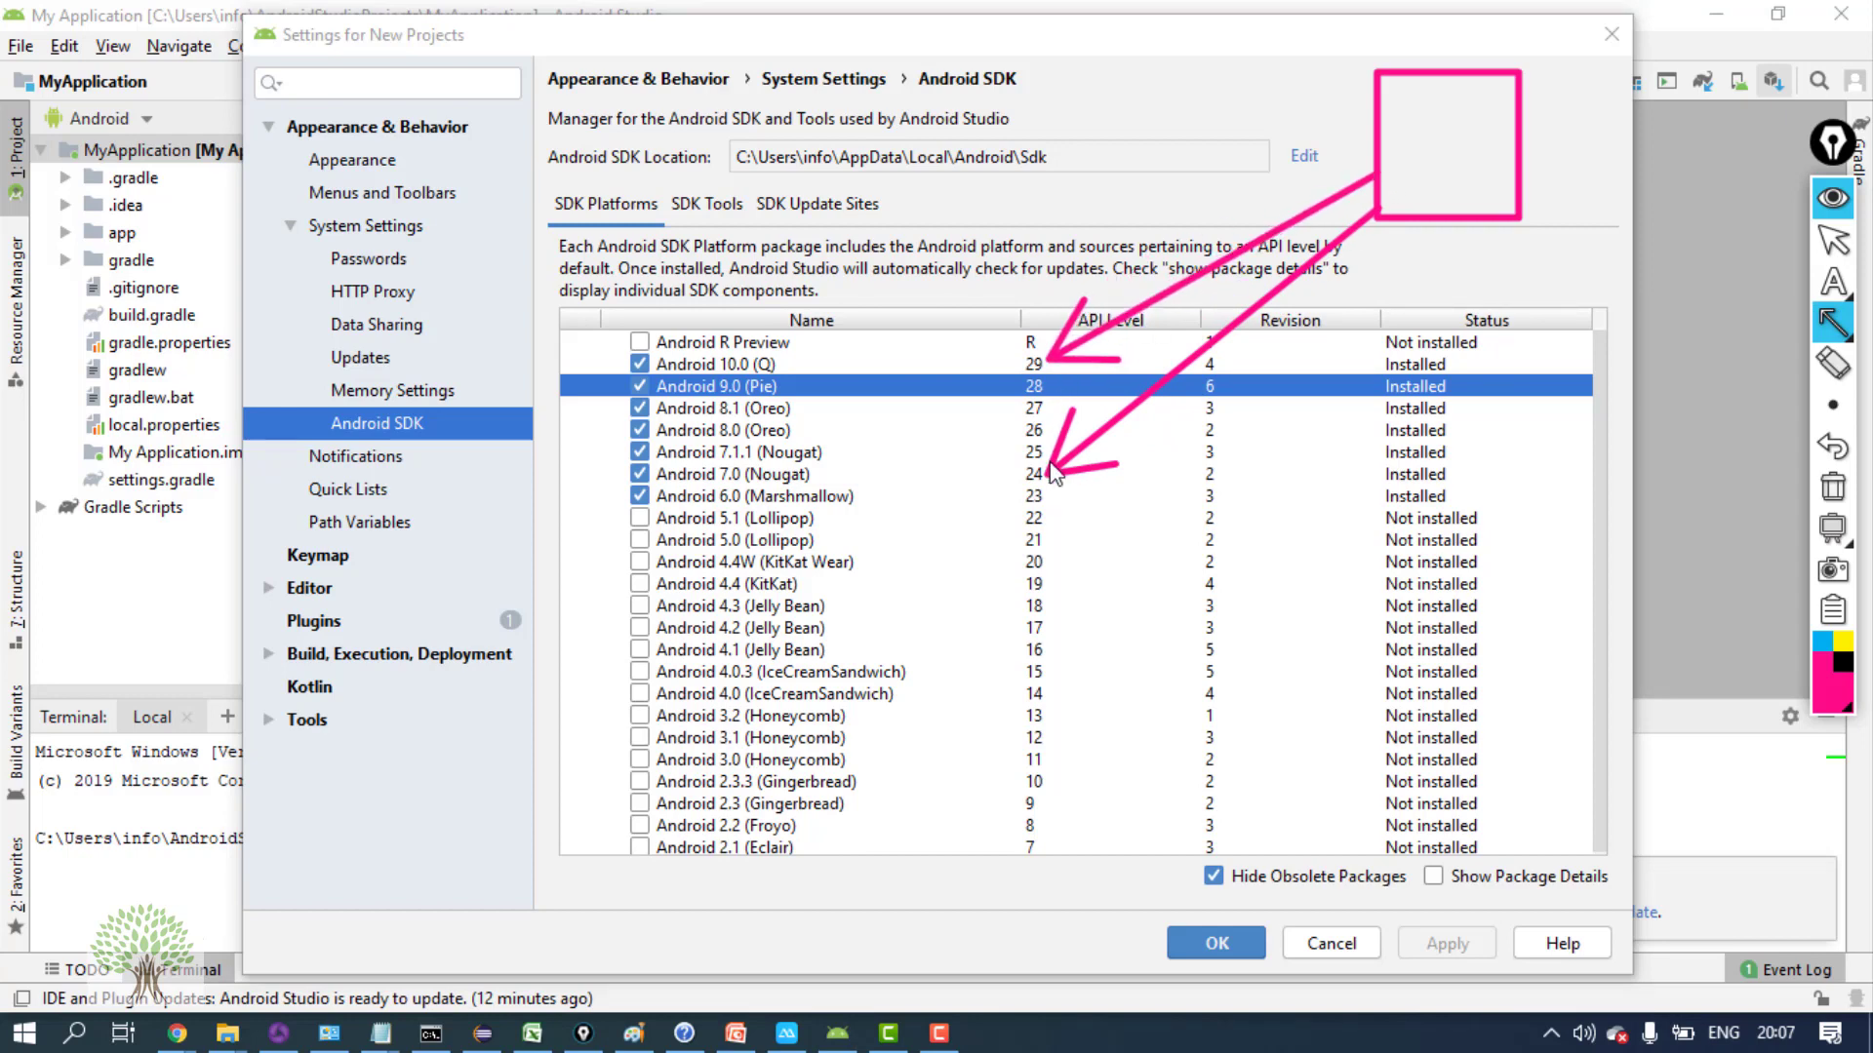
{"action": "mouse_move", "coordinate": [1037, 488]}
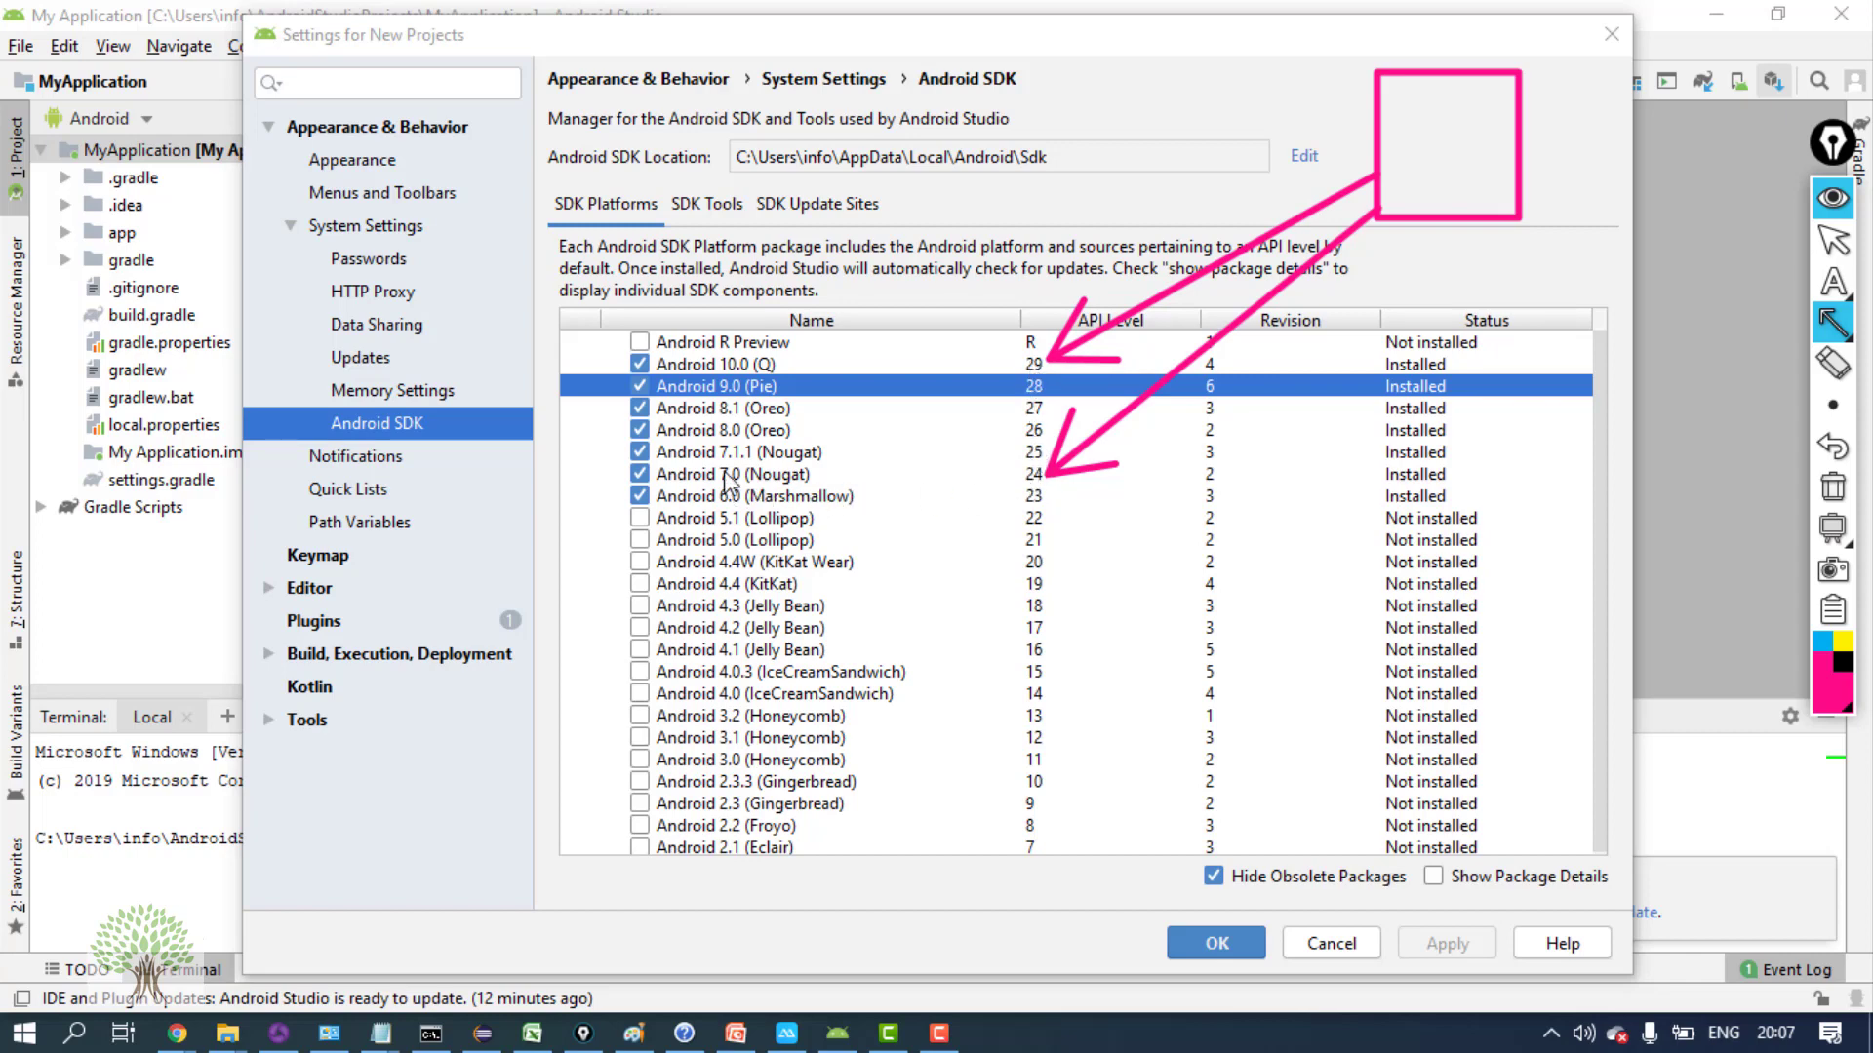
{"action": "mouse_move", "coordinate": [738, 372]}
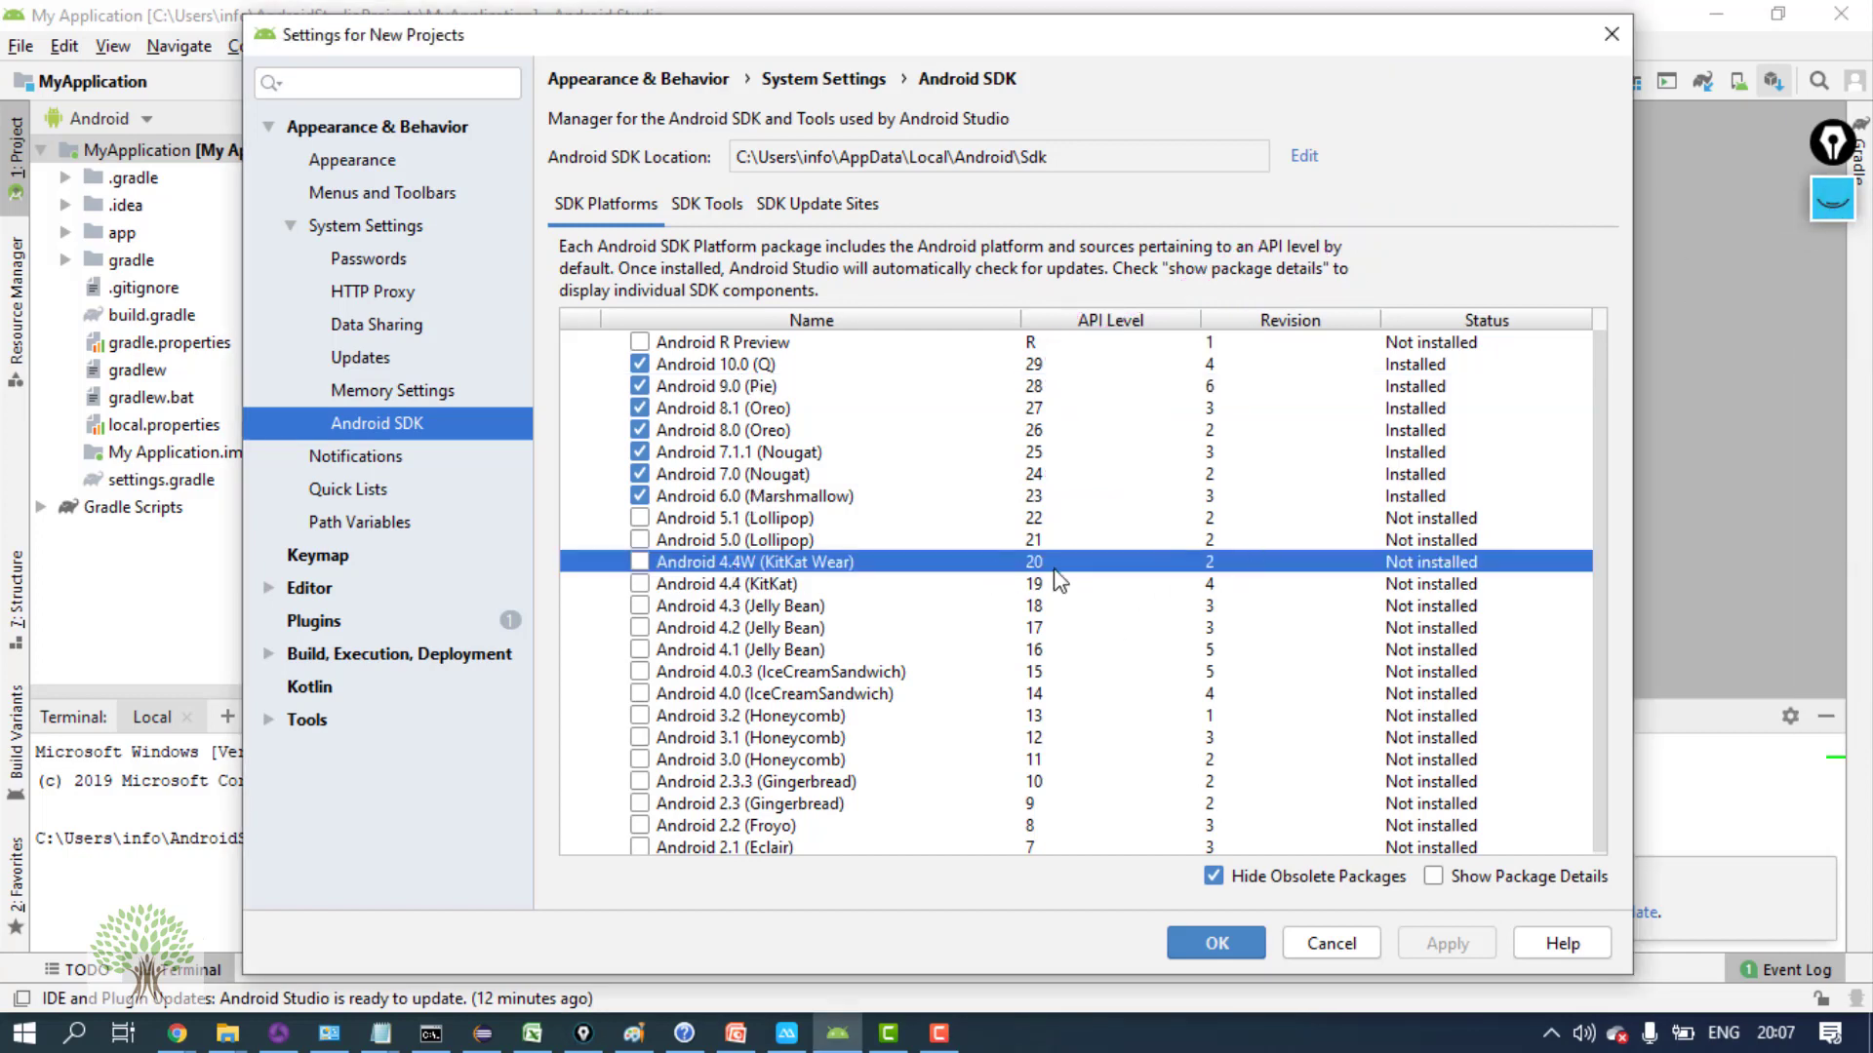
{"action": "mouse_move", "coordinate": [1130, 573]}
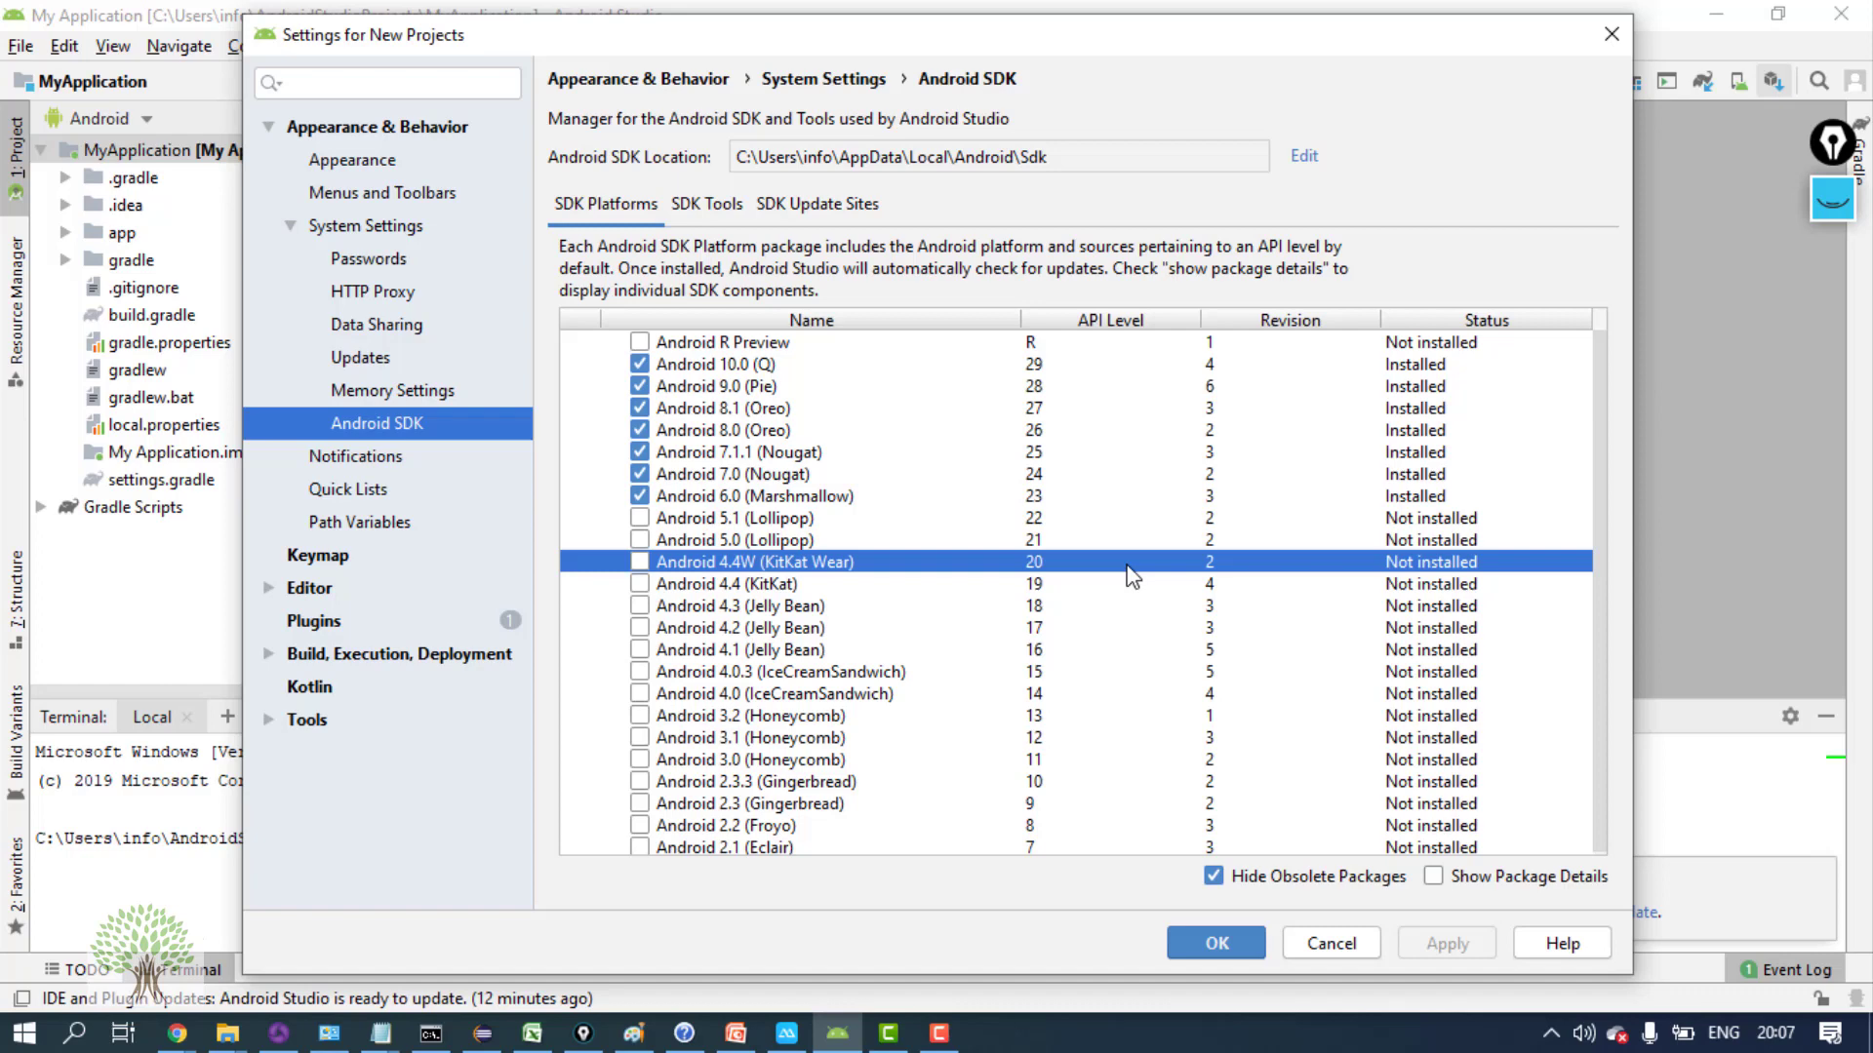
{"action": "left_click", "coordinate": [772, 539]}
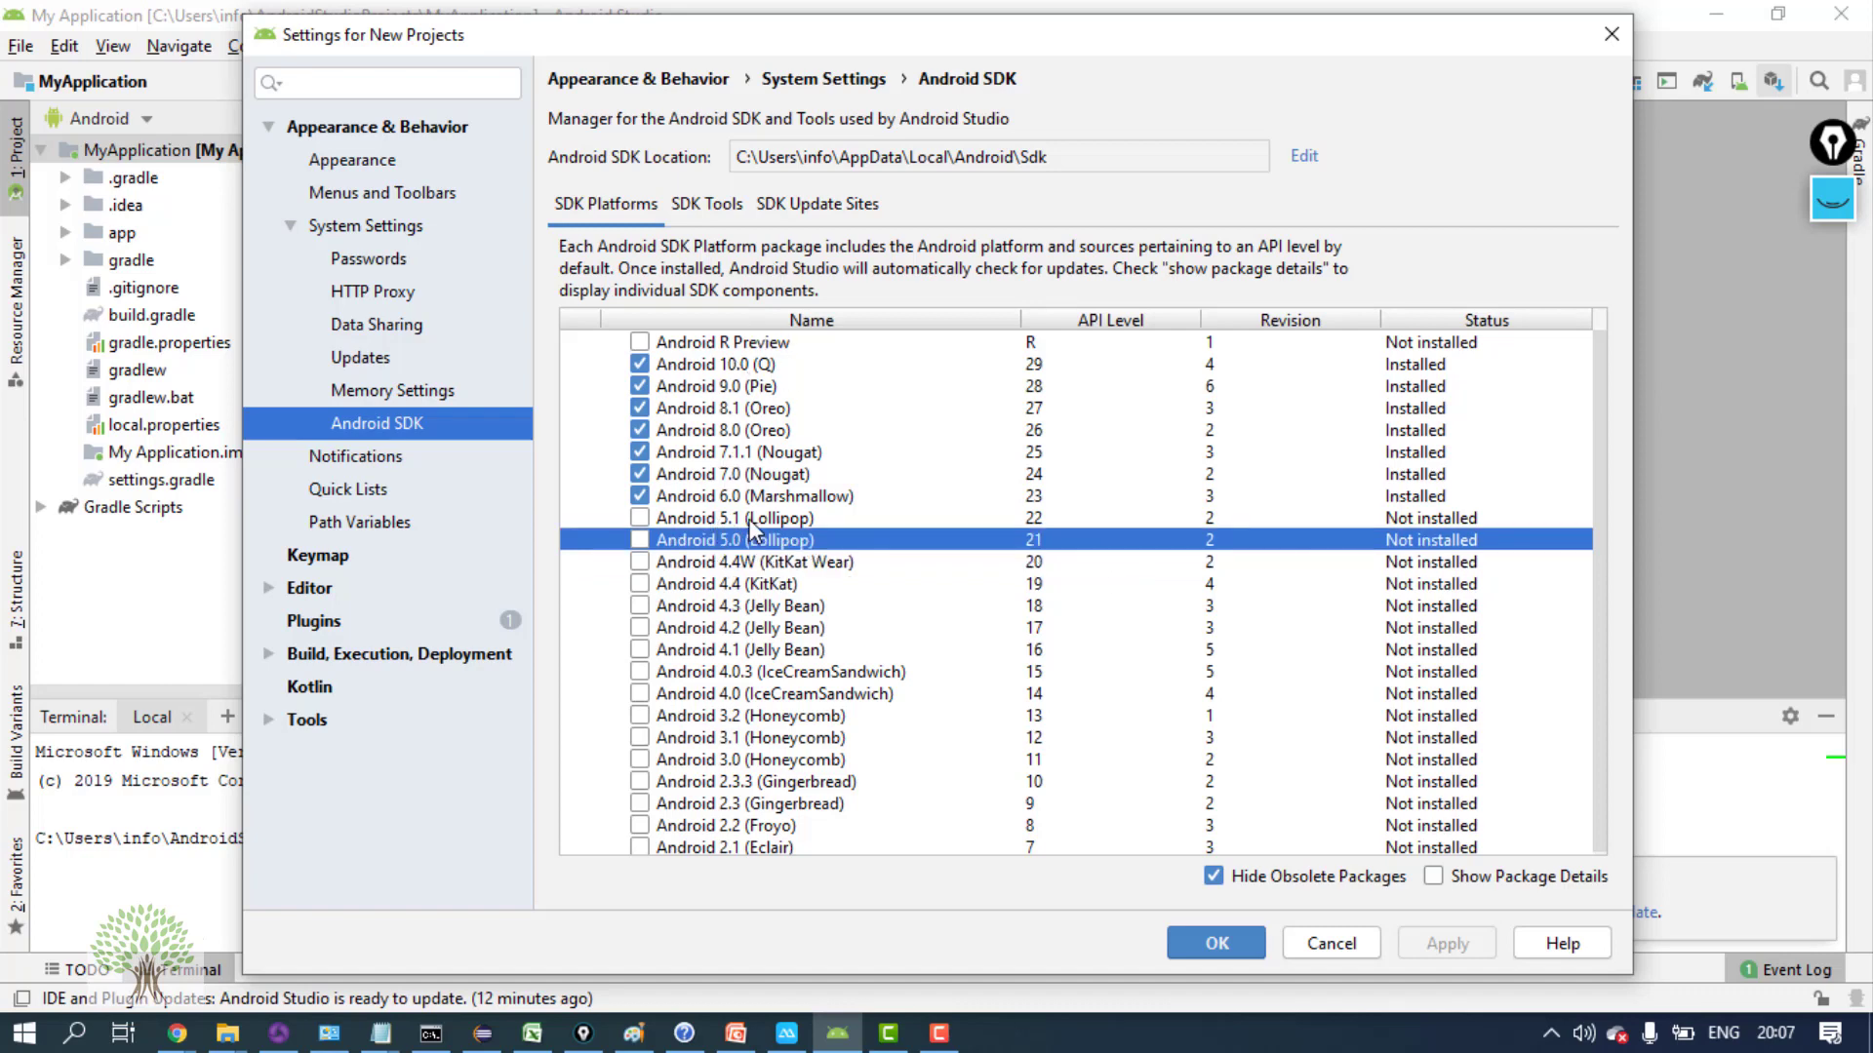
{"action": "mouse_move", "coordinate": [780, 588]}
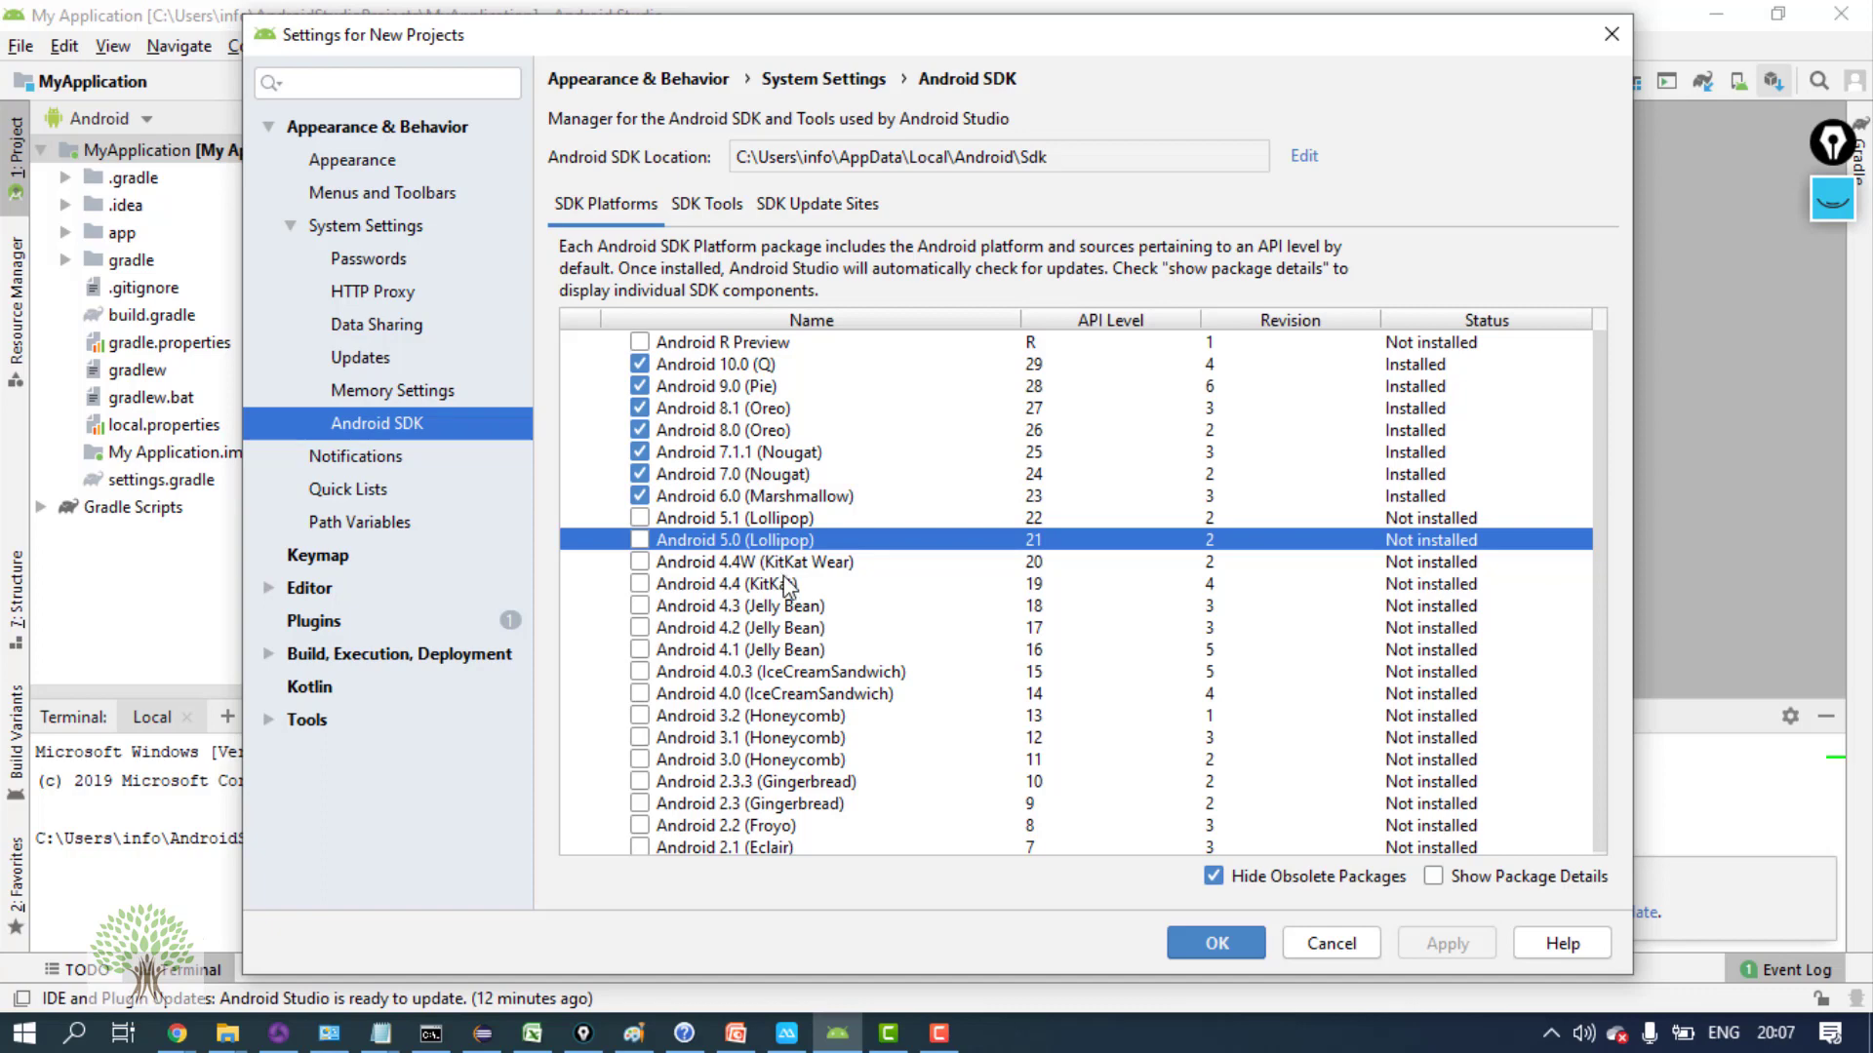
{"action": "mouse_move", "coordinate": [1046, 639]}
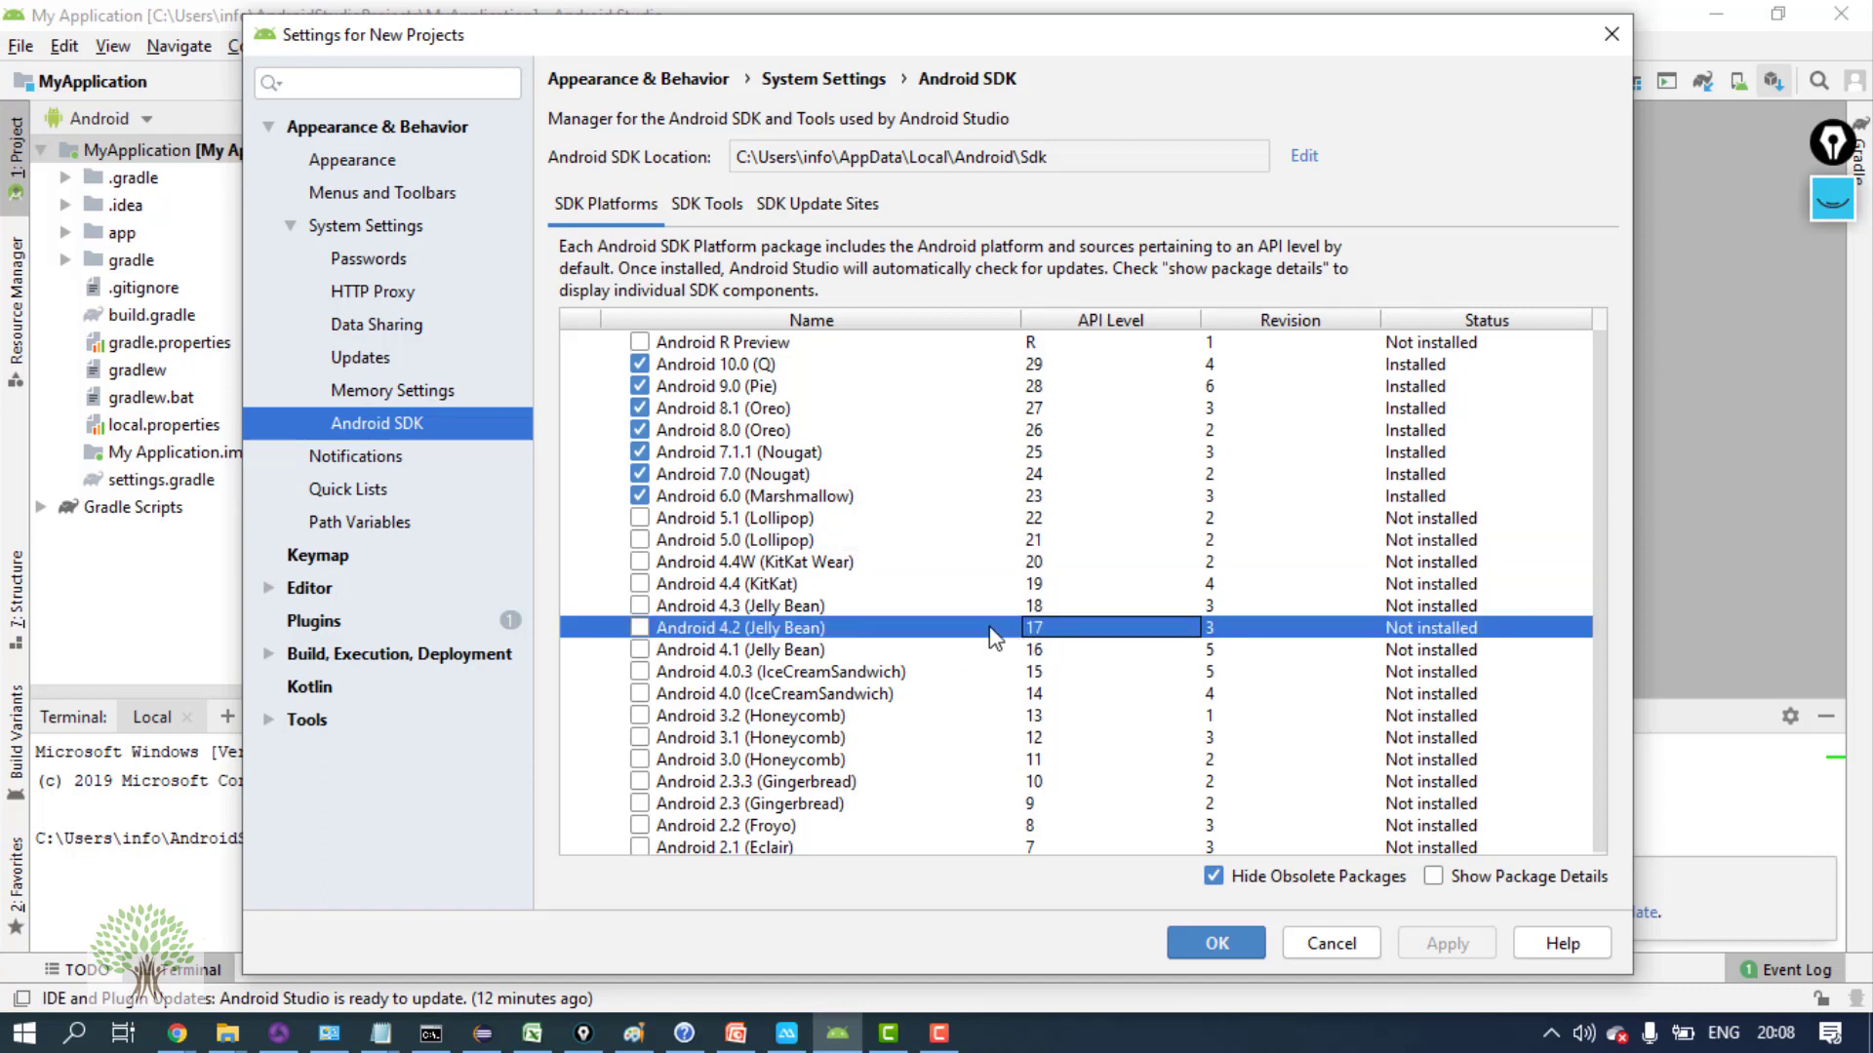
{"action": "mouse_move", "coordinate": [1046, 634]}
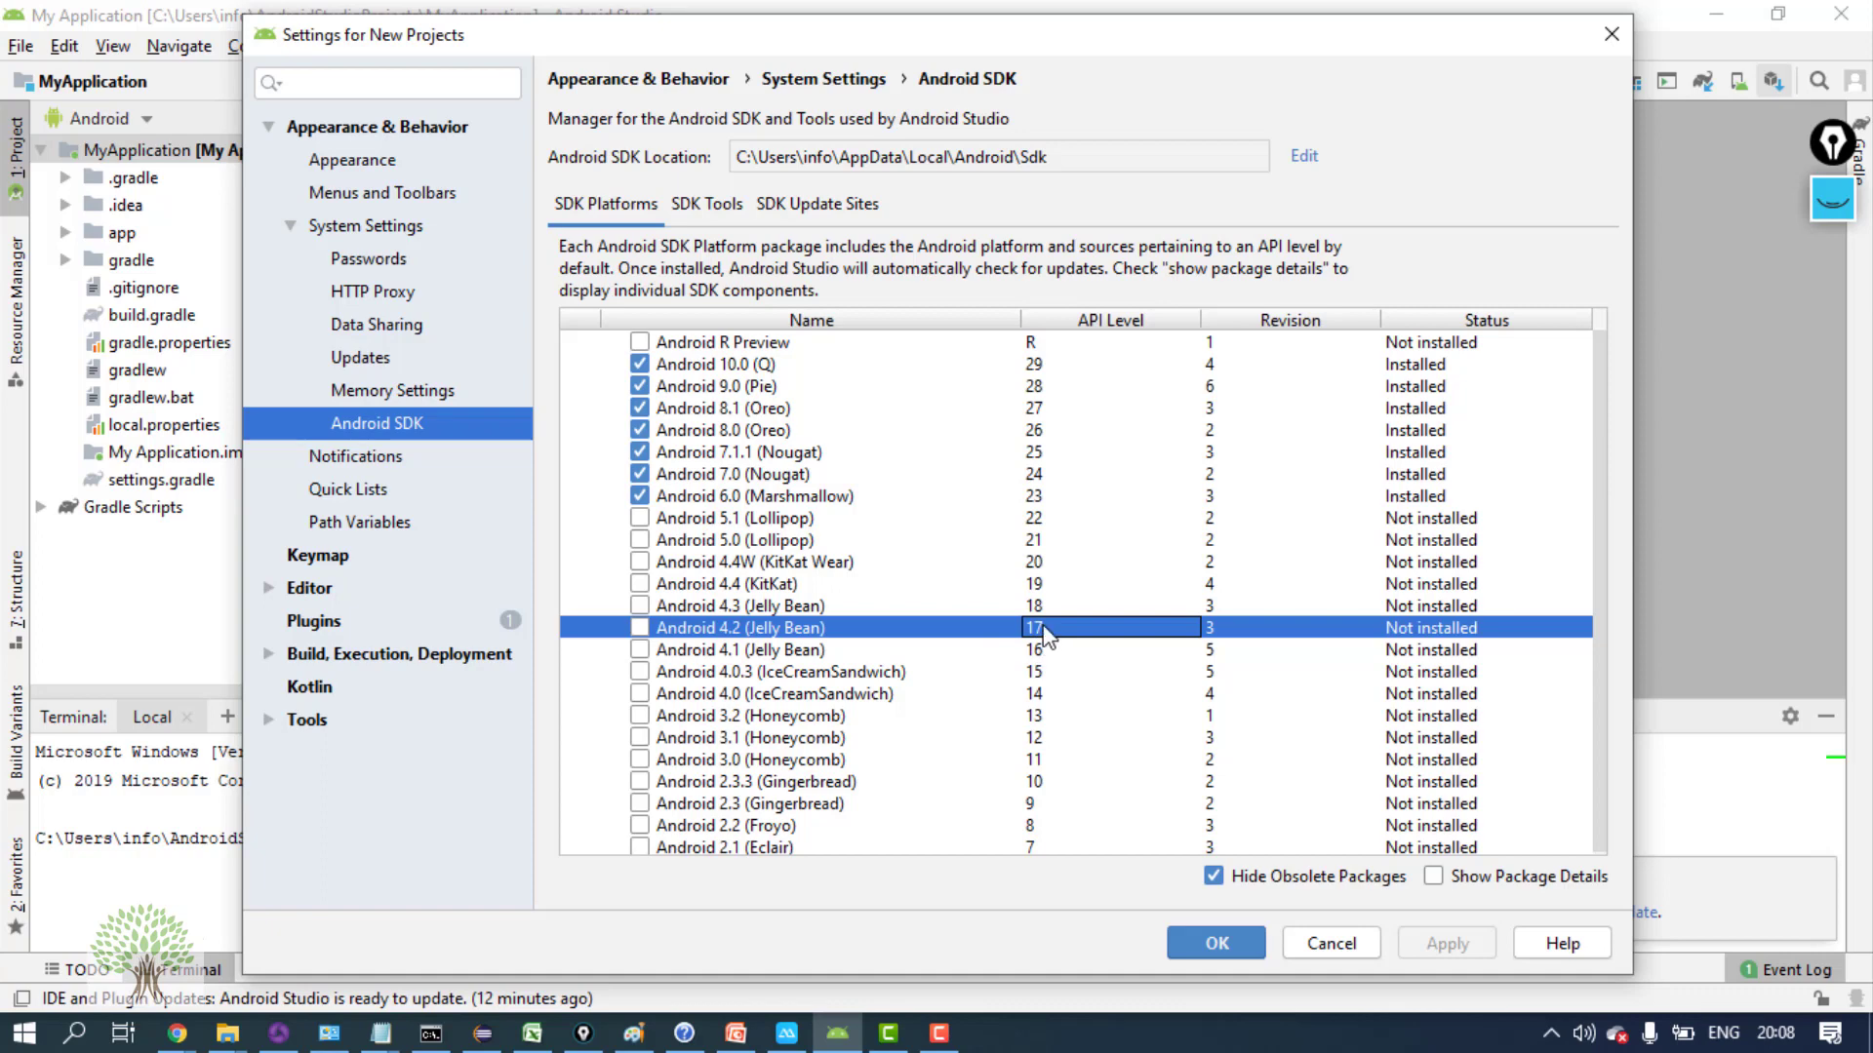
{"action": "mouse_move", "coordinate": [1037, 441]}
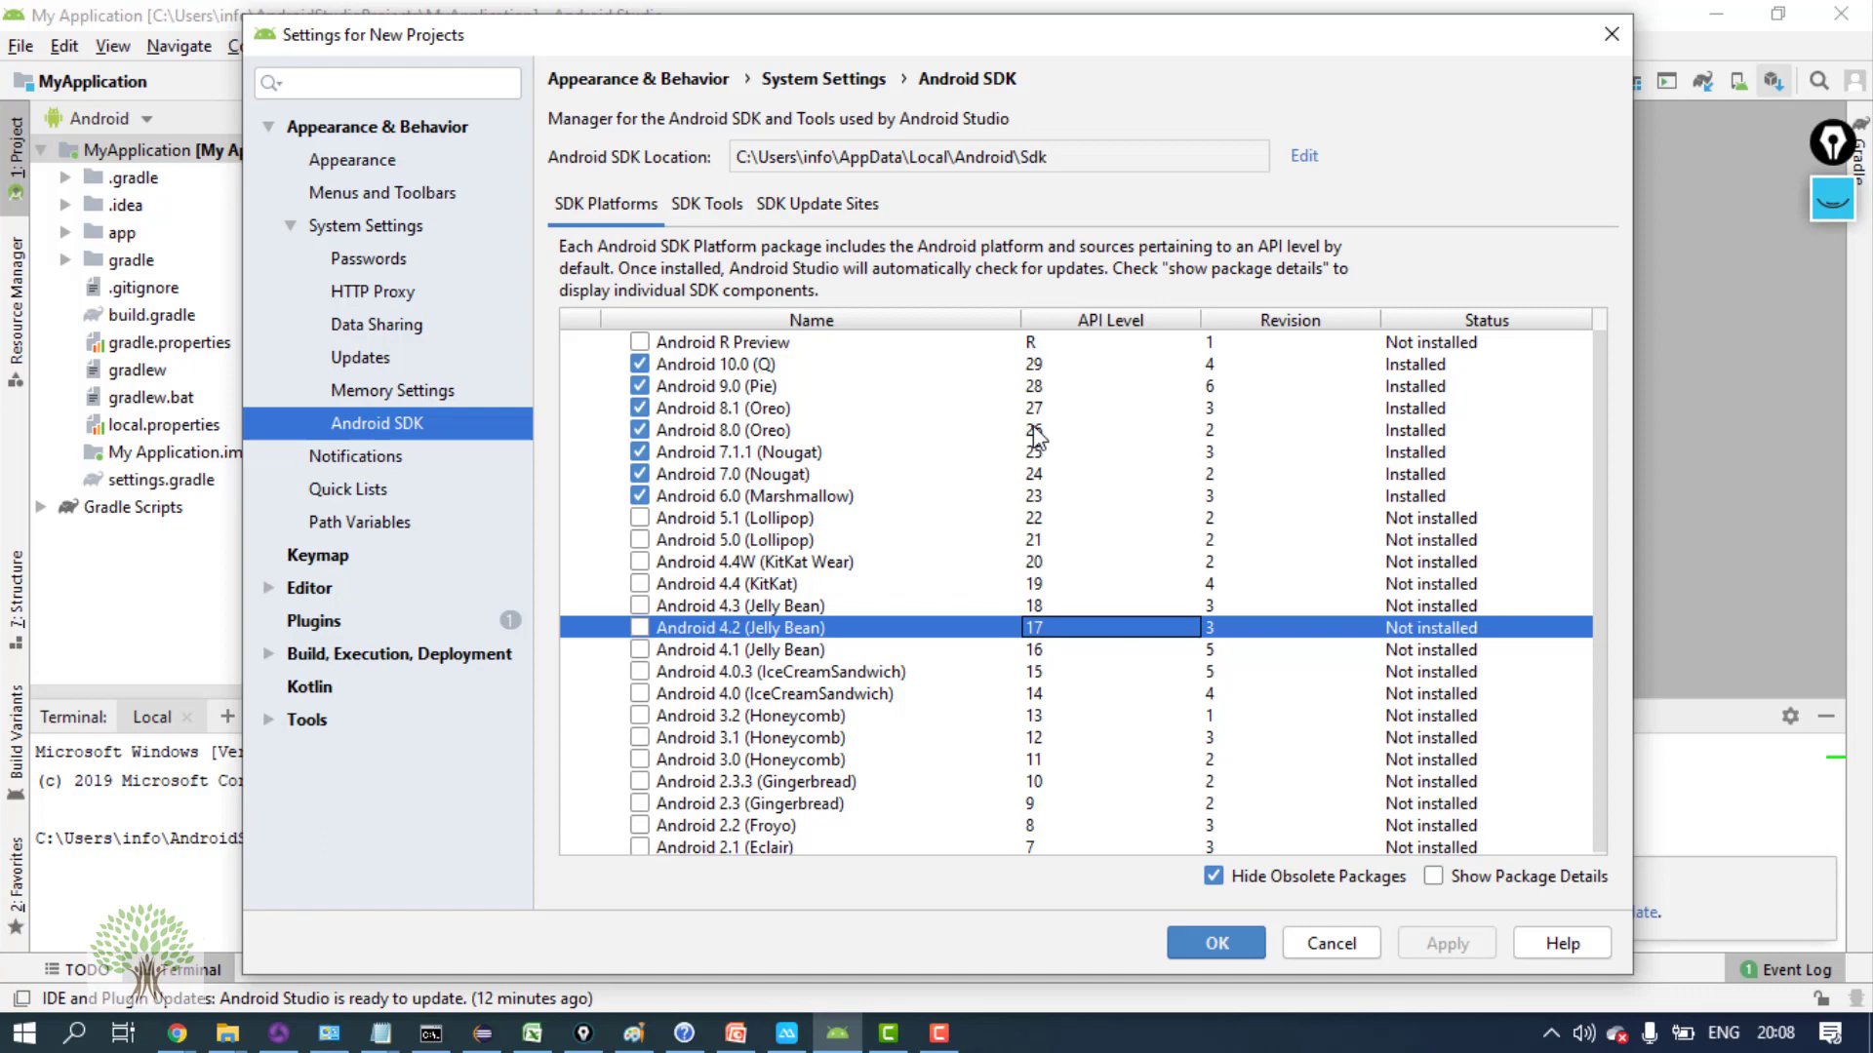
{"action": "mouse_move", "coordinate": [1034, 642]}
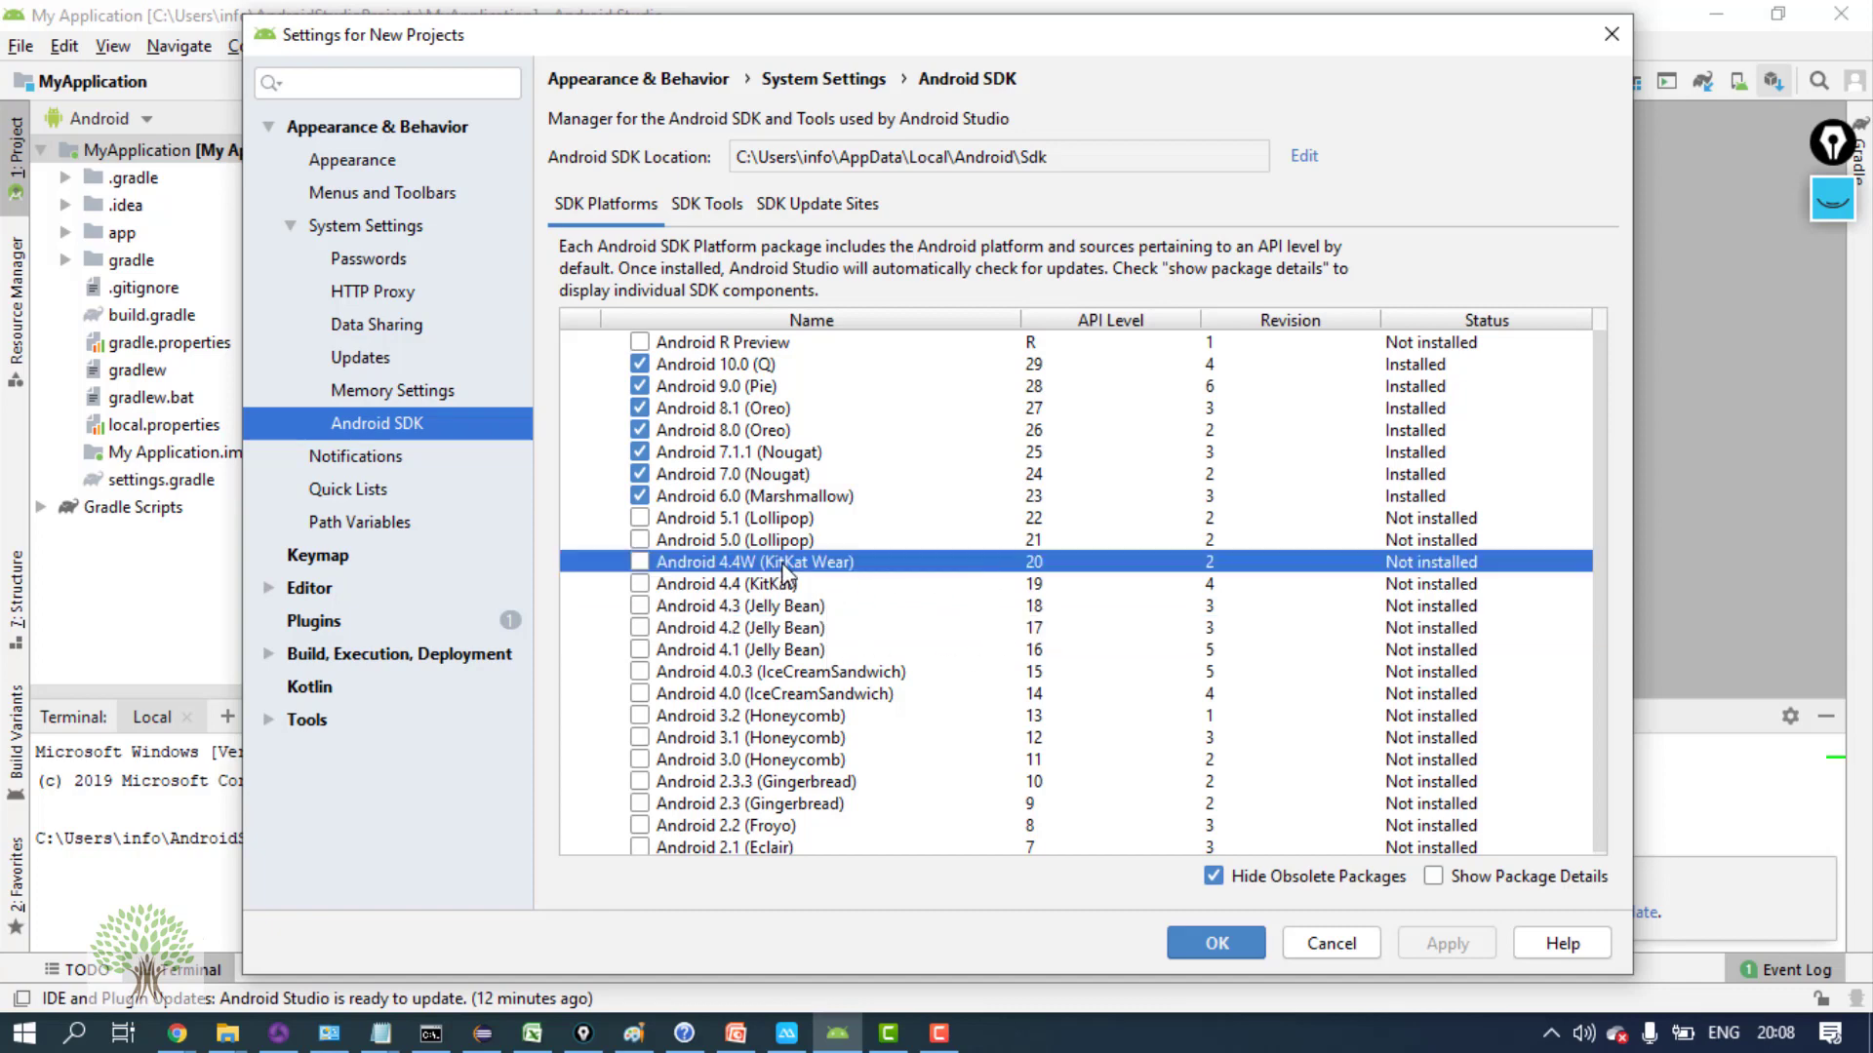
{"action": "mouse_move", "coordinate": [784, 629]}
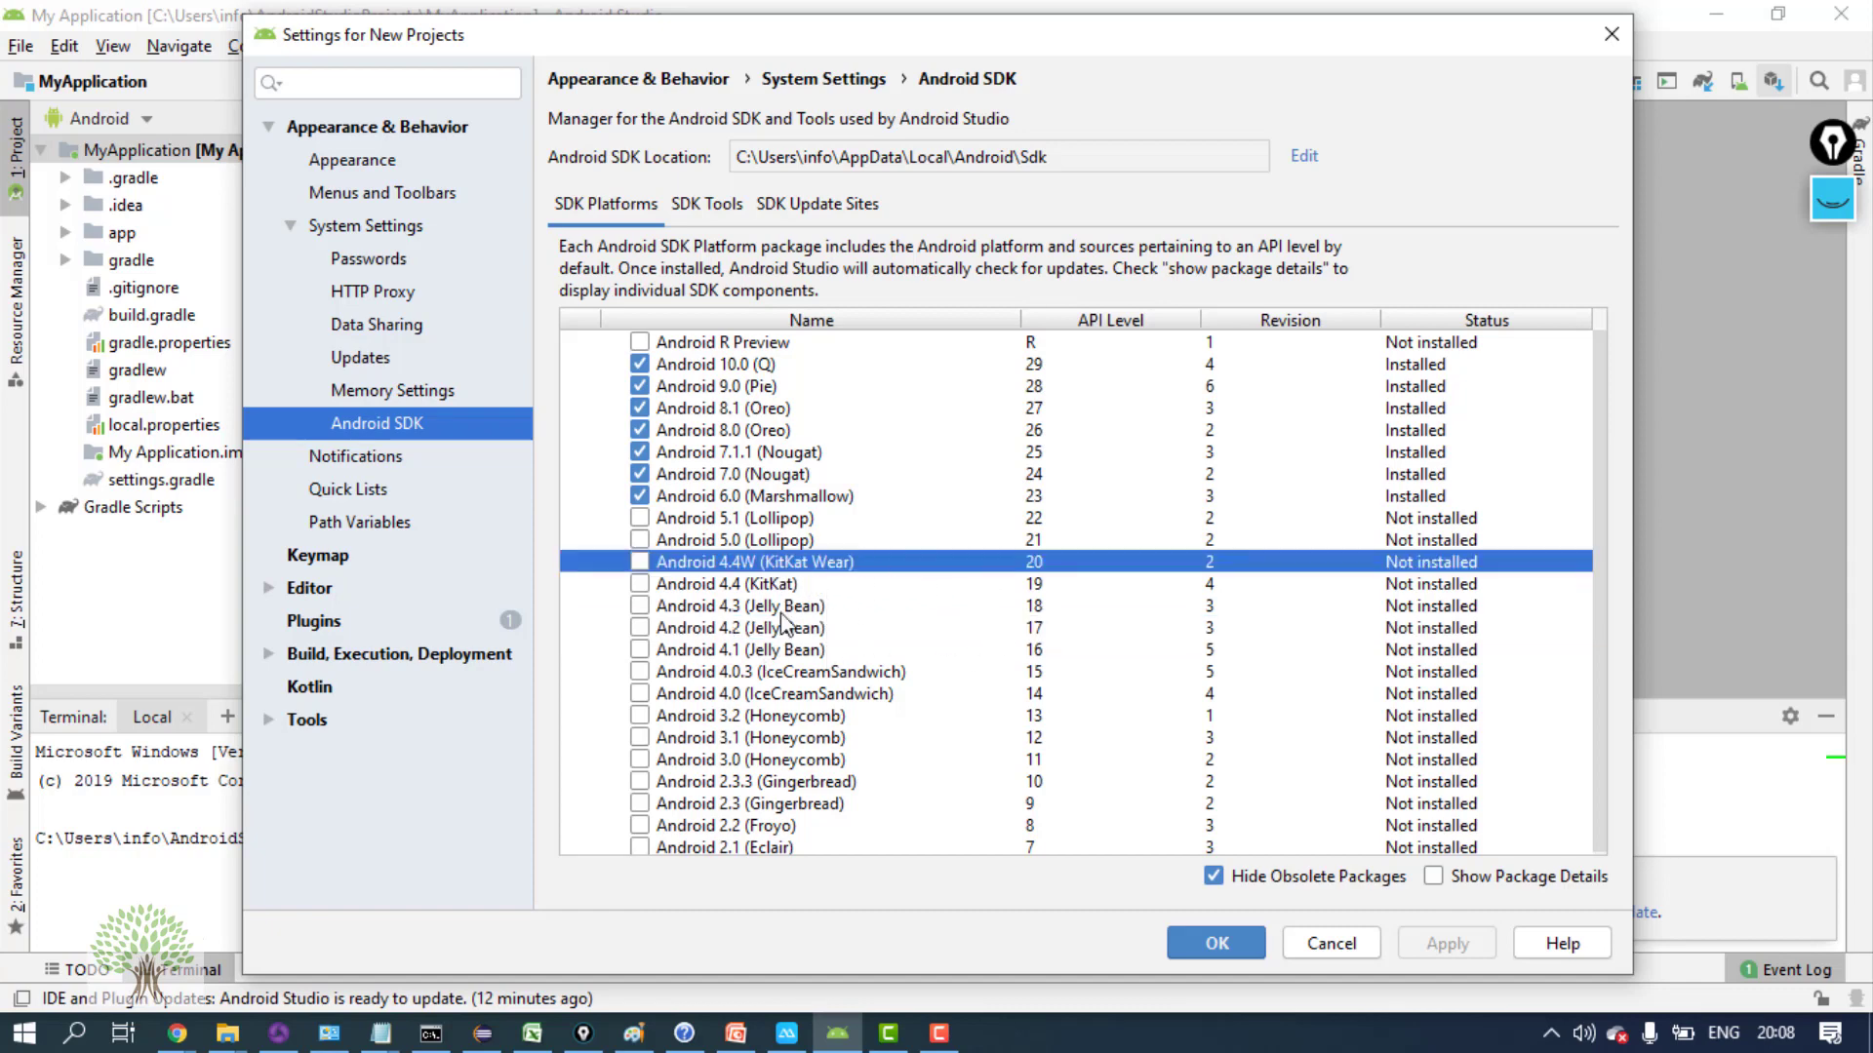
{"action": "left_click", "coordinate": [745, 540]}
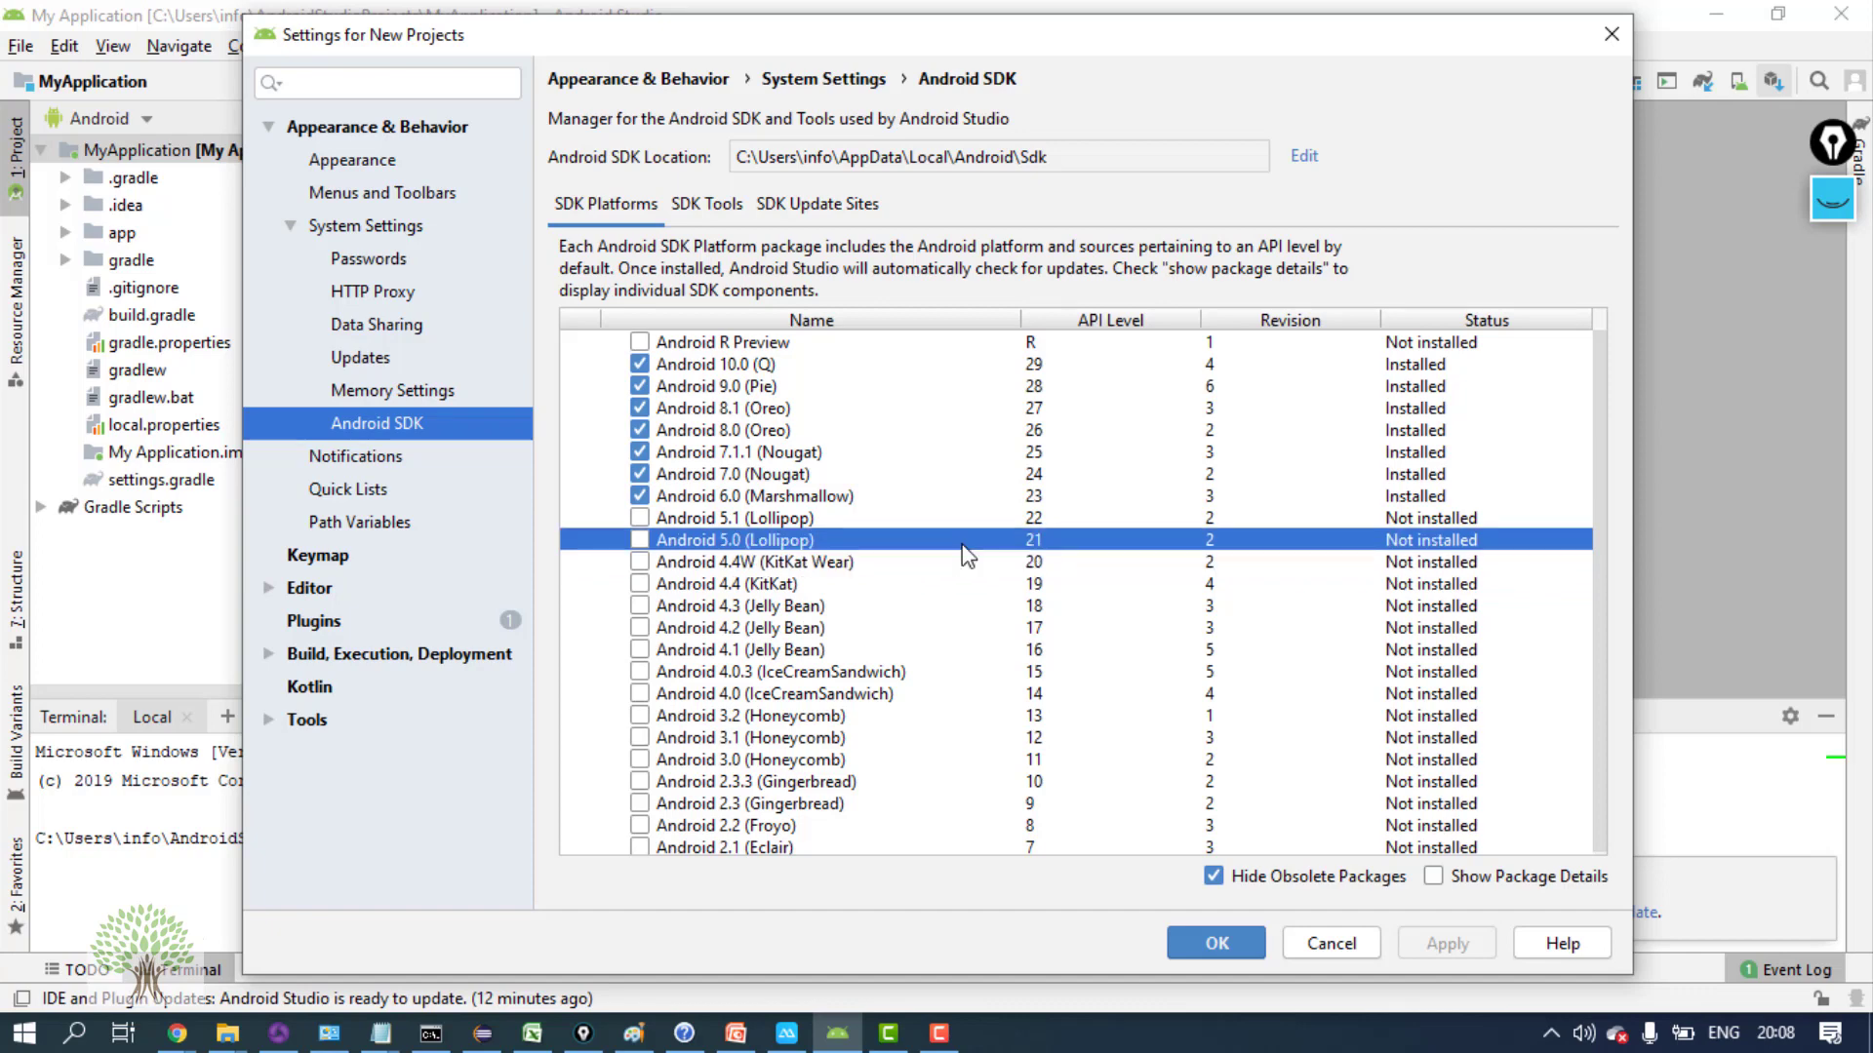
{"action": "left_click", "coordinate": [716, 363]}
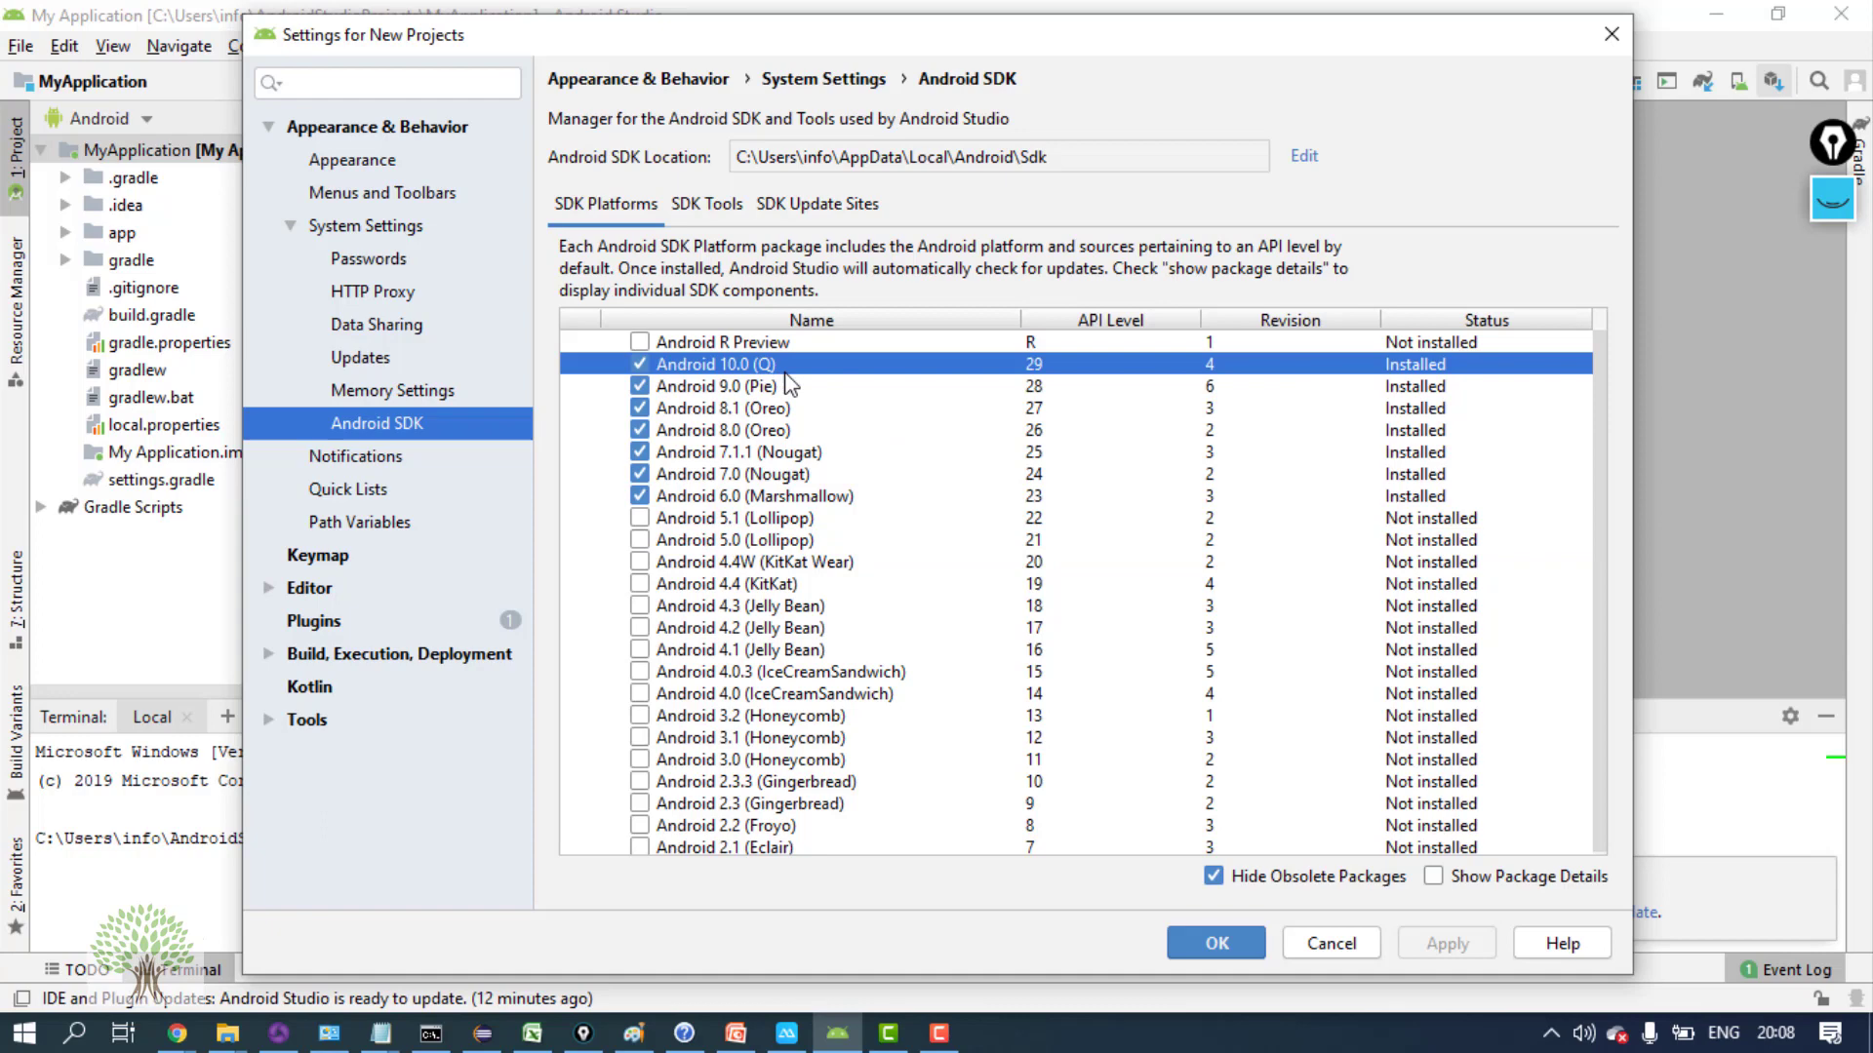
{"action": "mouse_move", "coordinate": [889, 386]}
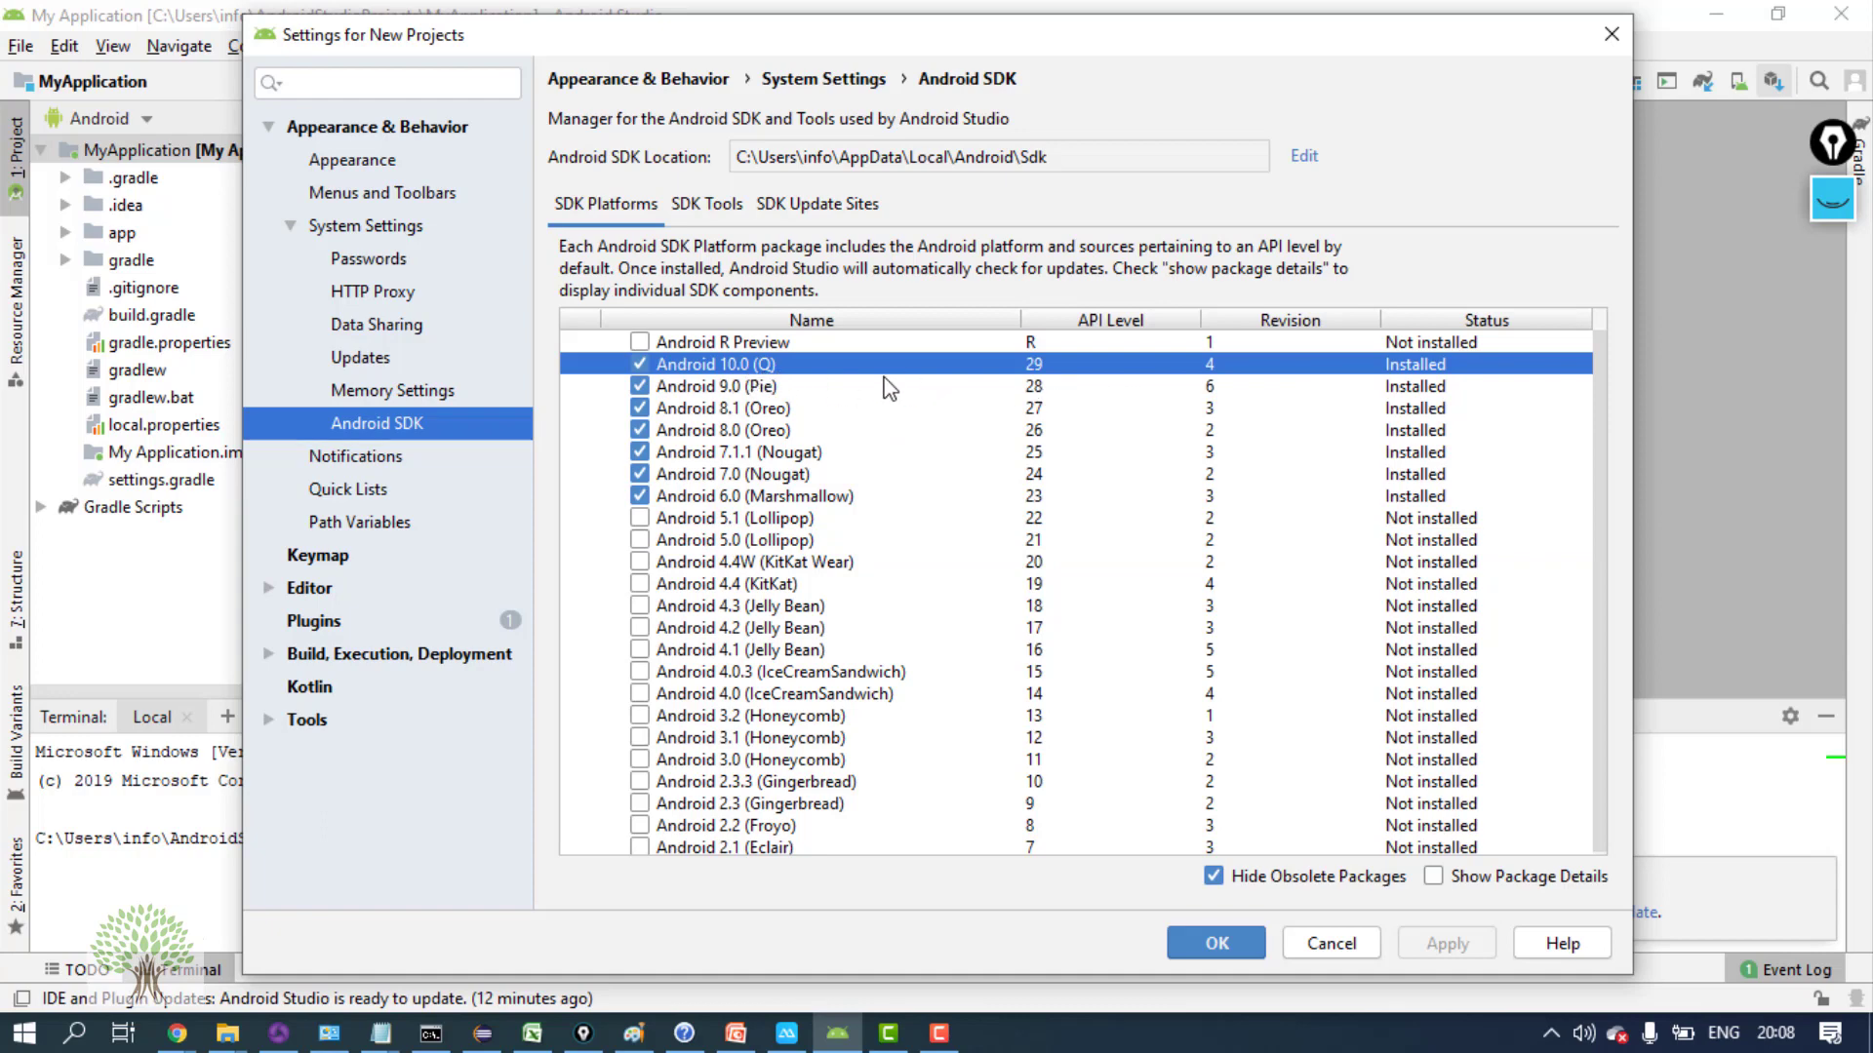
{"action": "mouse_move", "coordinate": [1051, 396]}
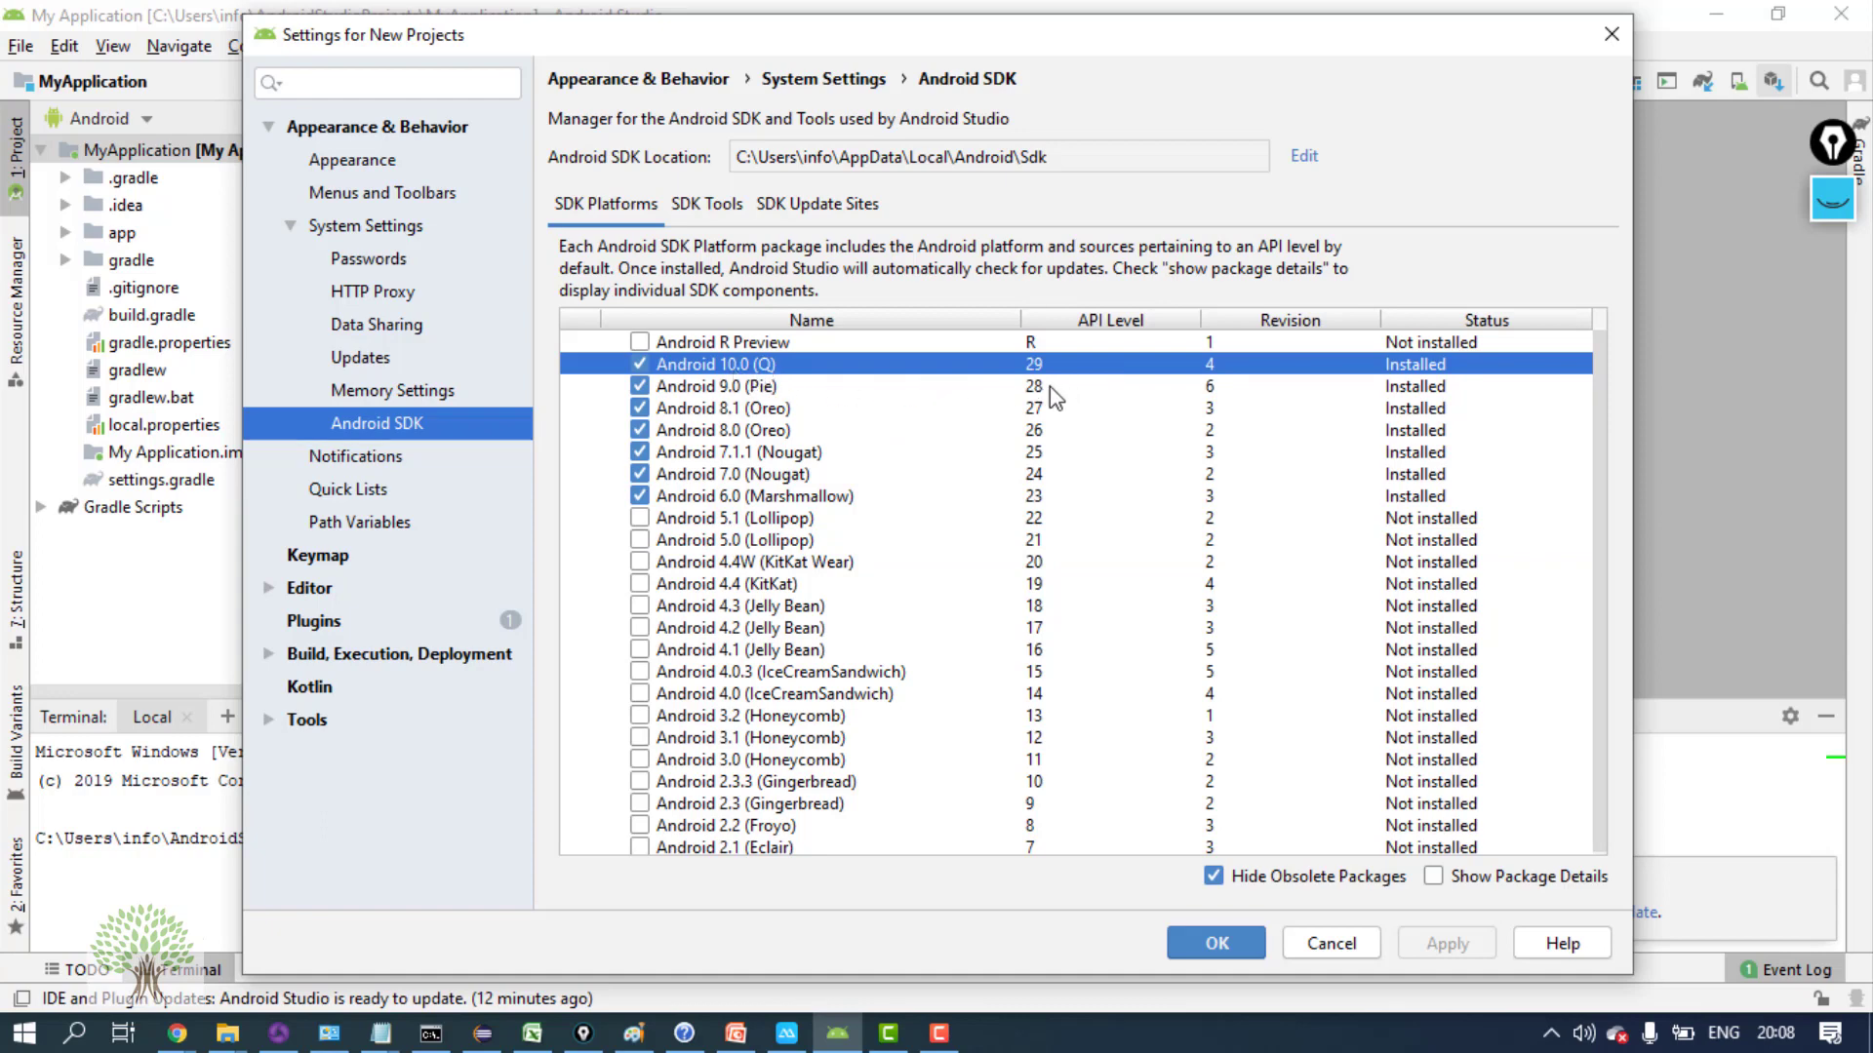
{"action": "mouse_move", "coordinate": [1038, 373]}
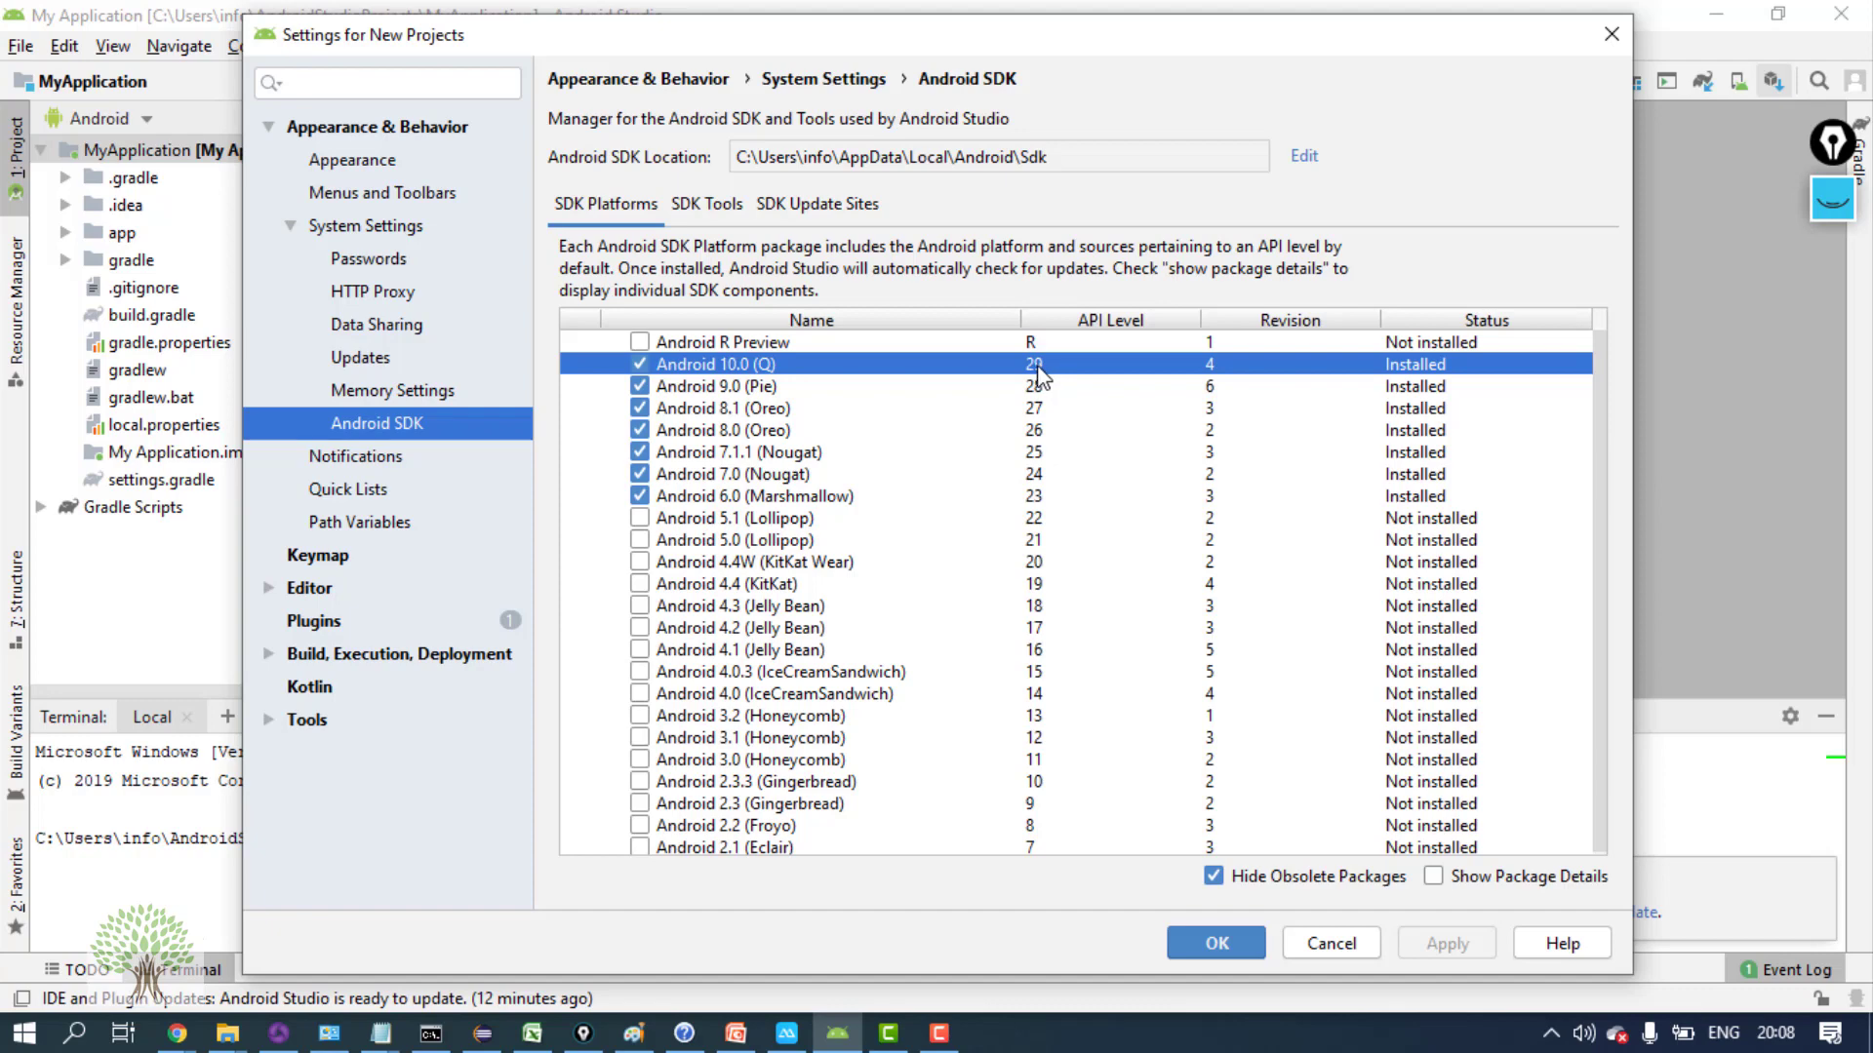
{"action": "mouse_move", "coordinate": [1047, 382]}
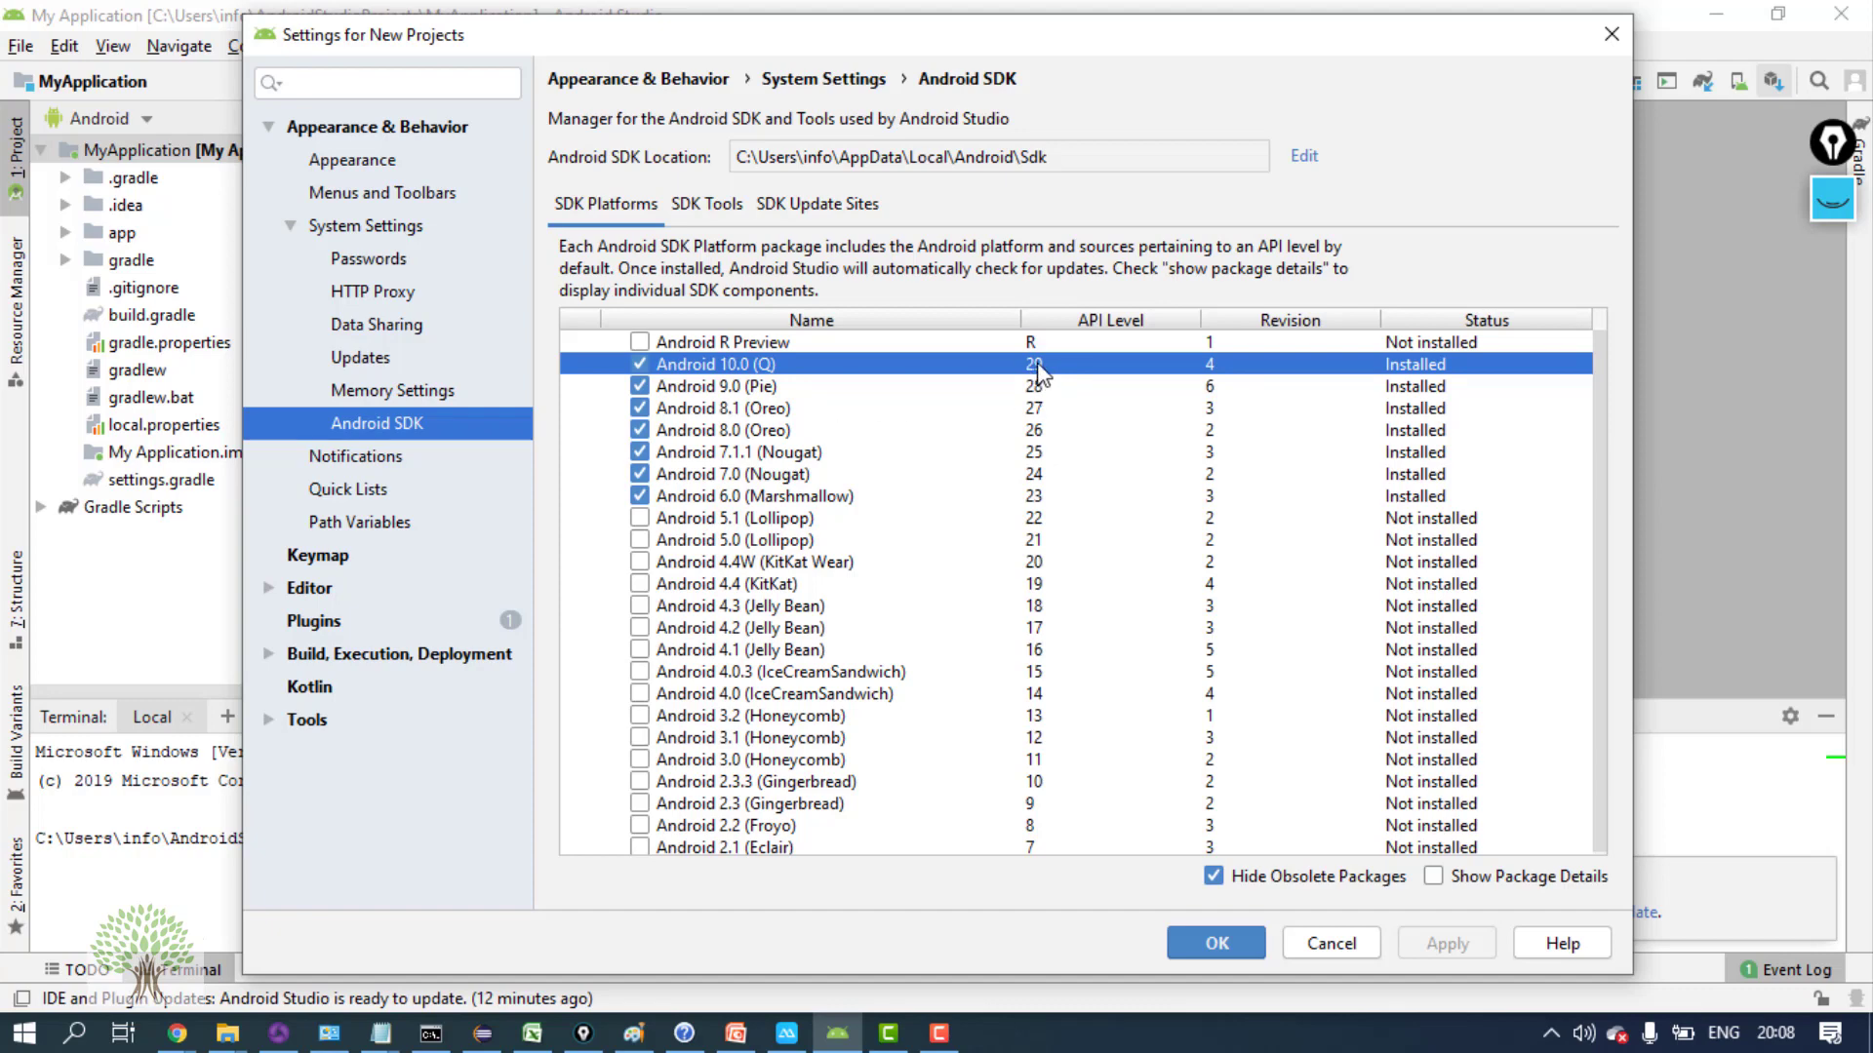
{"action": "left_click", "coordinate": [755, 408]}
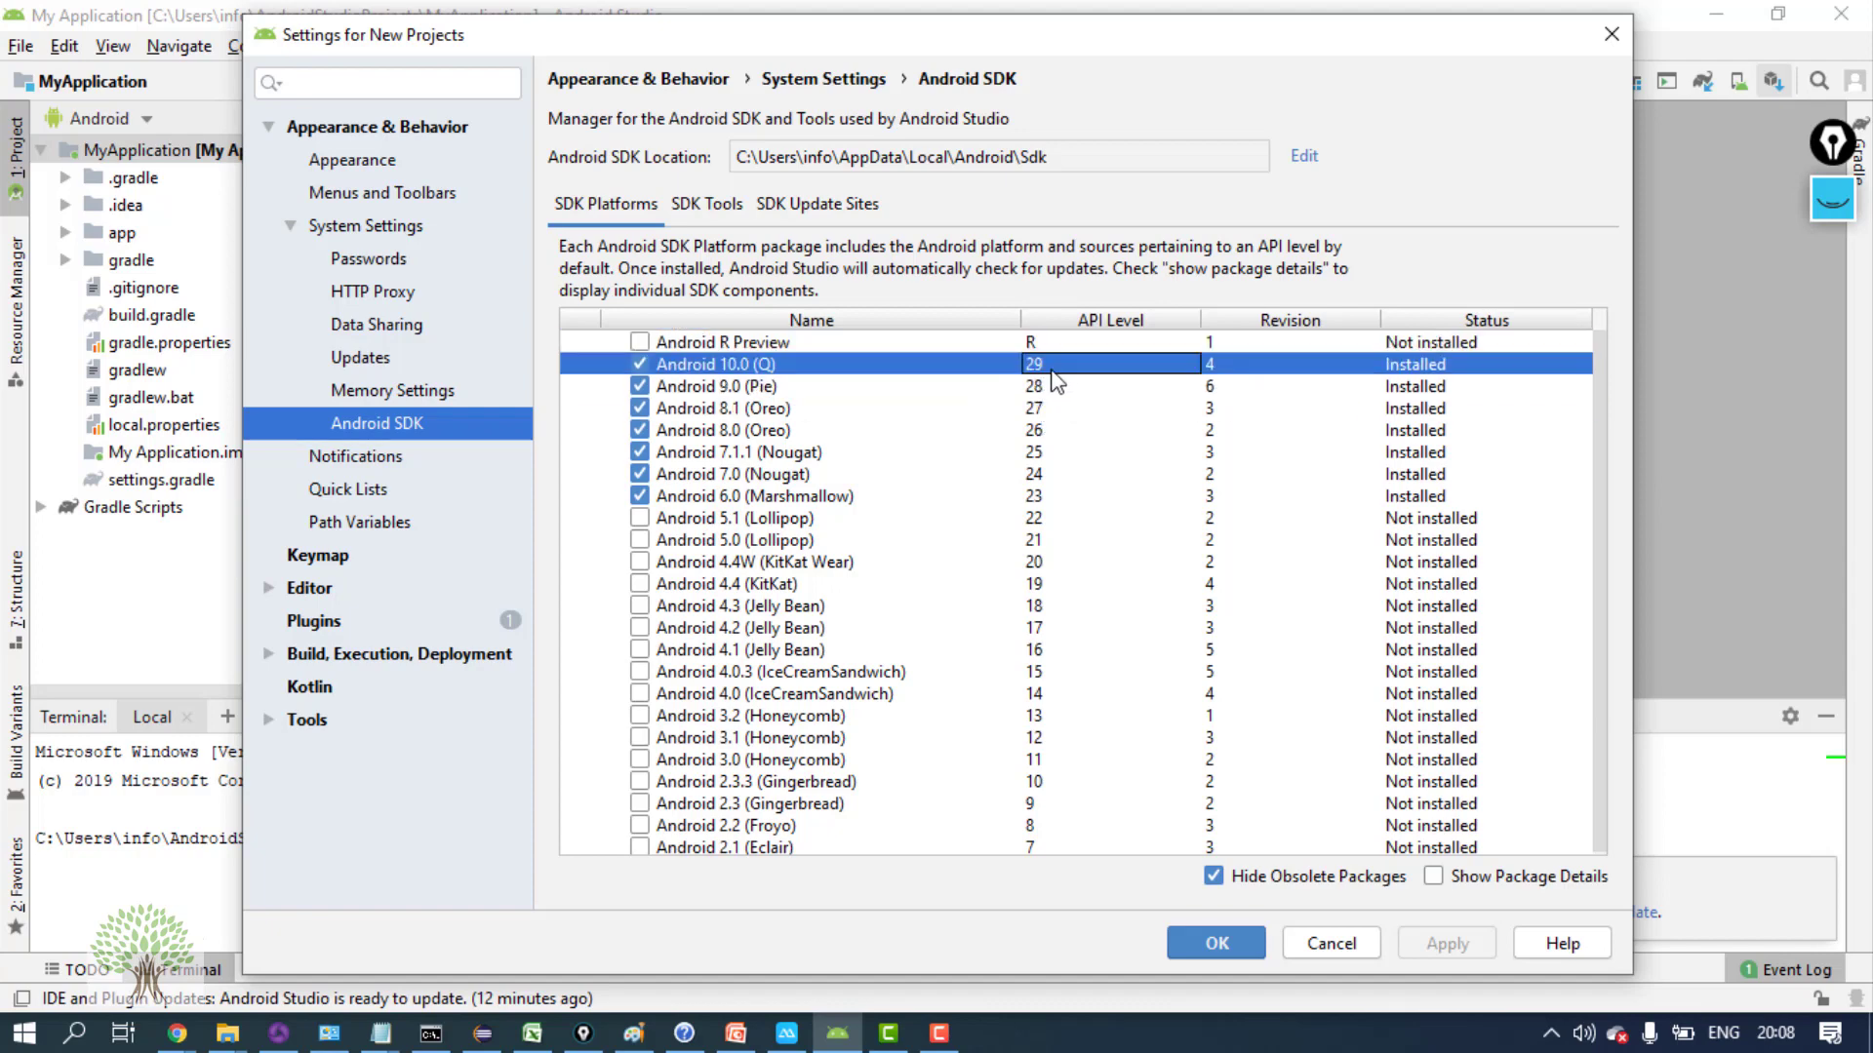
{"action": "mouse_move", "coordinate": [1044, 398]}
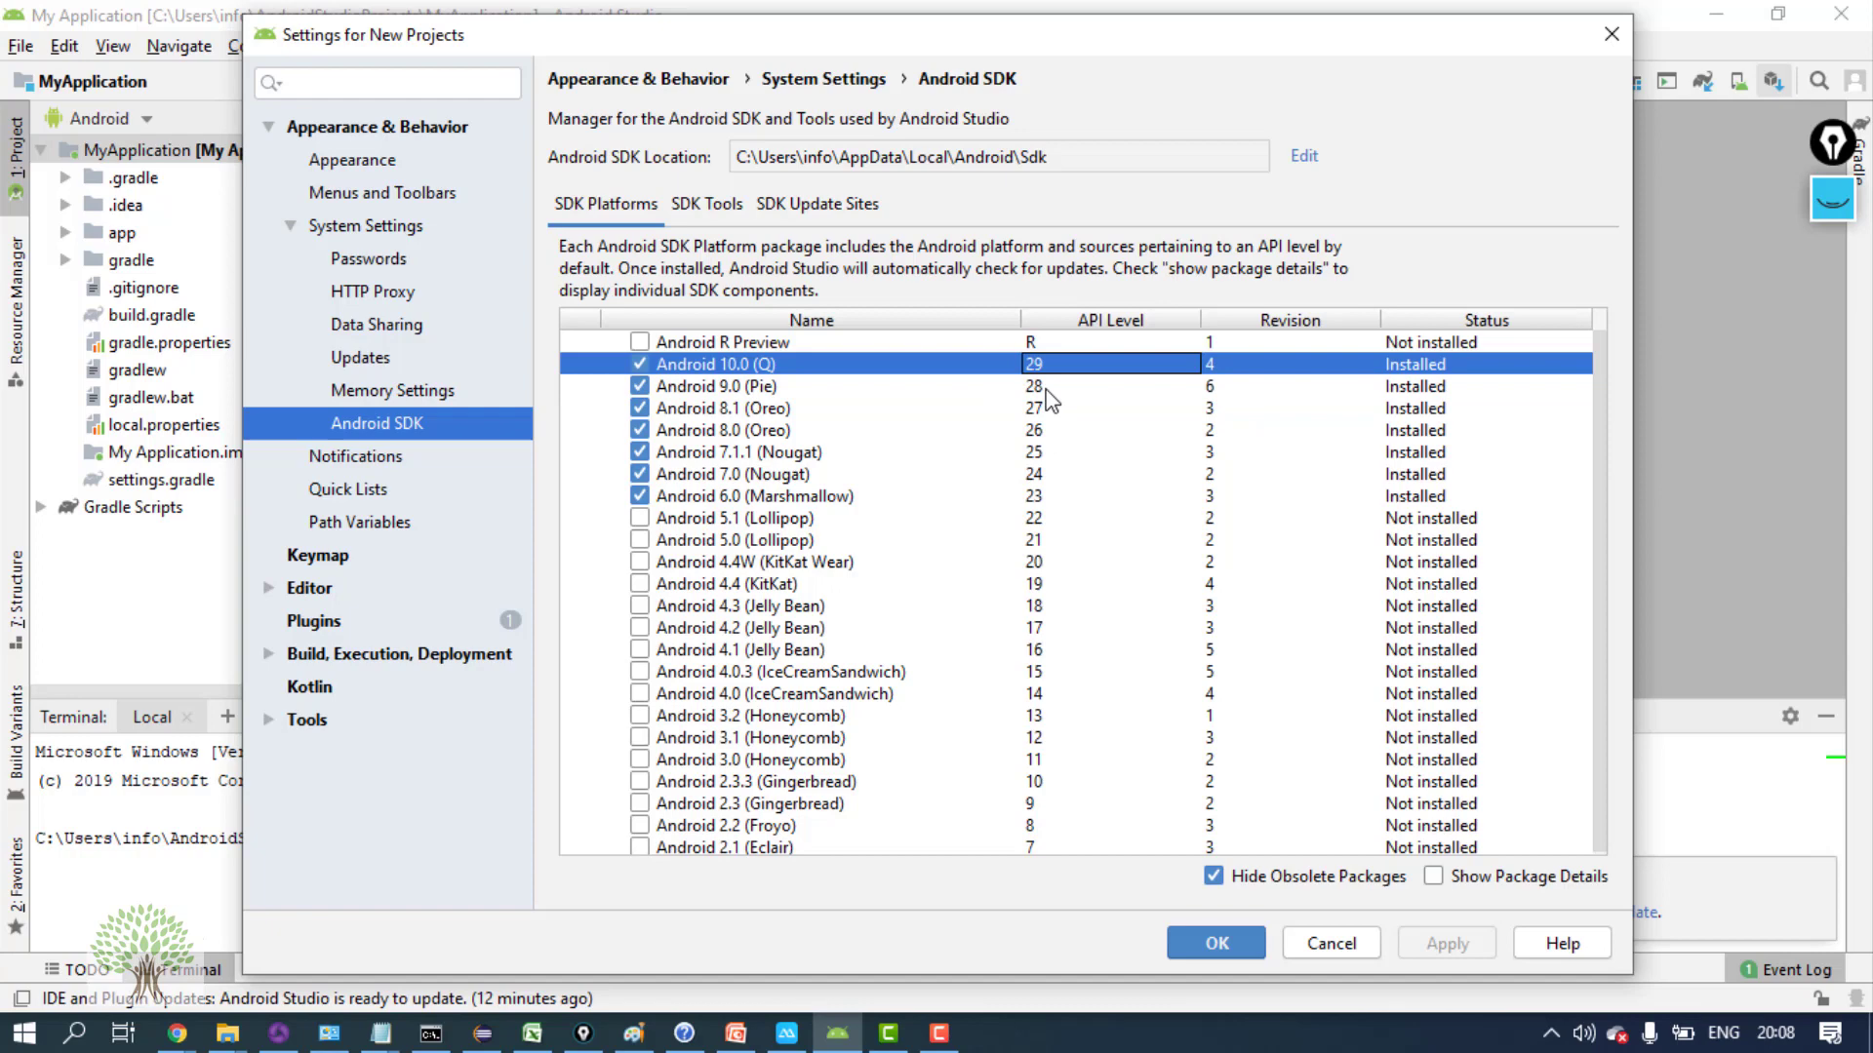
{"action": "left_click", "coordinate": [718, 384]}
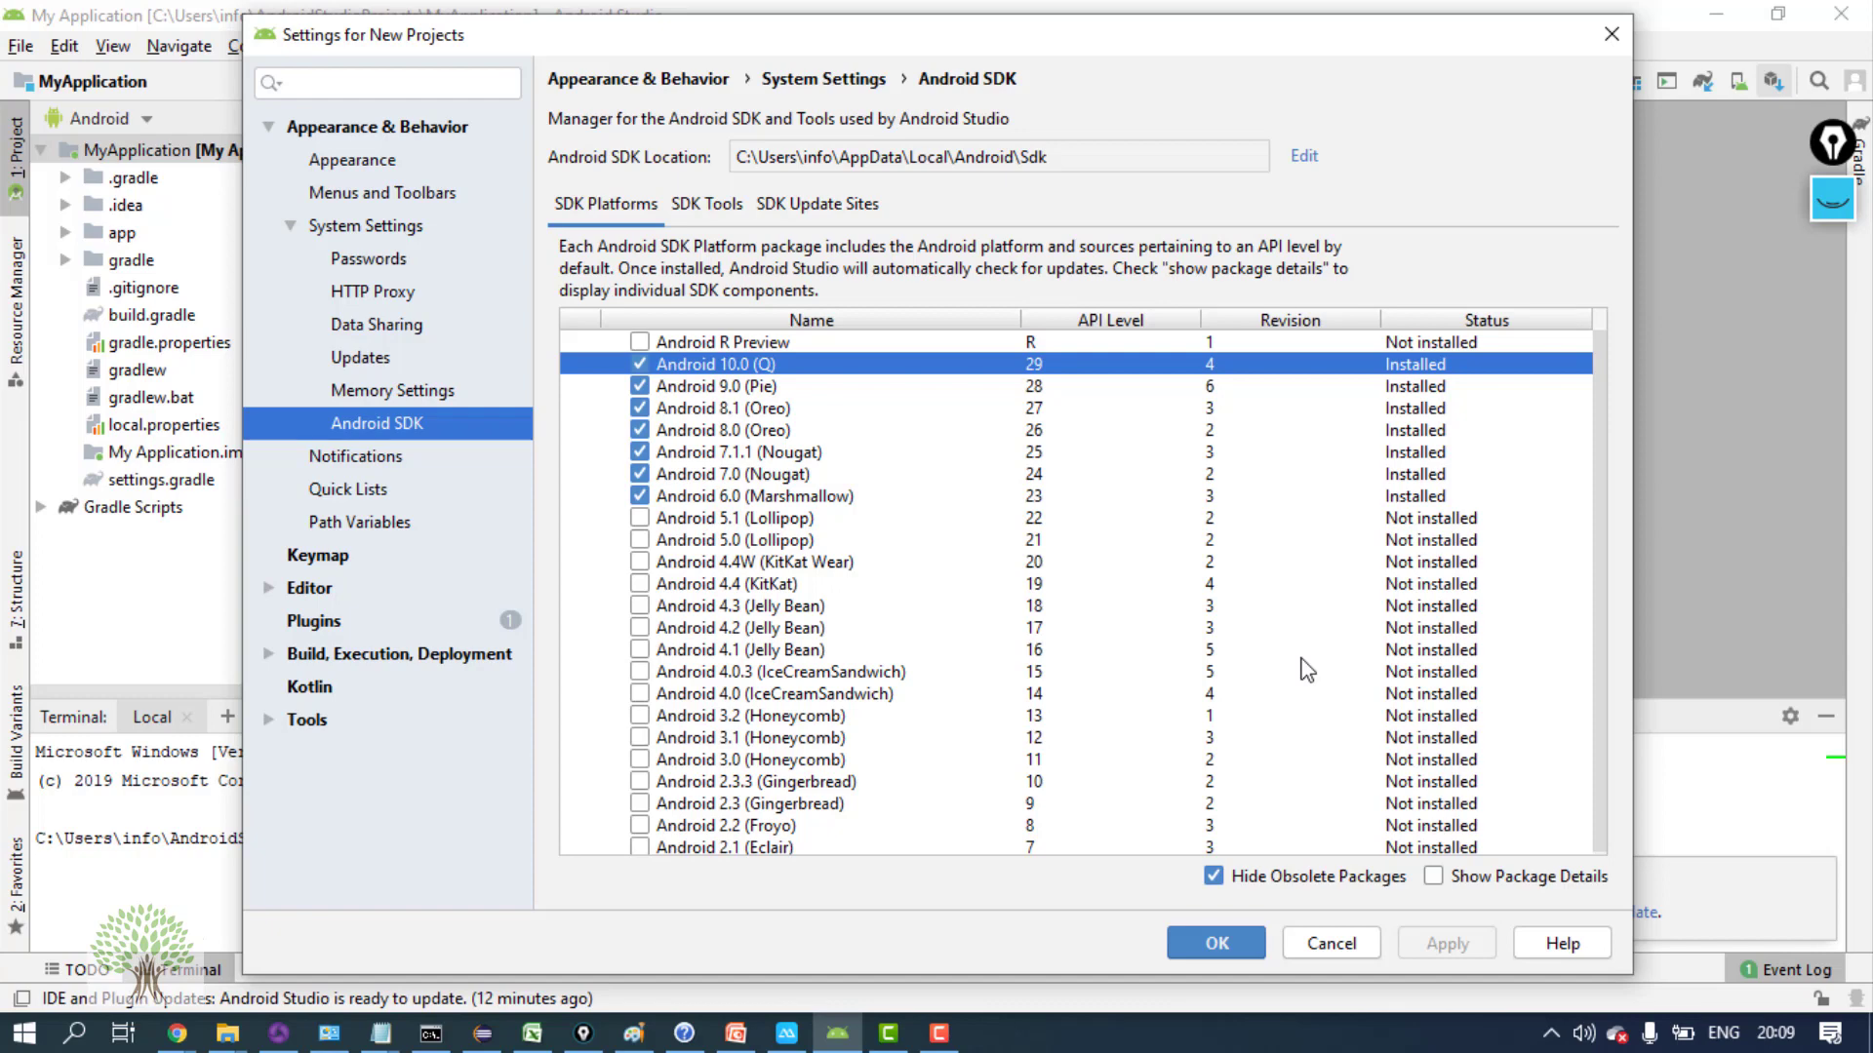
{"action": "mouse_move", "coordinate": [718, 480]}
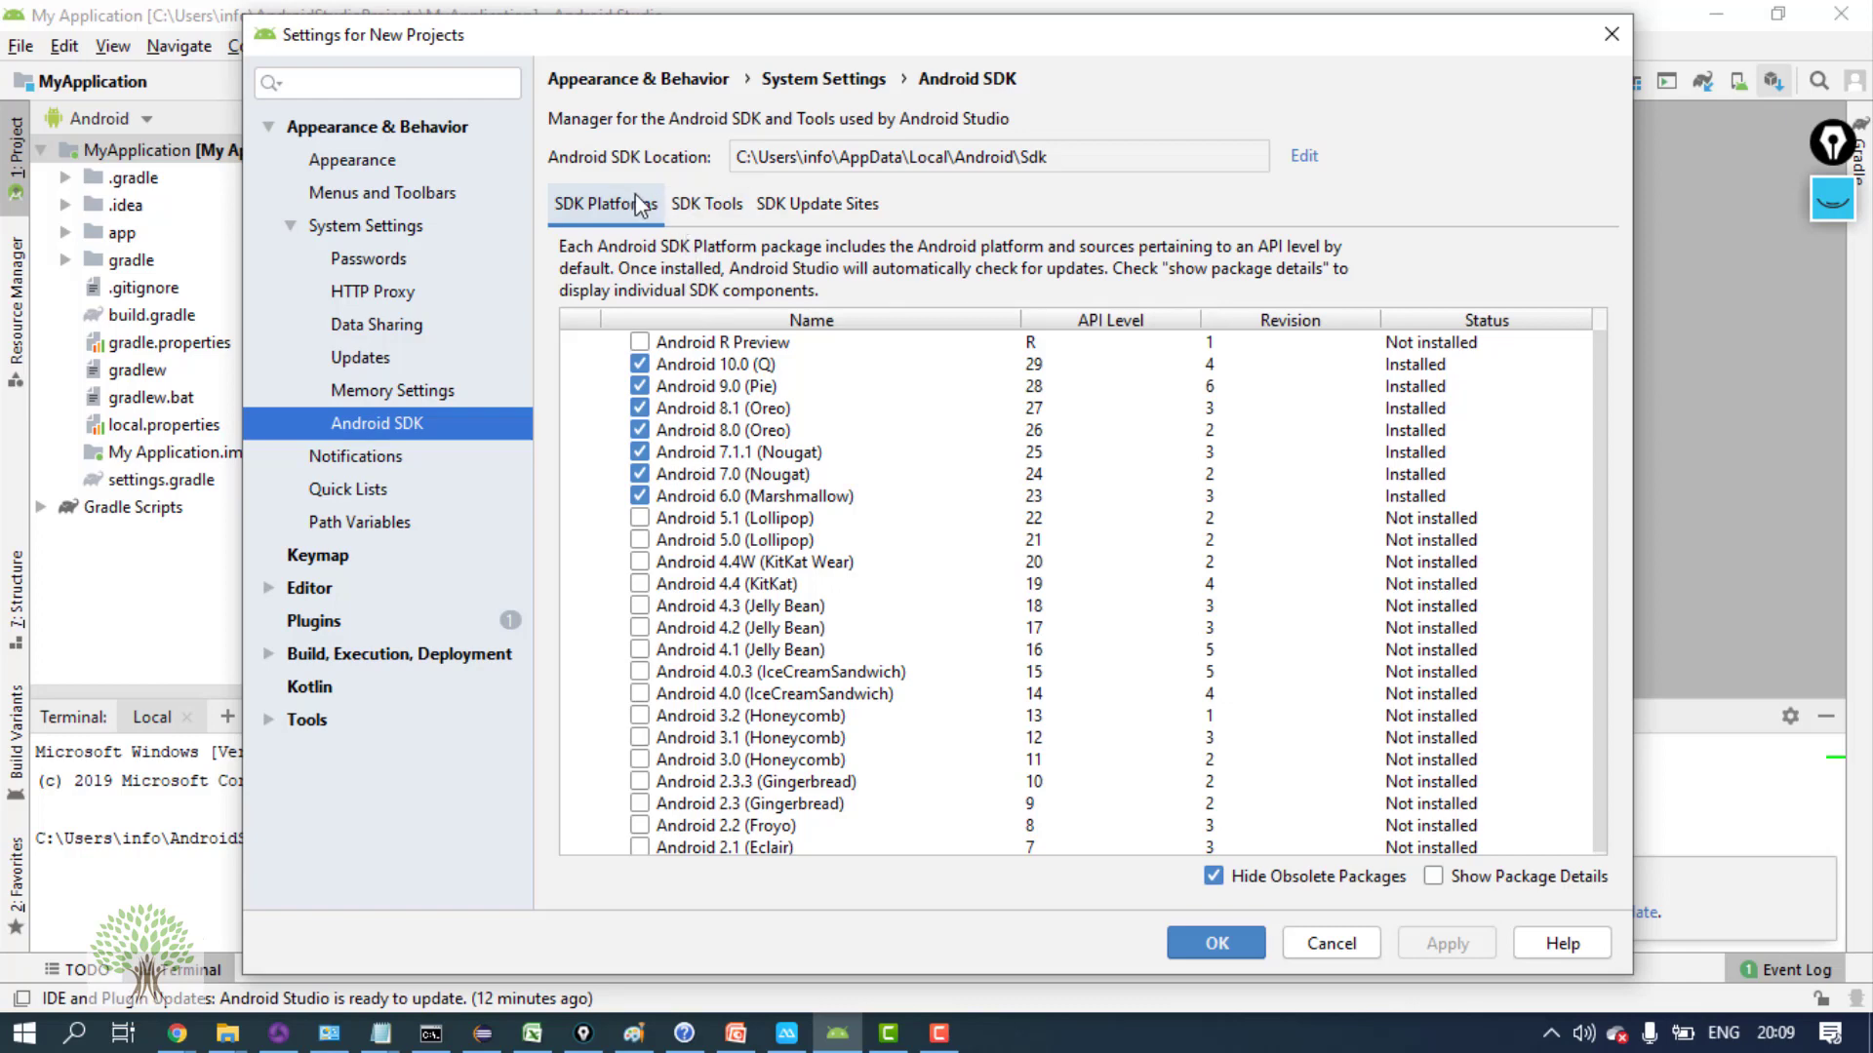
{"action": "left_click", "coordinate": [706, 204]}
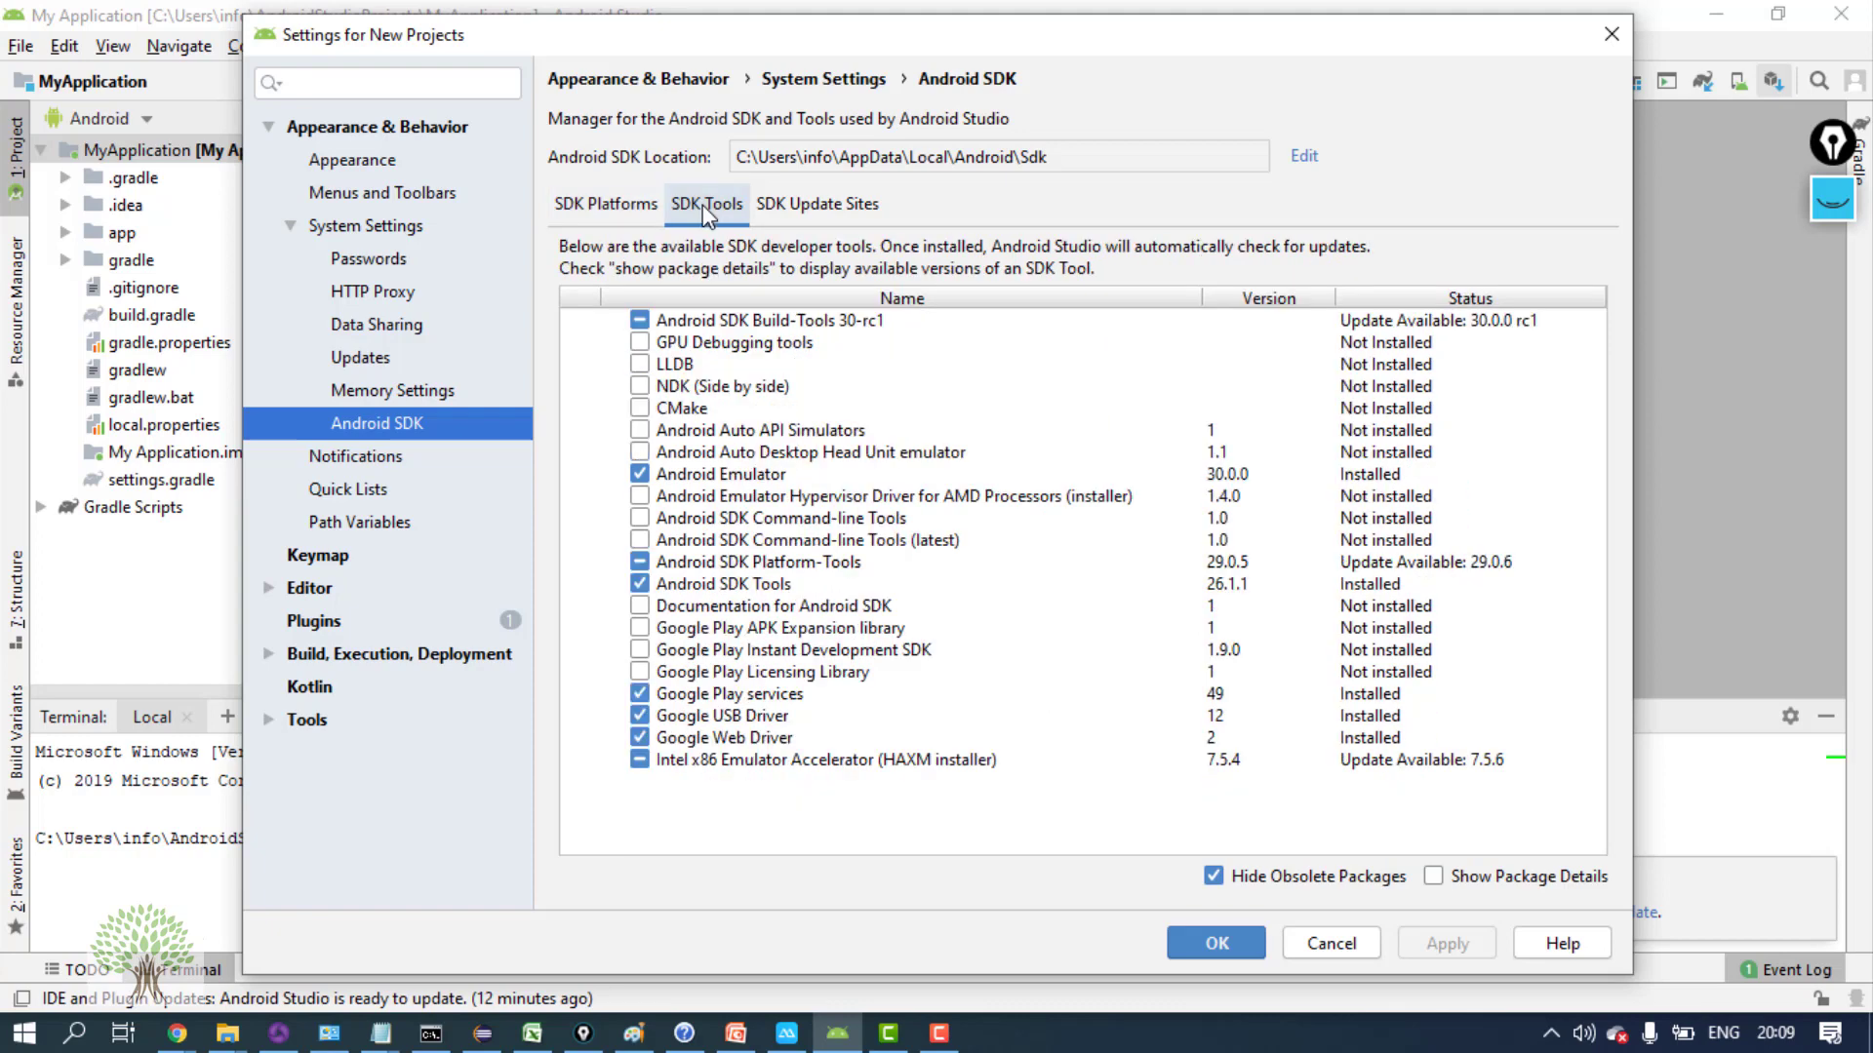
{"action": "mouse_move", "coordinate": [718, 453]}
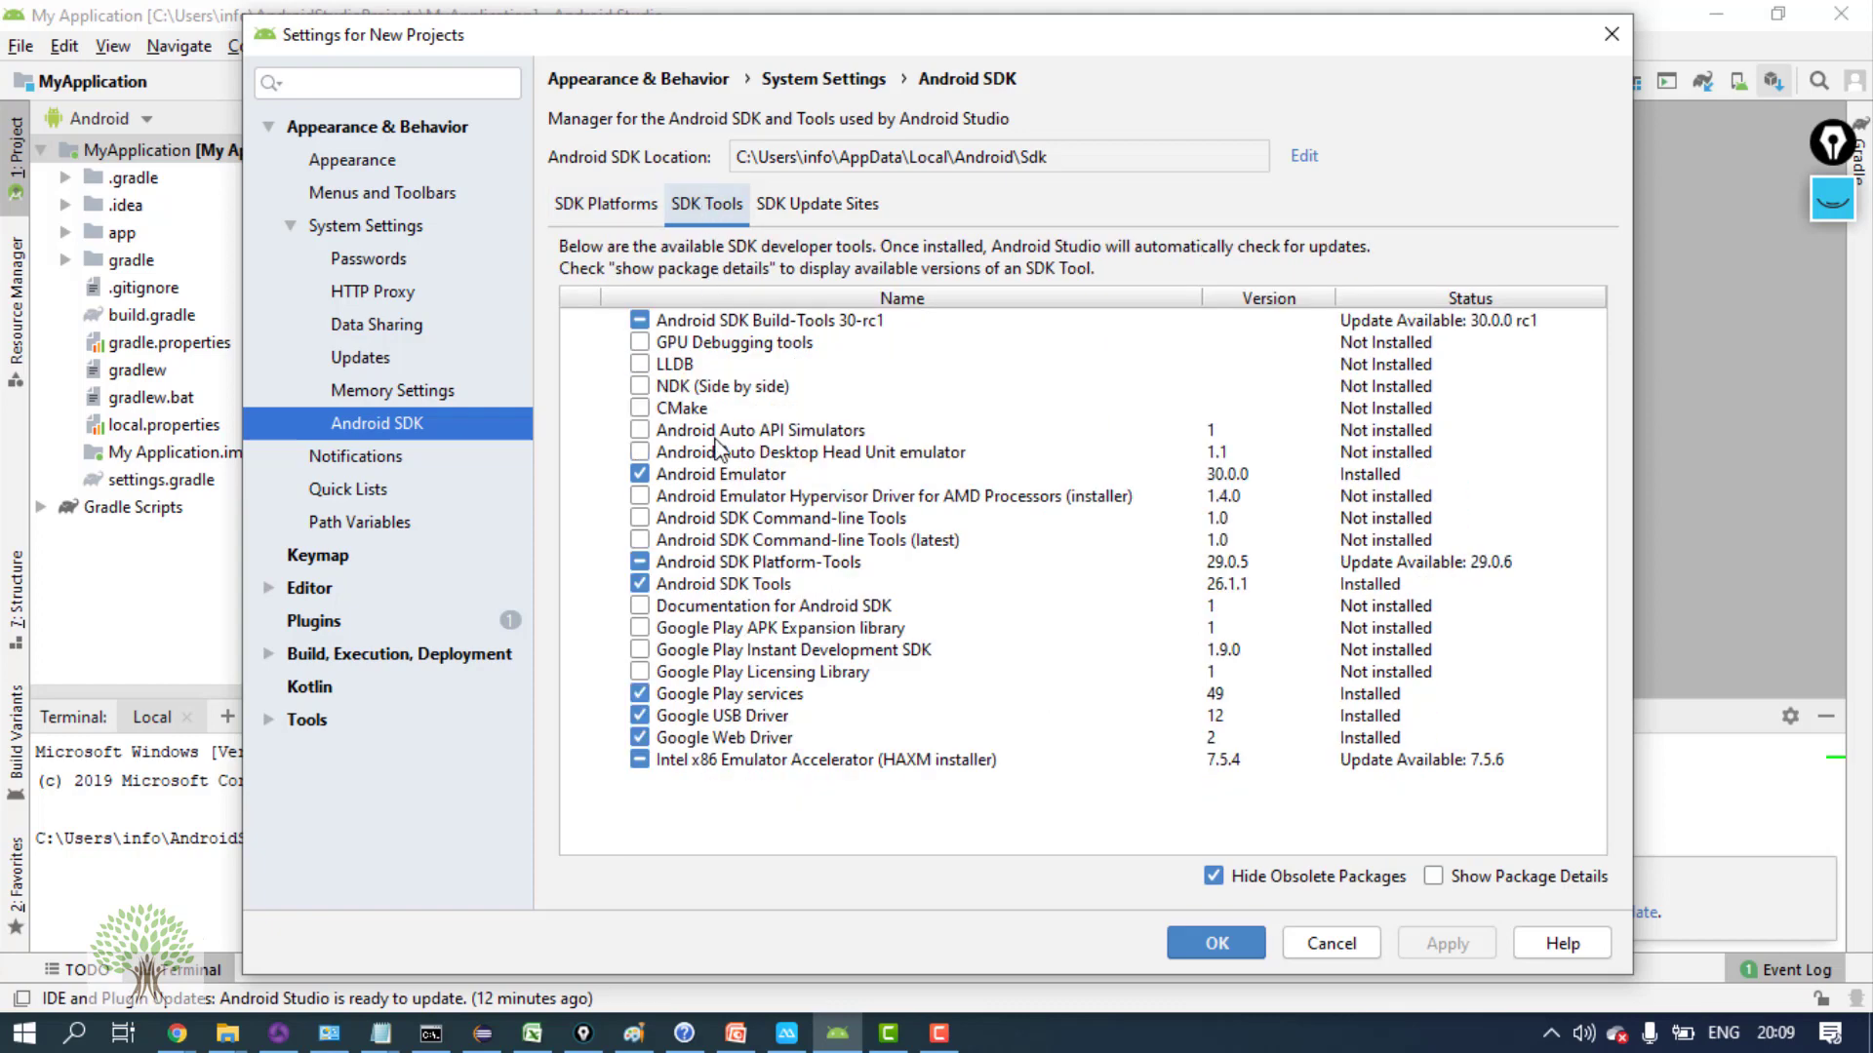
{"action": "mouse_move", "coordinate": [843, 394]}
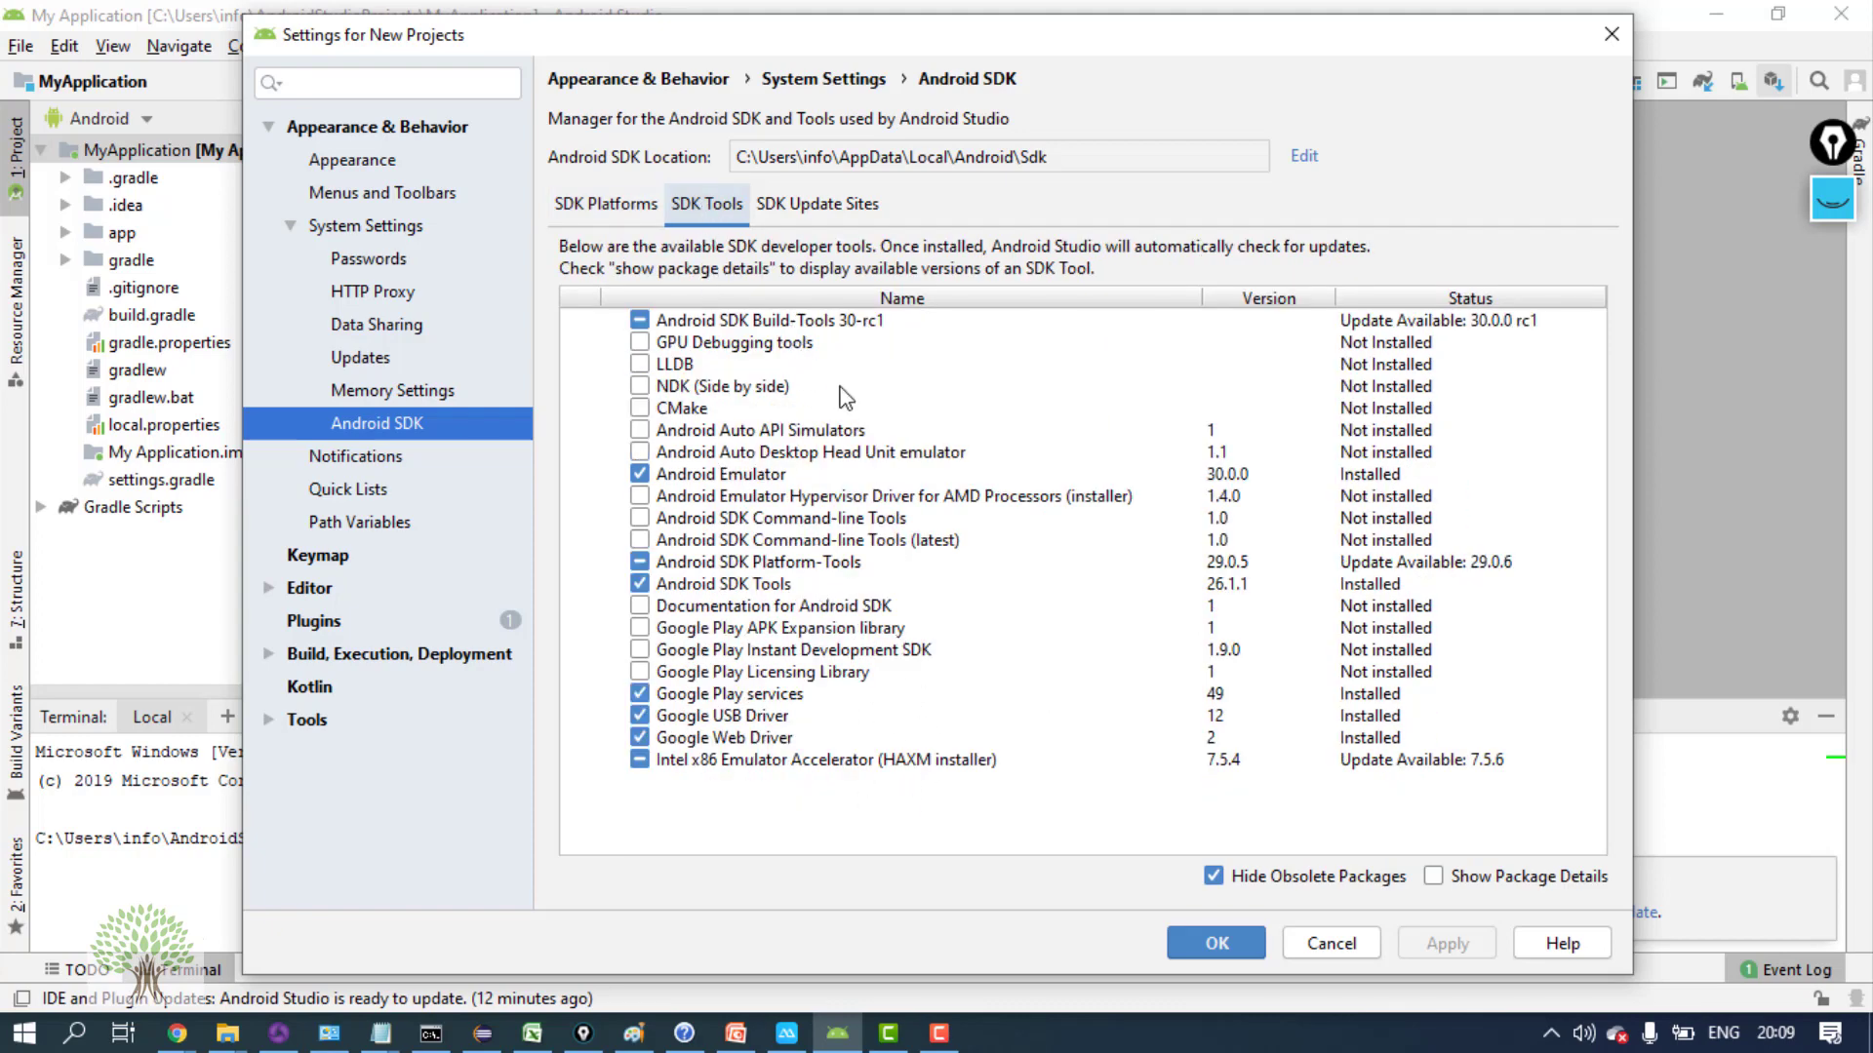
{"action": "mouse_move", "coordinate": [1194, 498]}
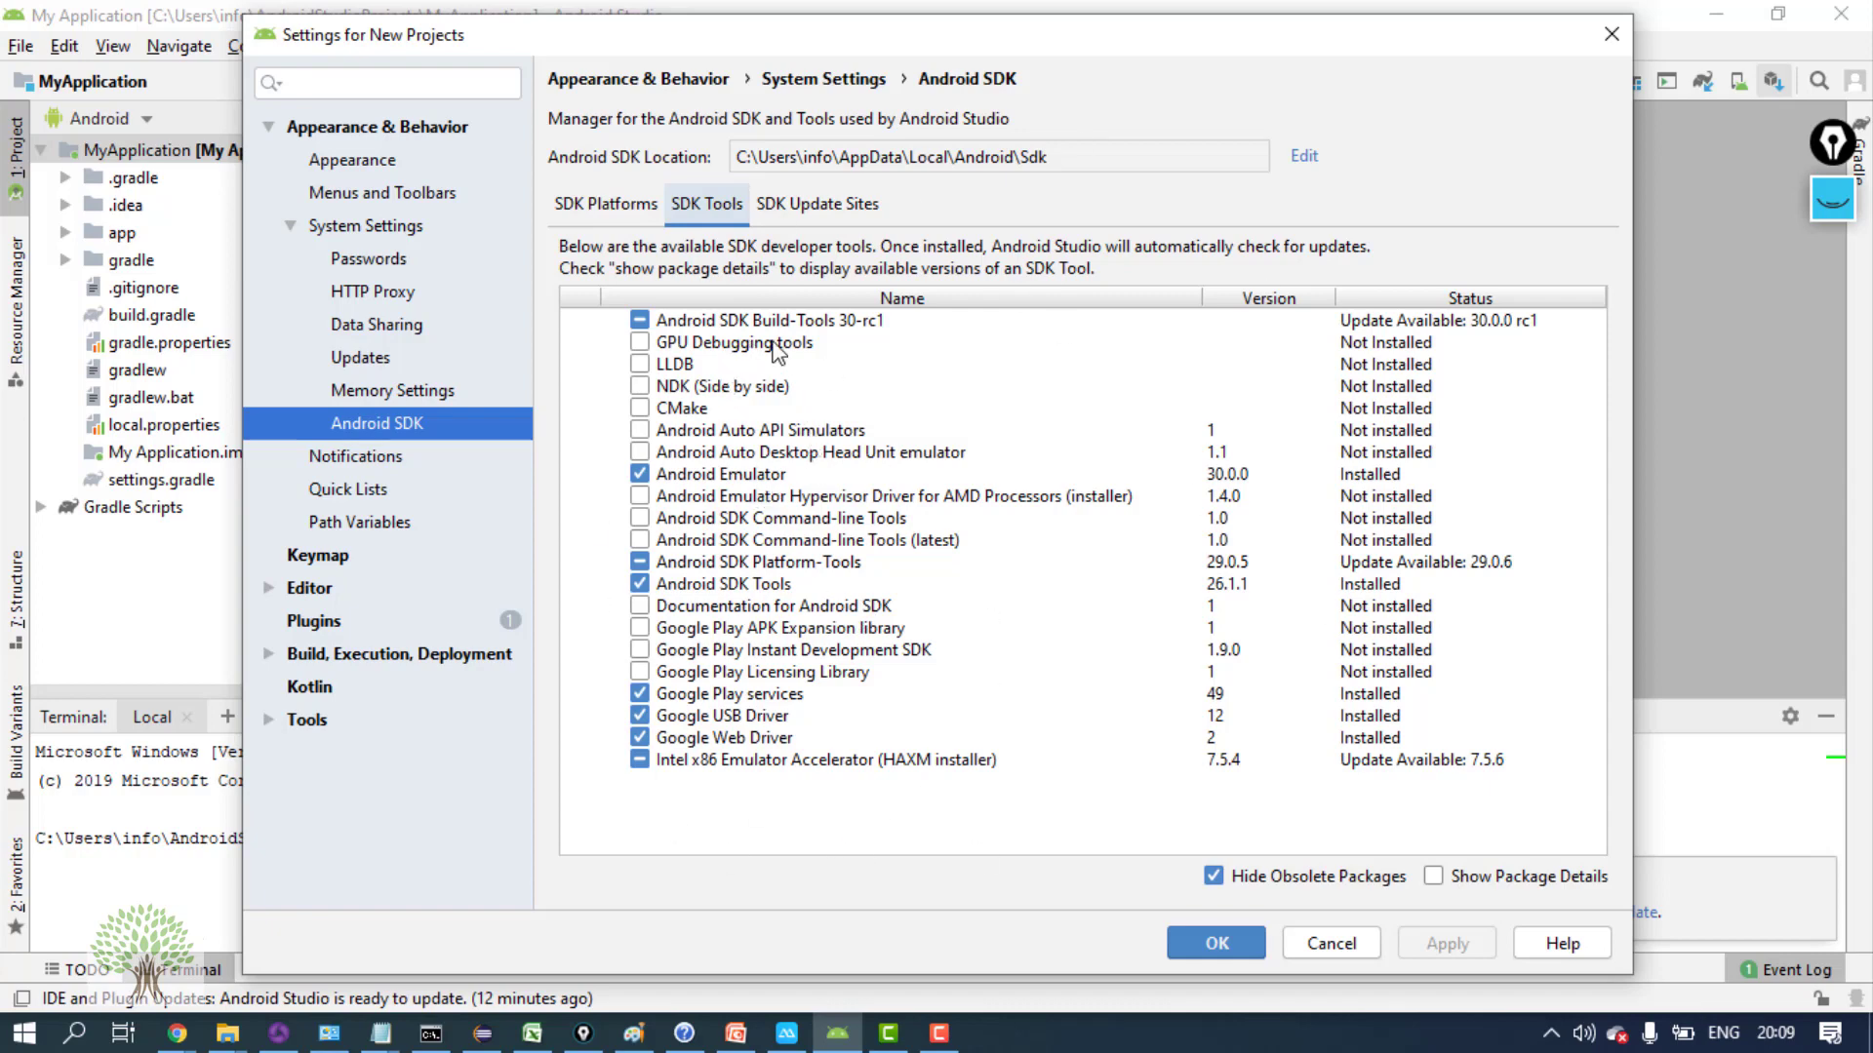
{"action": "left_click", "coordinate": [761, 320]}
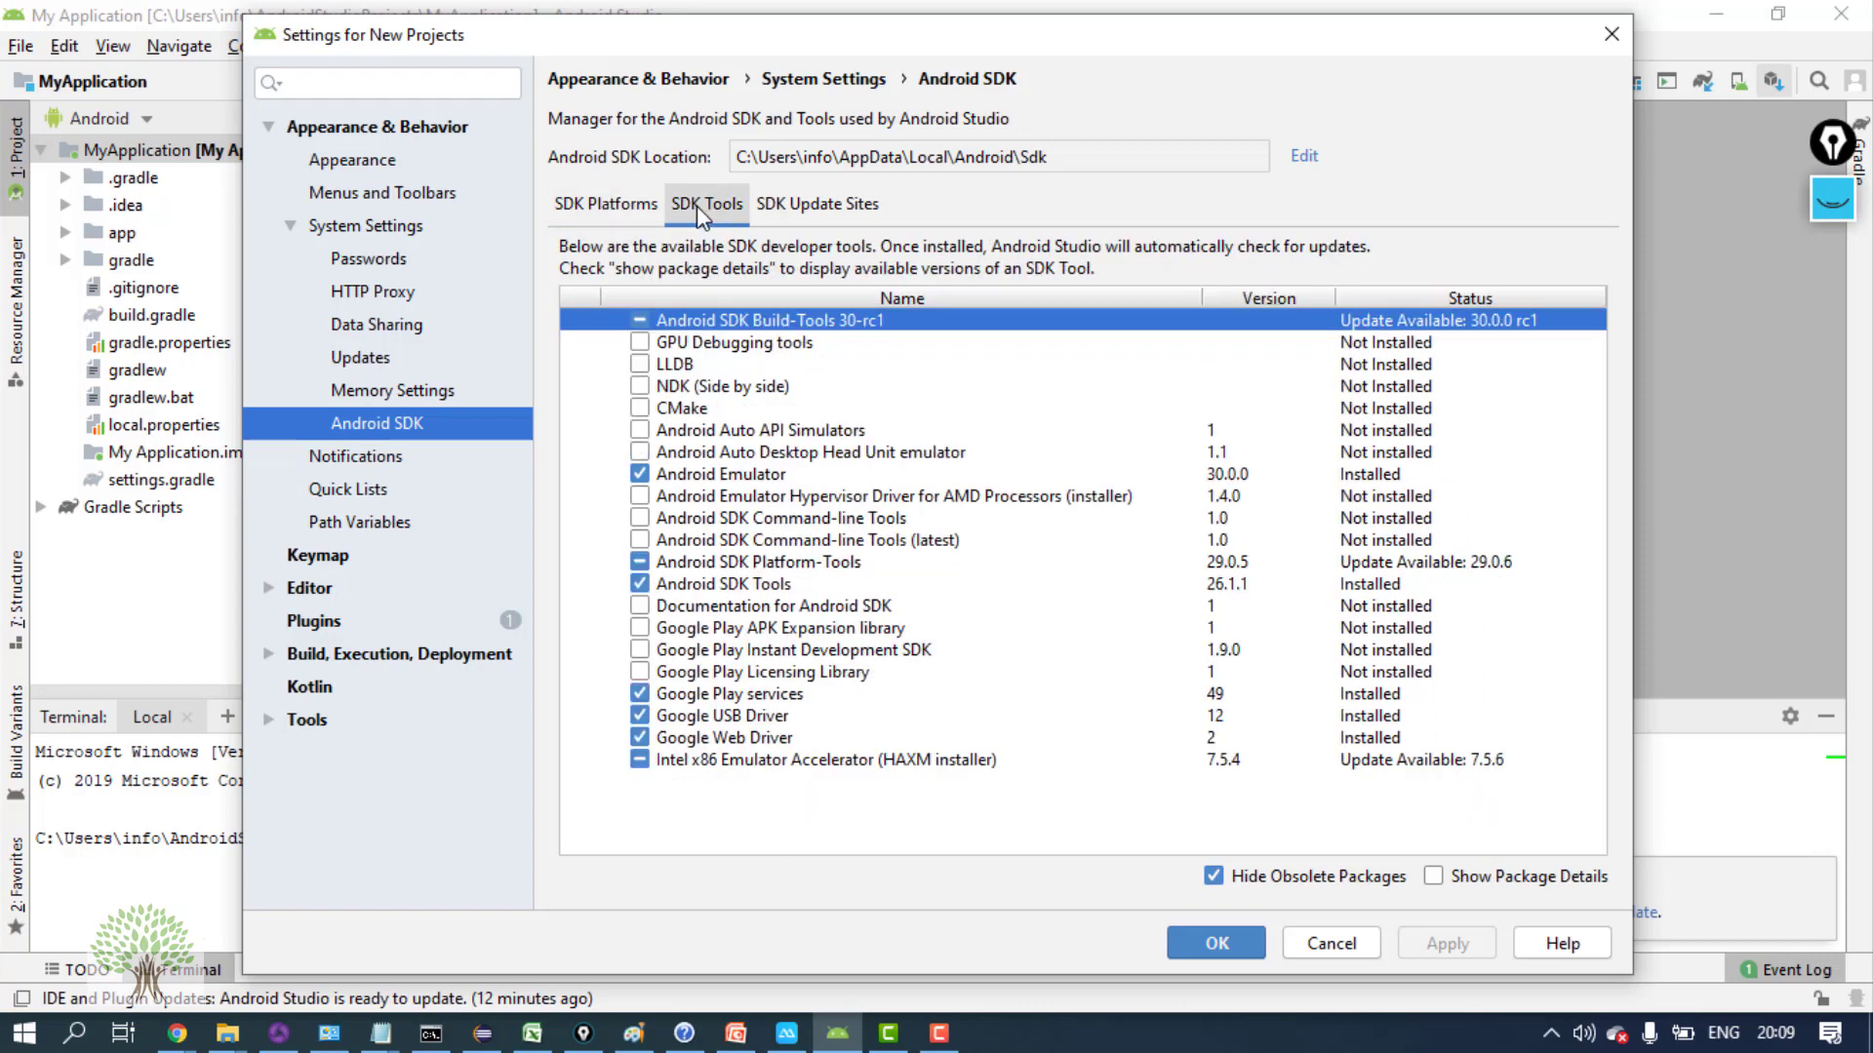
{"action": "left_click", "coordinate": [605, 205]}
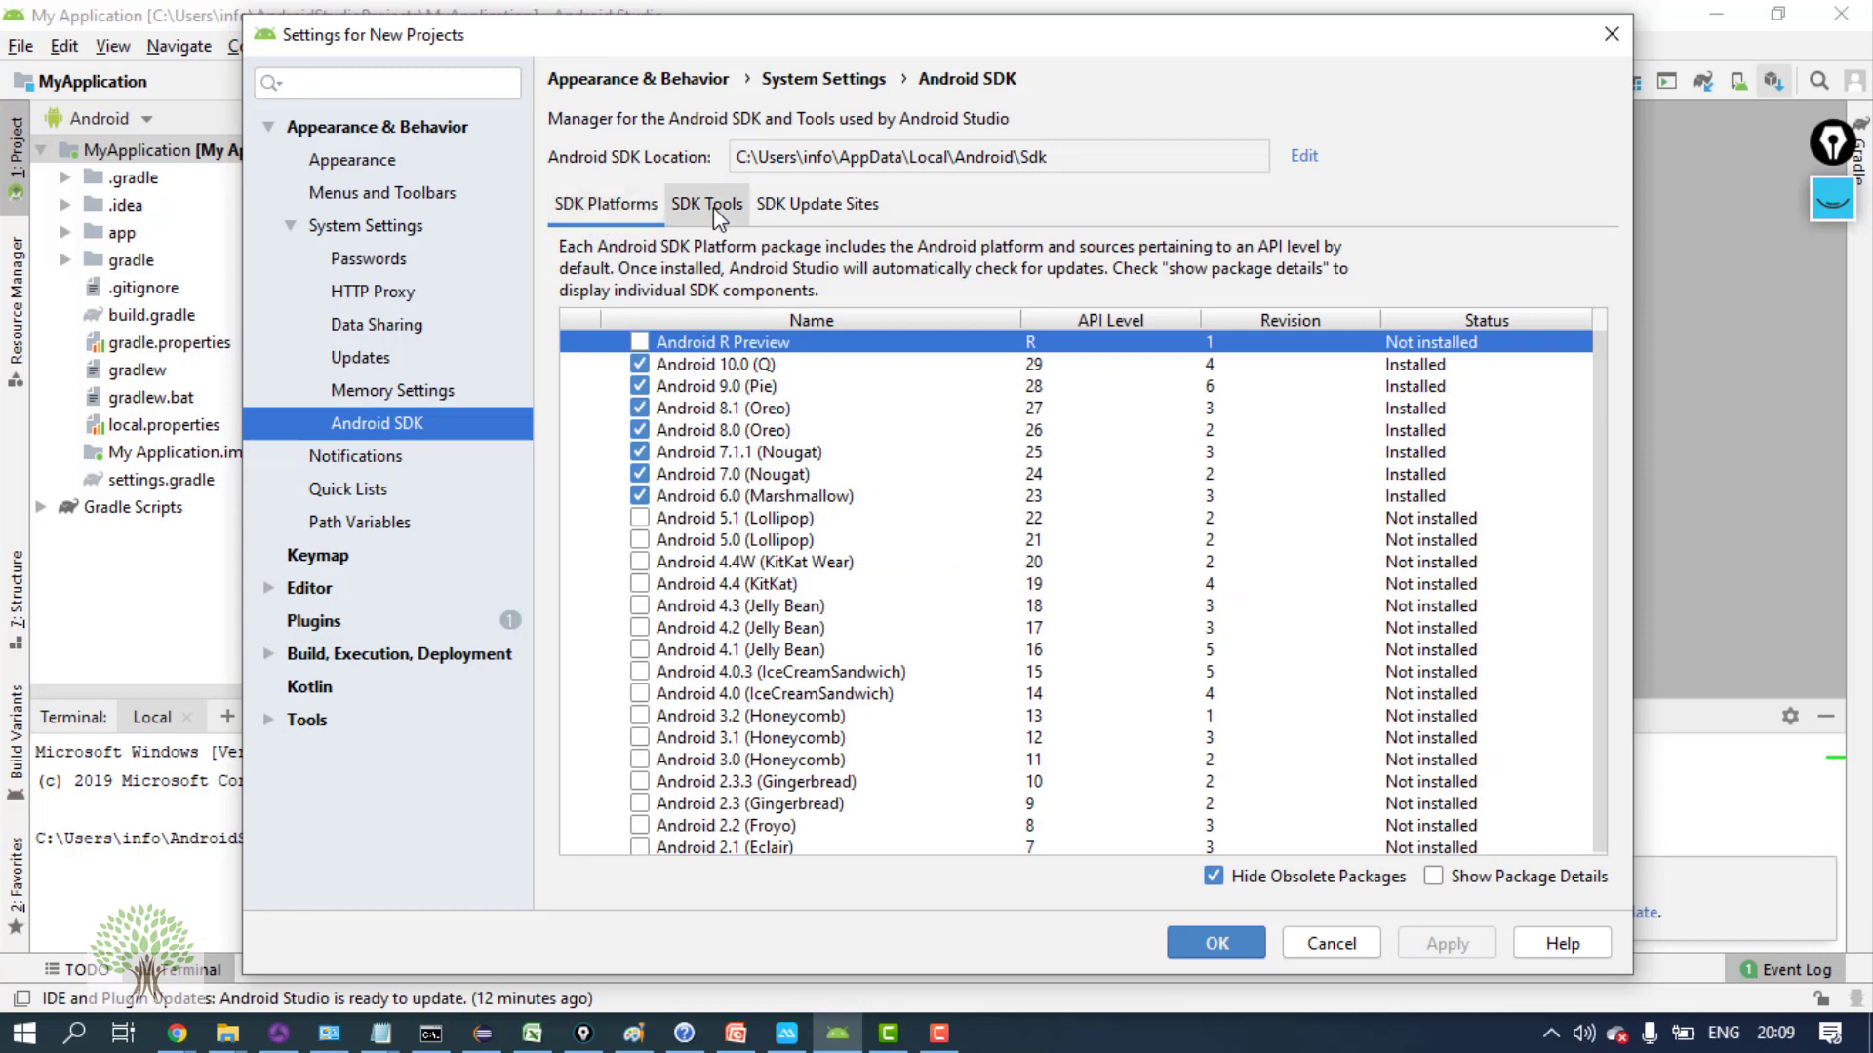
{"action": "left_click", "coordinate": [706, 203]}
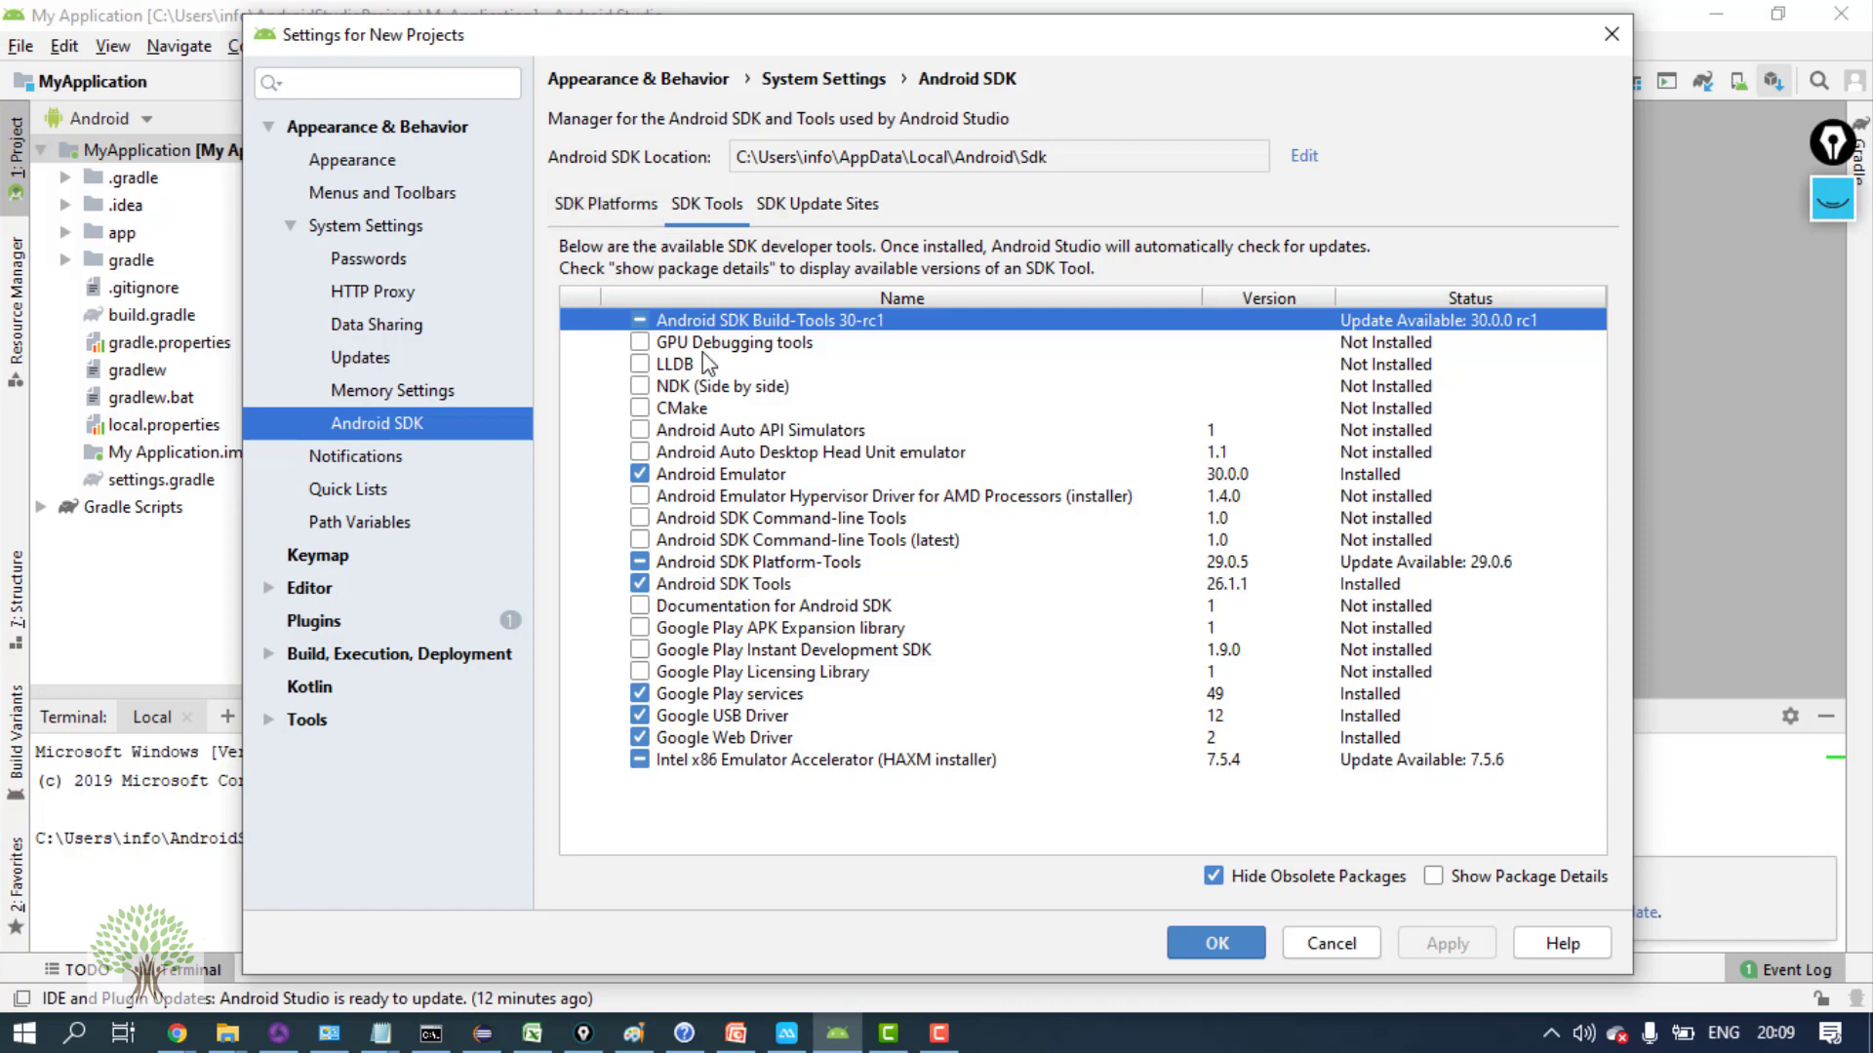
{"action": "left_click", "coordinate": [722, 474]}
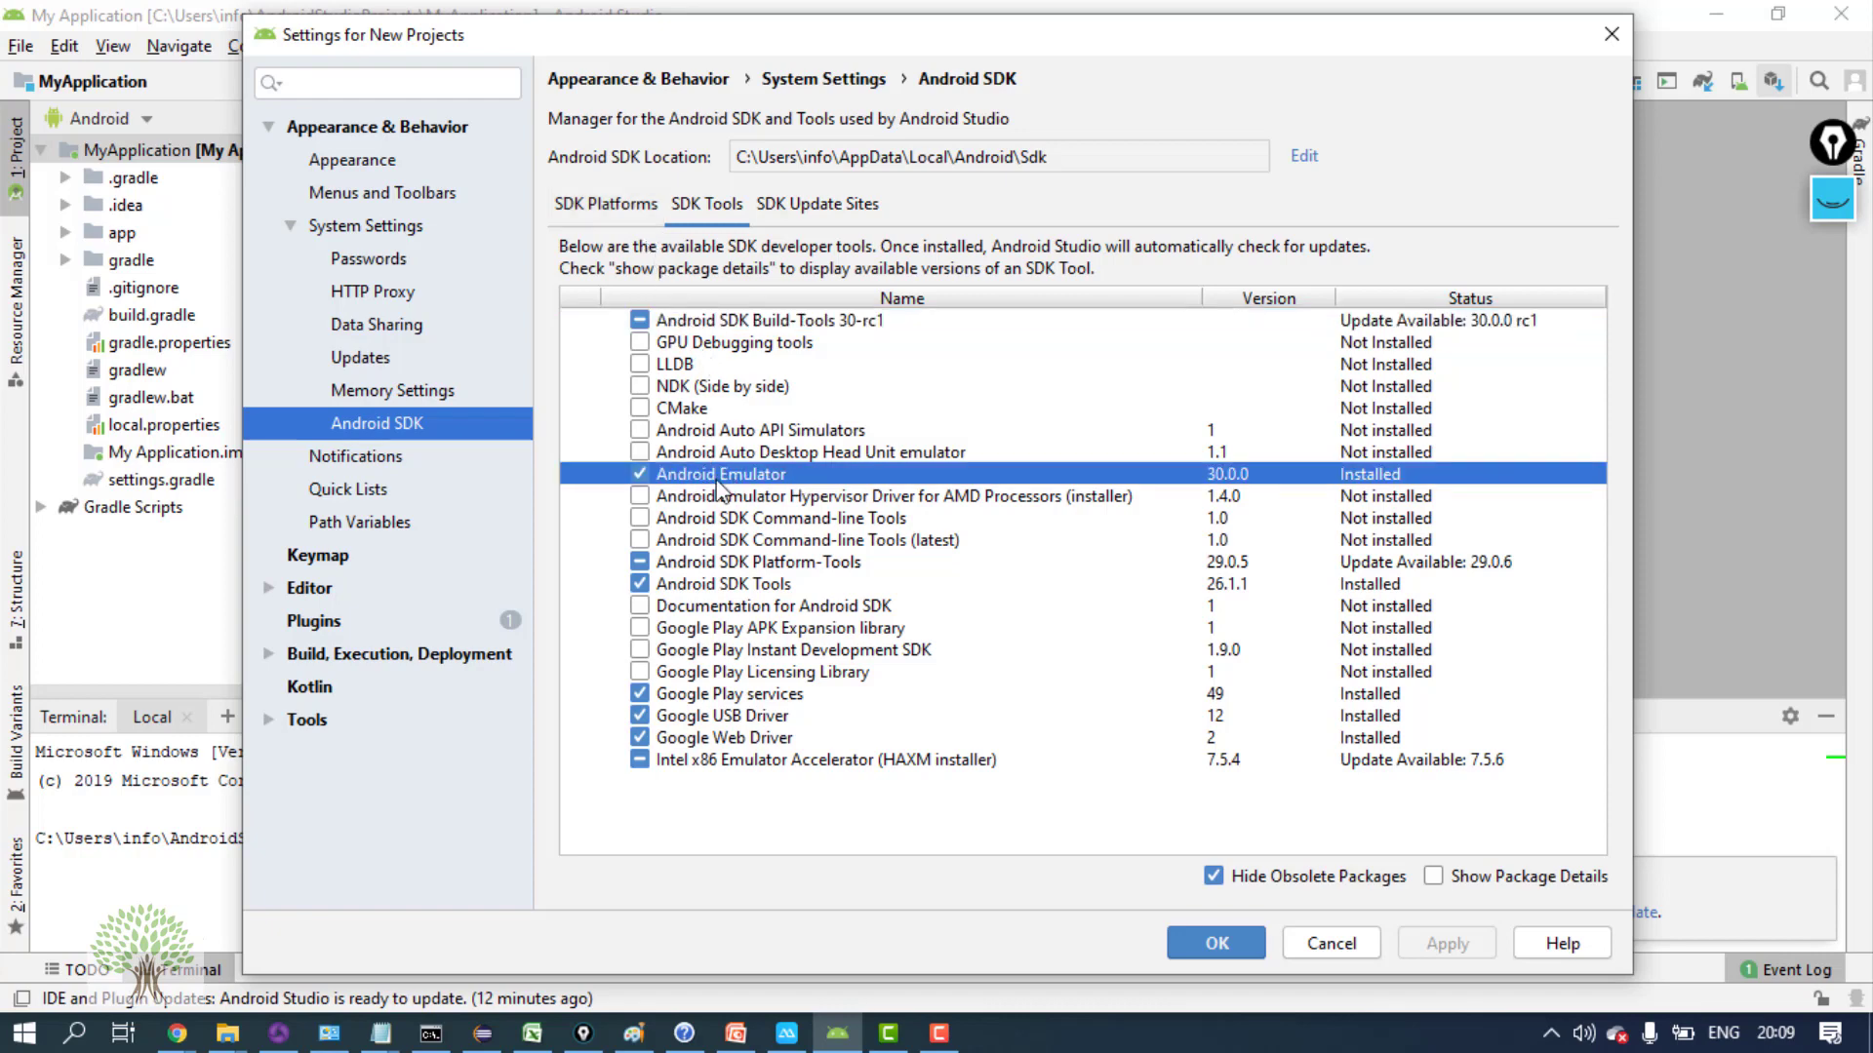
{"action": "mouse_move", "coordinate": [737, 486]}
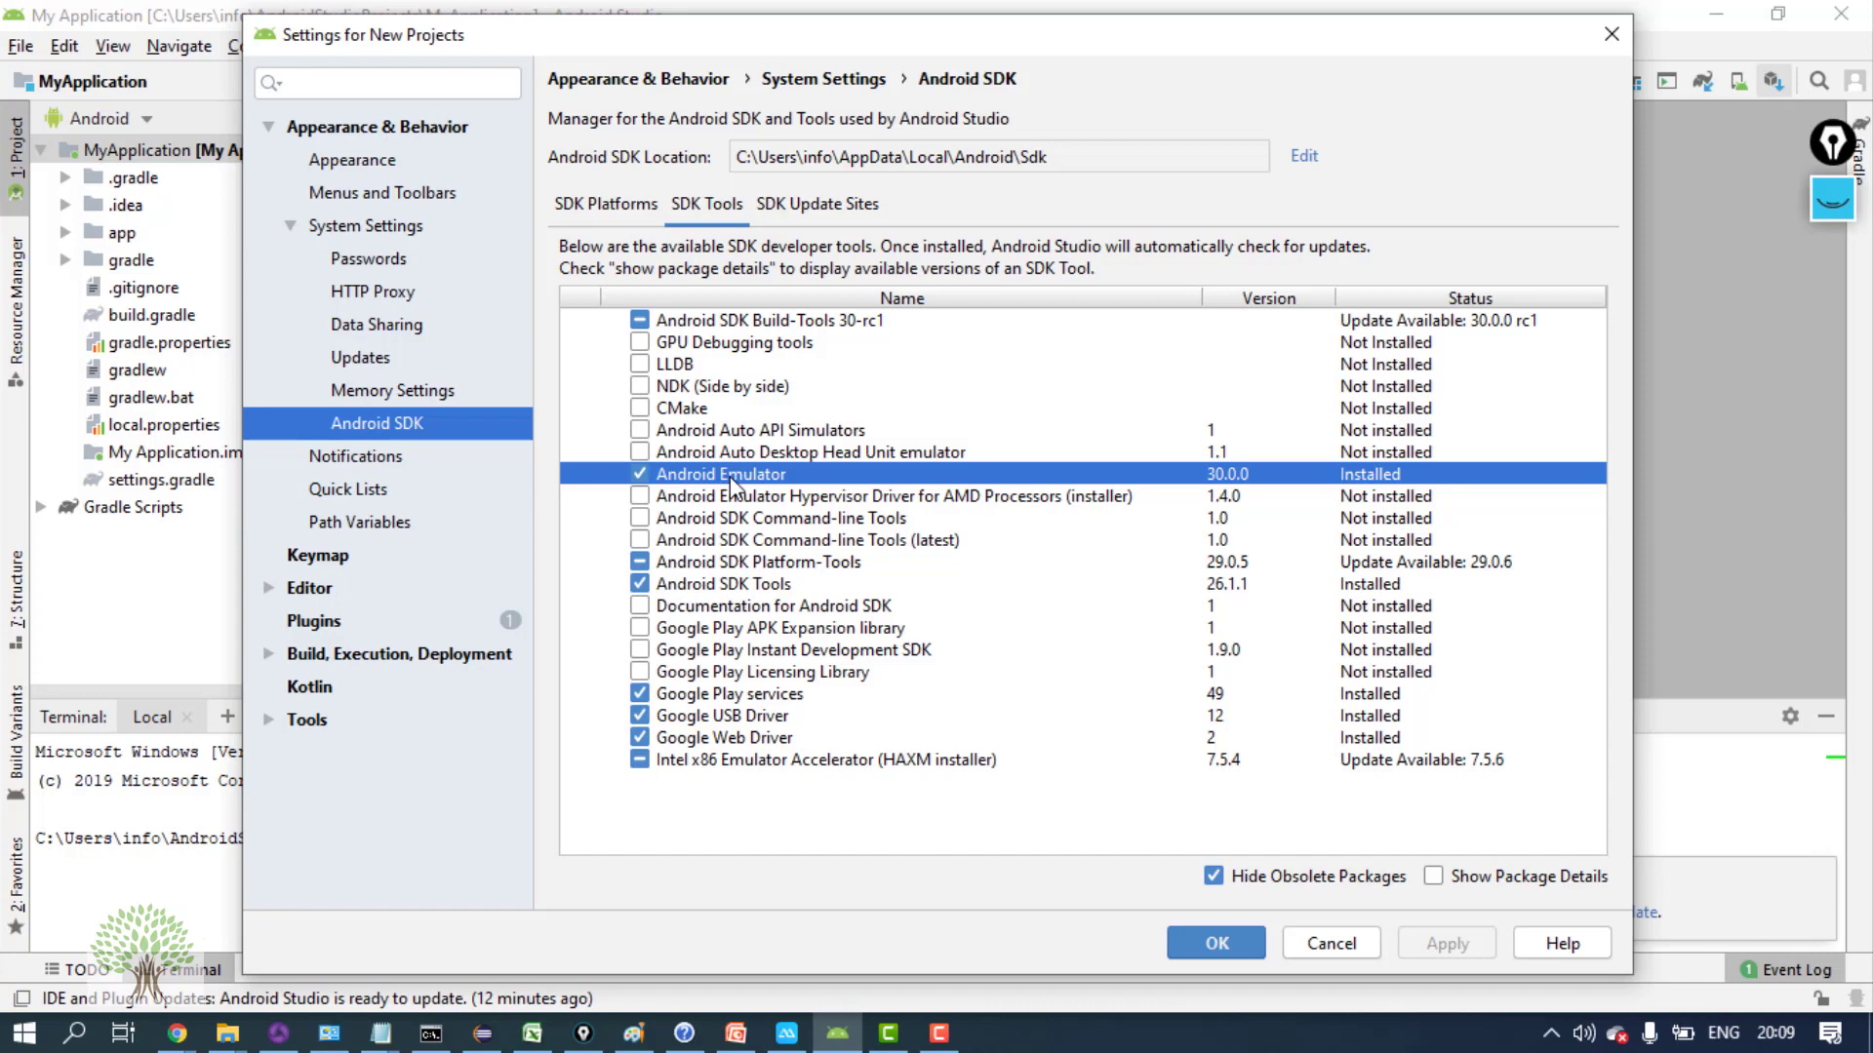
{"action": "mouse_move", "coordinate": [772, 785]}
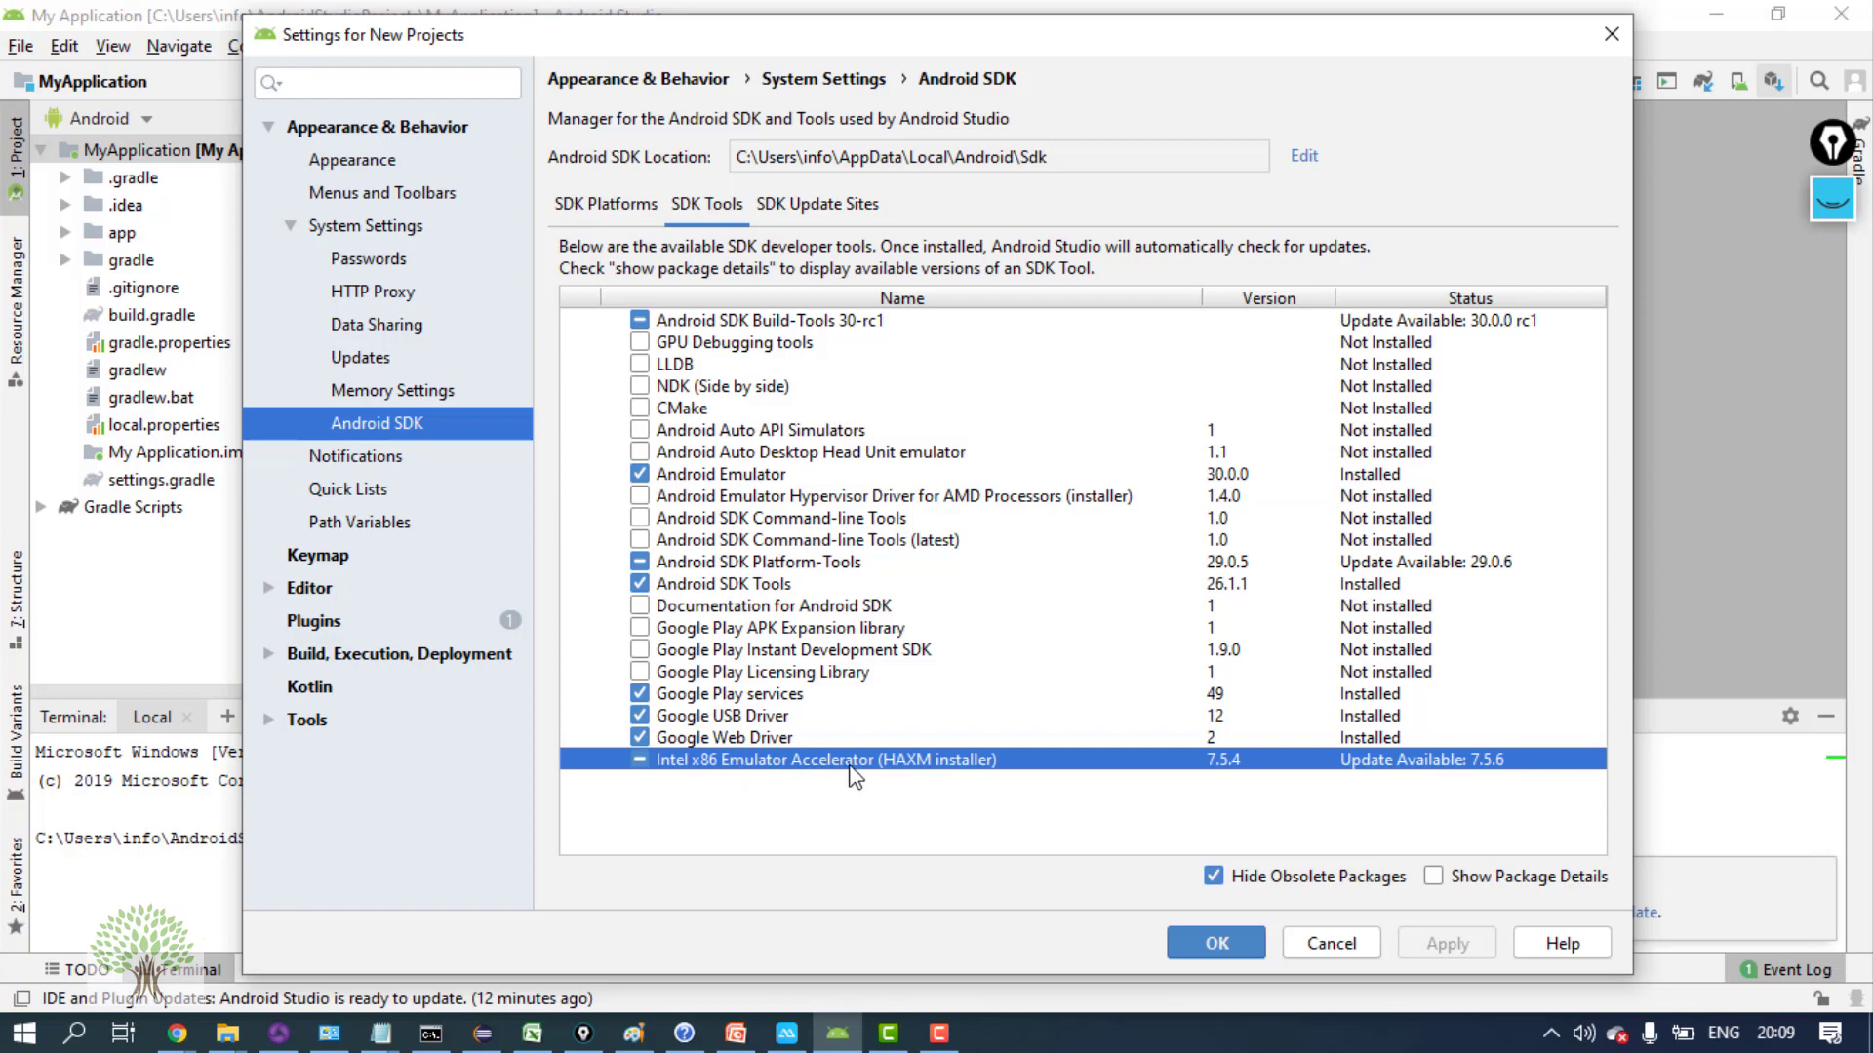
{"action": "mouse_move", "coordinate": [810, 799]}
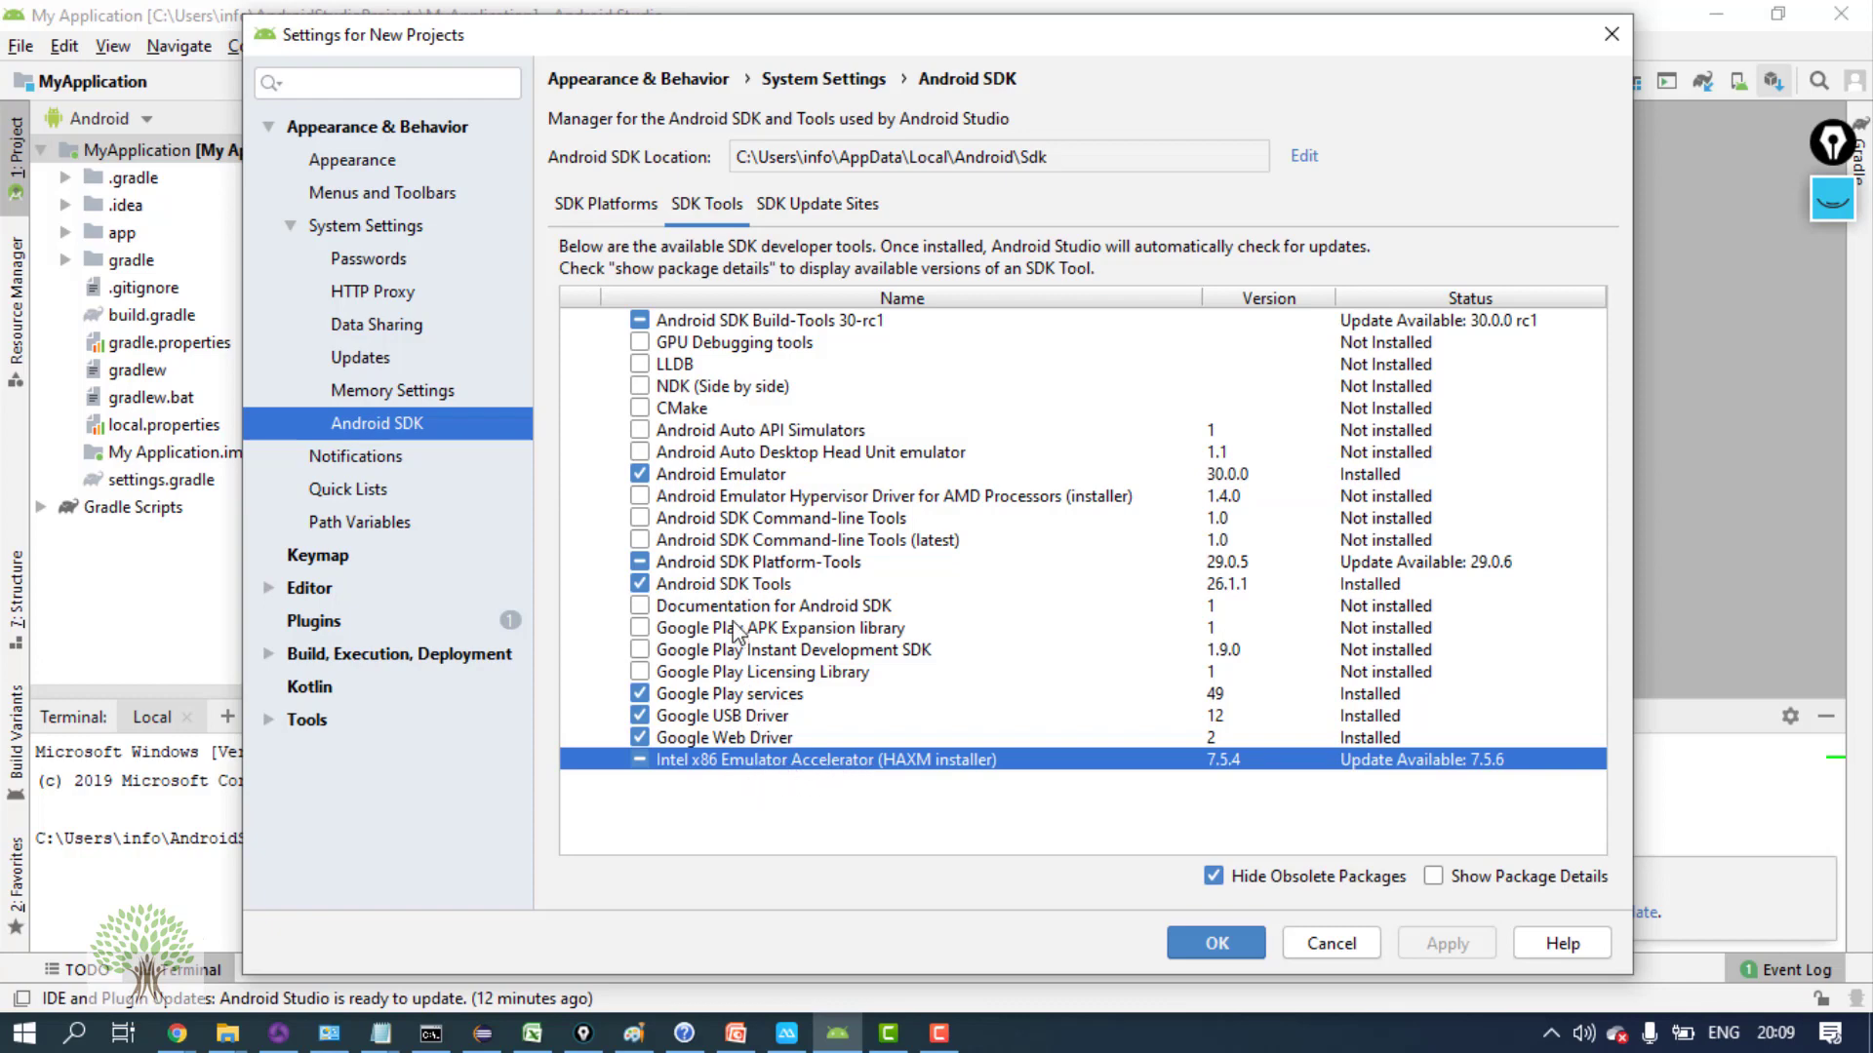
{"action": "left_click", "coordinate": [761, 562]}
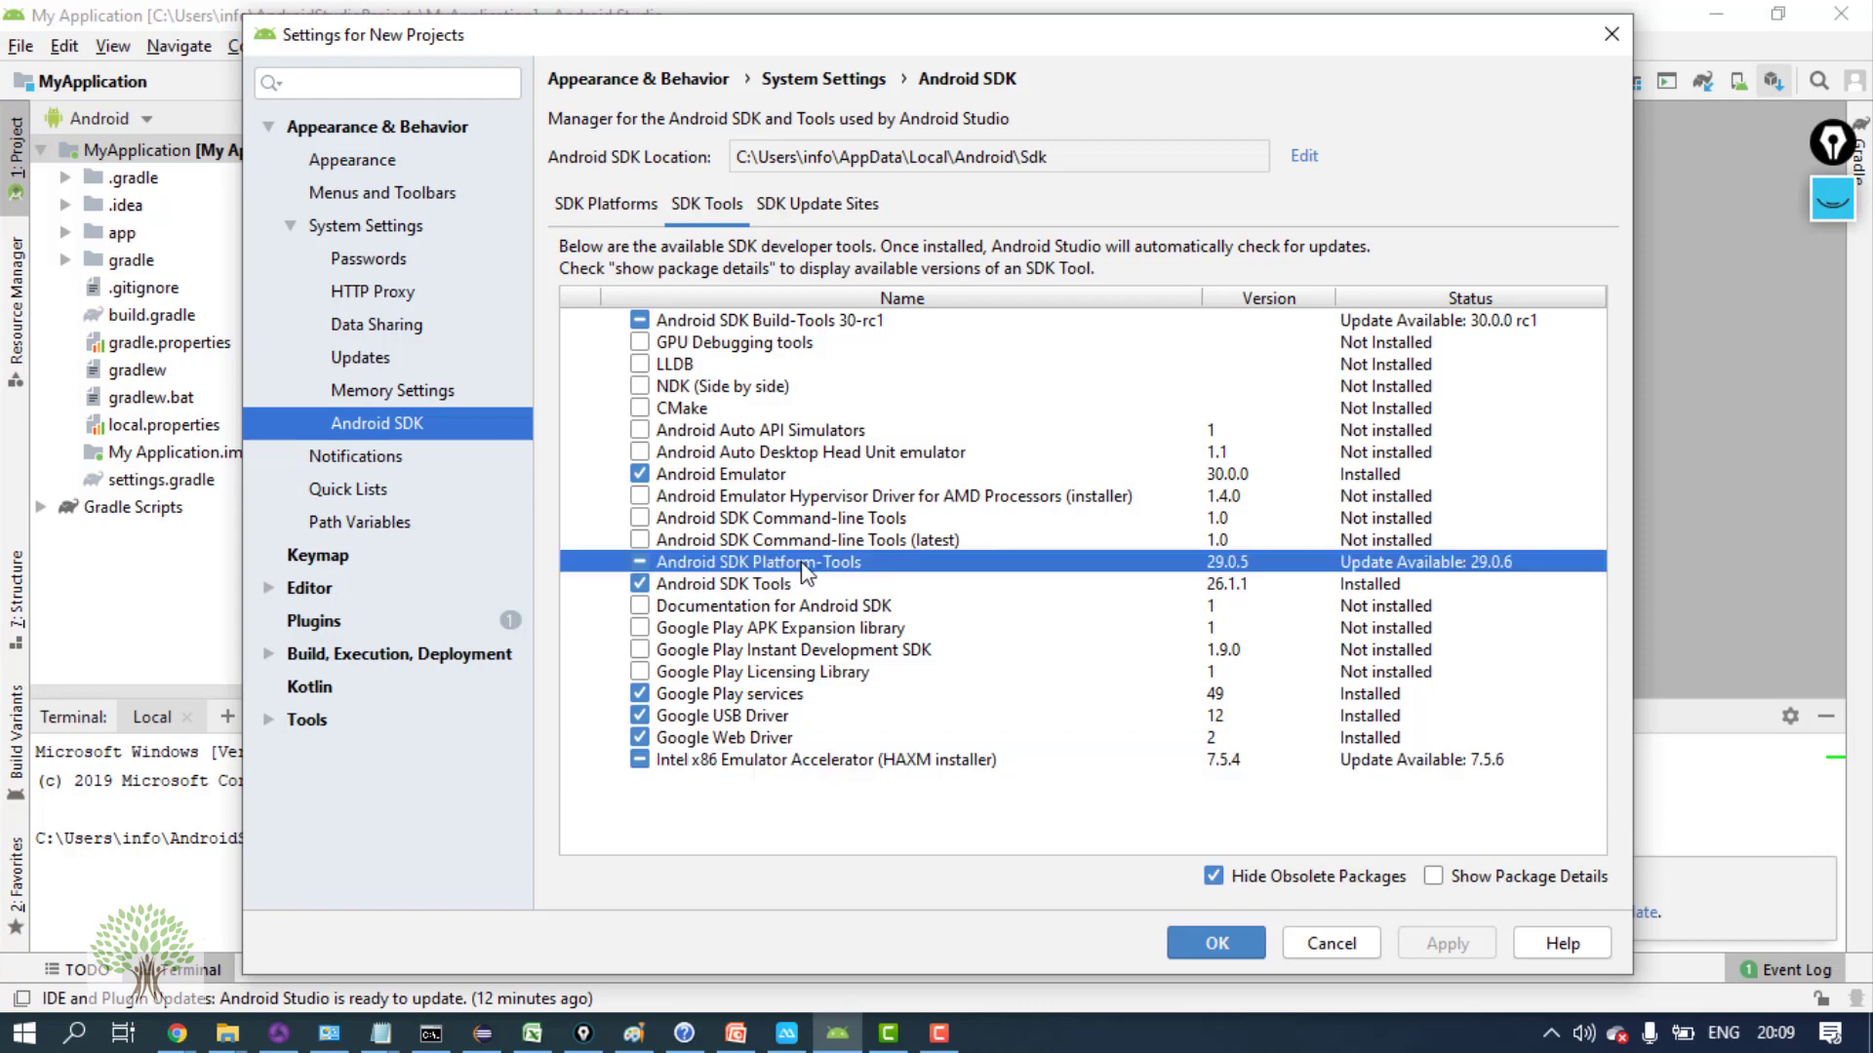
{"action": "left_click", "coordinate": [768, 583]}
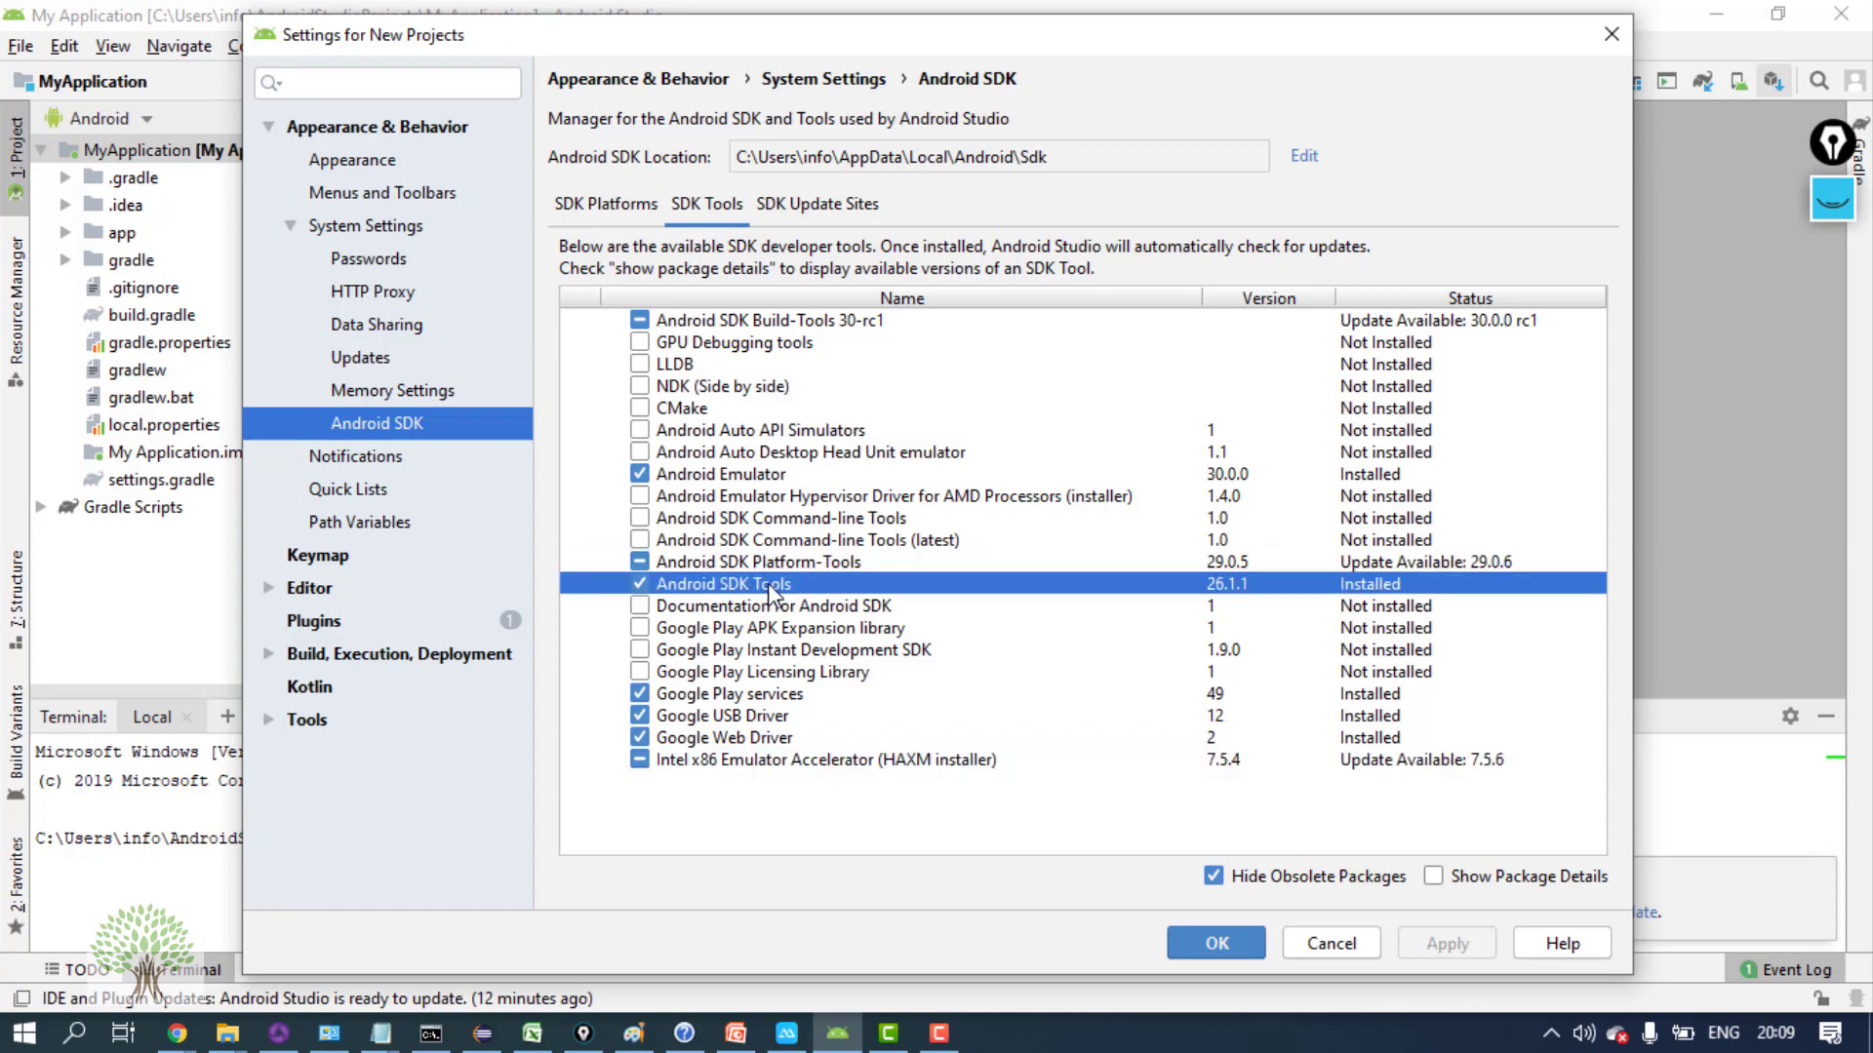
{"action": "mouse_move", "coordinate": [757, 586]}
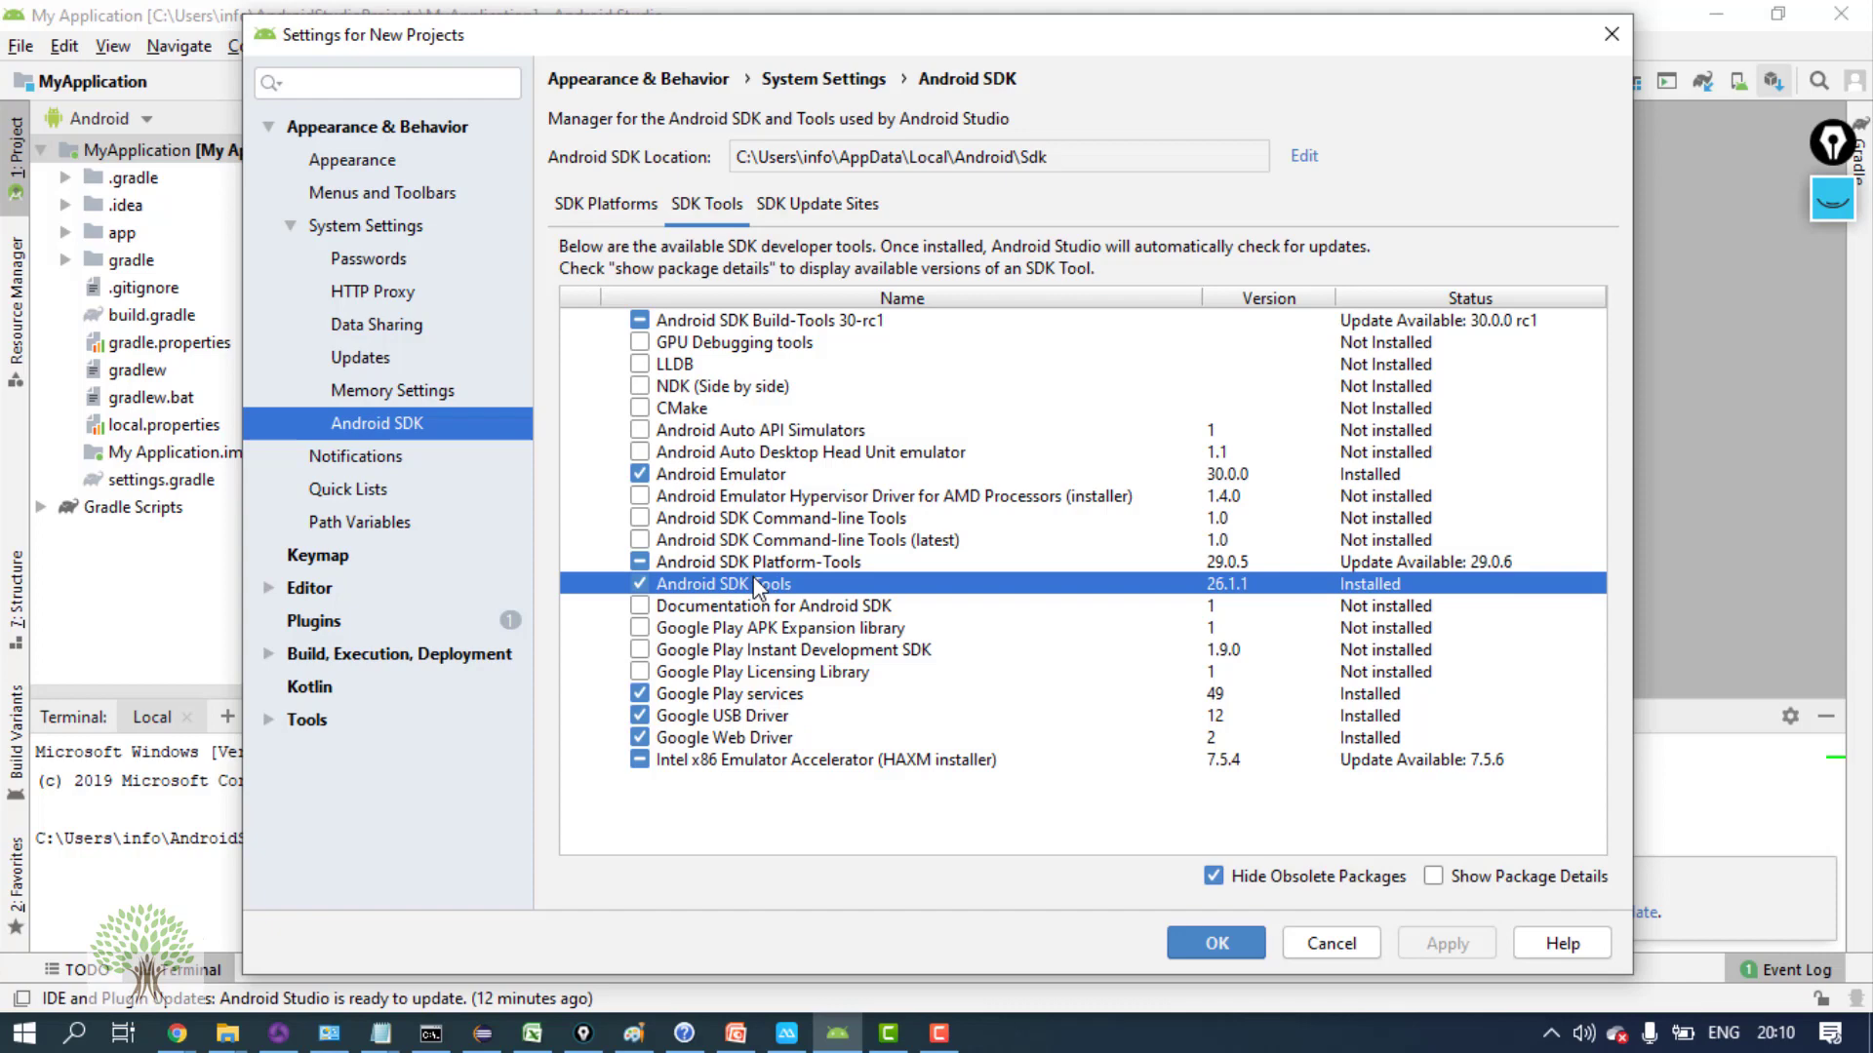
{"action": "left_click", "coordinate": [755, 694]}
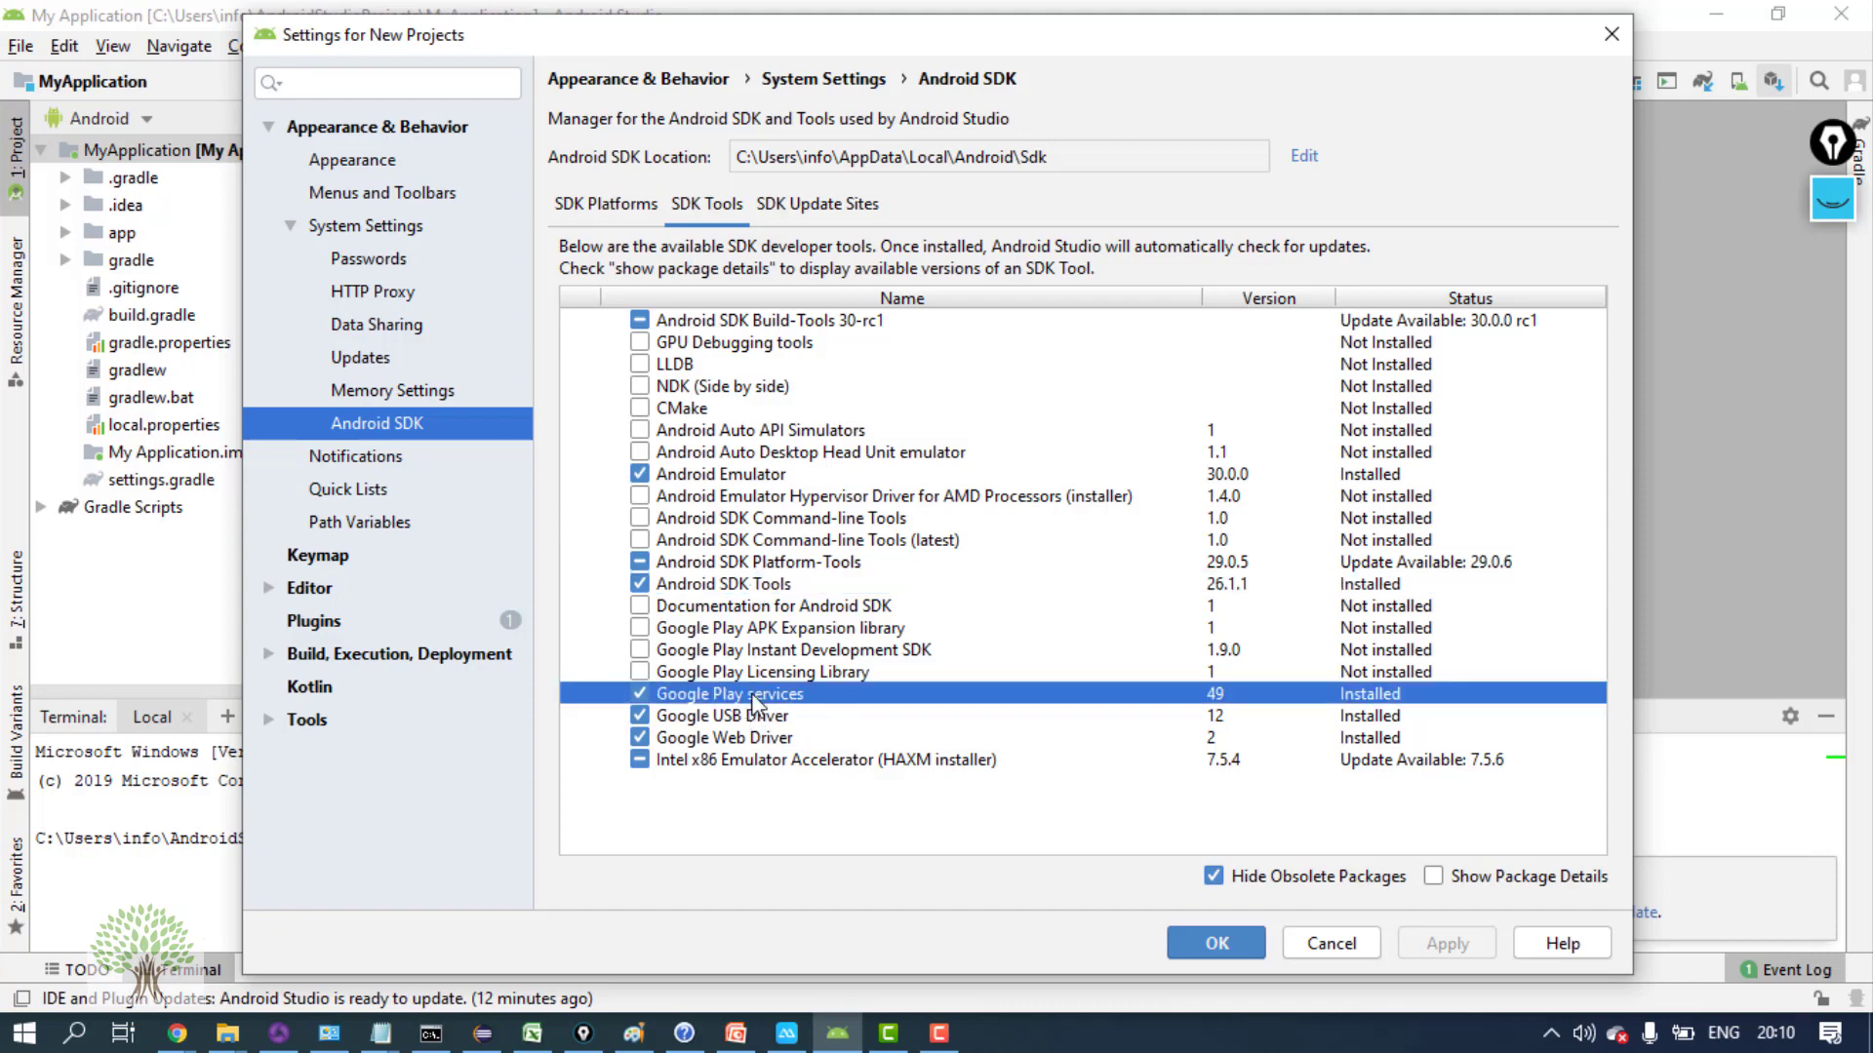
{"action": "left_click", "coordinate": [737, 714]}
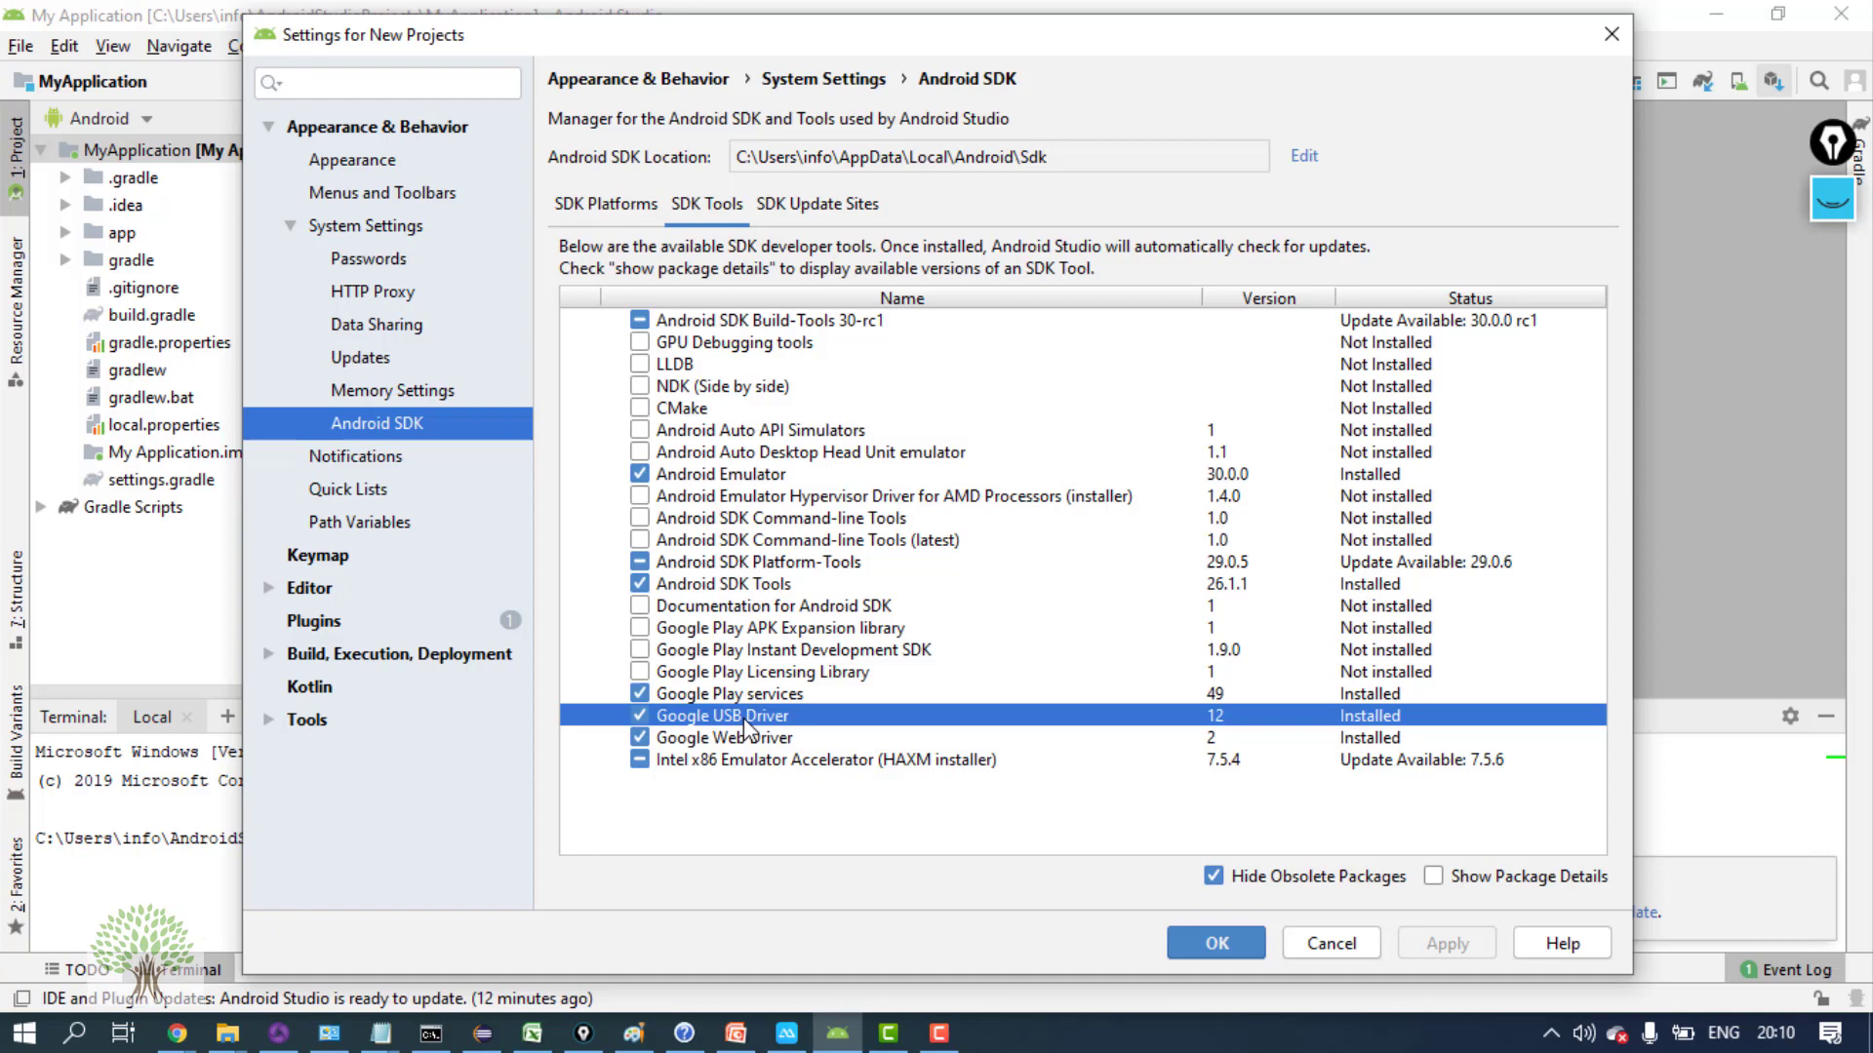
{"action": "mouse_move", "coordinate": [726, 735]}
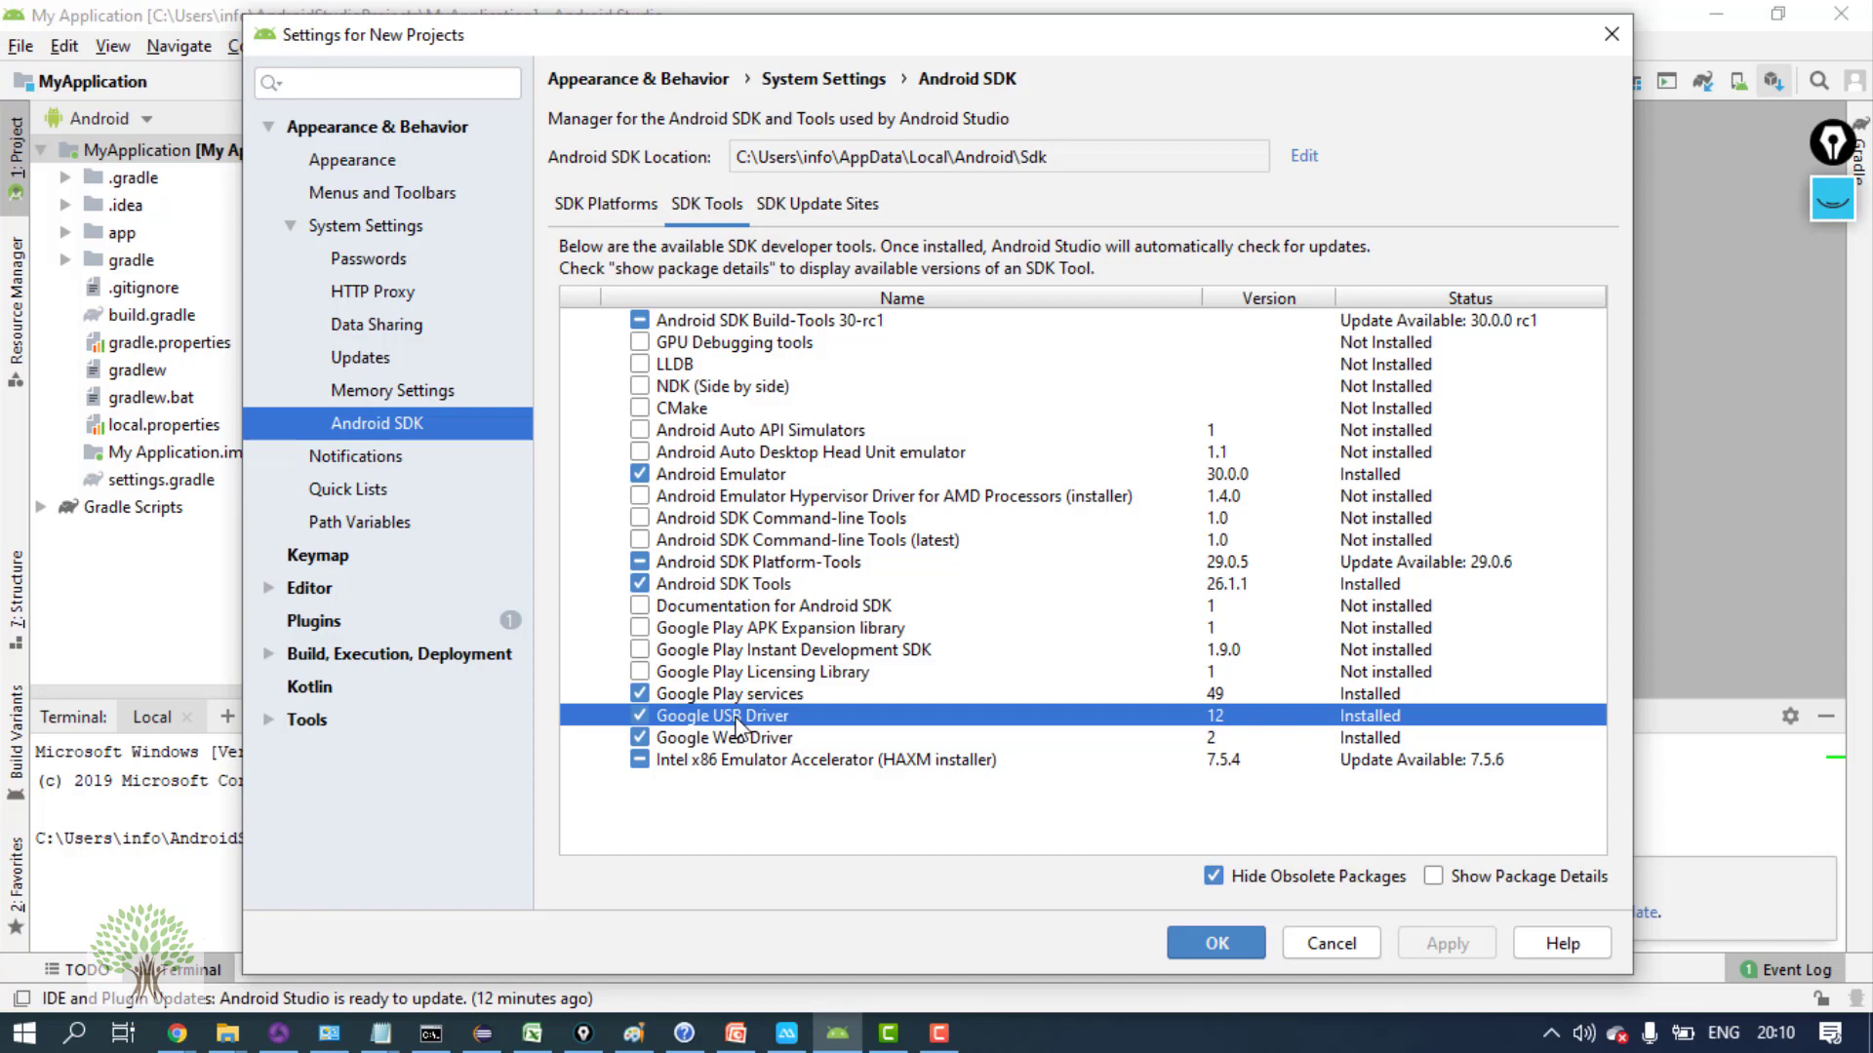
{"action": "mouse_move", "coordinate": [710, 726]}
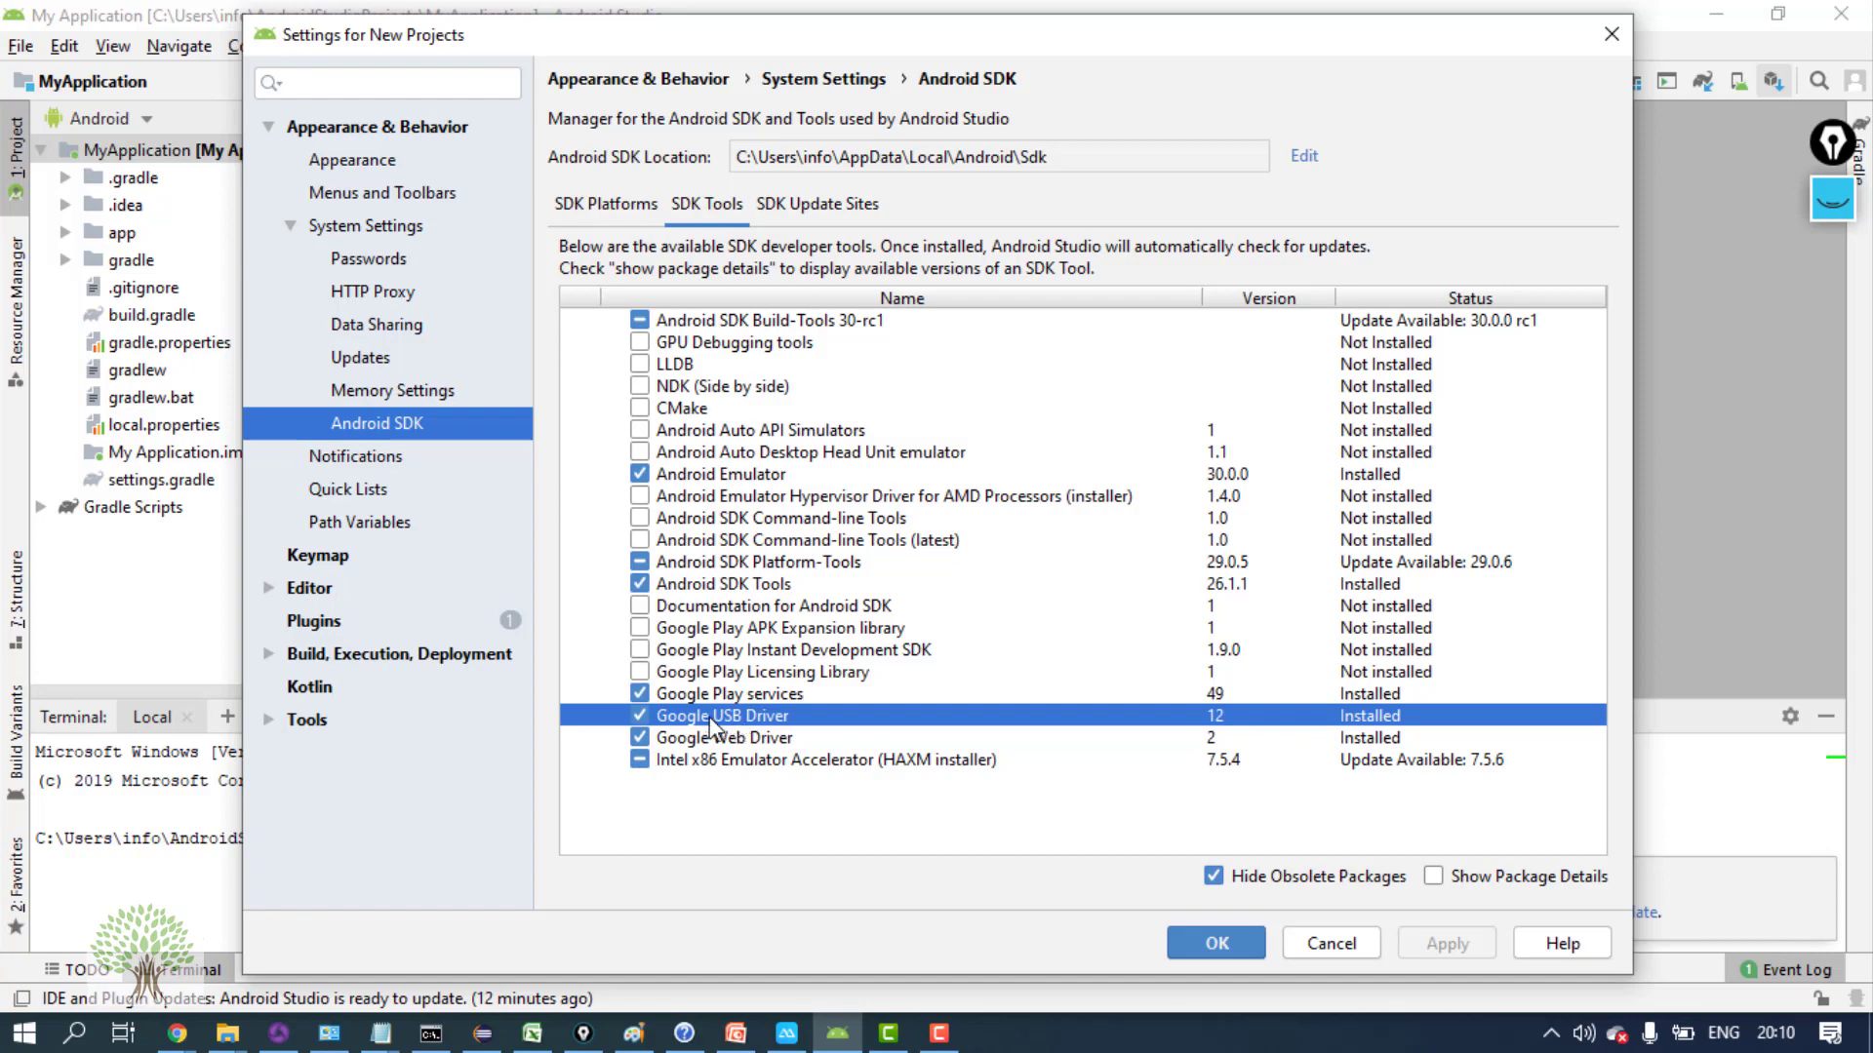
{"action": "mouse_move", "coordinate": [714, 725]}
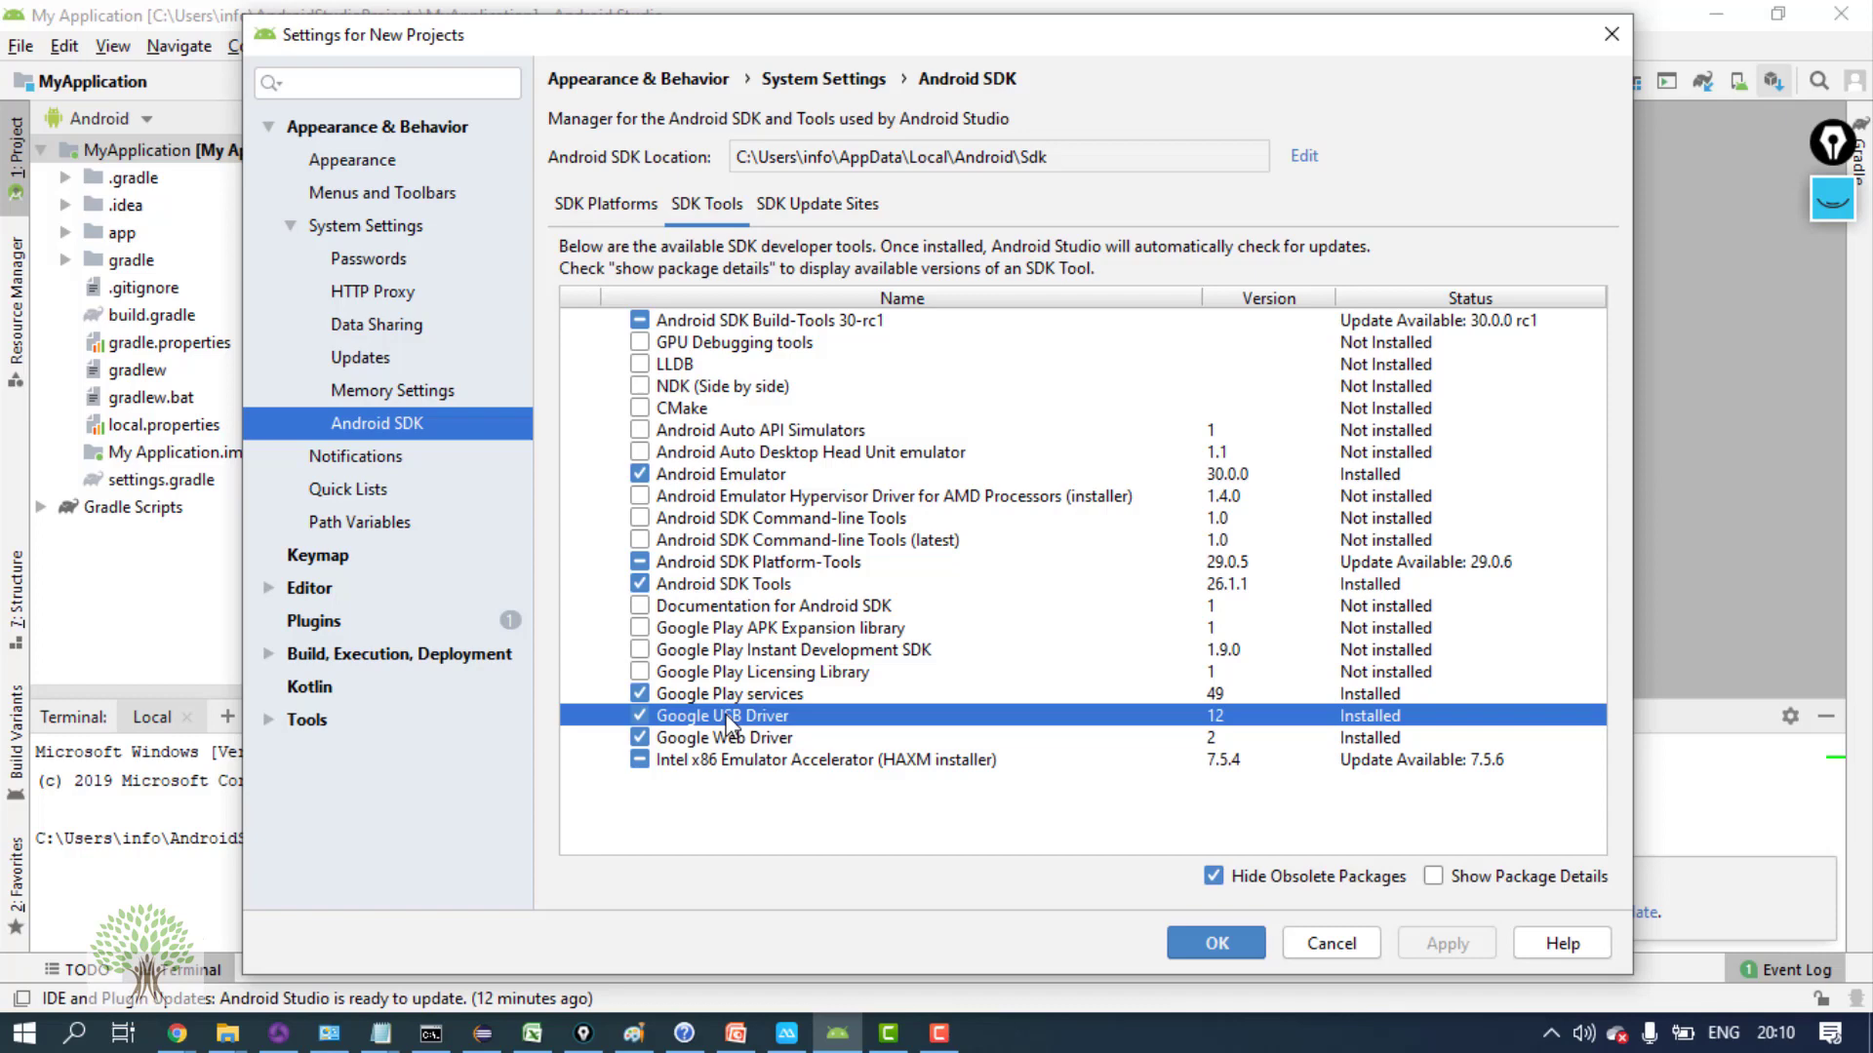
{"action": "mouse_move", "coordinate": [716, 749]}
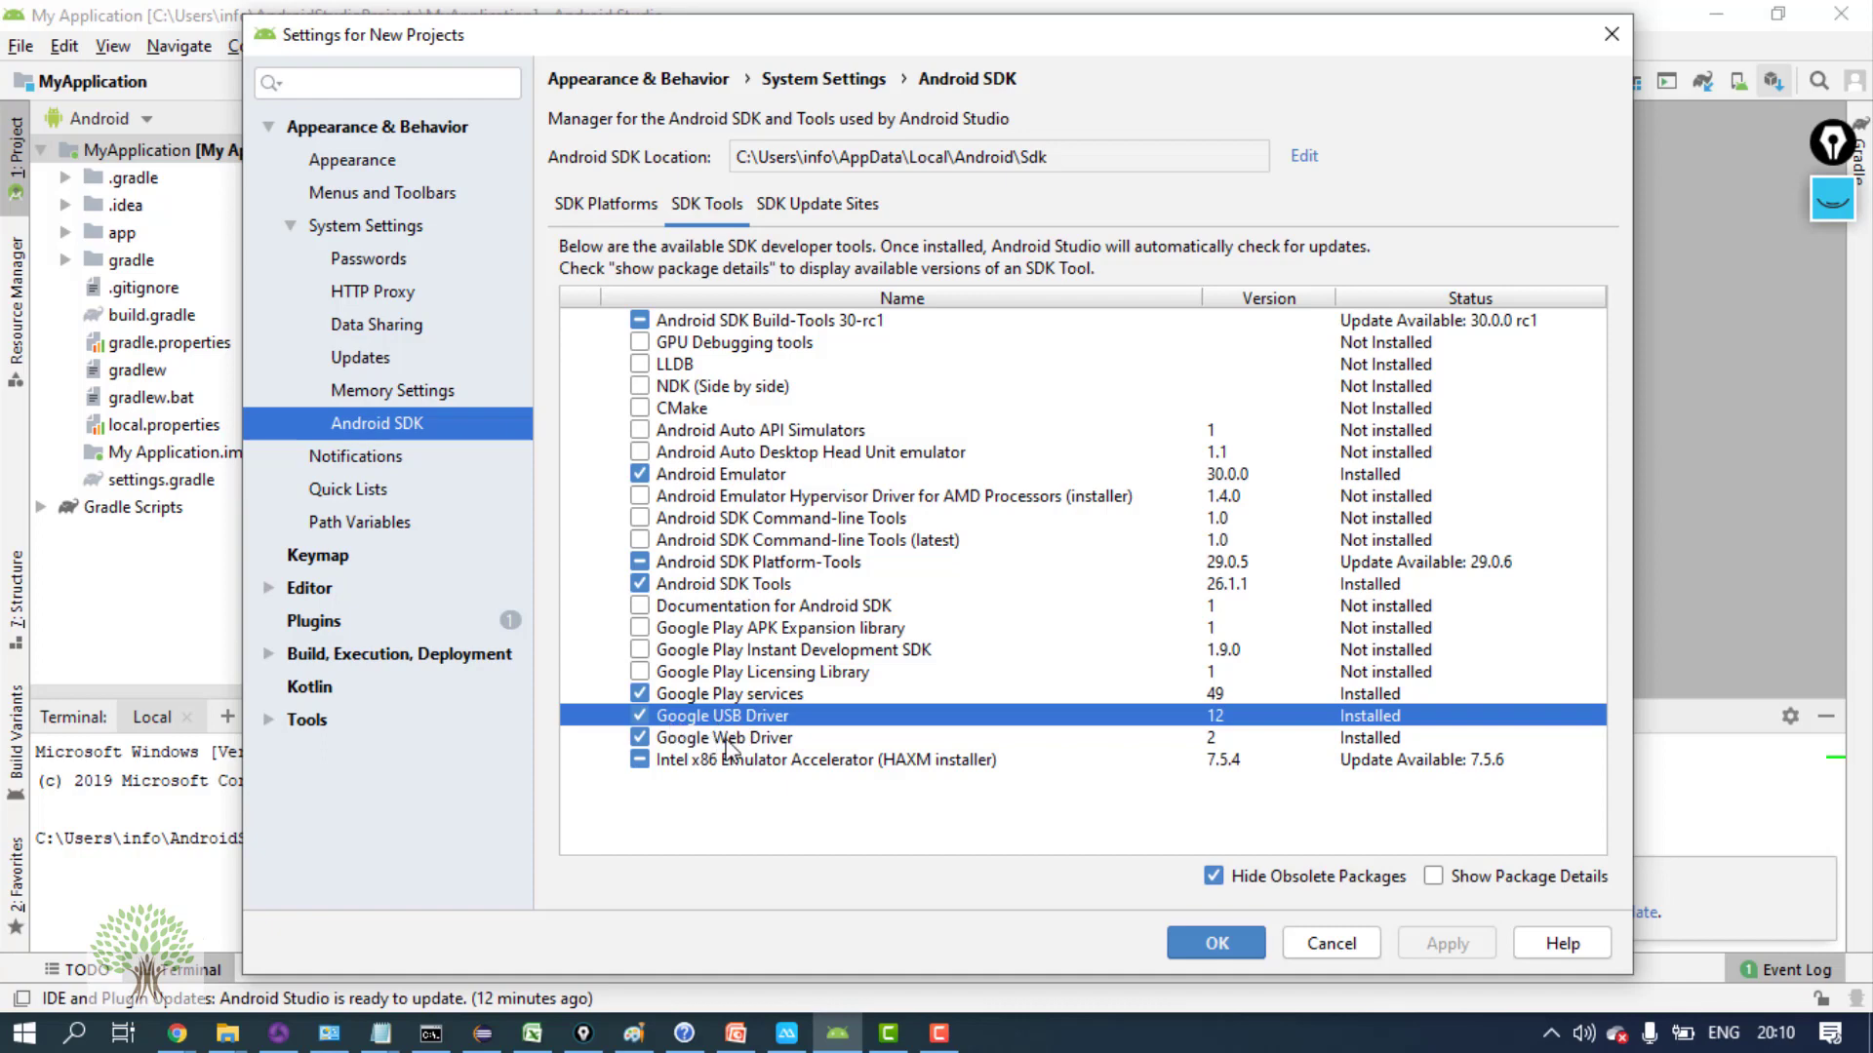
{"action": "left_click", "coordinate": [725, 737]}
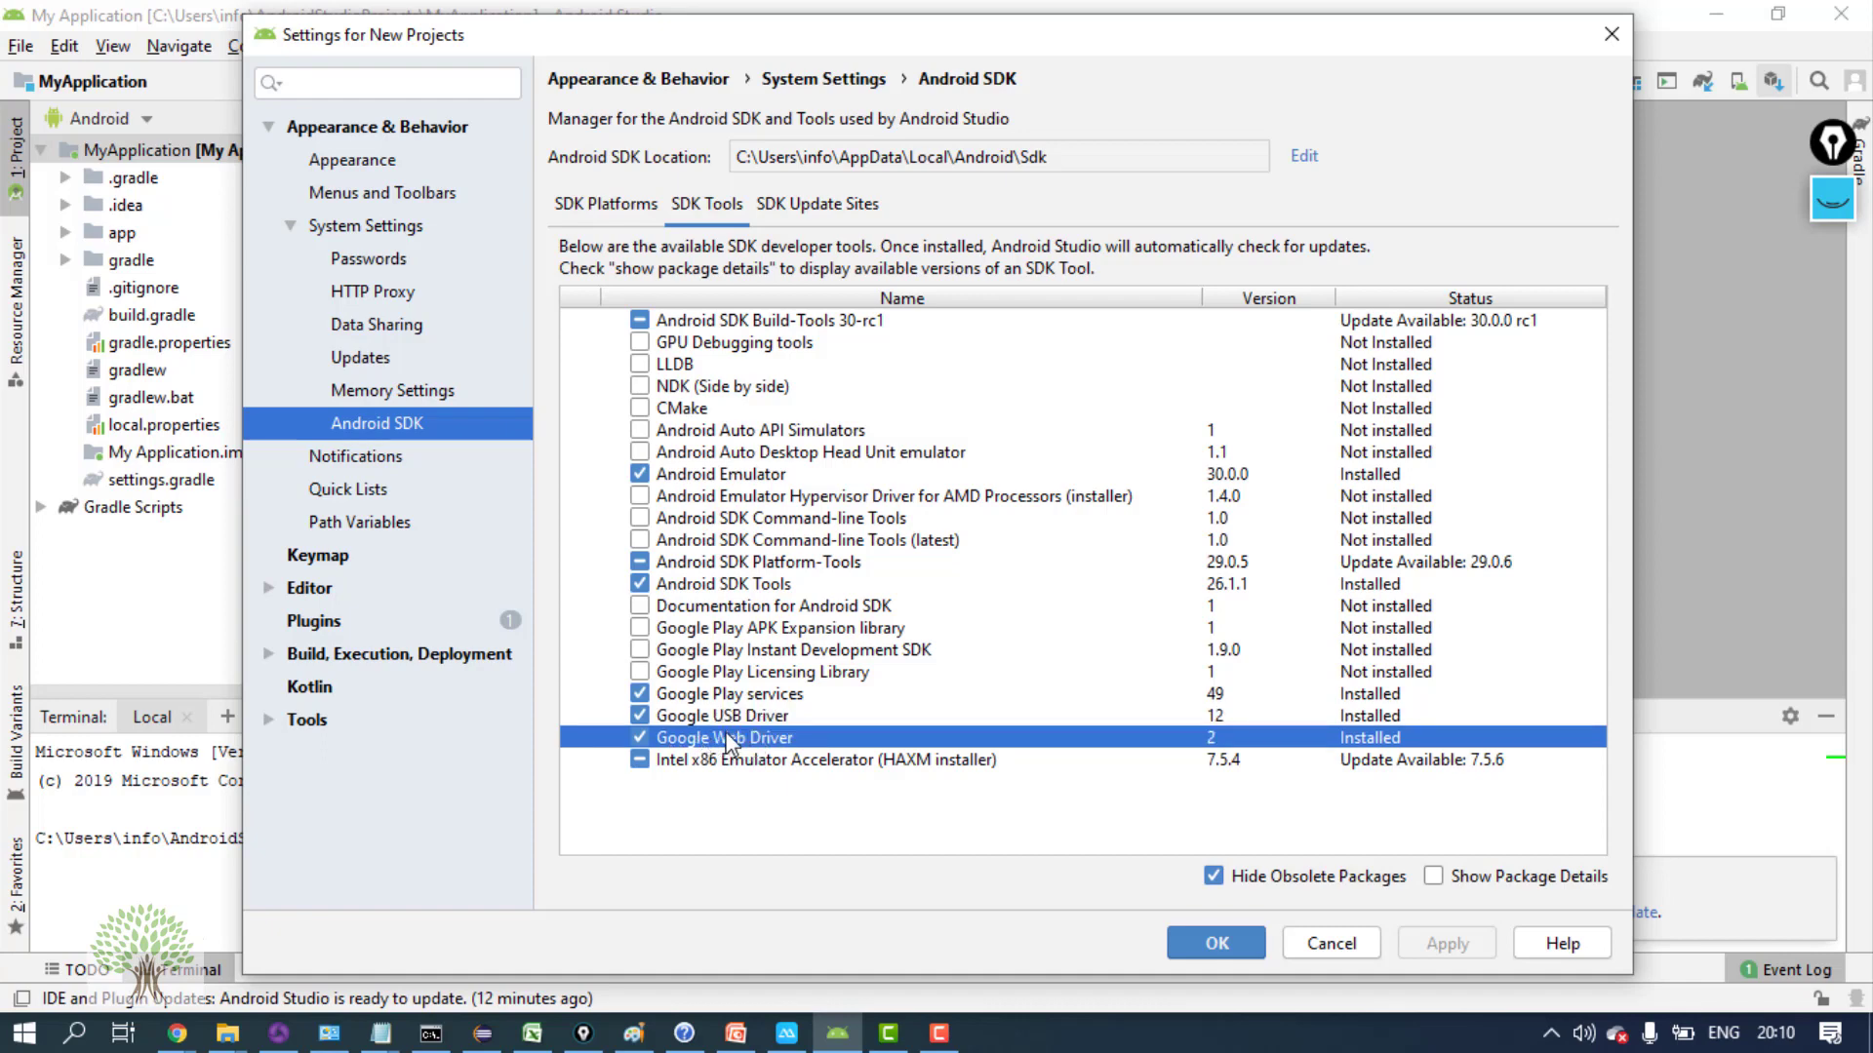
{"action": "mouse_move", "coordinate": [696, 256]}
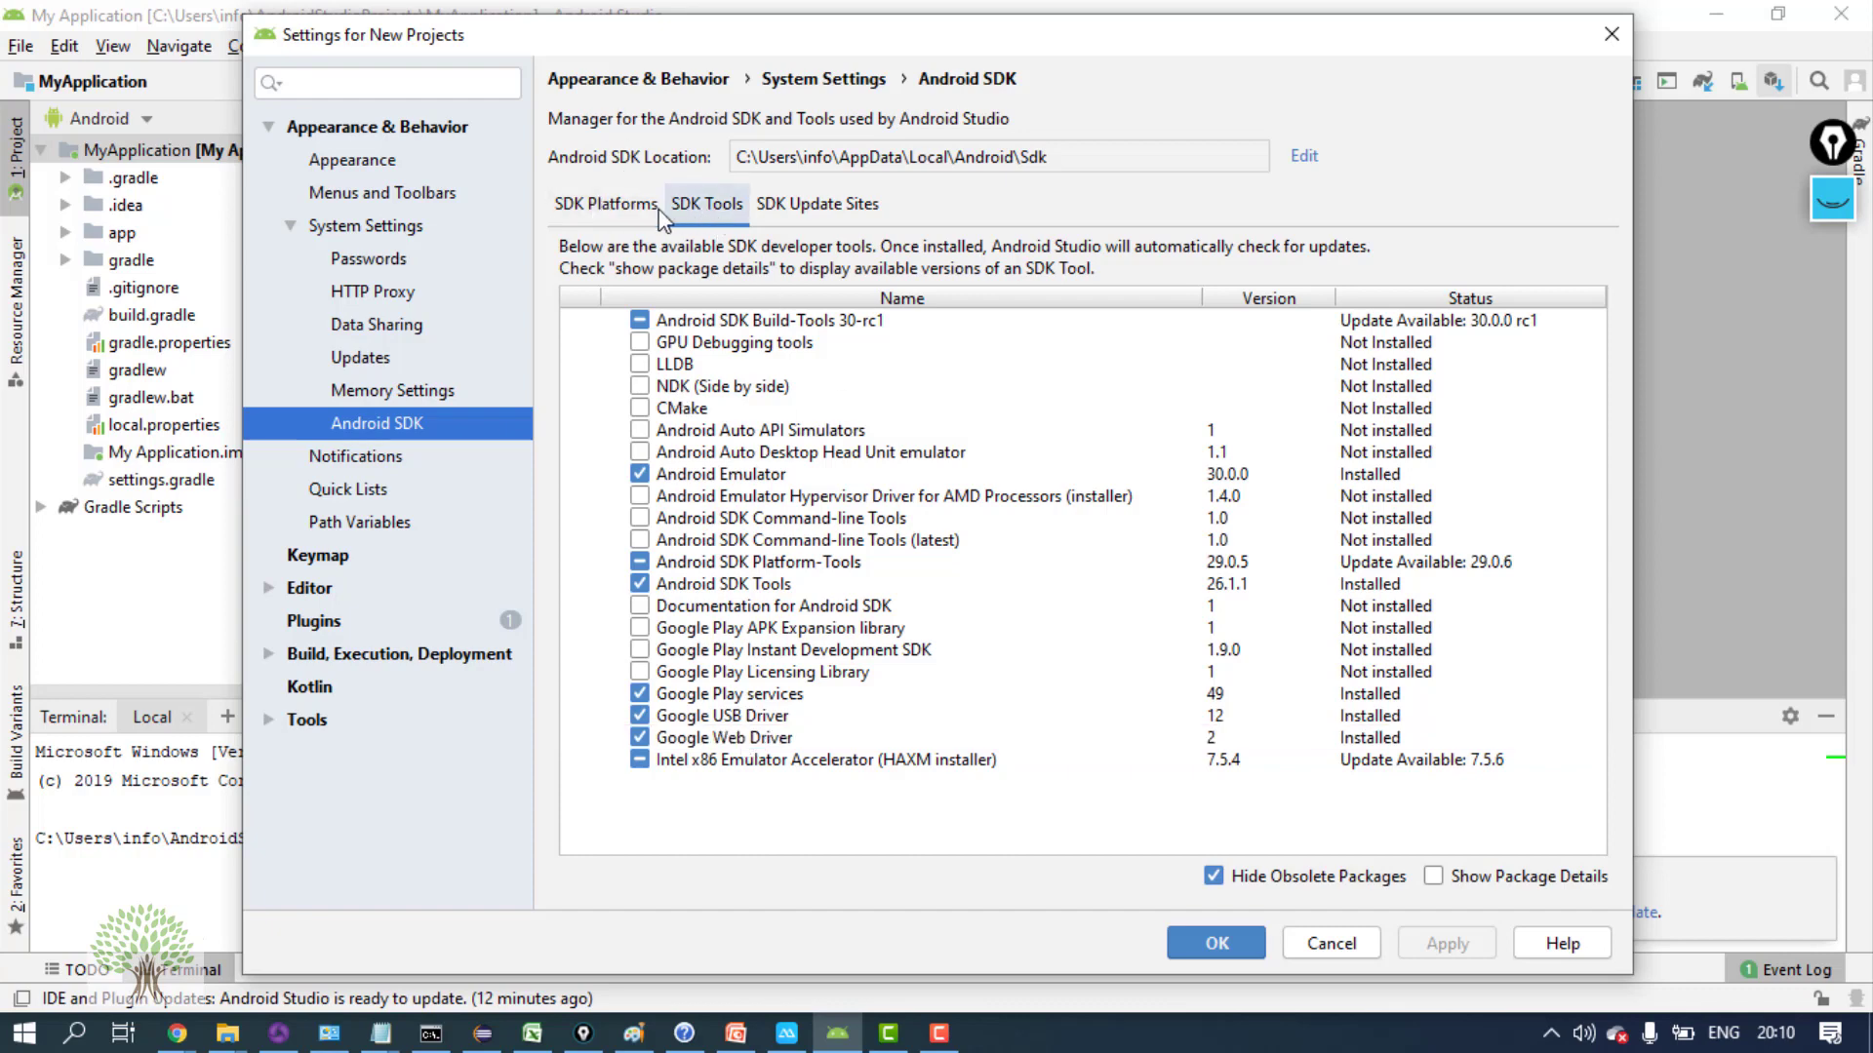
Show the SDK Platforms list before switching to Chrome's Appium course outline
{"action": "left_click", "coordinate": [605, 204]}
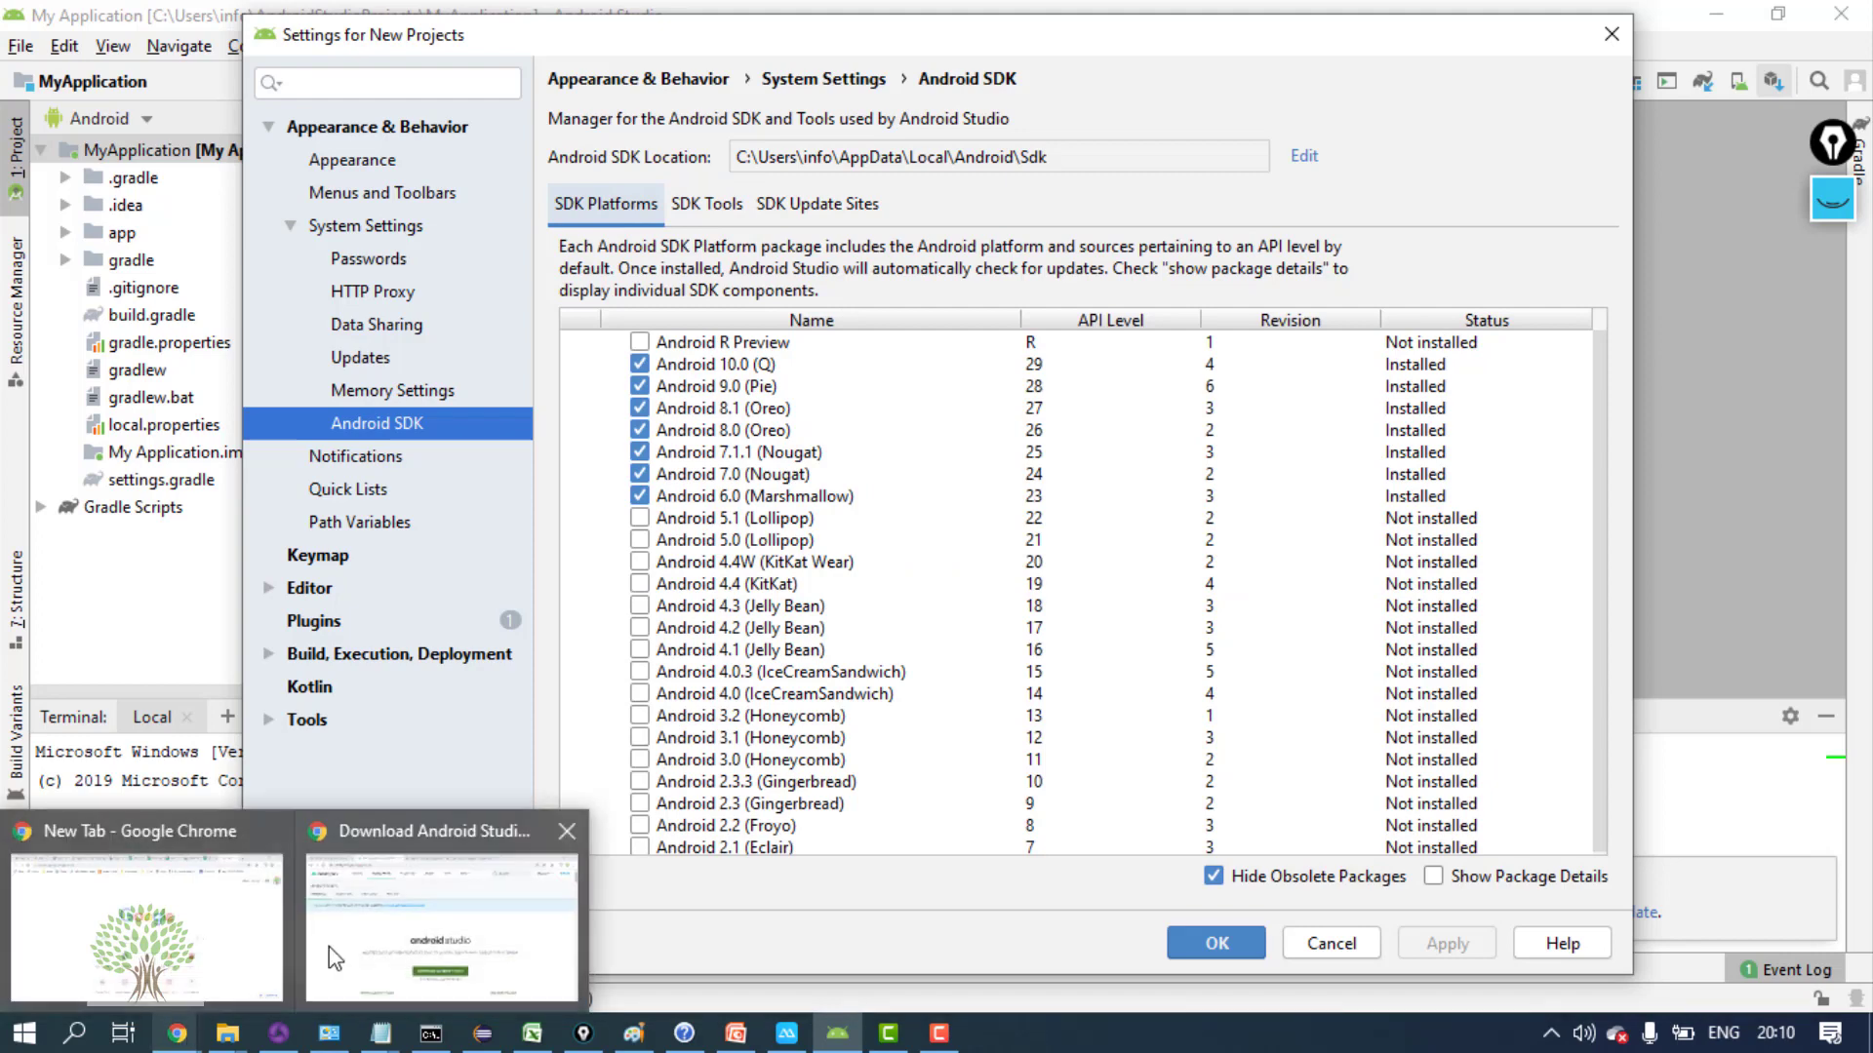
{"action": "mouse_move", "coordinate": [402, 972]}
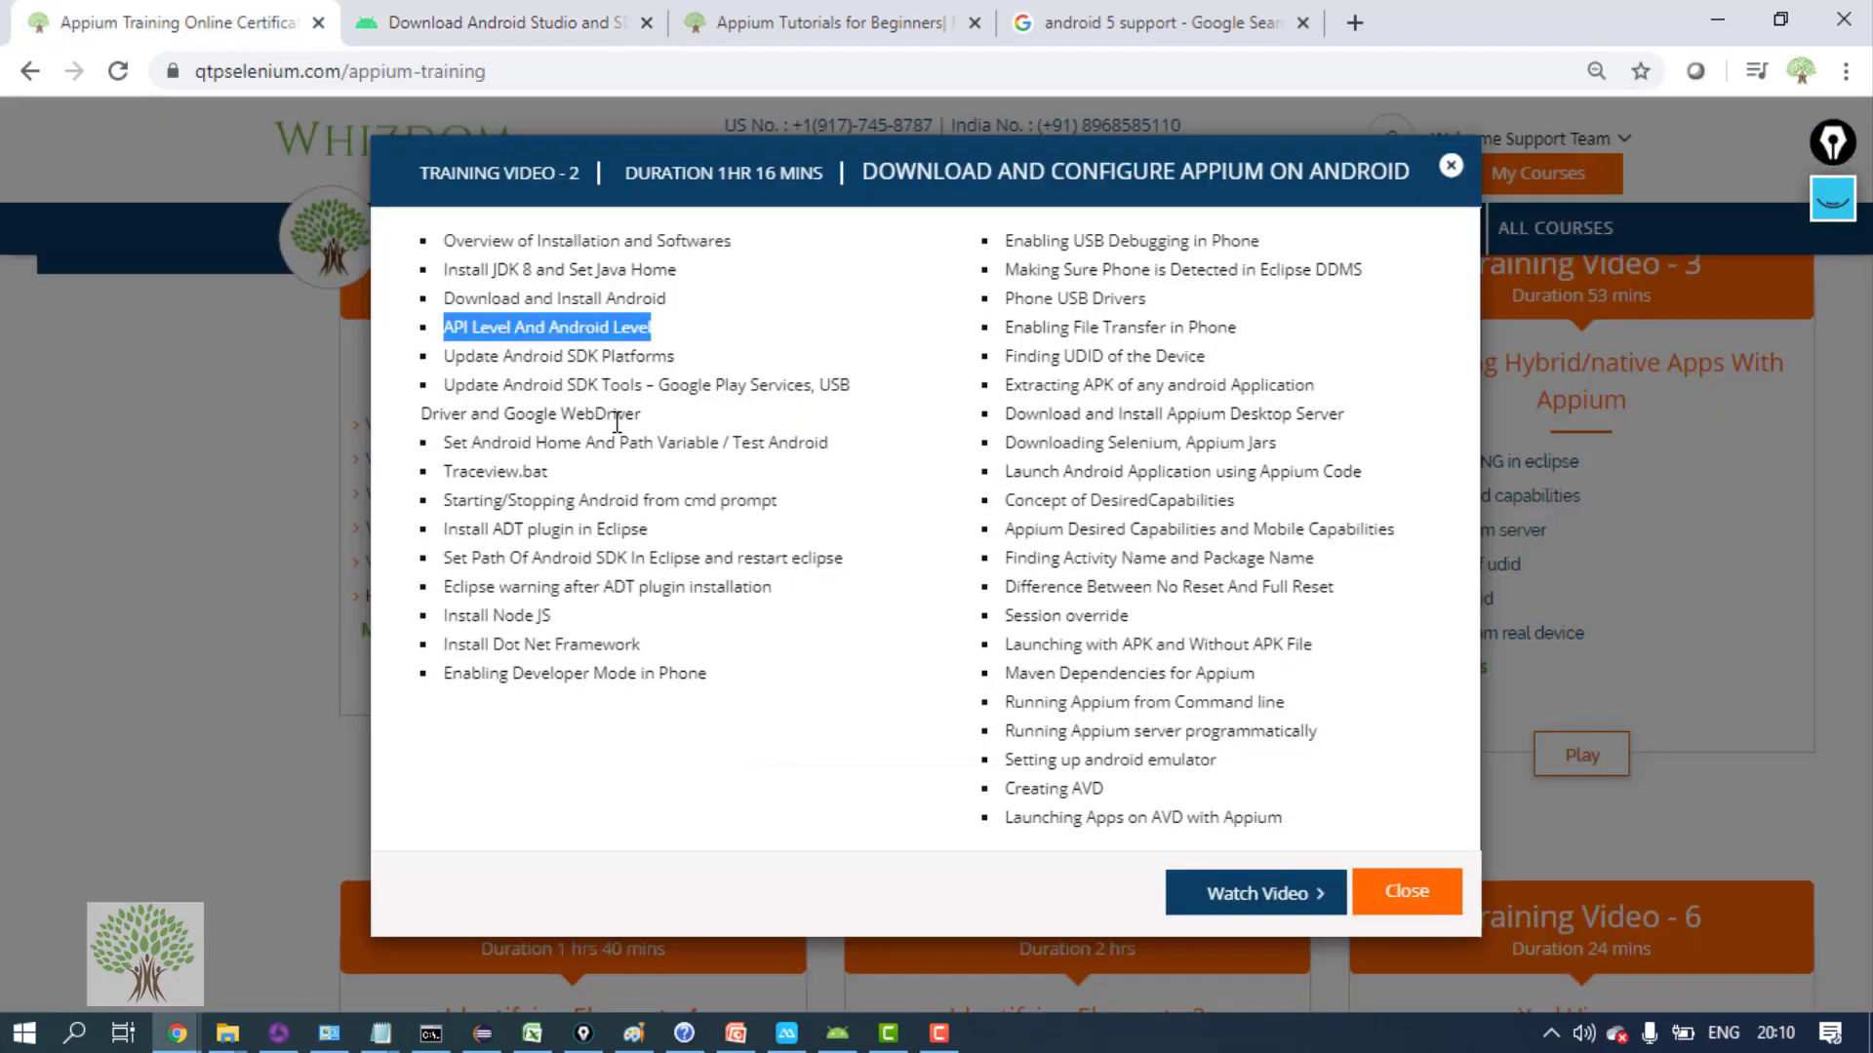
{"action": "mouse_move", "coordinate": [1116, 435]}
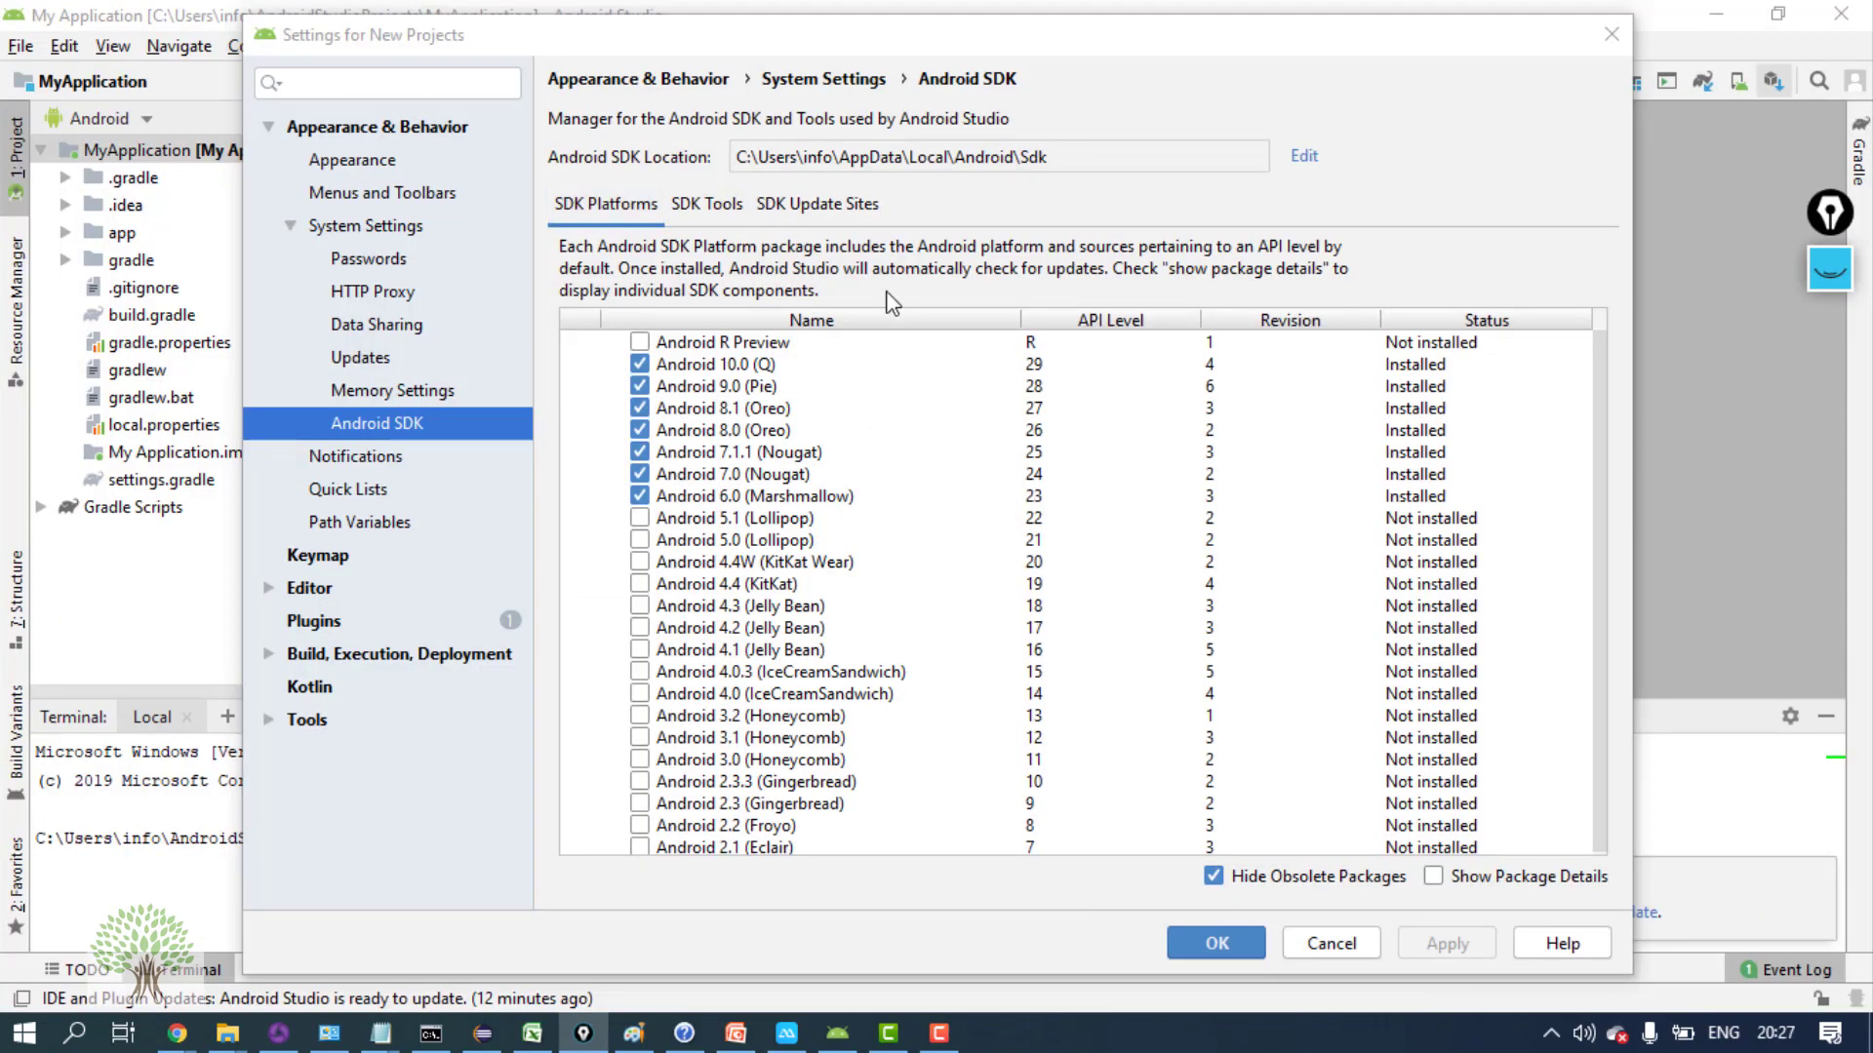
{"action": "mouse_move", "coordinate": [1013, 164]}
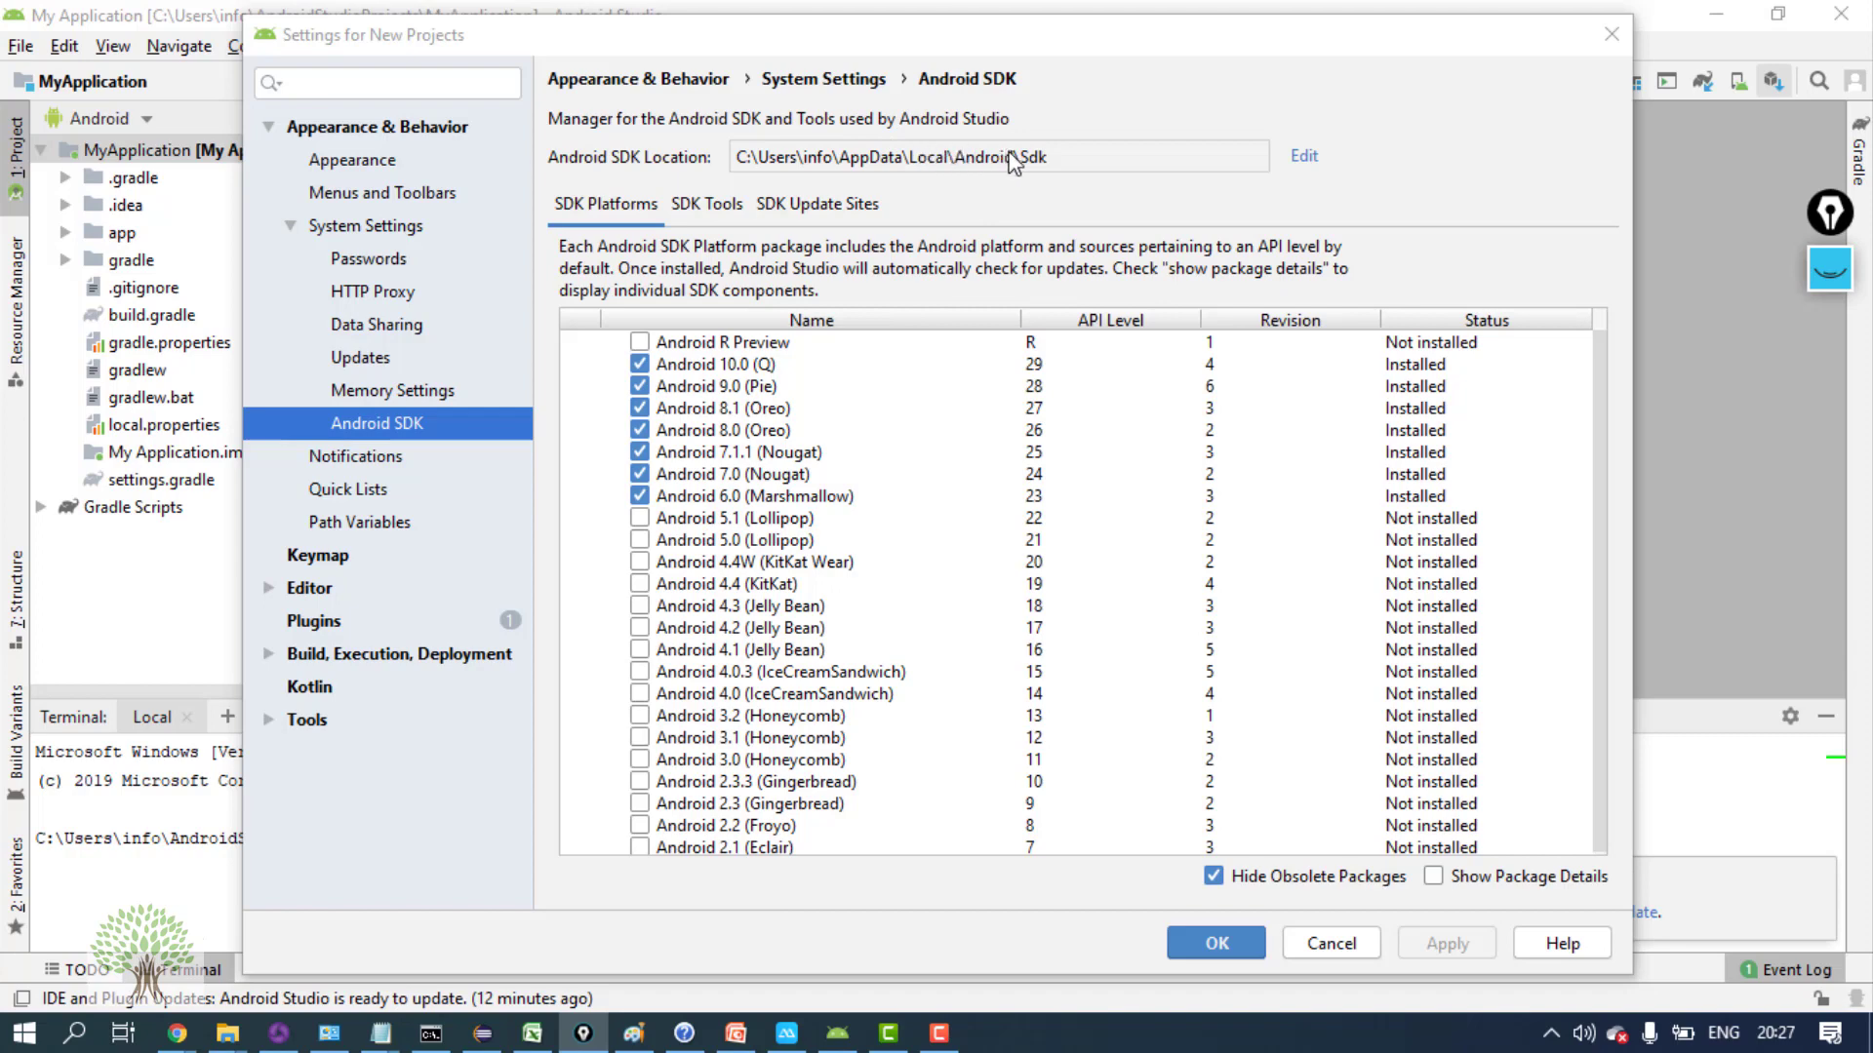
Select the Android SDK Location path text on the SDK Platforms page
{"action": "double_click", "coordinate": [993, 156]}
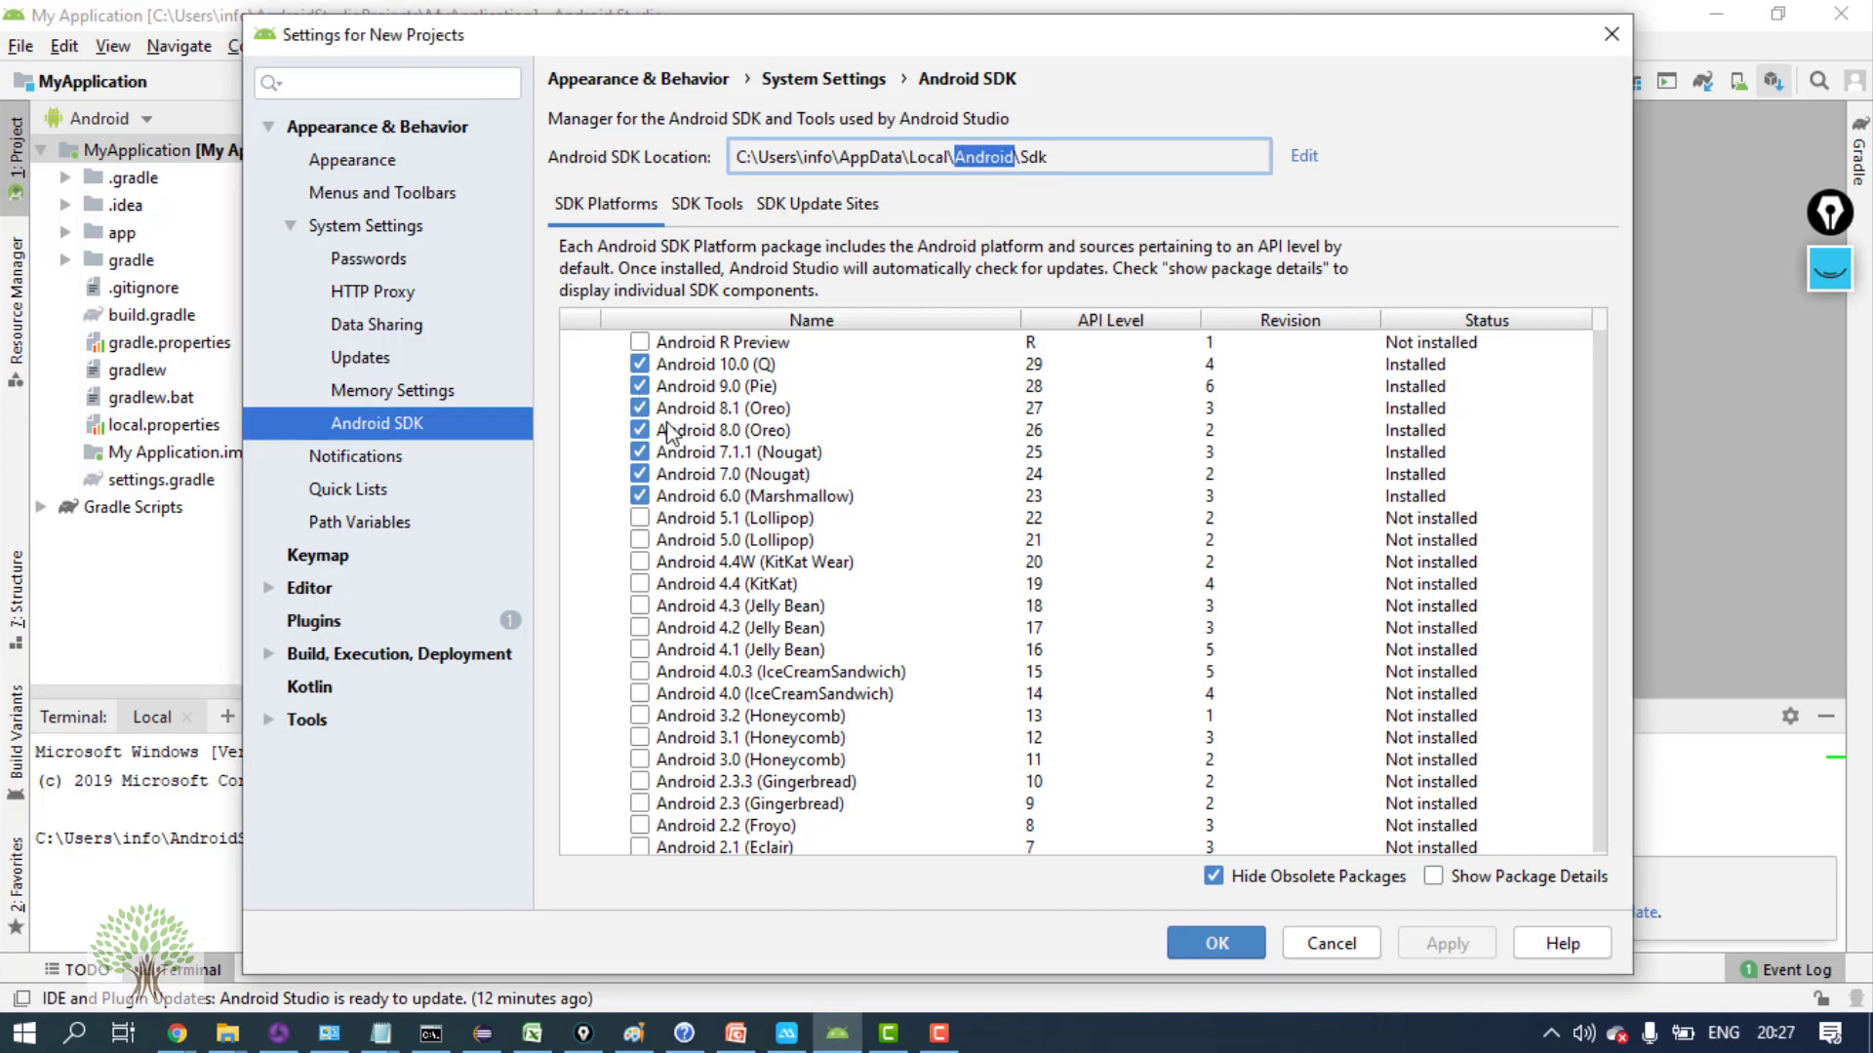
{"action": "mouse_move", "coordinate": [78, 1030]}
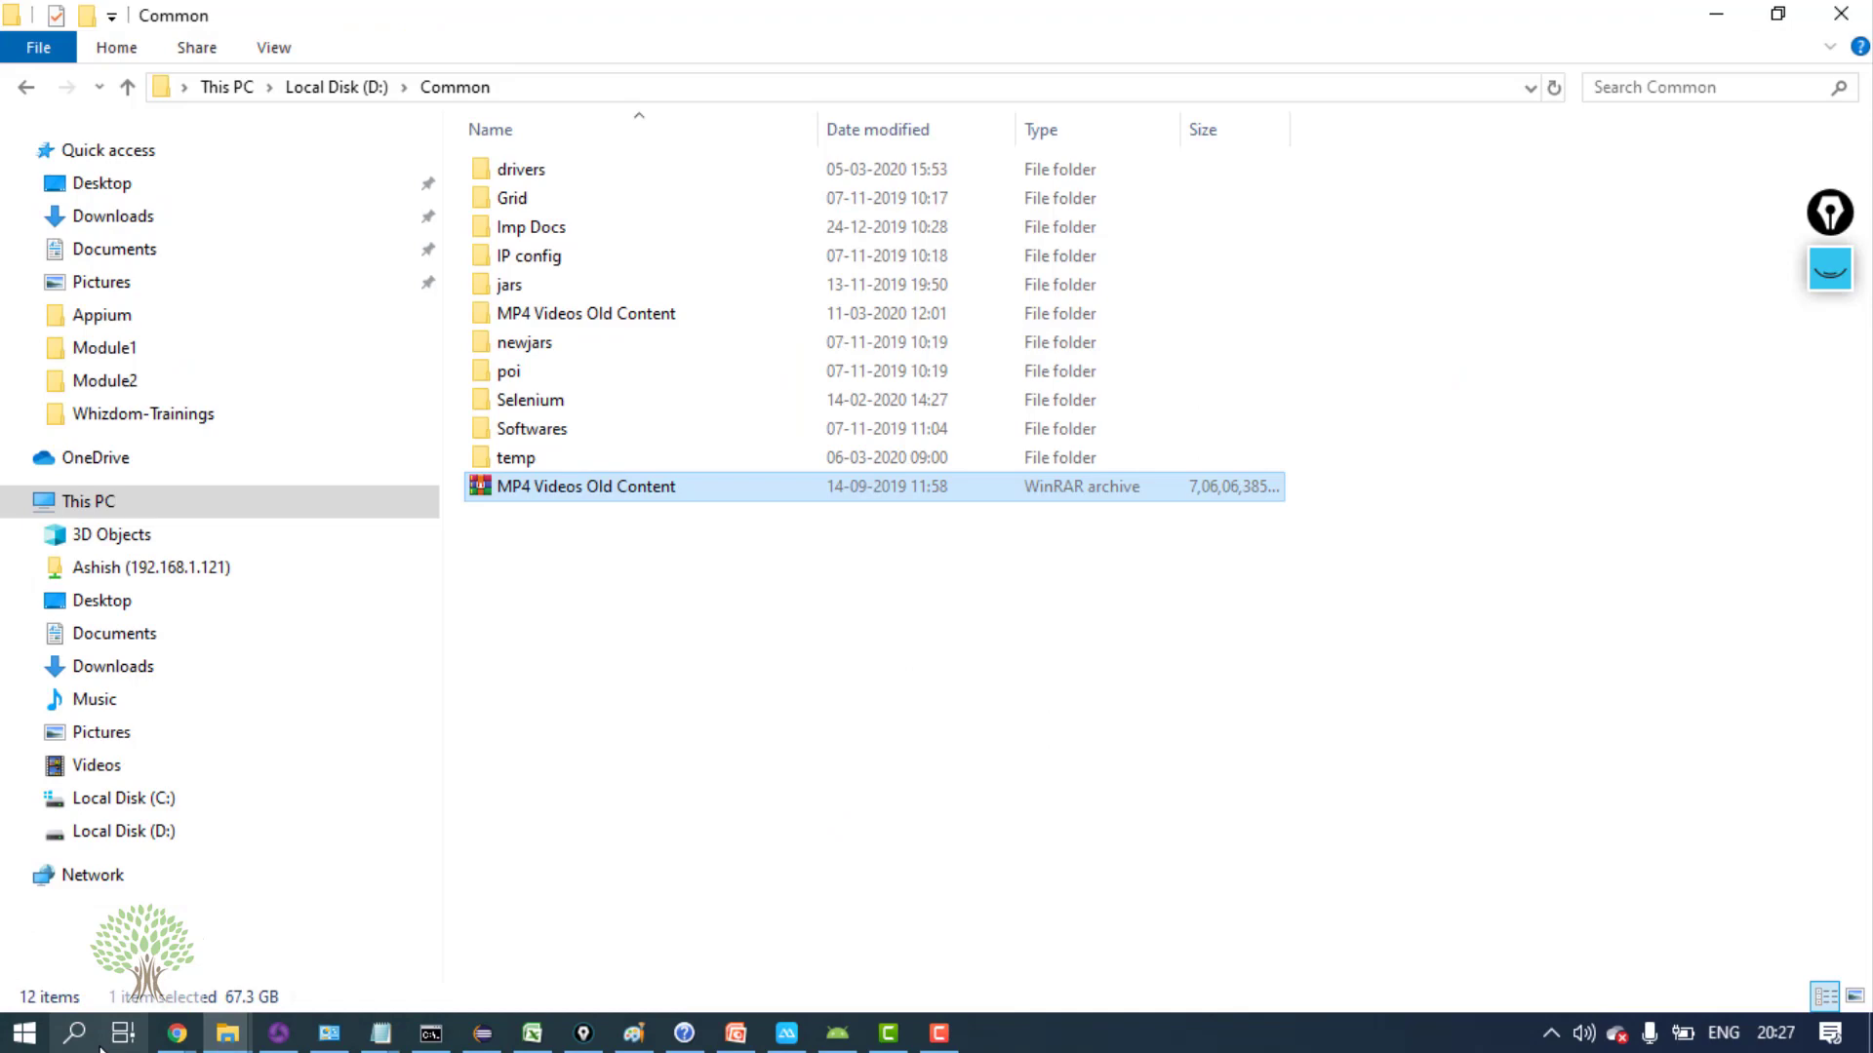
{"action": "mouse_move", "coordinate": [224, 1030]}
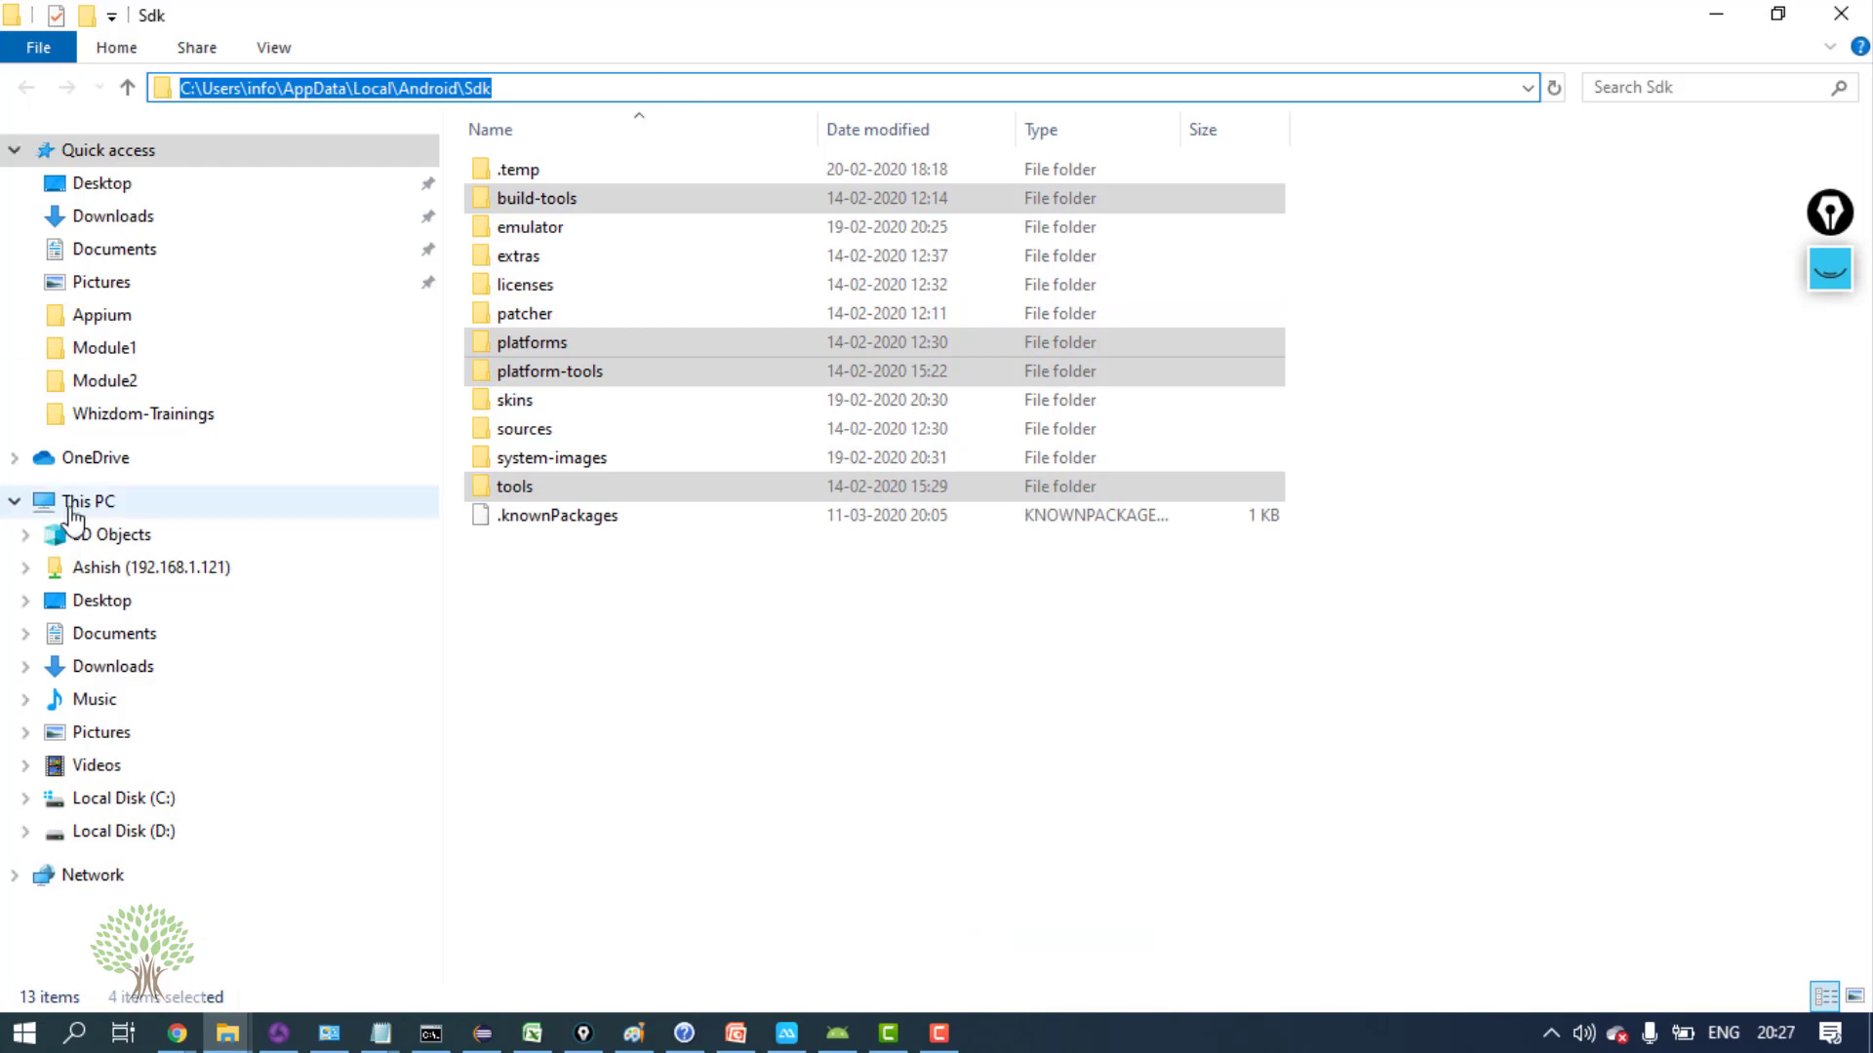
Bring up the context options for This PC in File Explorer's navigation pane
{"action": "right_click", "coordinate": [82, 500]}
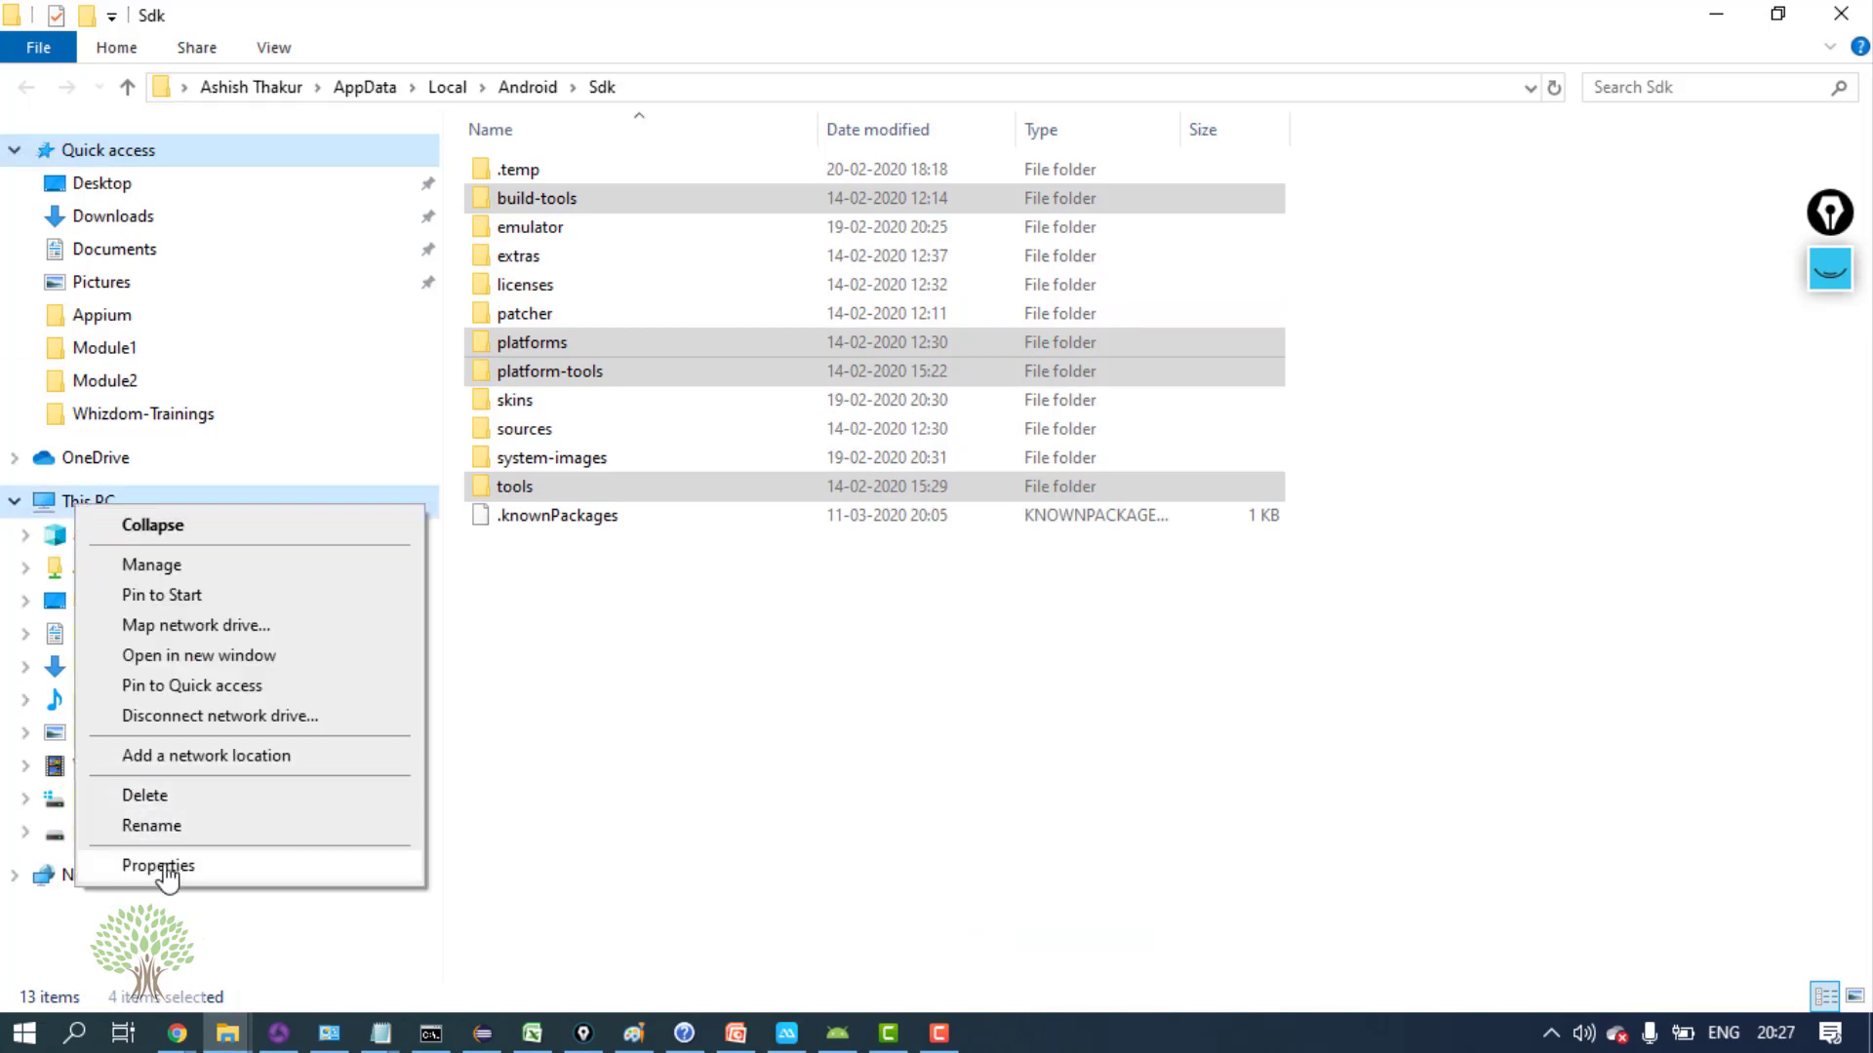
Go through Properties > Advanced system settings > Environment Variables and start a new blank entry in the system Path
{"action": "left_click", "coordinate": [156, 866]}
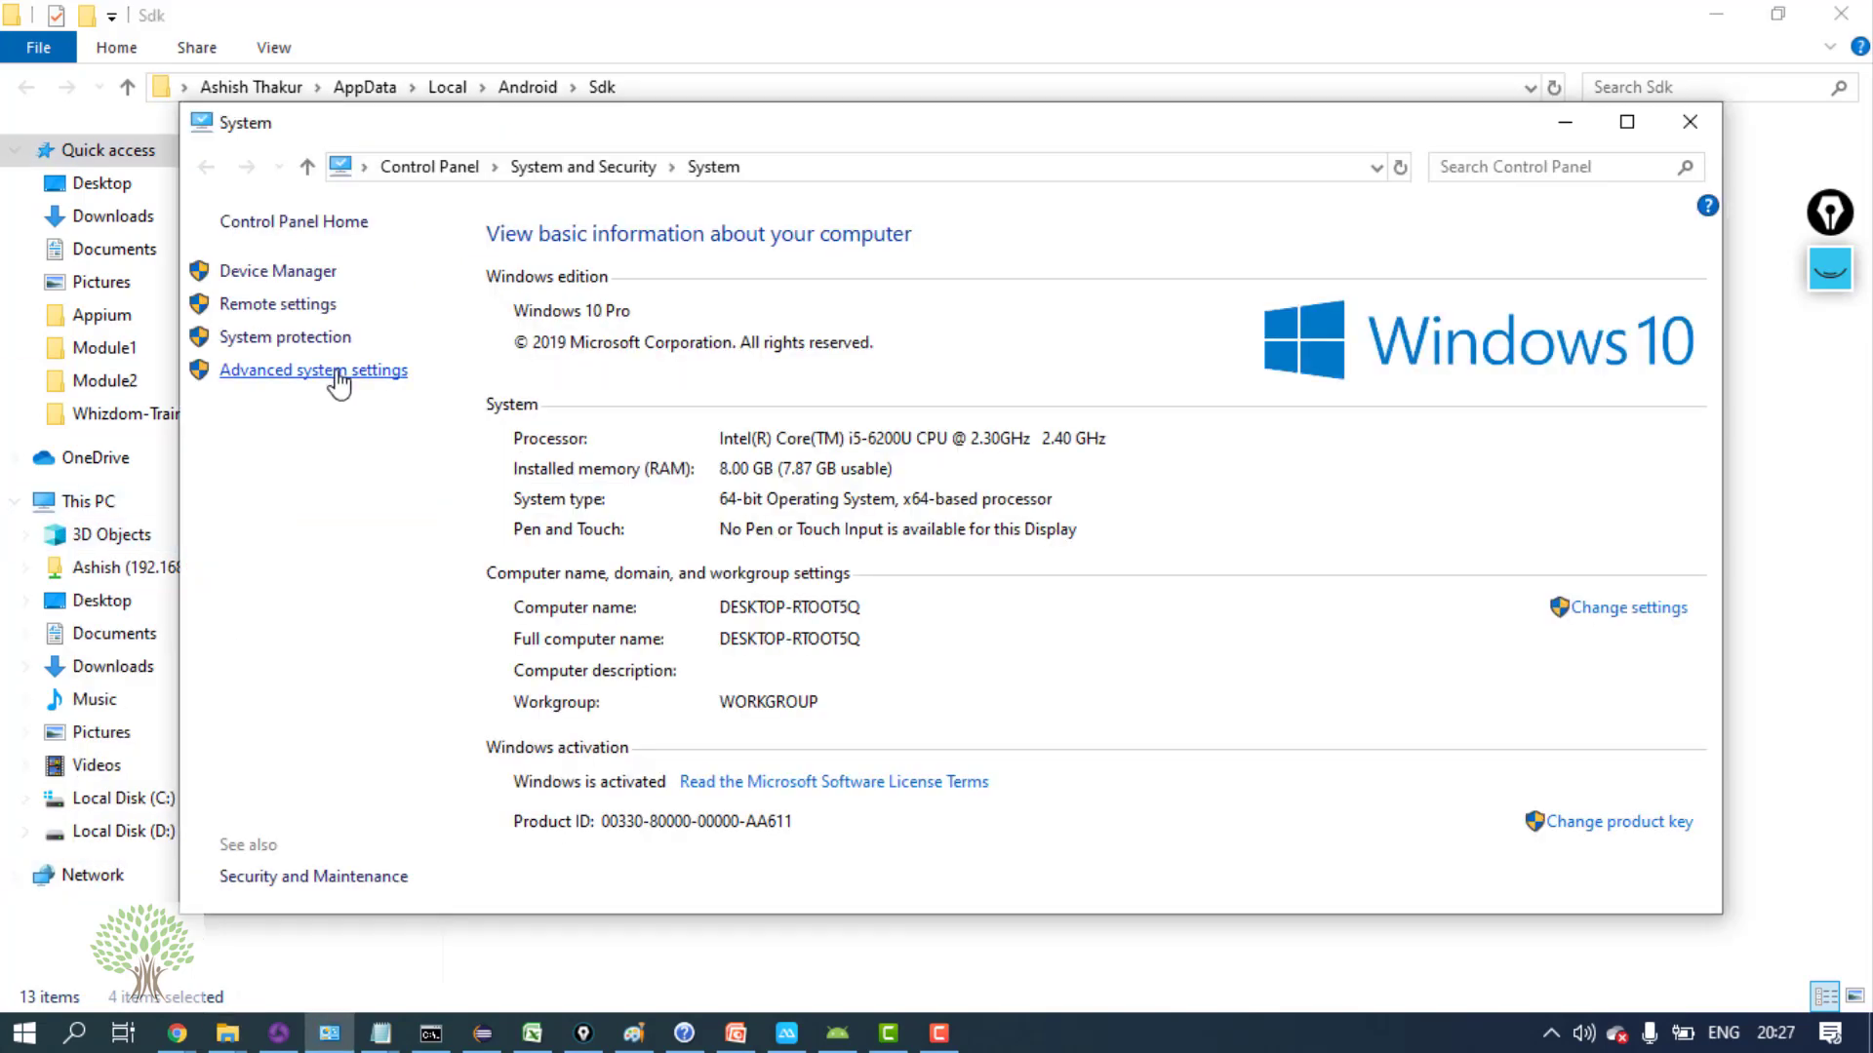
{"action": "left_click", "coordinate": [312, 370]}
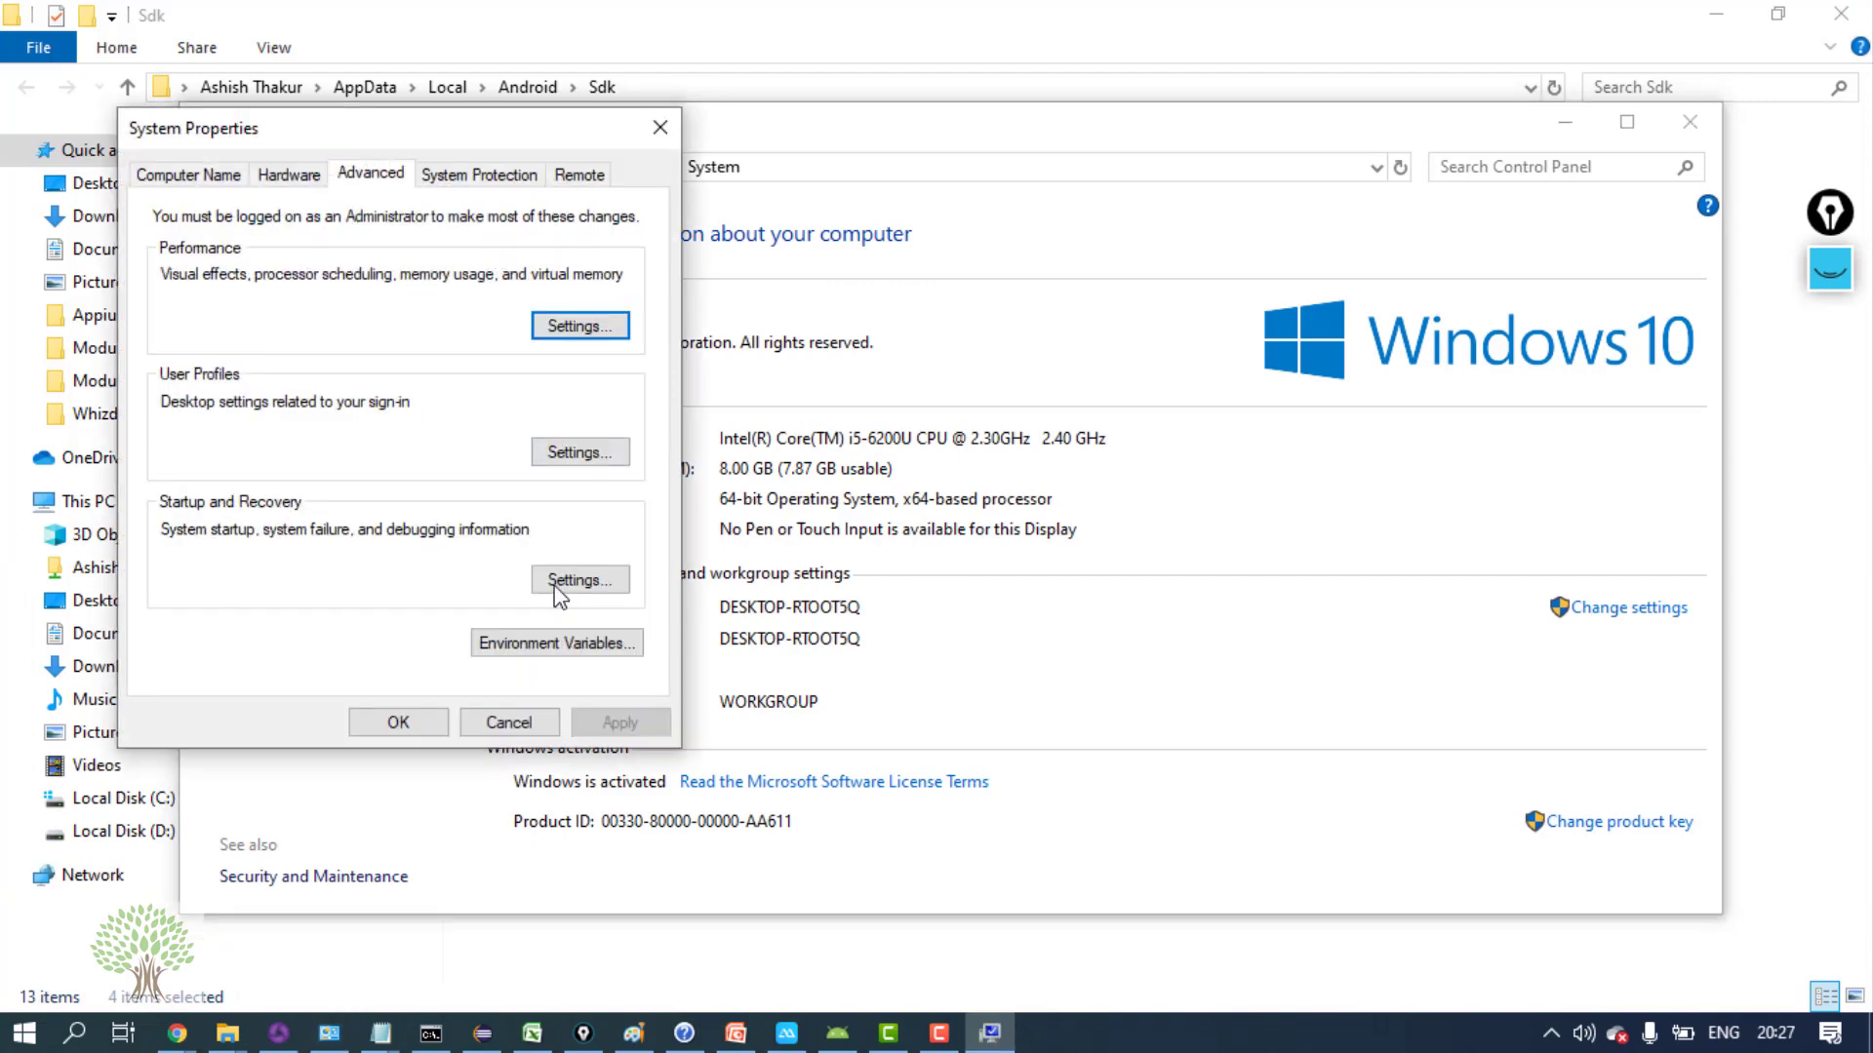
{"action": "left_click", "coordinate": [556, 644]}
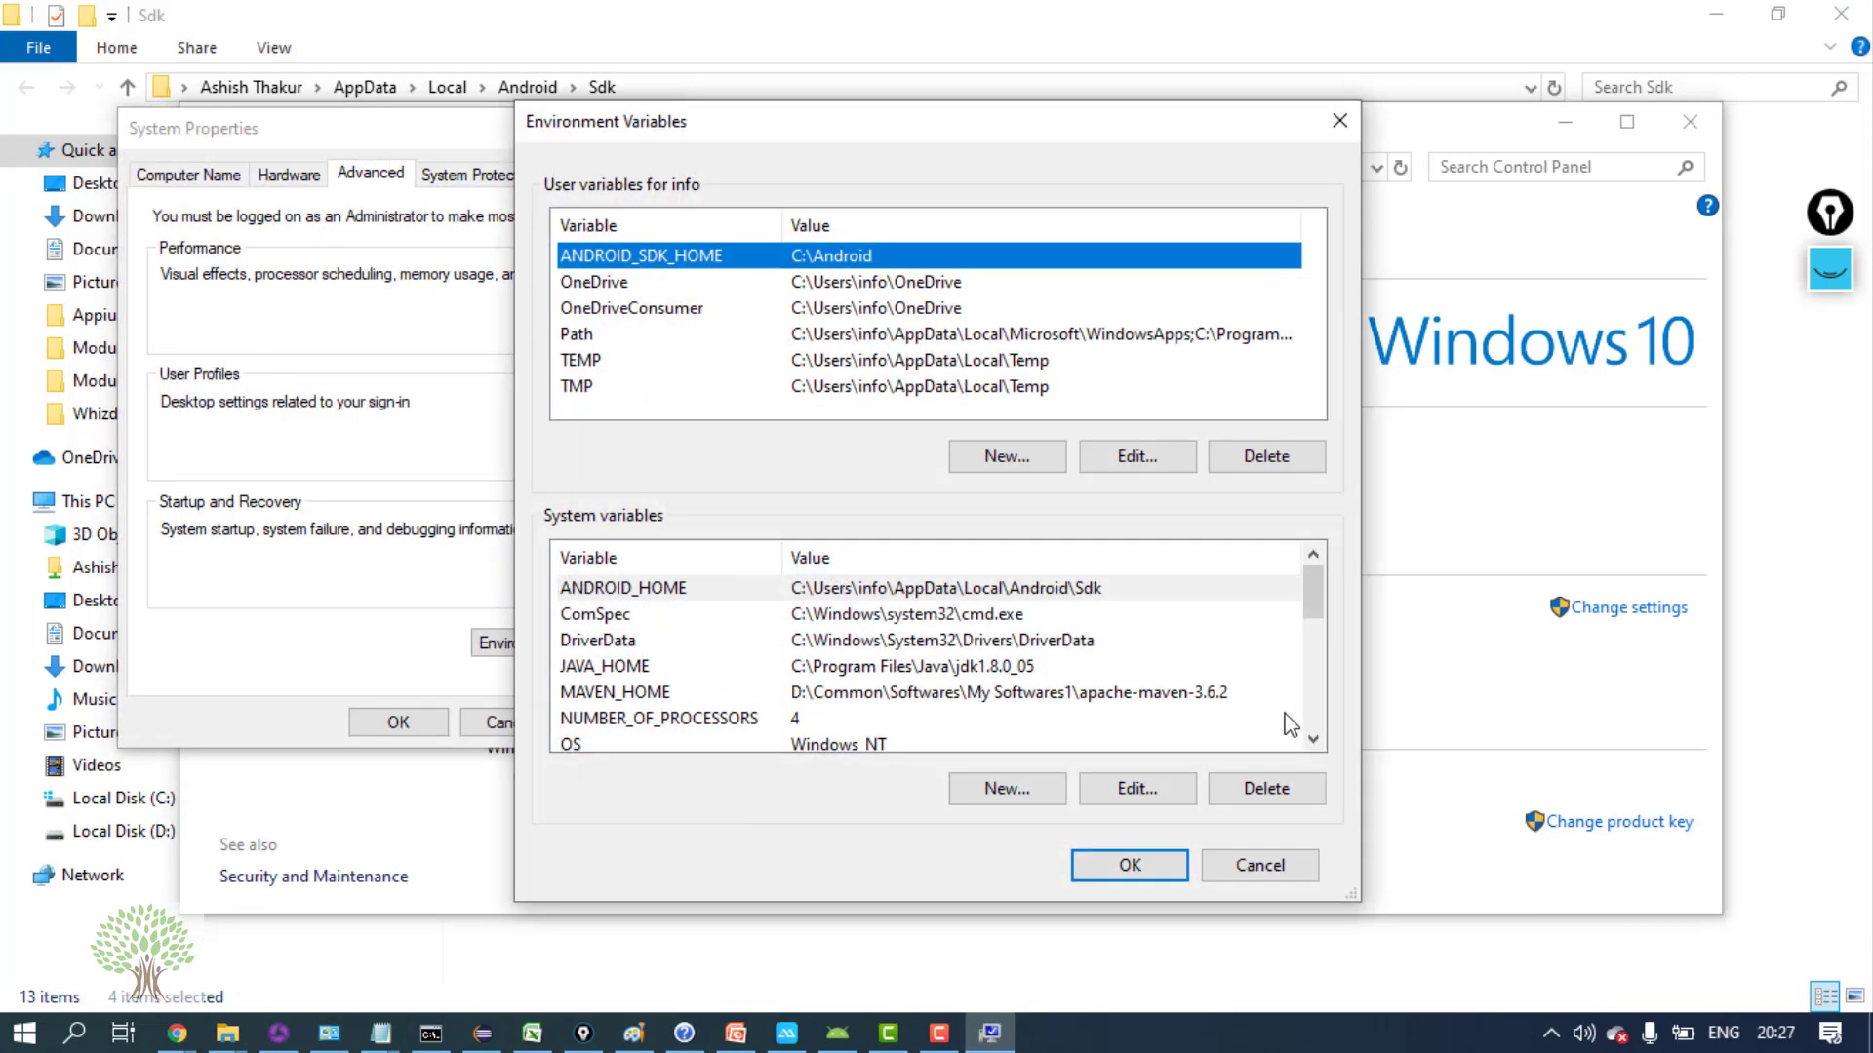
{"action": "scroll", "scroll_direction": "down", "scroll_amount": 3}
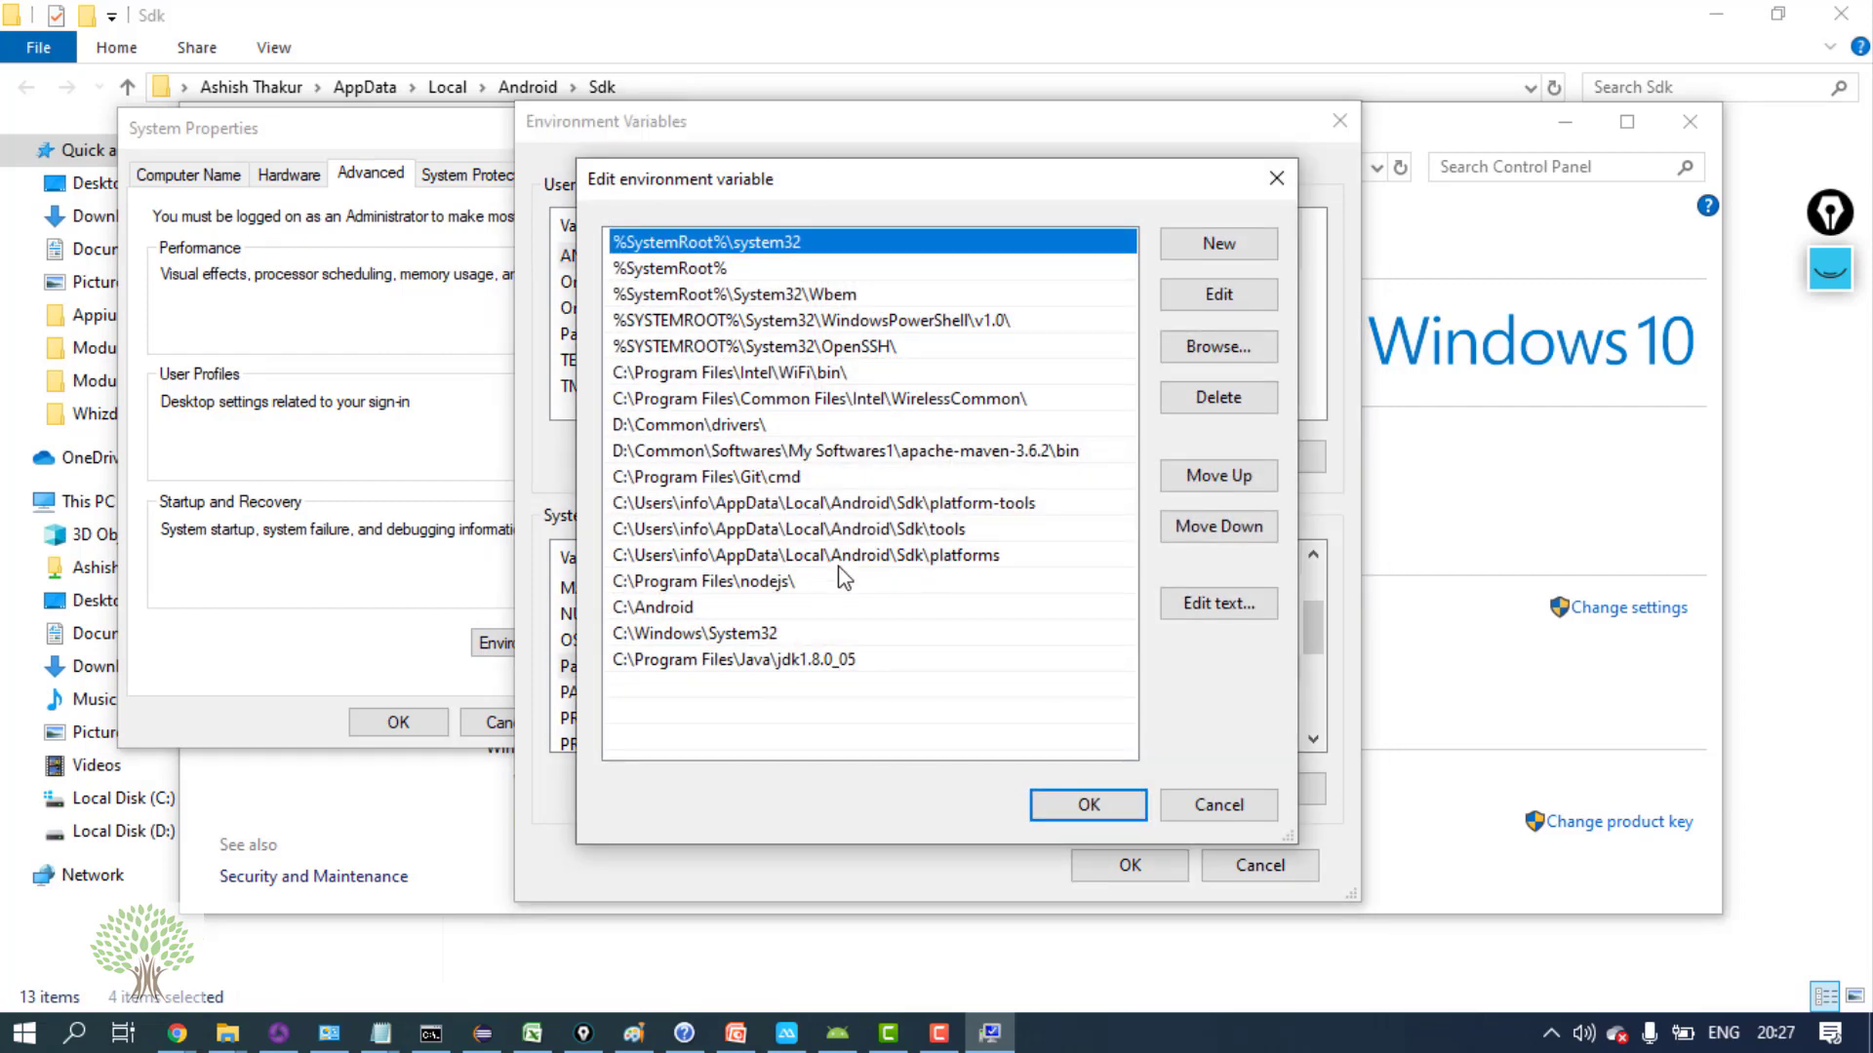
{"action": "left_click", "coordinate": [854, 503]}
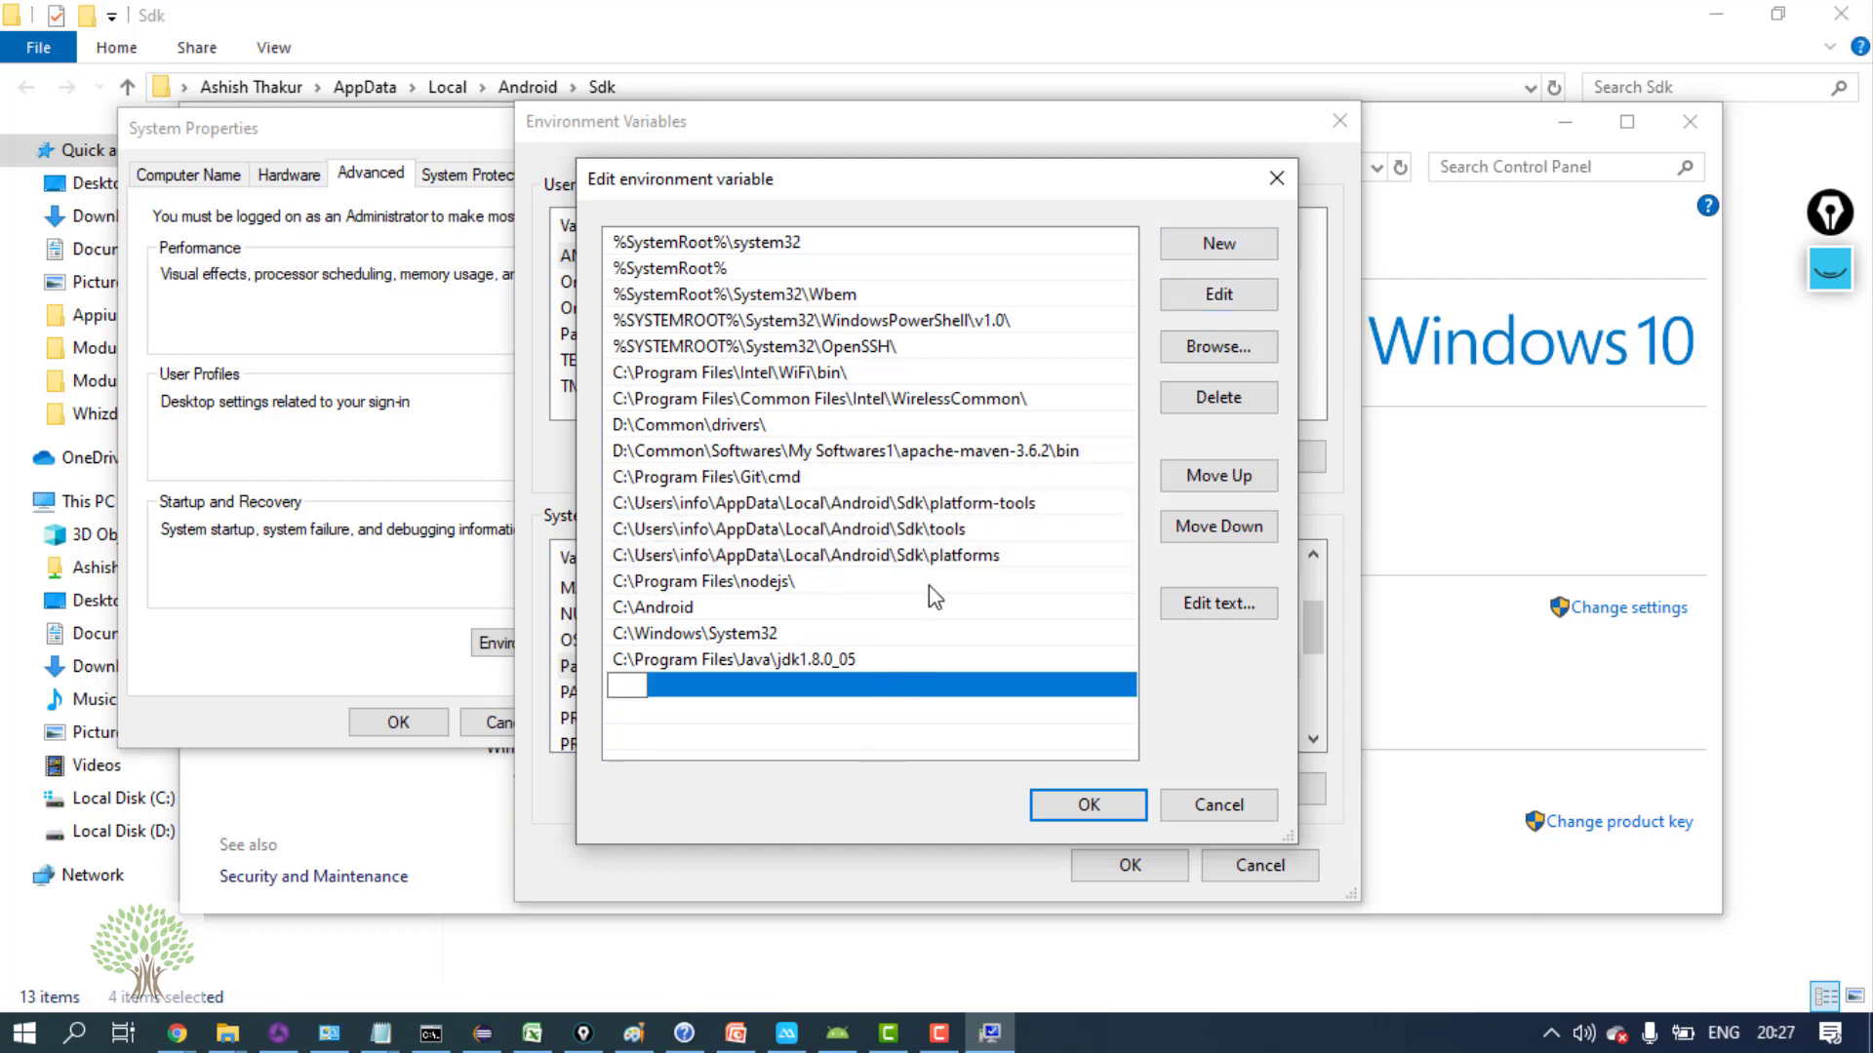
View the Path value with the Sdk platform-tools entry as one text line, then close the property dialogs
{"action": "left_click", "coordinate": [823, 503]}
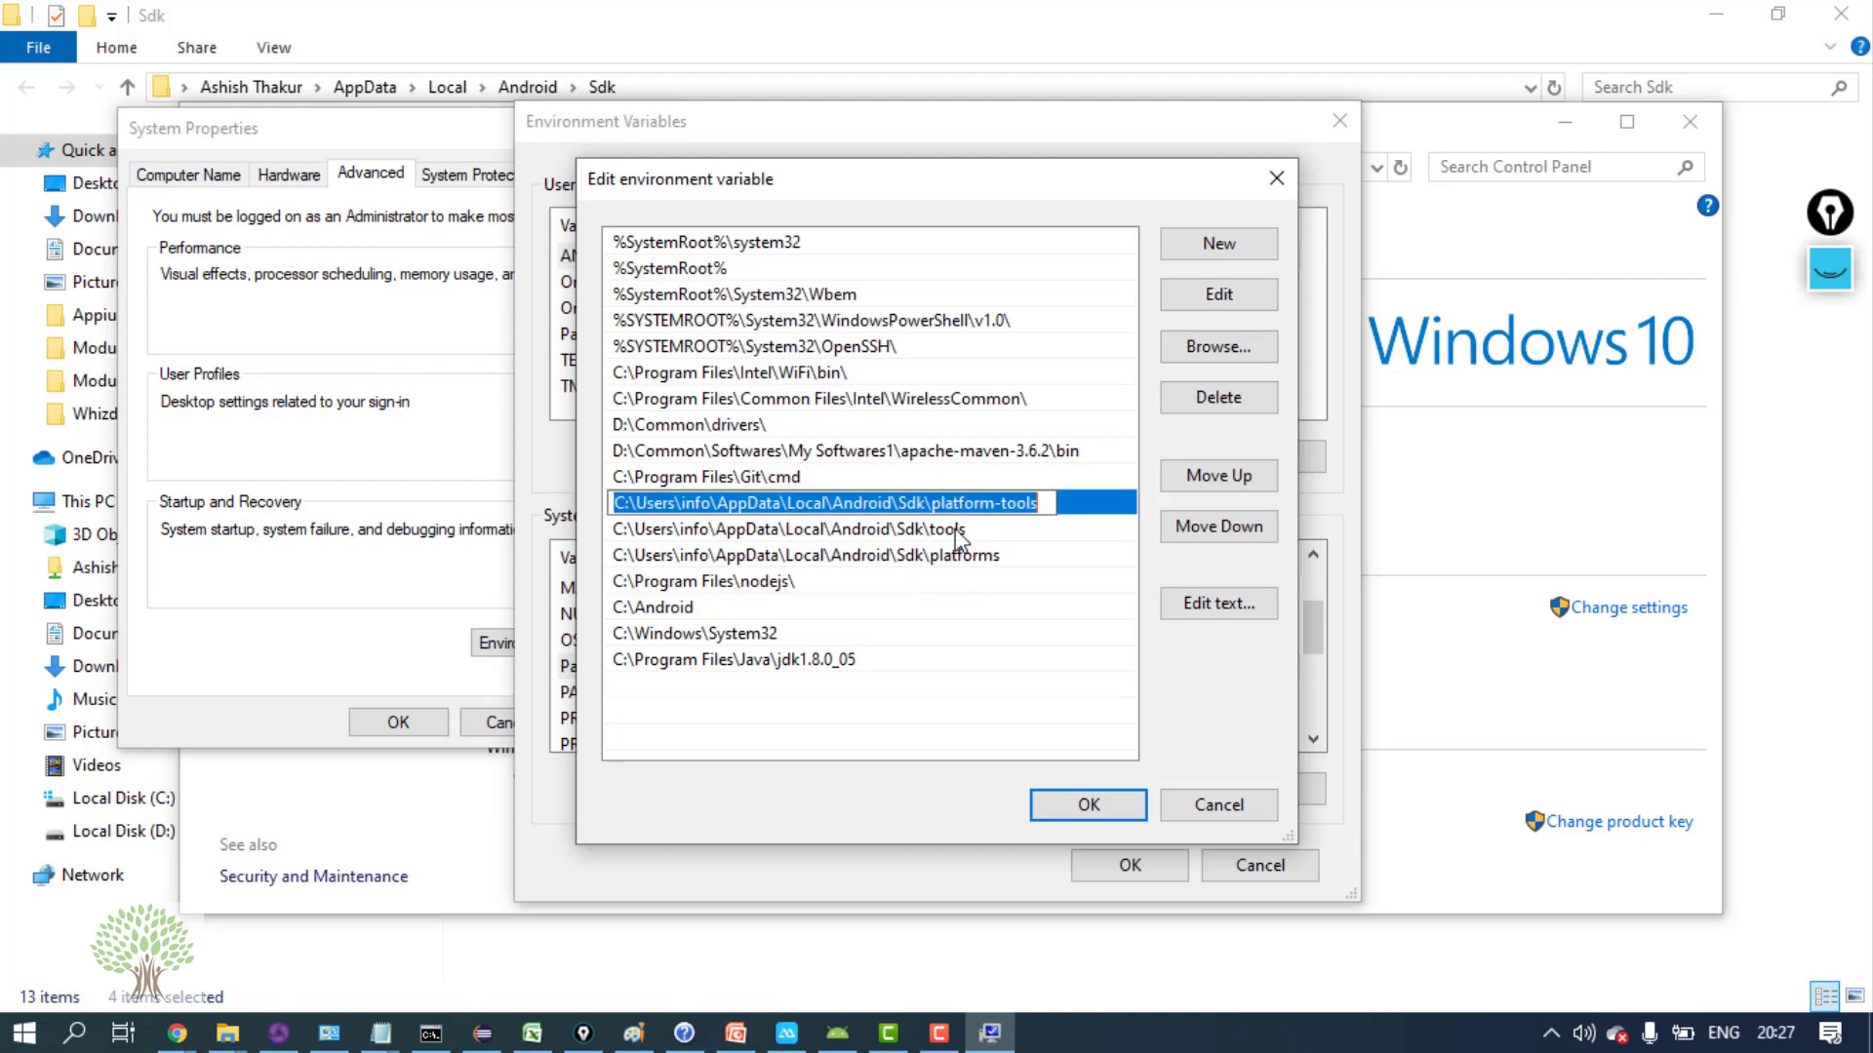
{"action": "left_click", "coordinate": [803, 554]}
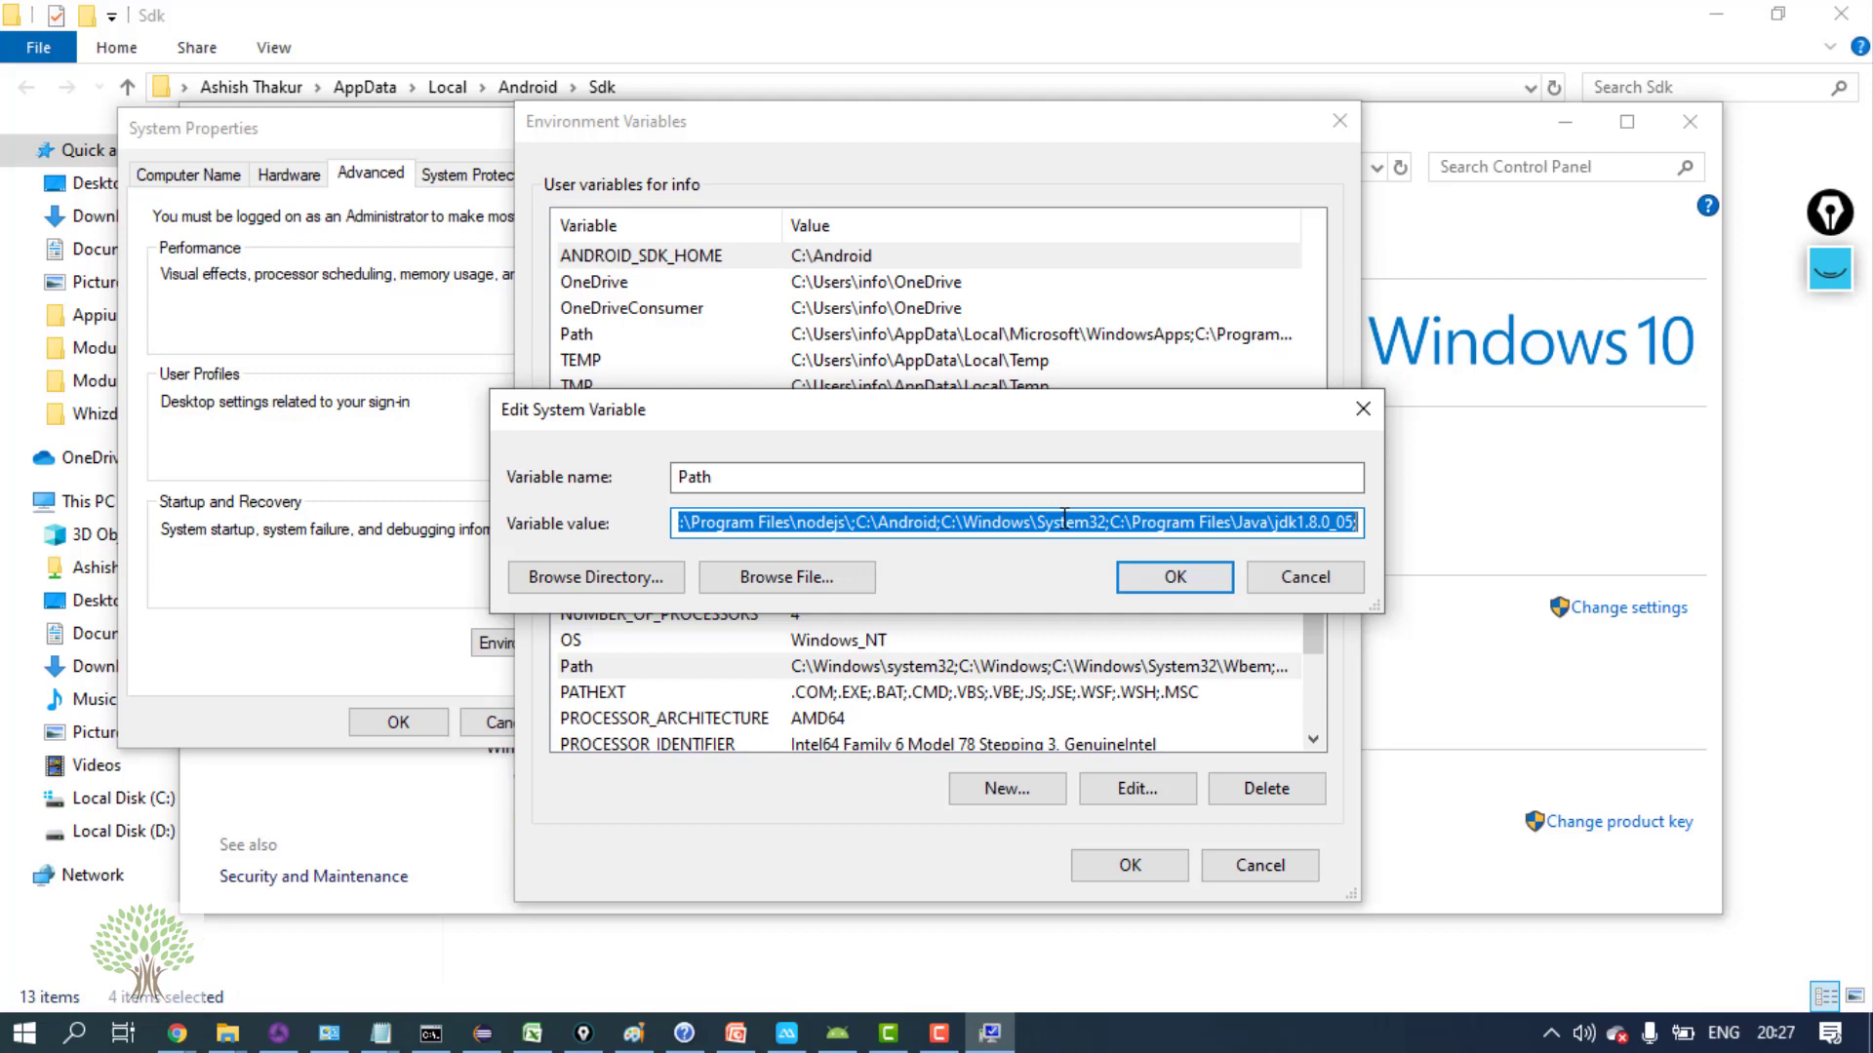
{"action": "left_click", "coordinate": [1061, 523]}
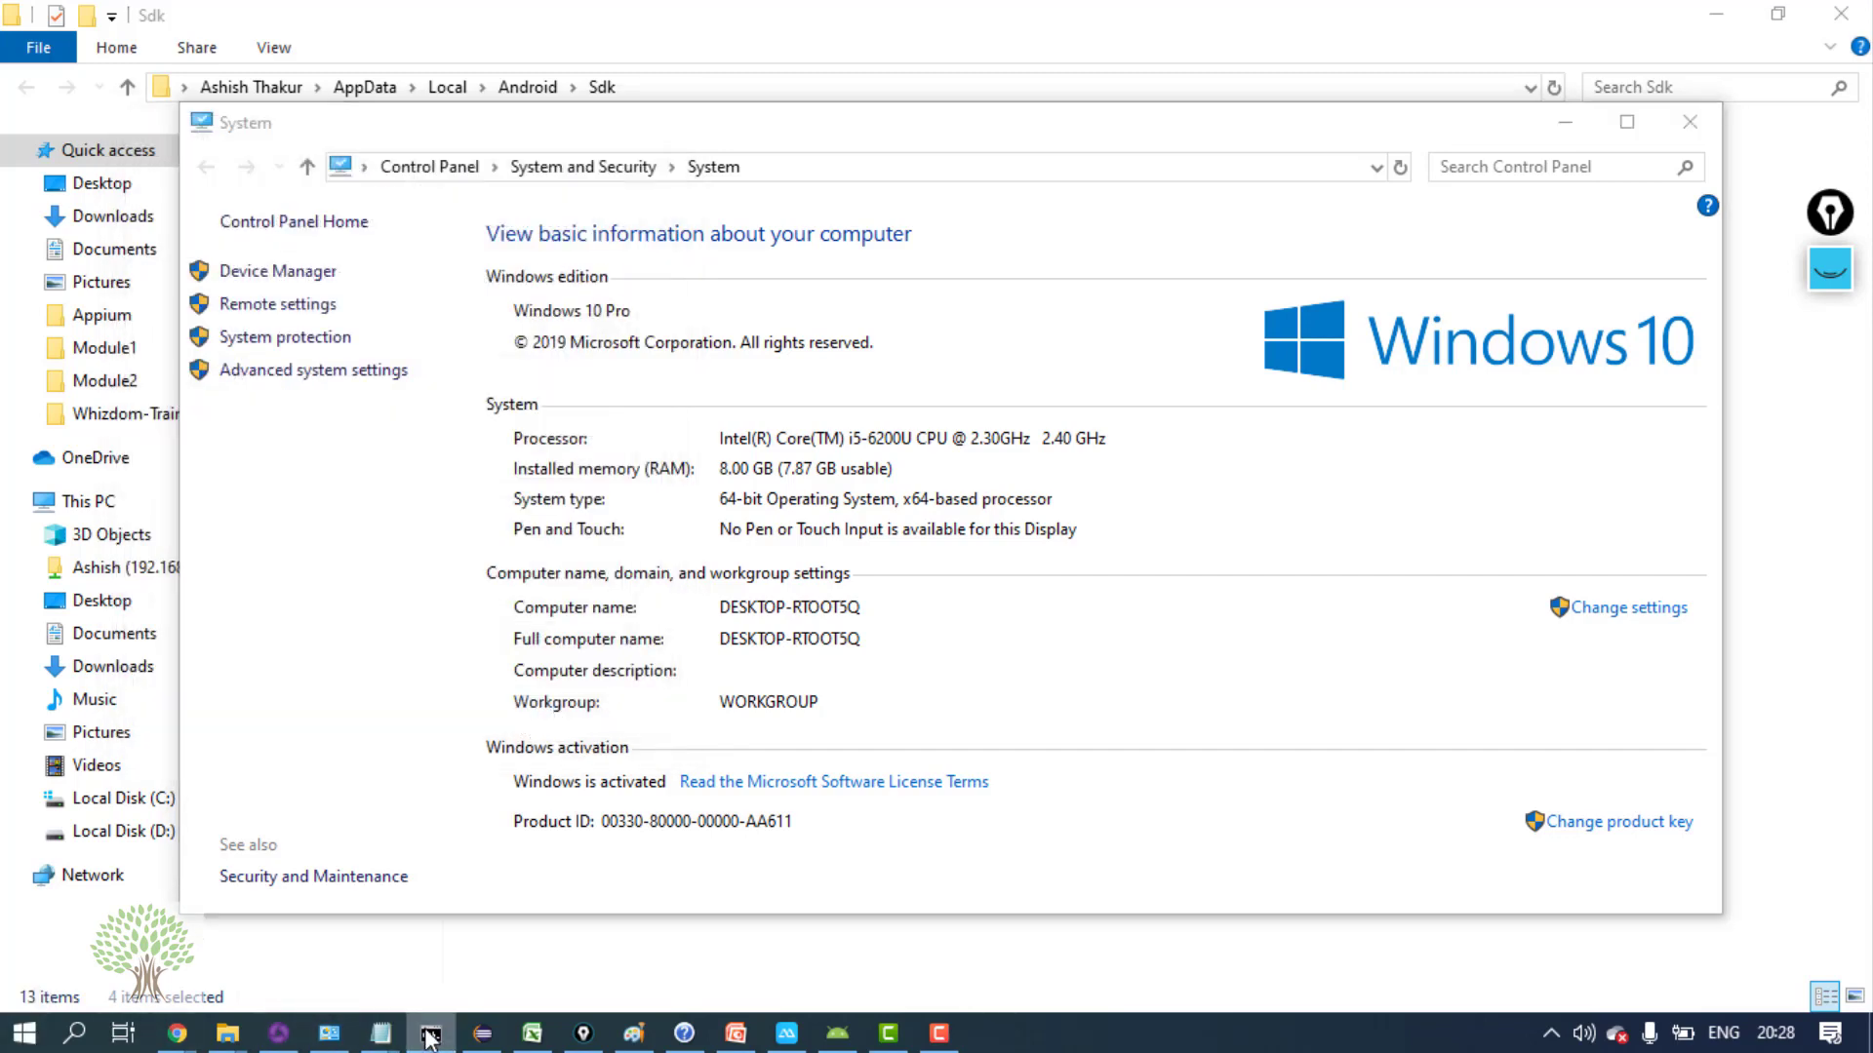
{"action": "mouse_move", "coordinate": [429, 1041]}
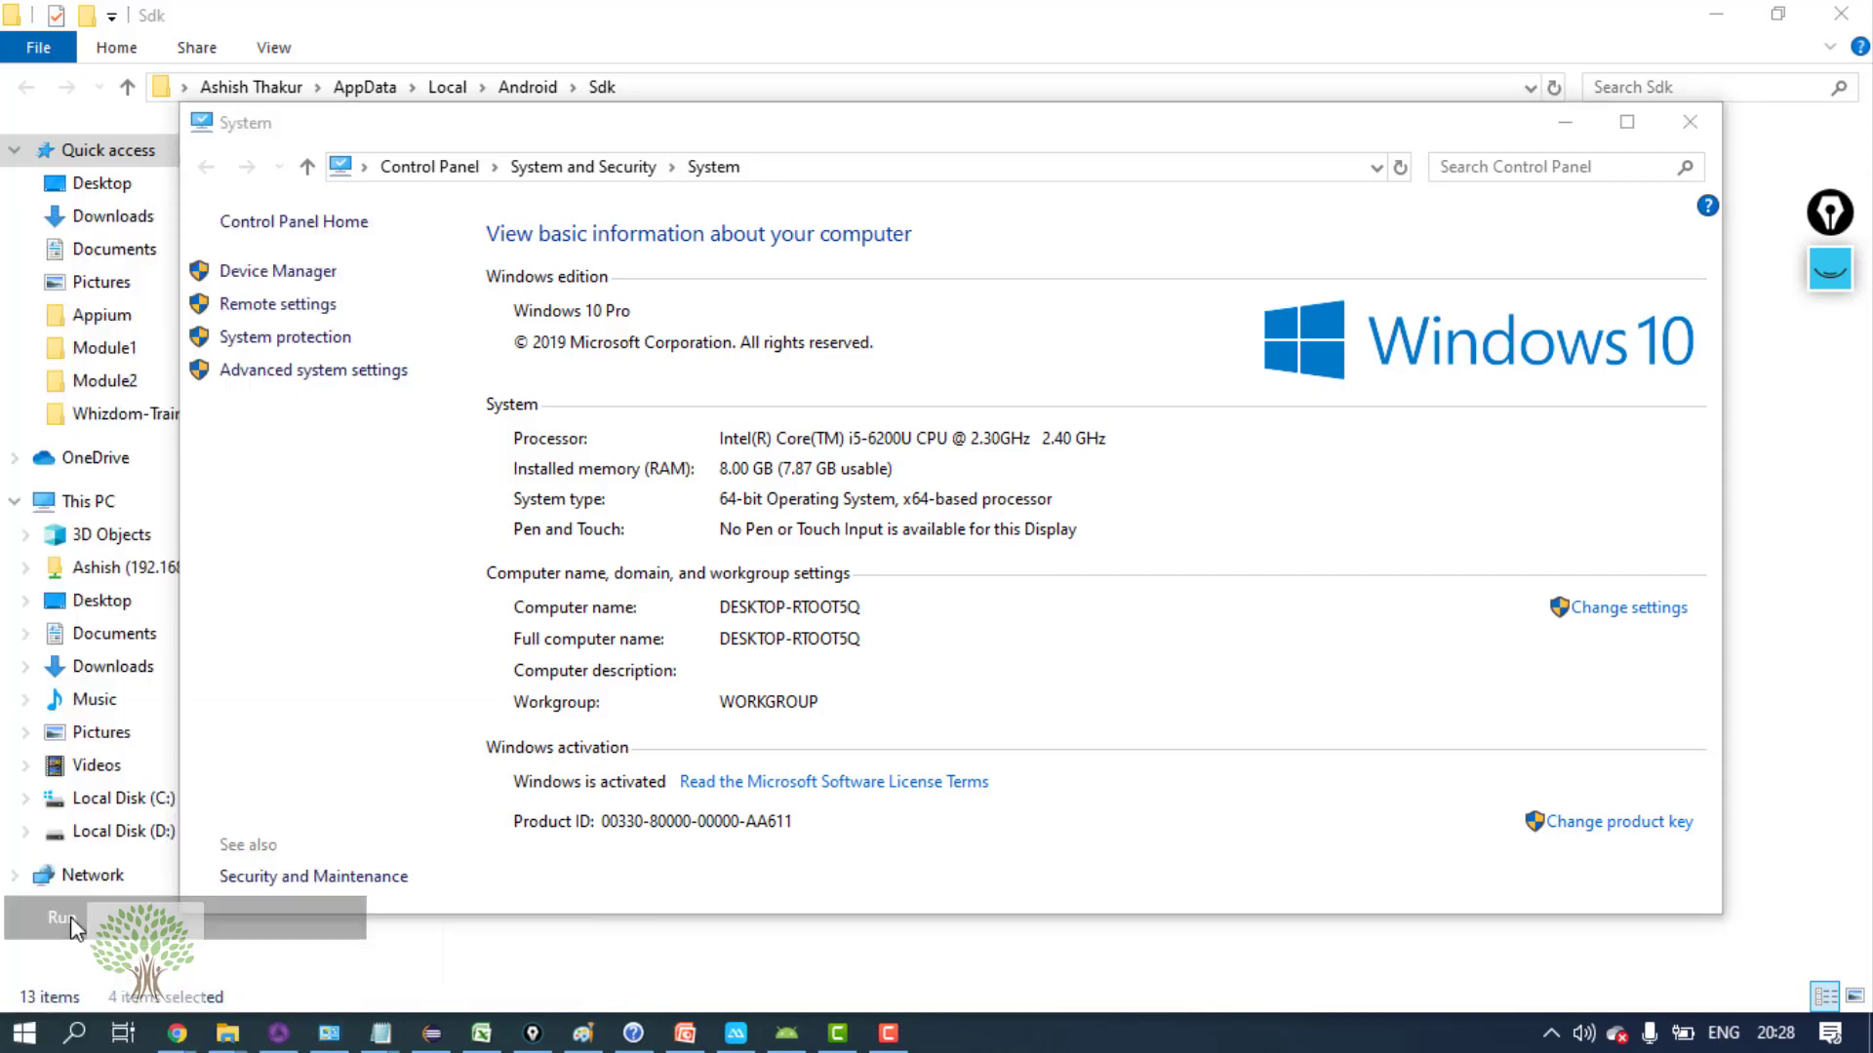
Launch Run from the Start menu and enter the android command for a command prompt
{"action": "left_click", "coordinate": [47, 916]}
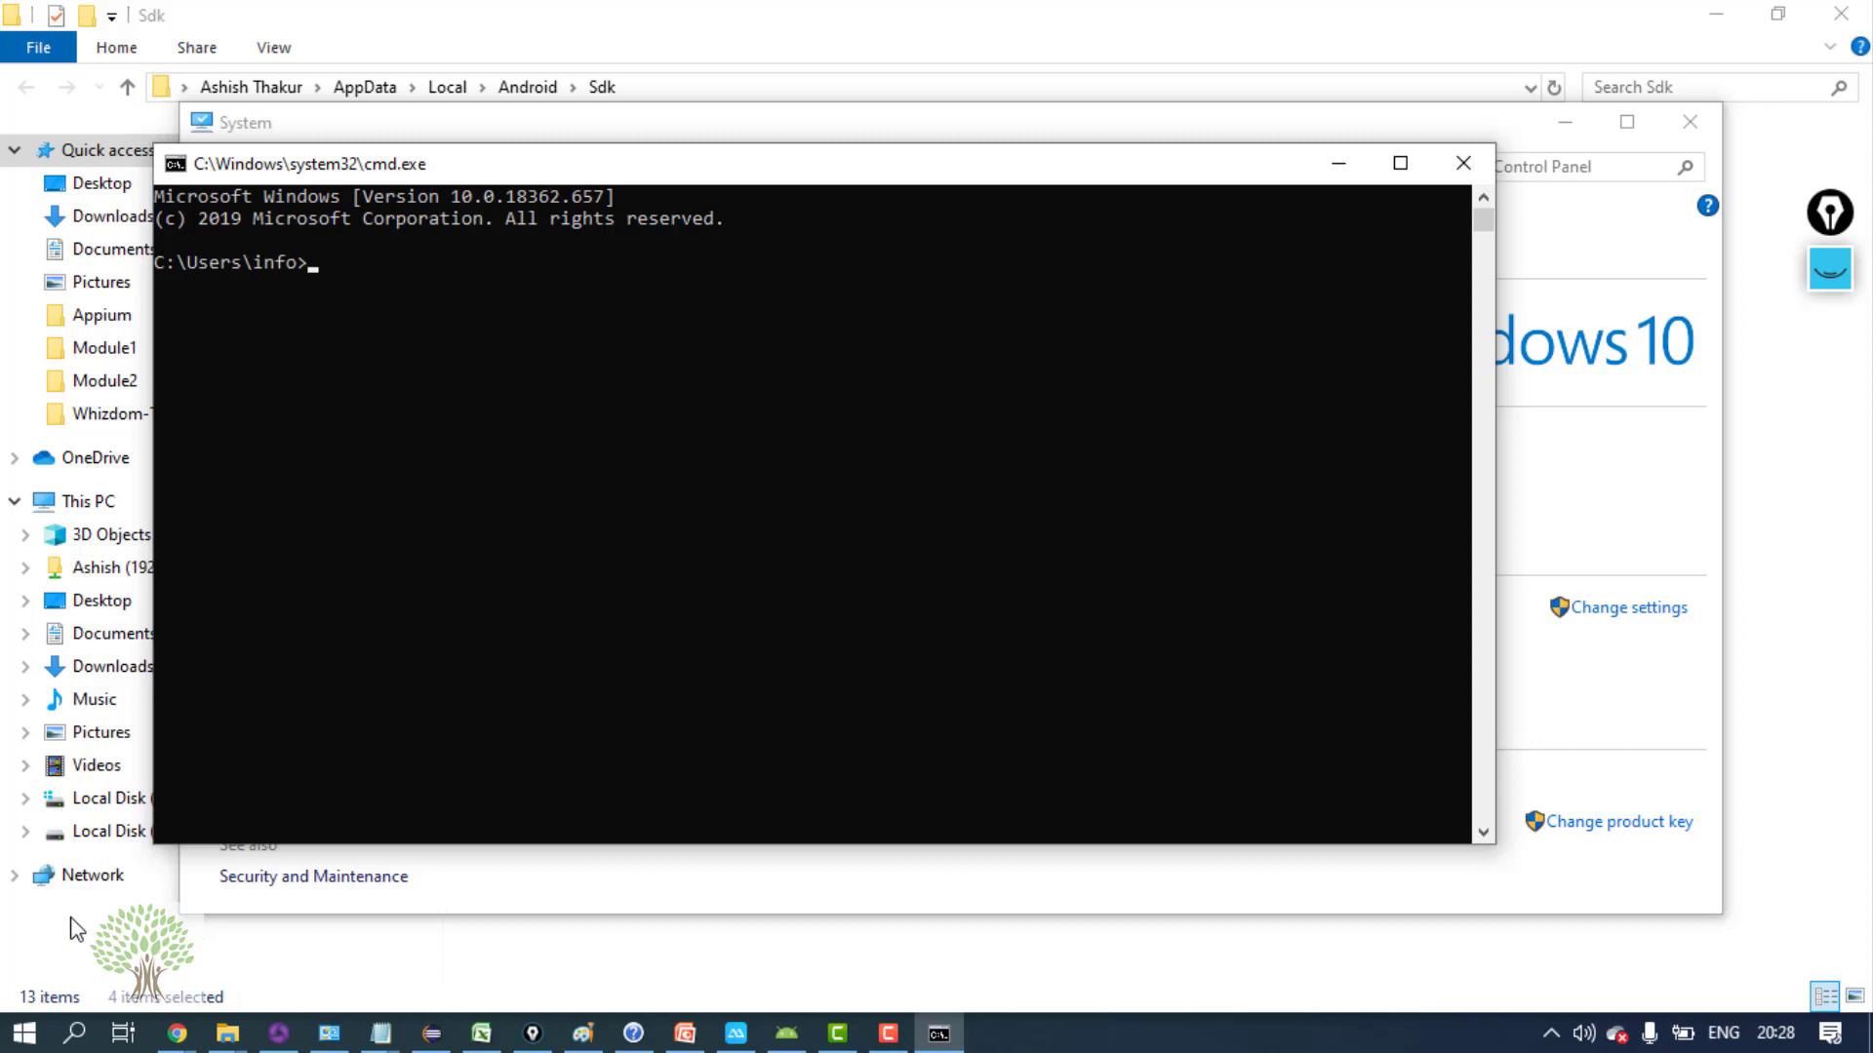
{"action": "type", "text": "android"}
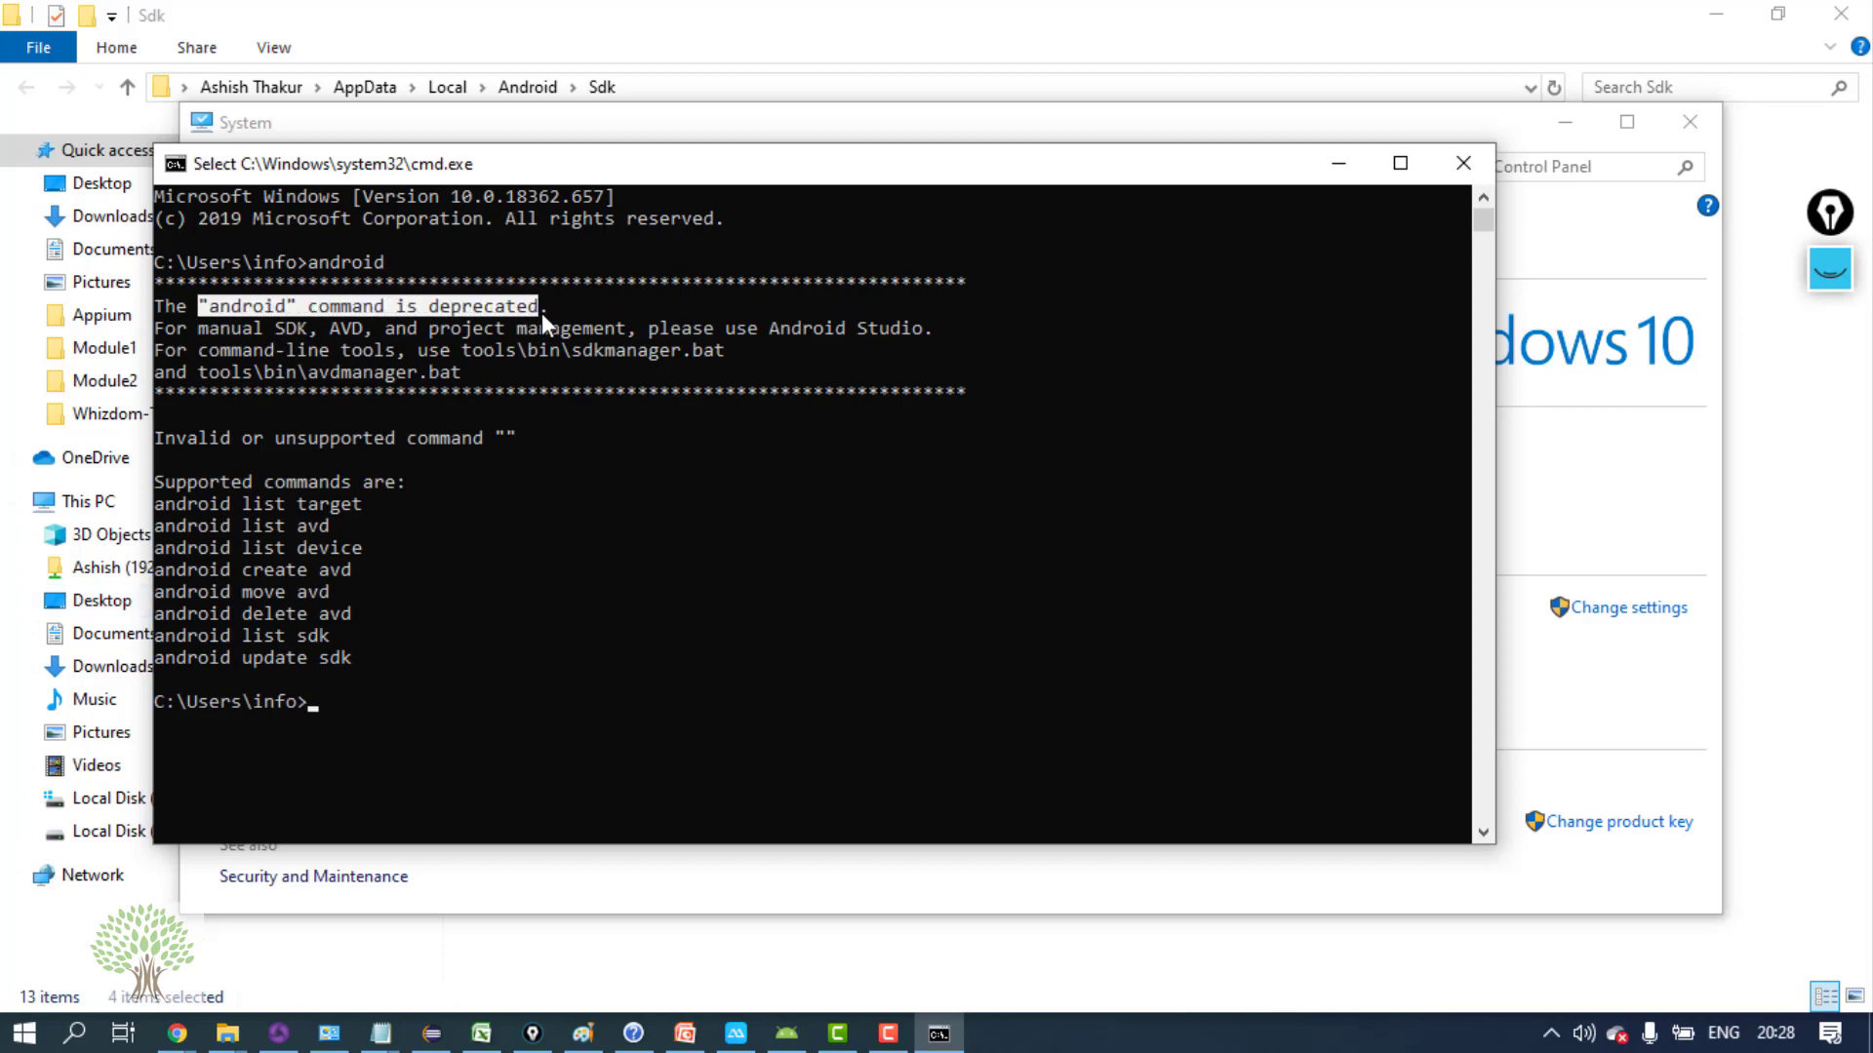
{"action": "mouse_move", "coordinate": [367, 810]}
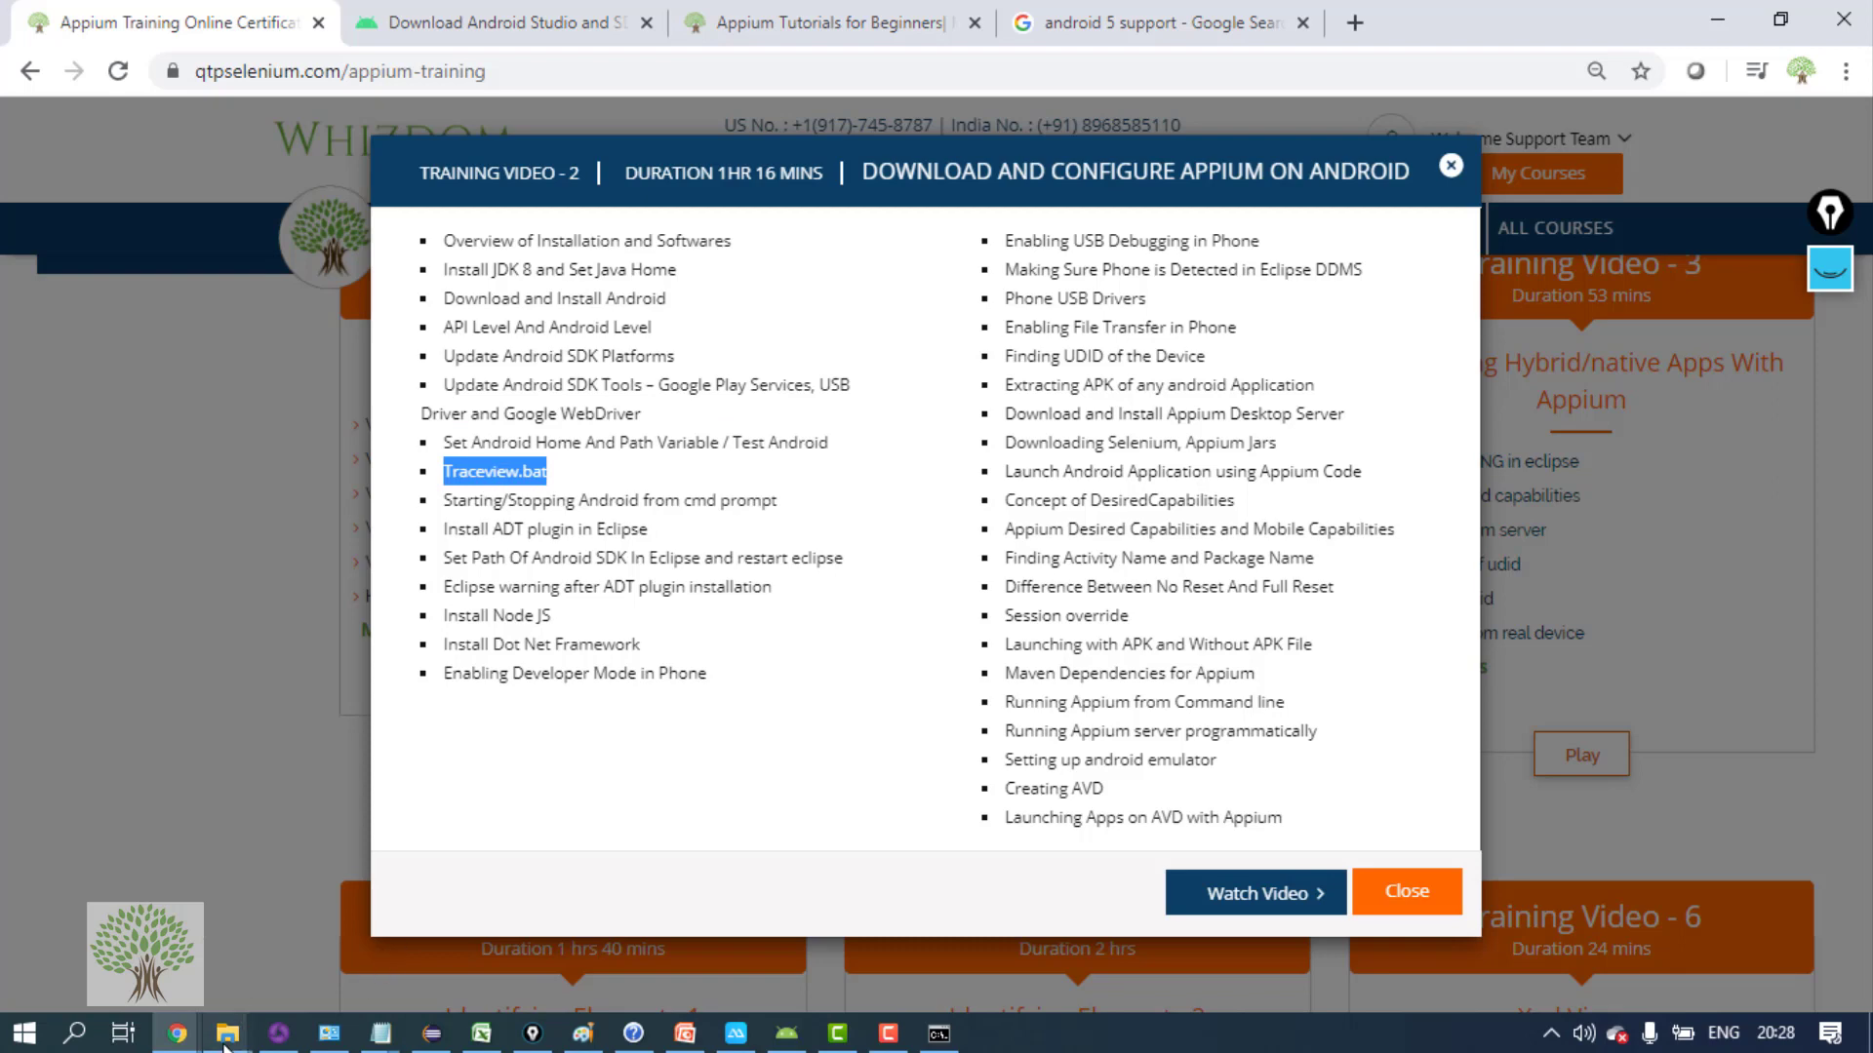
Bring the Android Sdk window forward, enter its tools folder and pick out traceview.bat
{"action": "left_click", "coordinate": [226, 1032]}
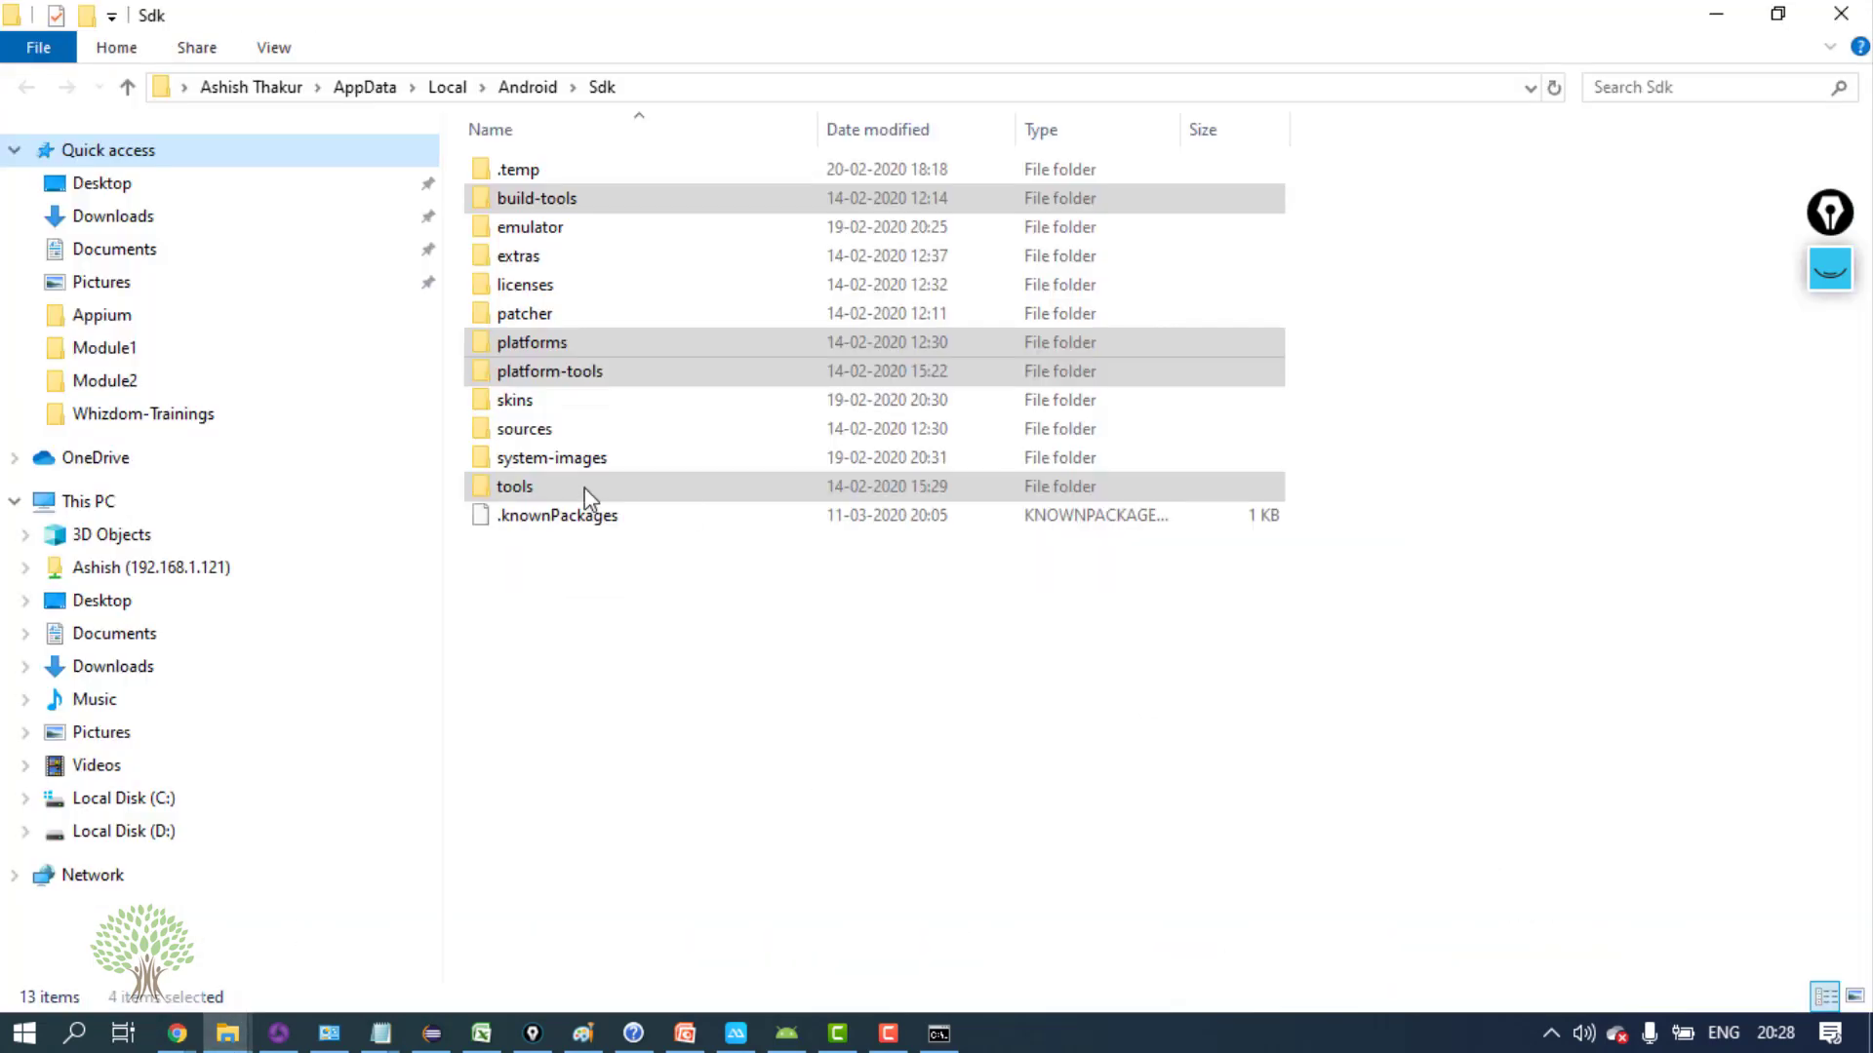
{"action": "double_click", "coordinate": [515, 487]}
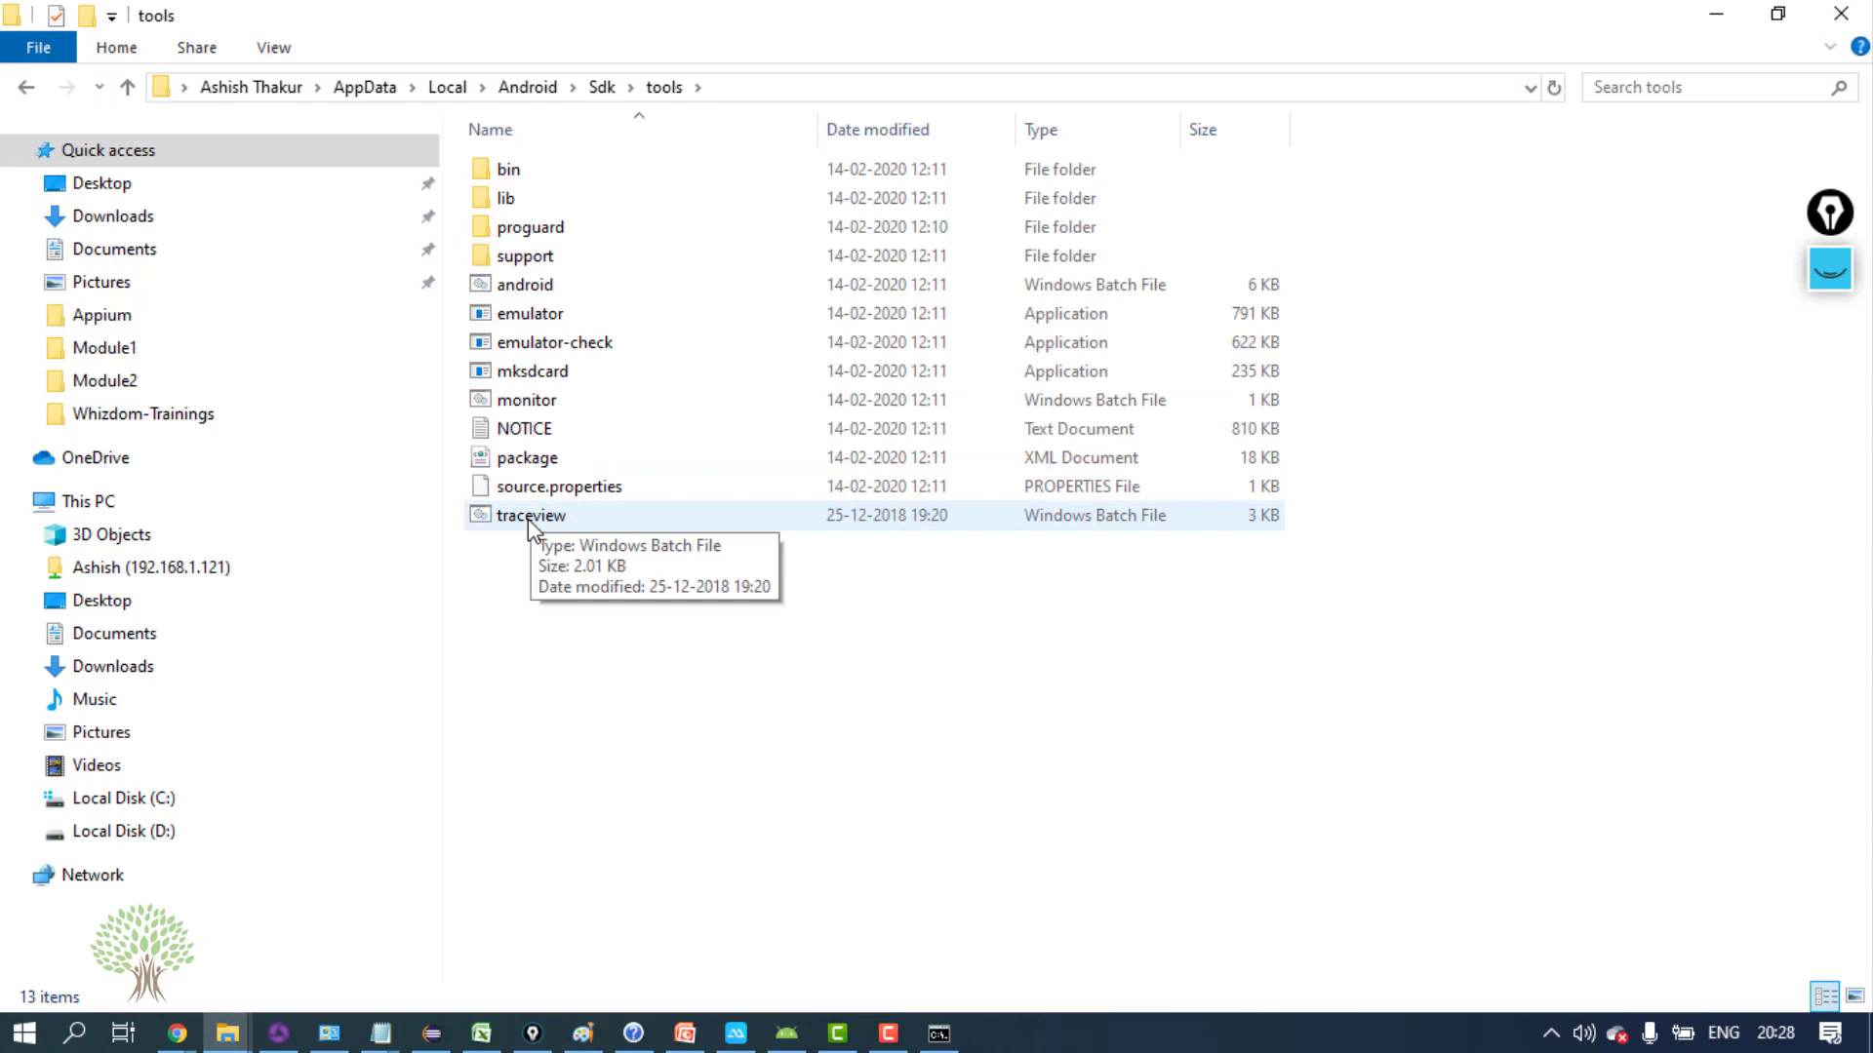
{"action": "left_click", "coordinate": [528, 515]}
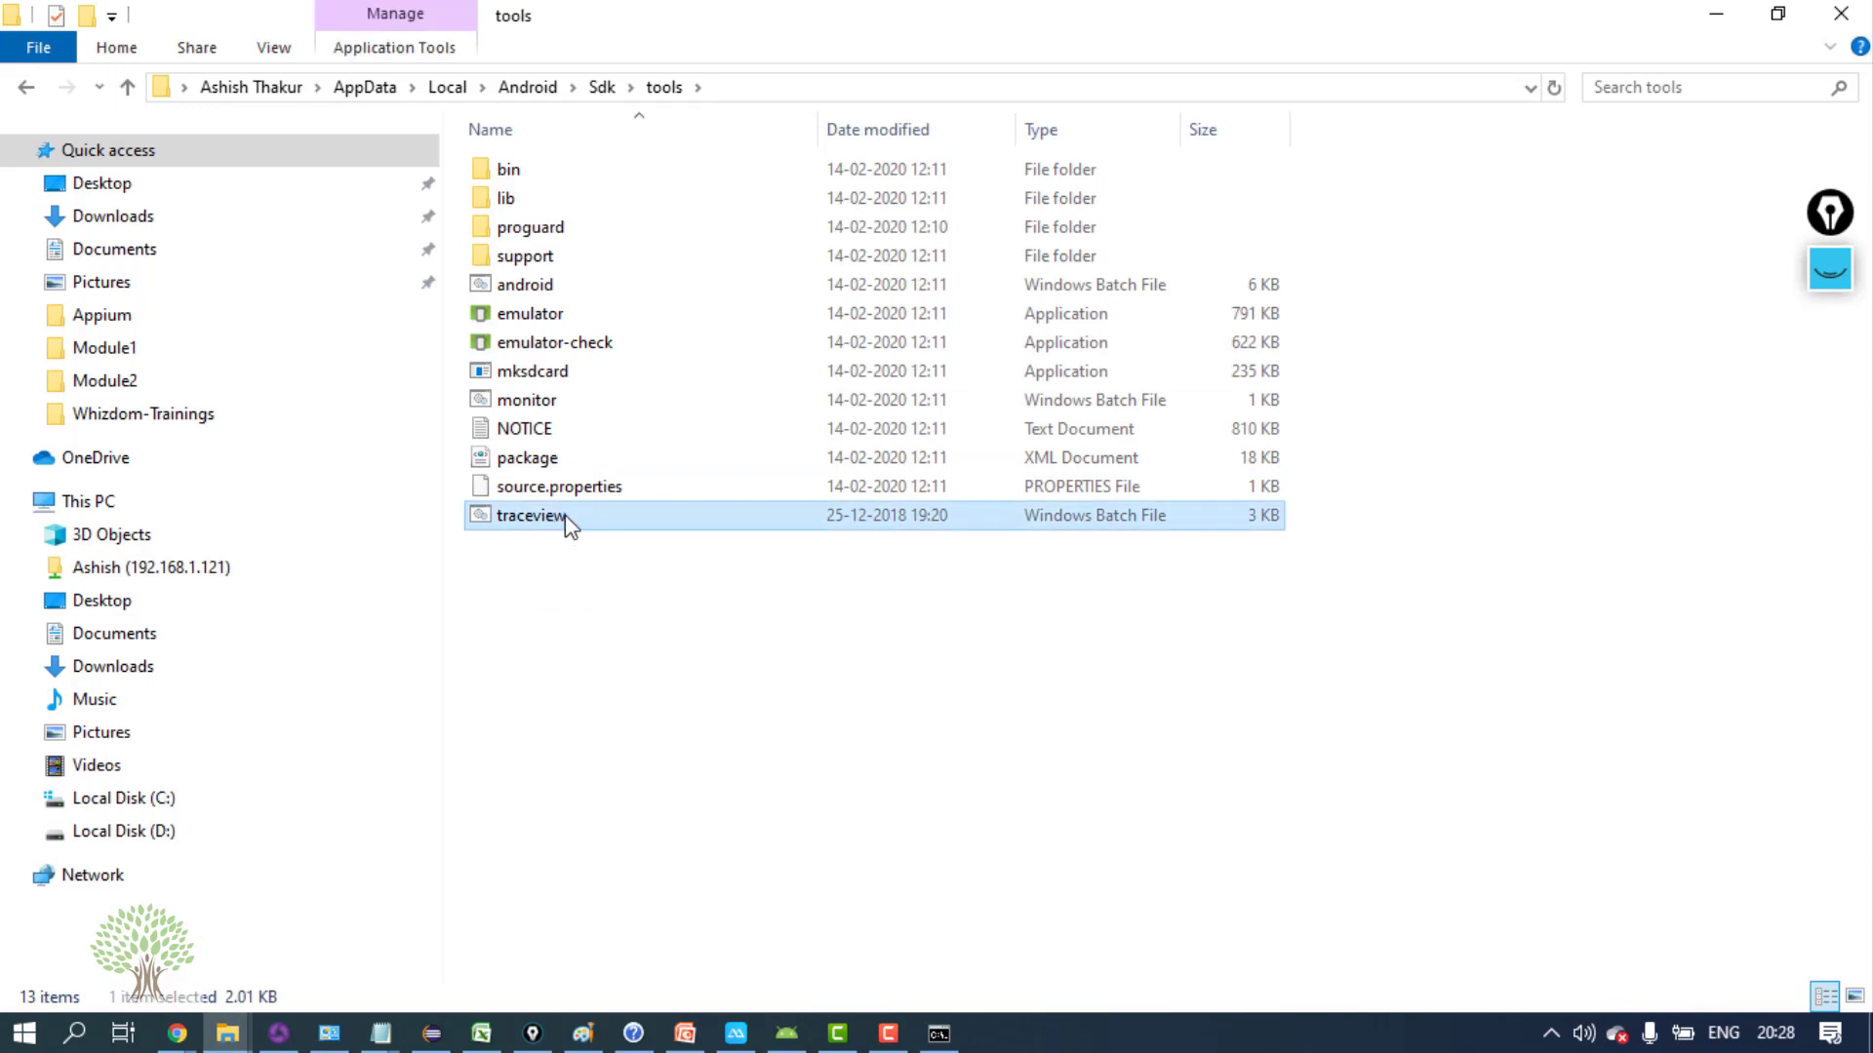
{"action": "left_click", "coordinate": [525, 515]}
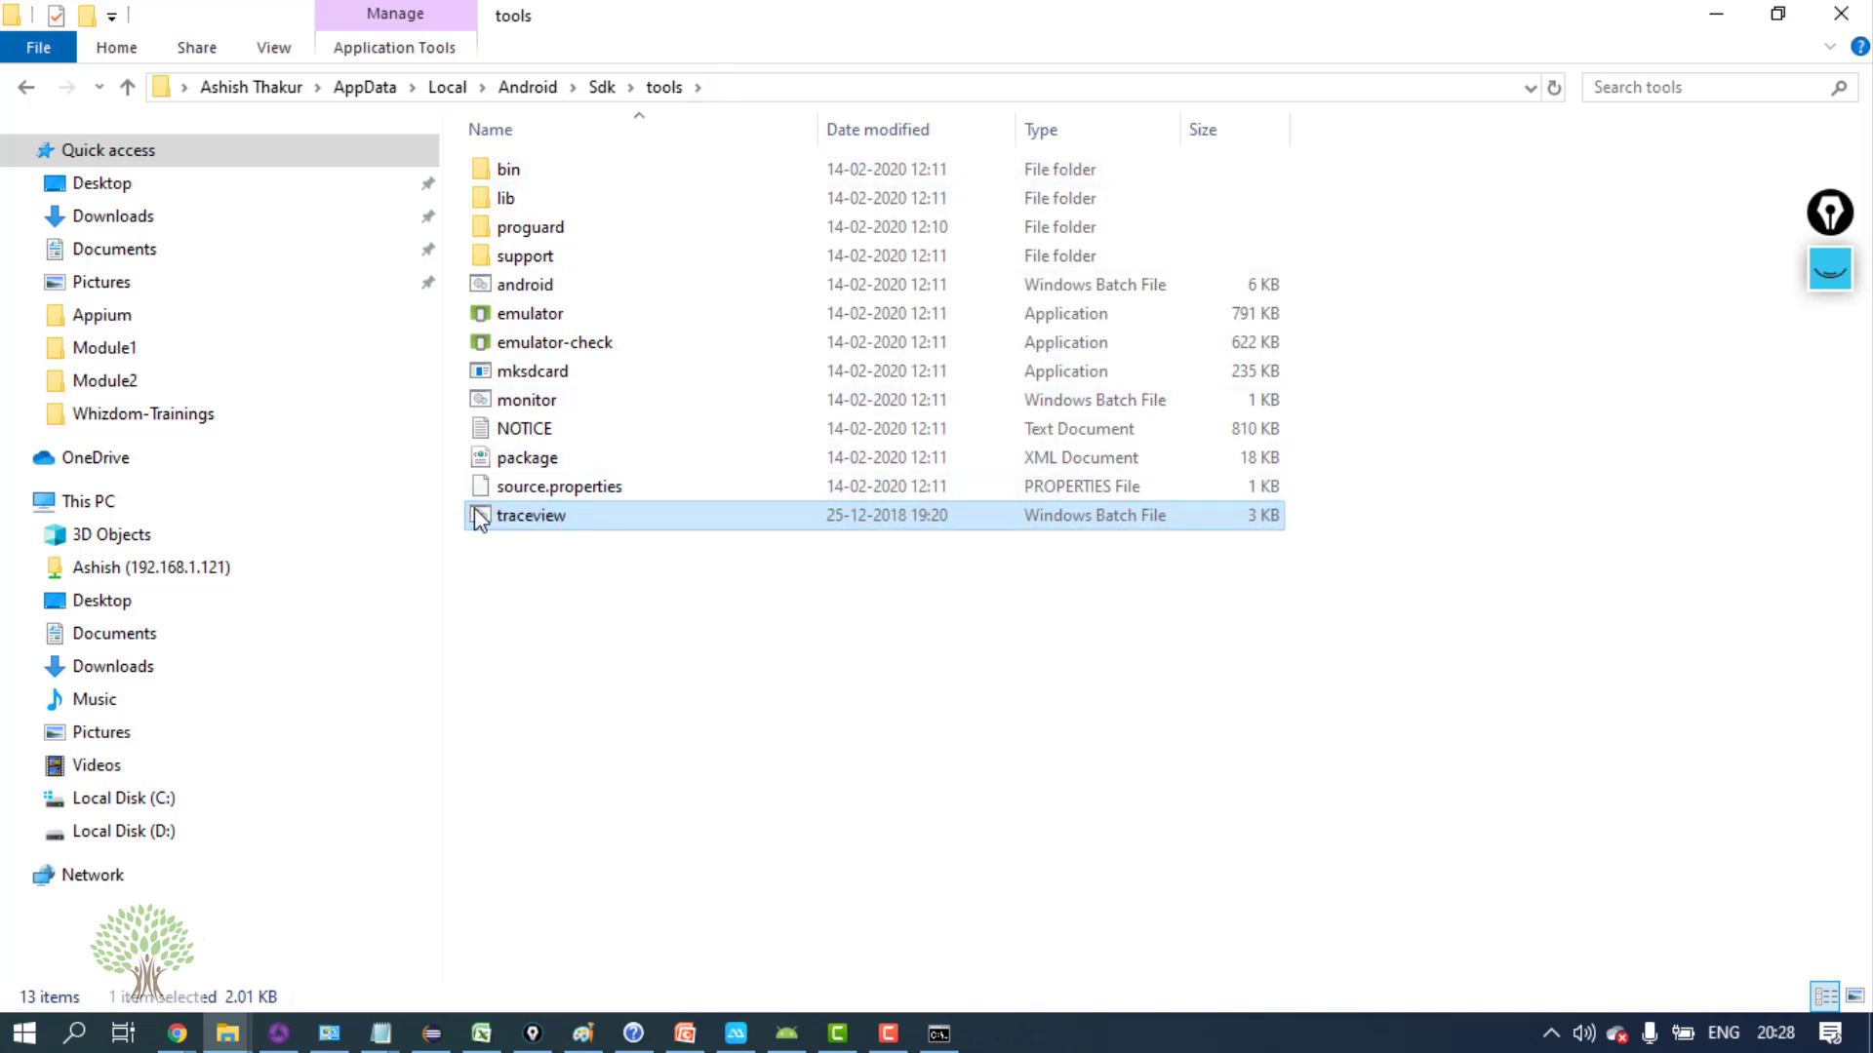
{"action": "mouse_move", "coordinate": [515, 523]}
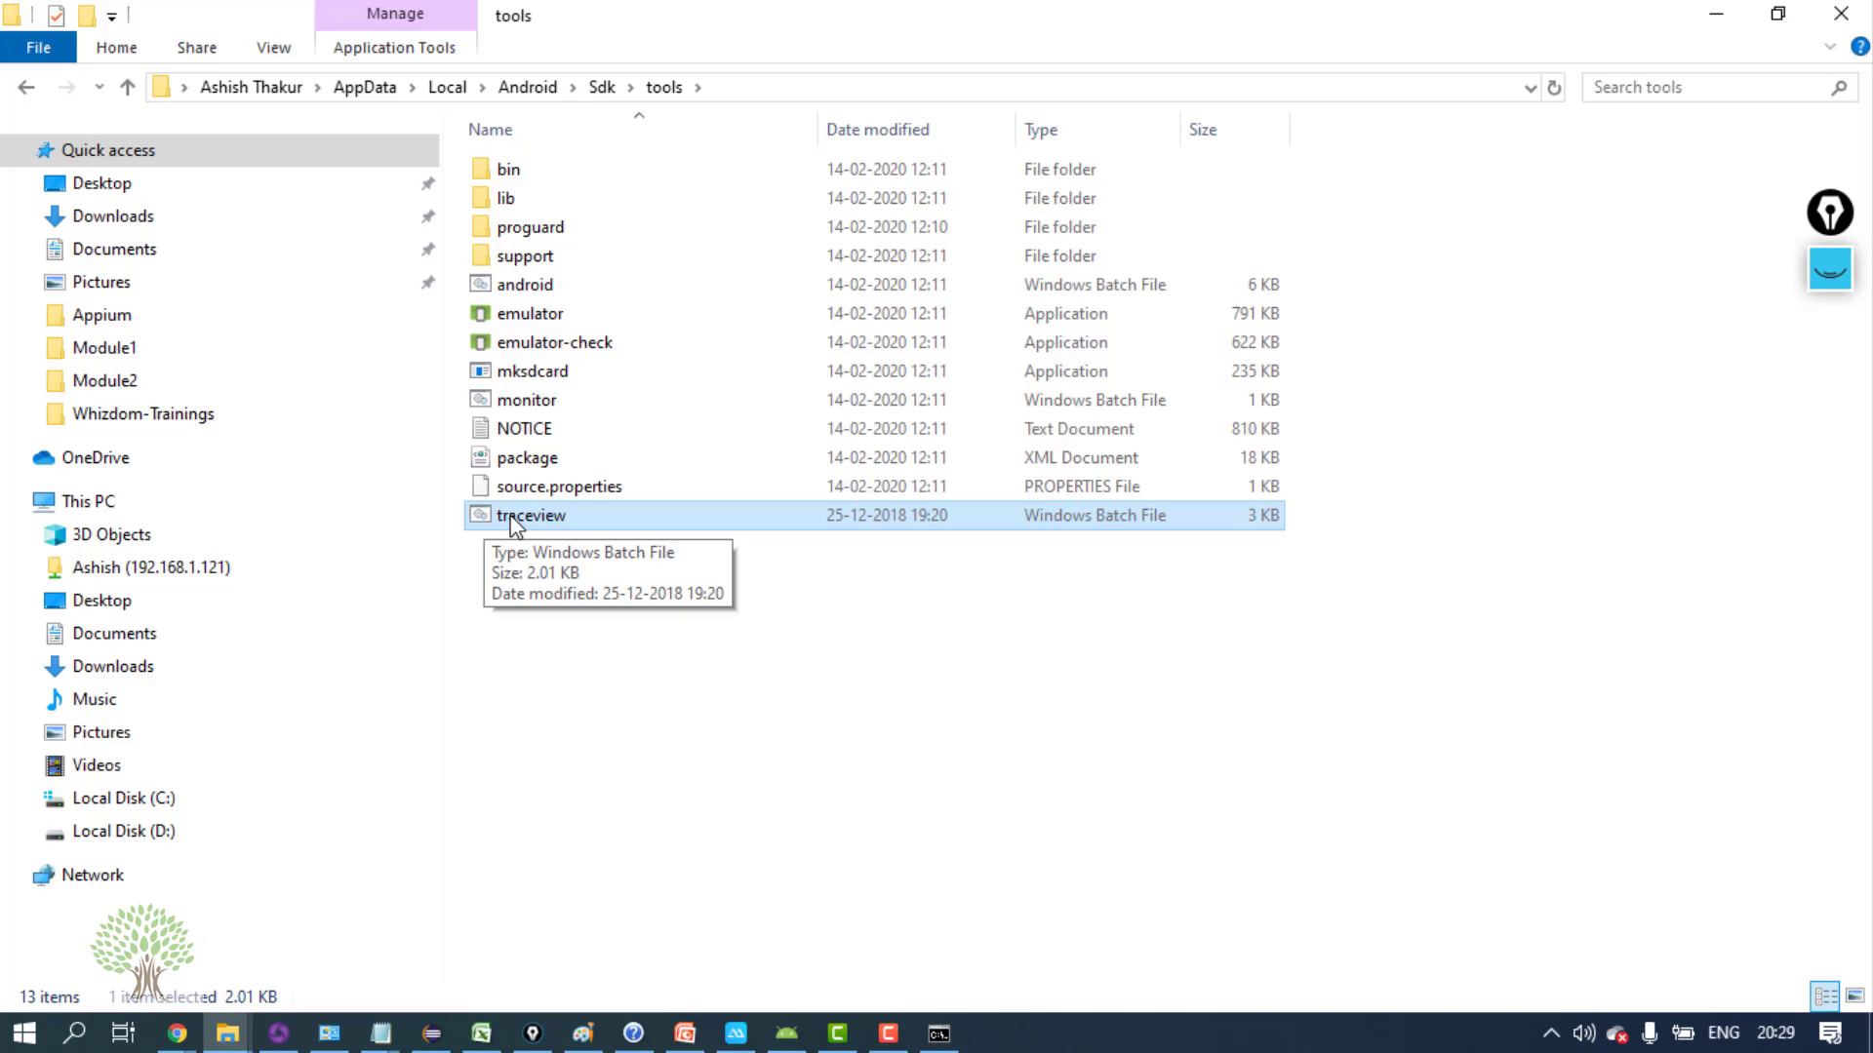
{"action": "mouse_move", "coordinate": [480, 527]}
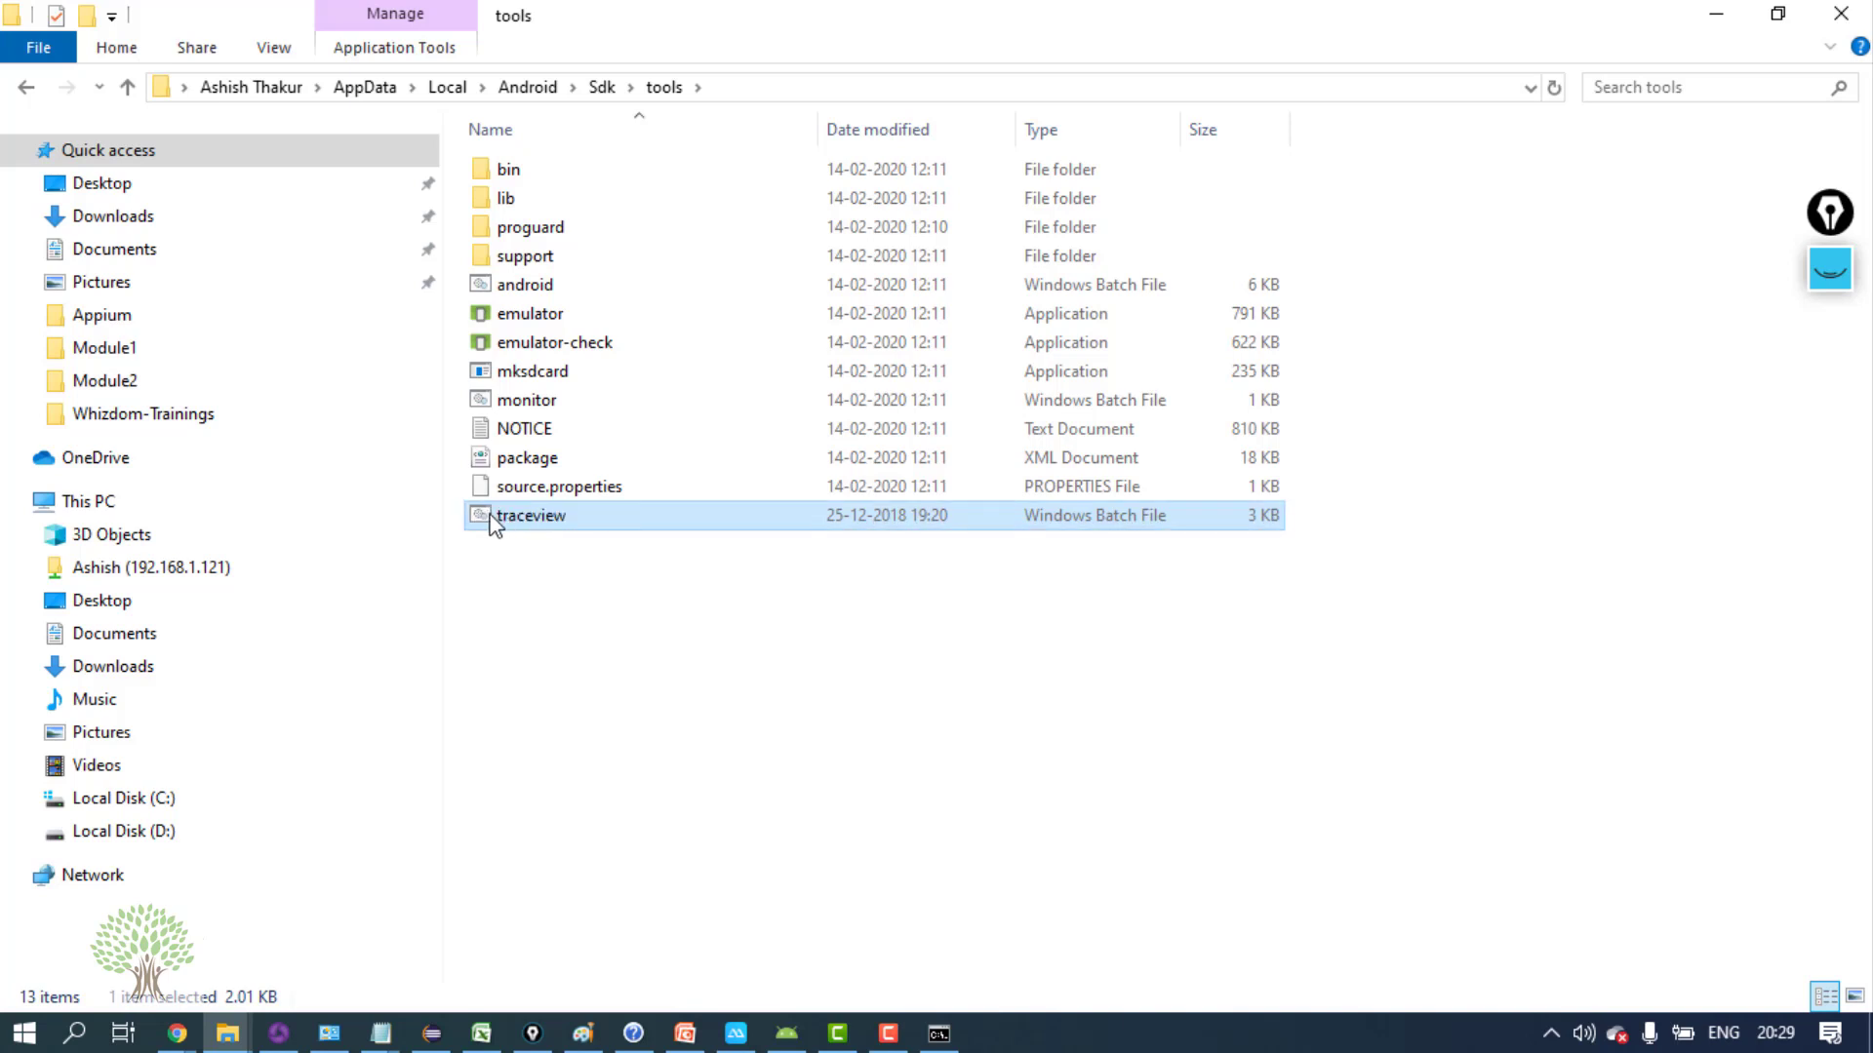
{"action": "mouse_move", "coordinate": [529, 530]}
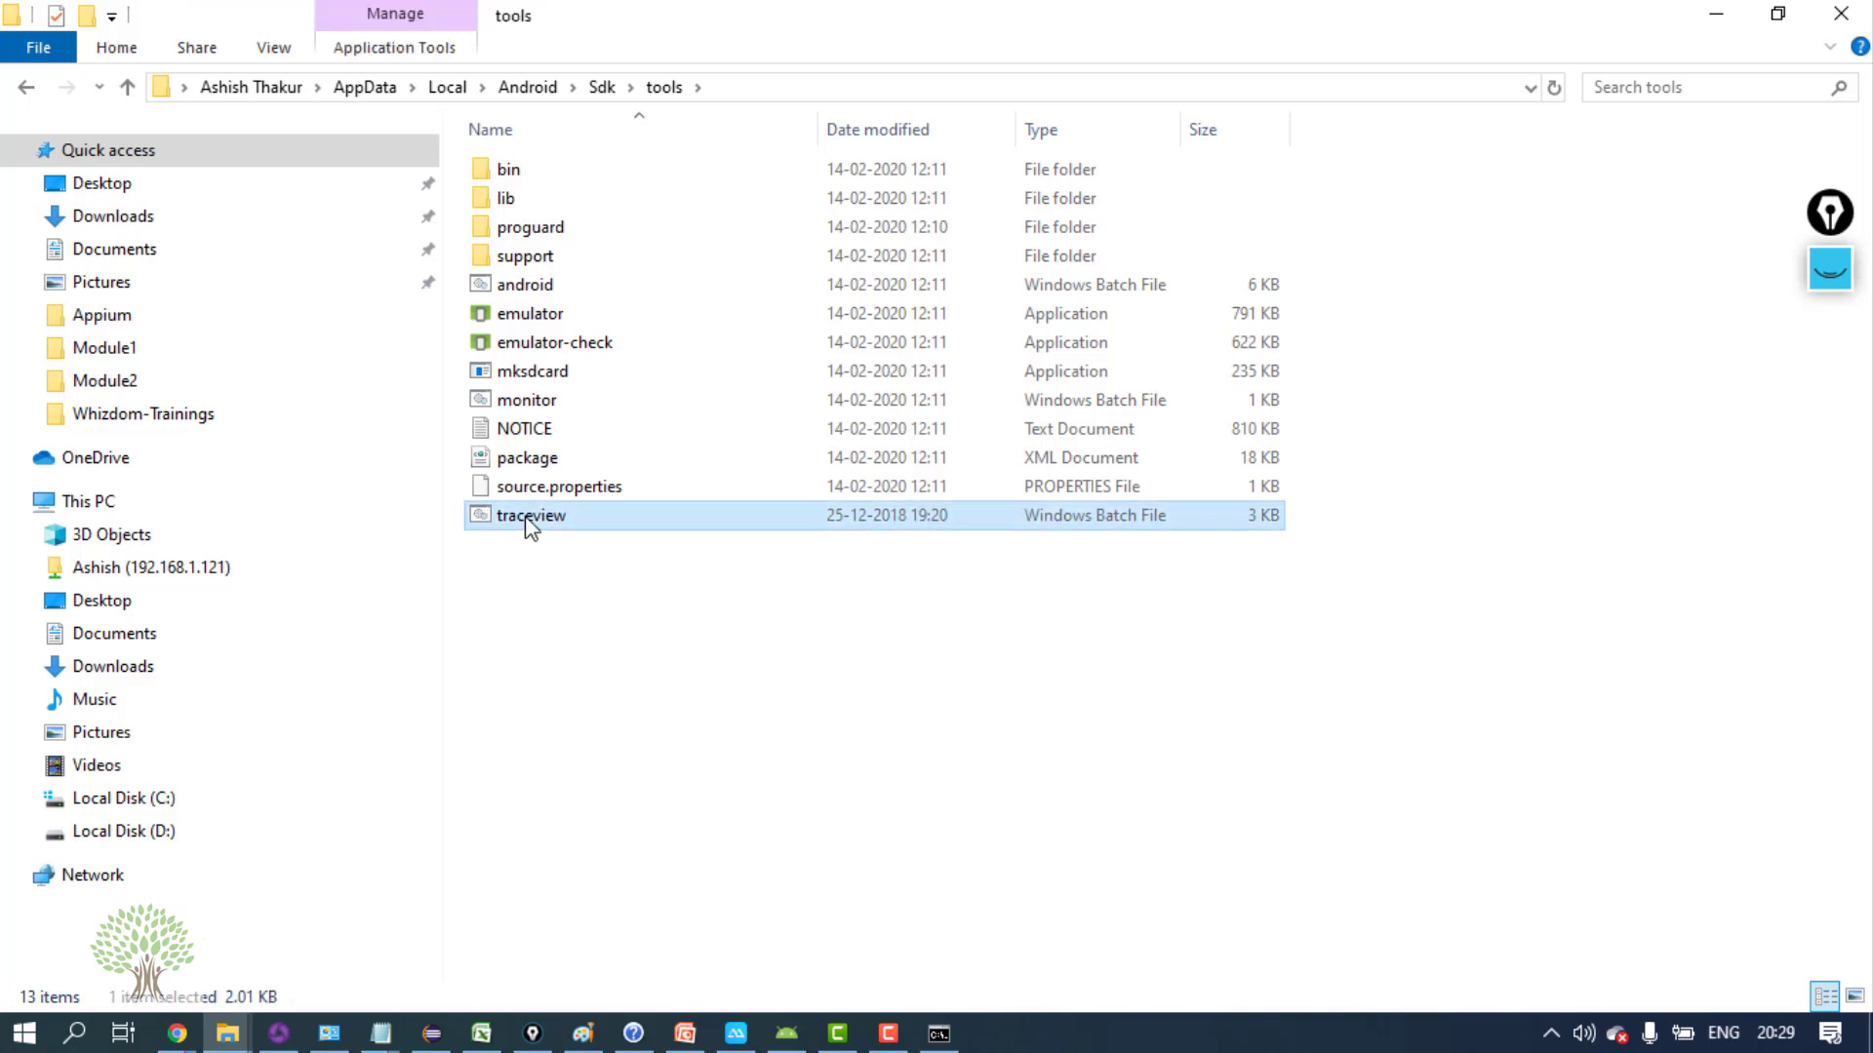
{"action": "key", "text": "alt"}
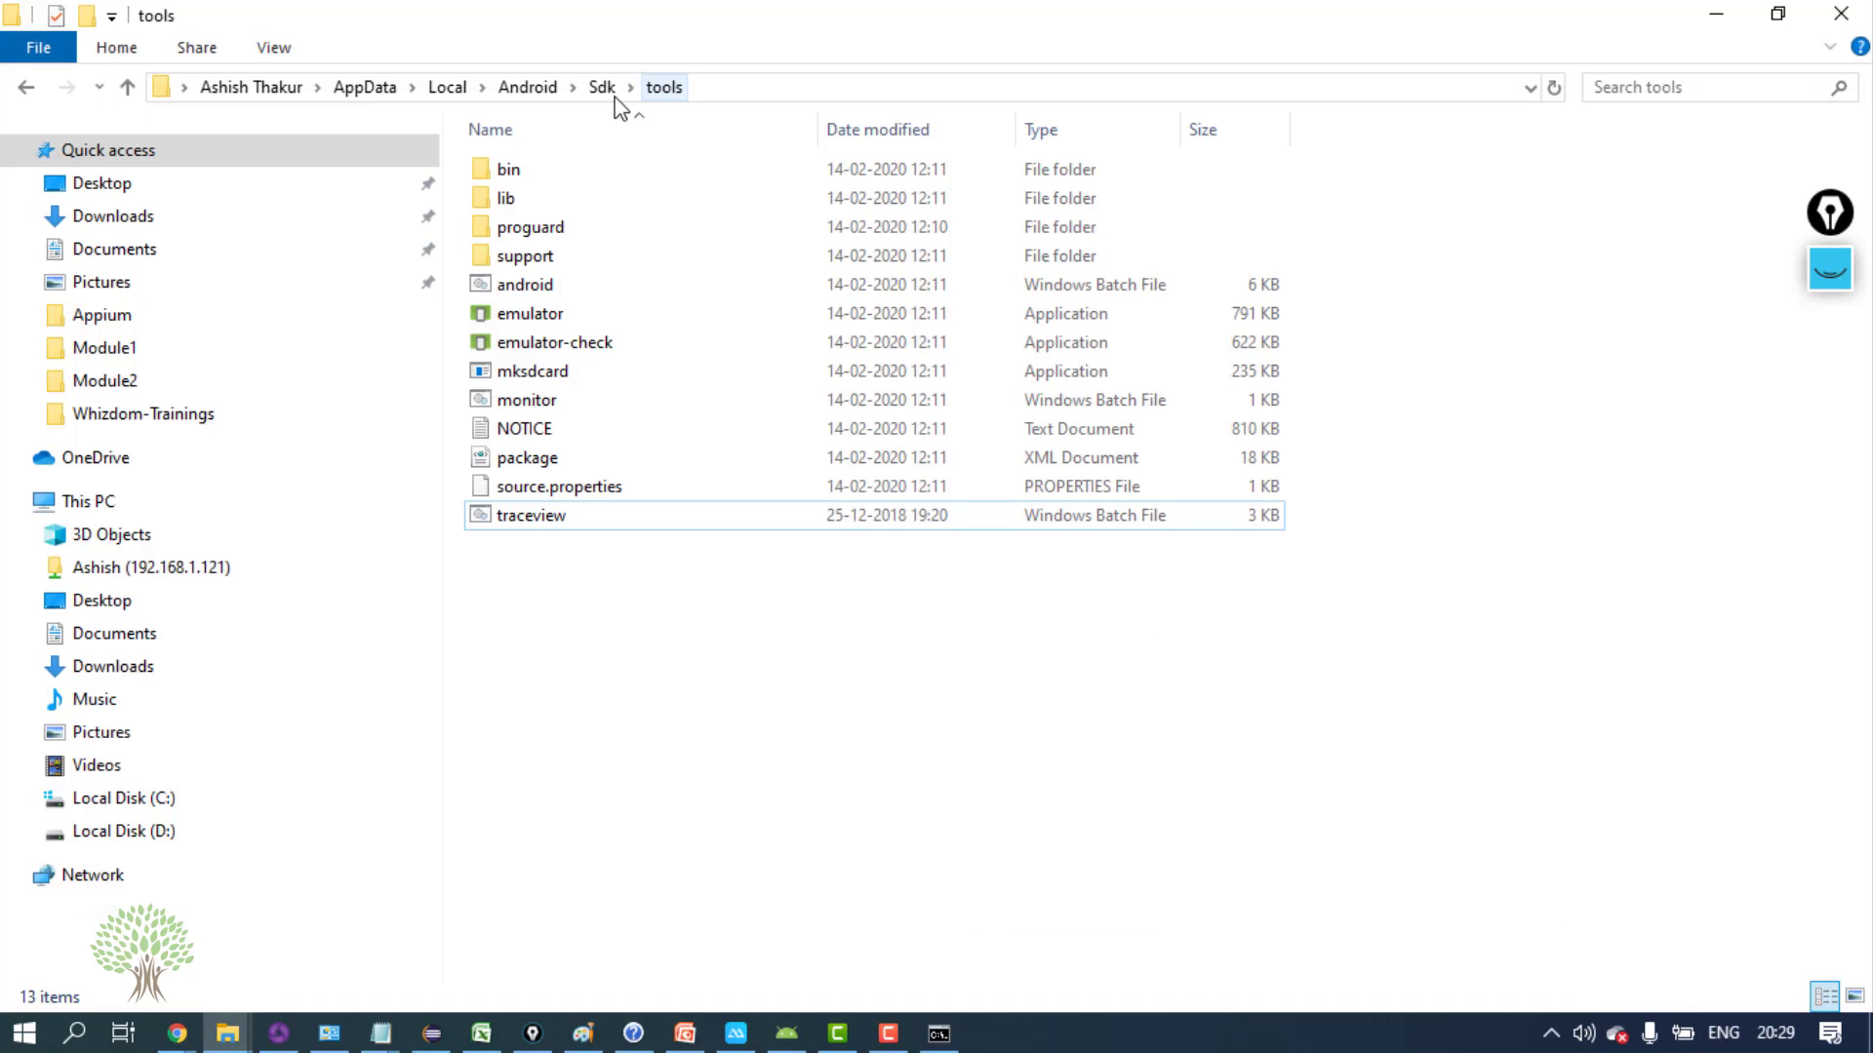
Change directory in cmd to C:\Users\info\AppData\Local\Android\Sdk\platform-tools
{"action": "left_click", "coordinate": [597, 87]}
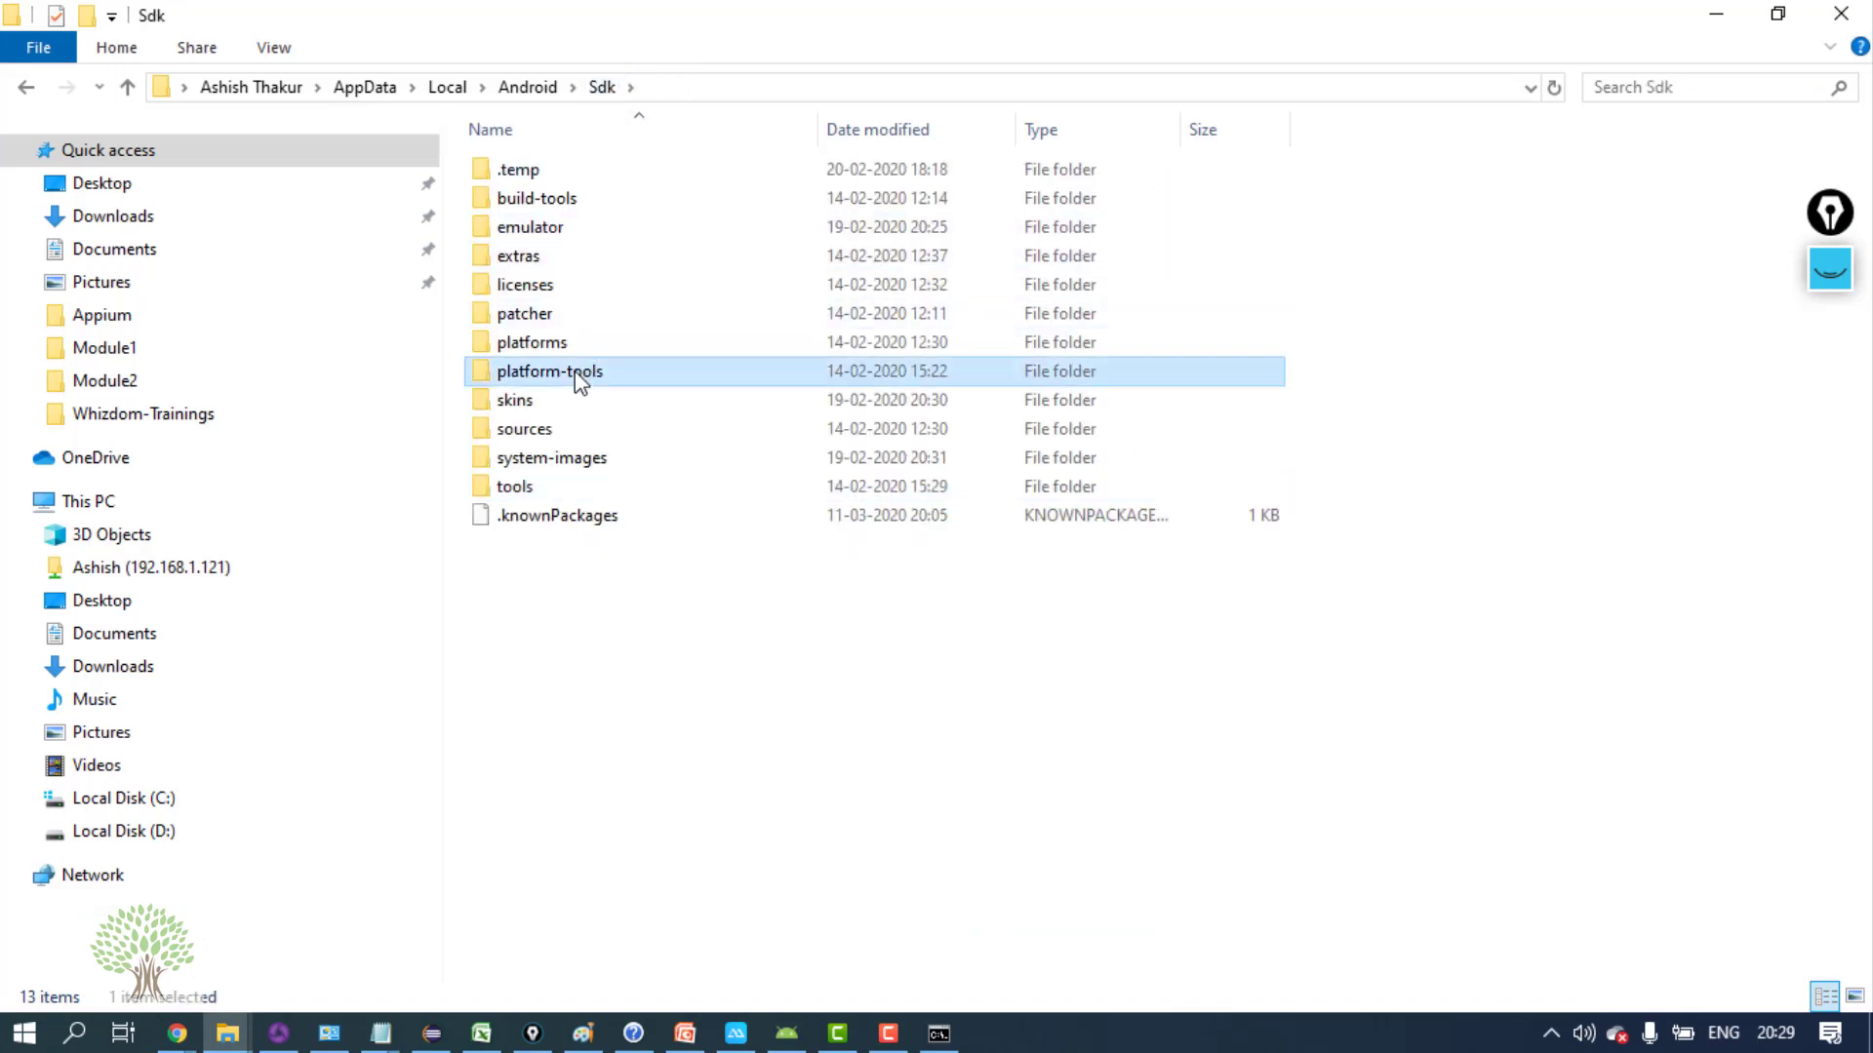
{"action": "double_click", "coordinate": [550, 371]}
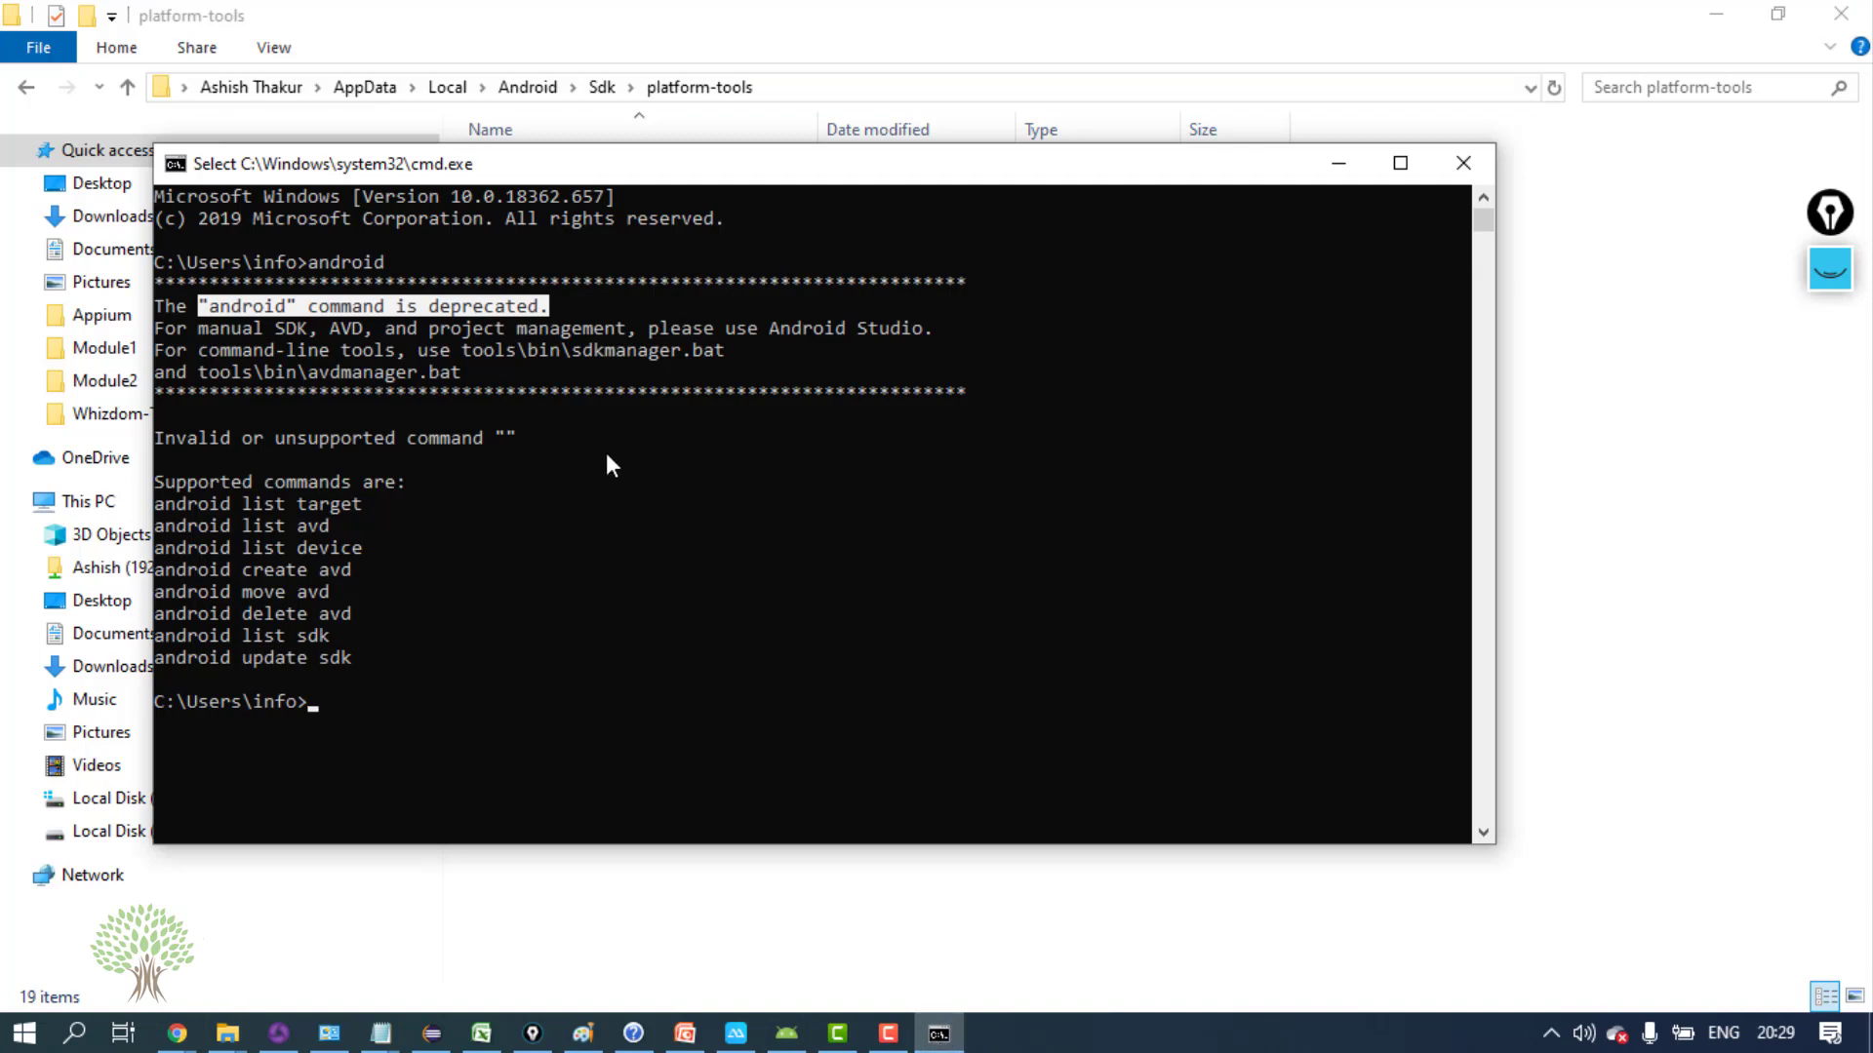
{"action": "type", "text": "cd C:\\Users\\info\\AppData\\Local\\Android\\Sdk\\platform-tools"}
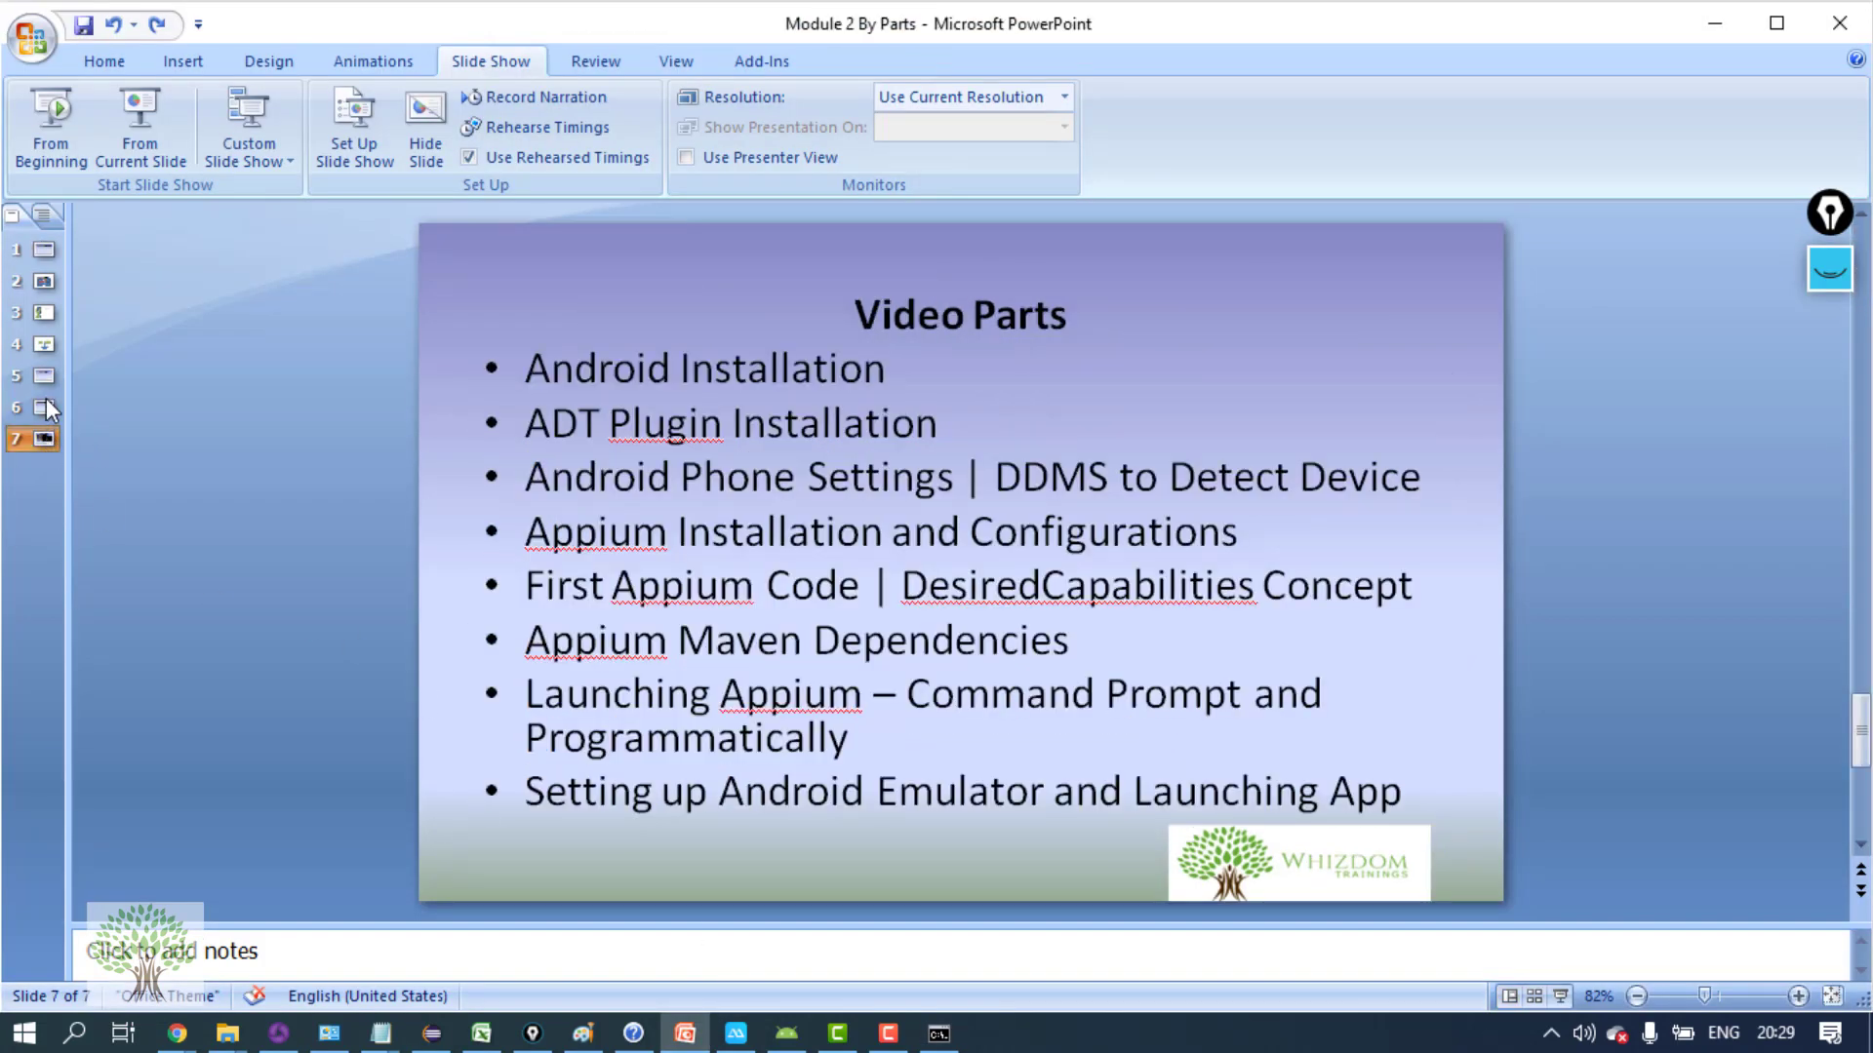
Run adb kill-server then adb start-server, copying each command from the slide
{"action": "left_click", "coordinate": [35, 377]}
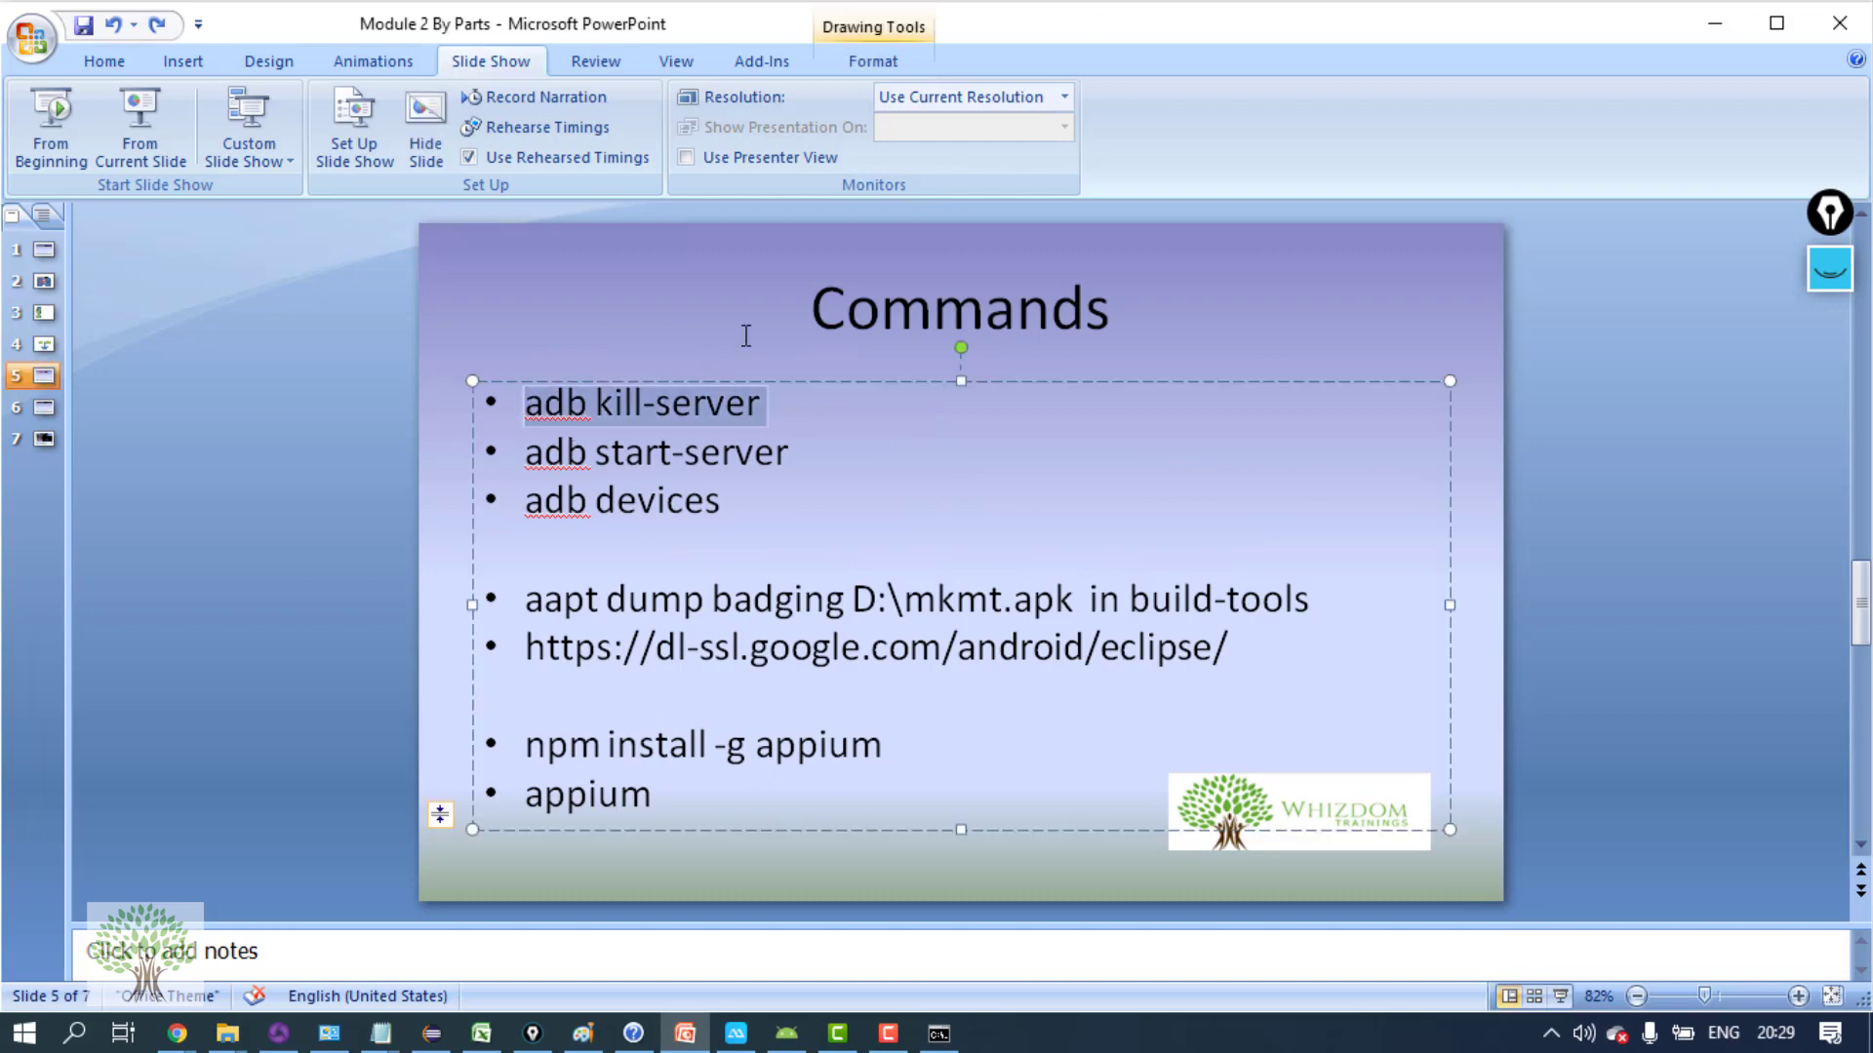
{"action": "left_click", "coordinate": [943, 1032]}
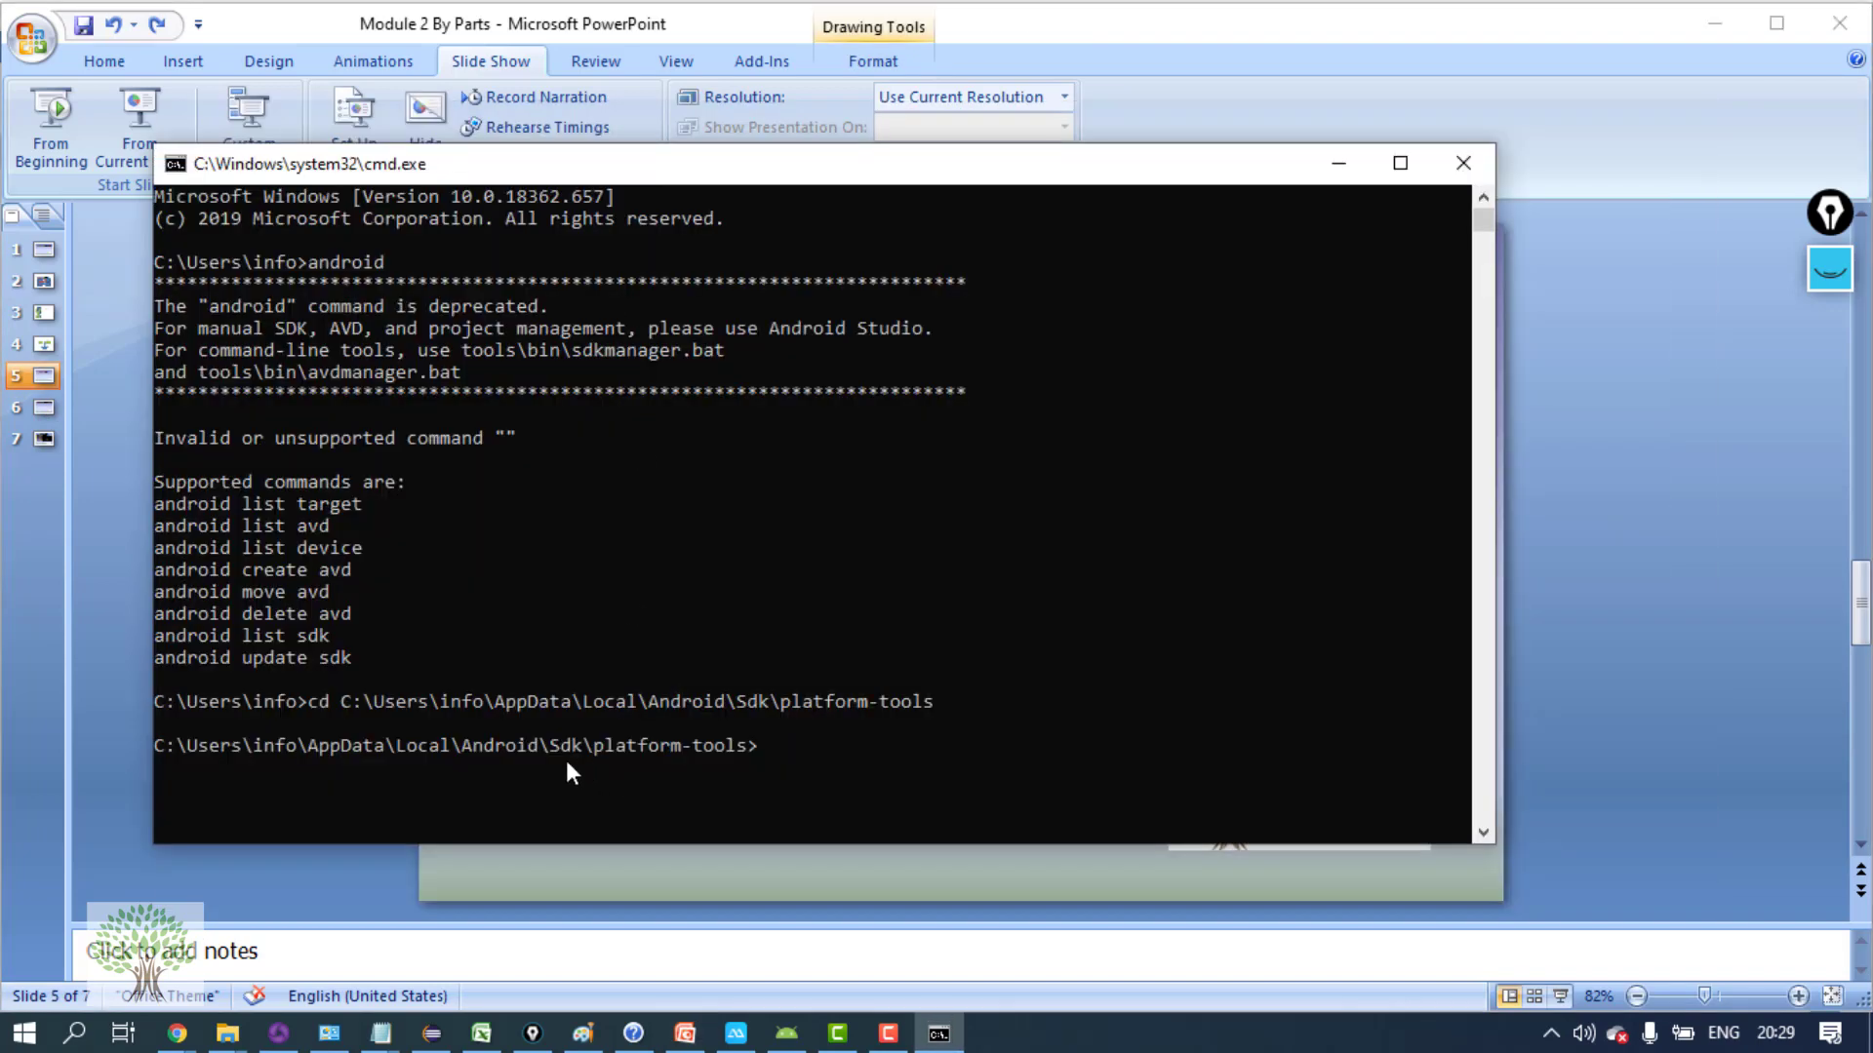
{"action": "type", "text": "adb kill-server"}
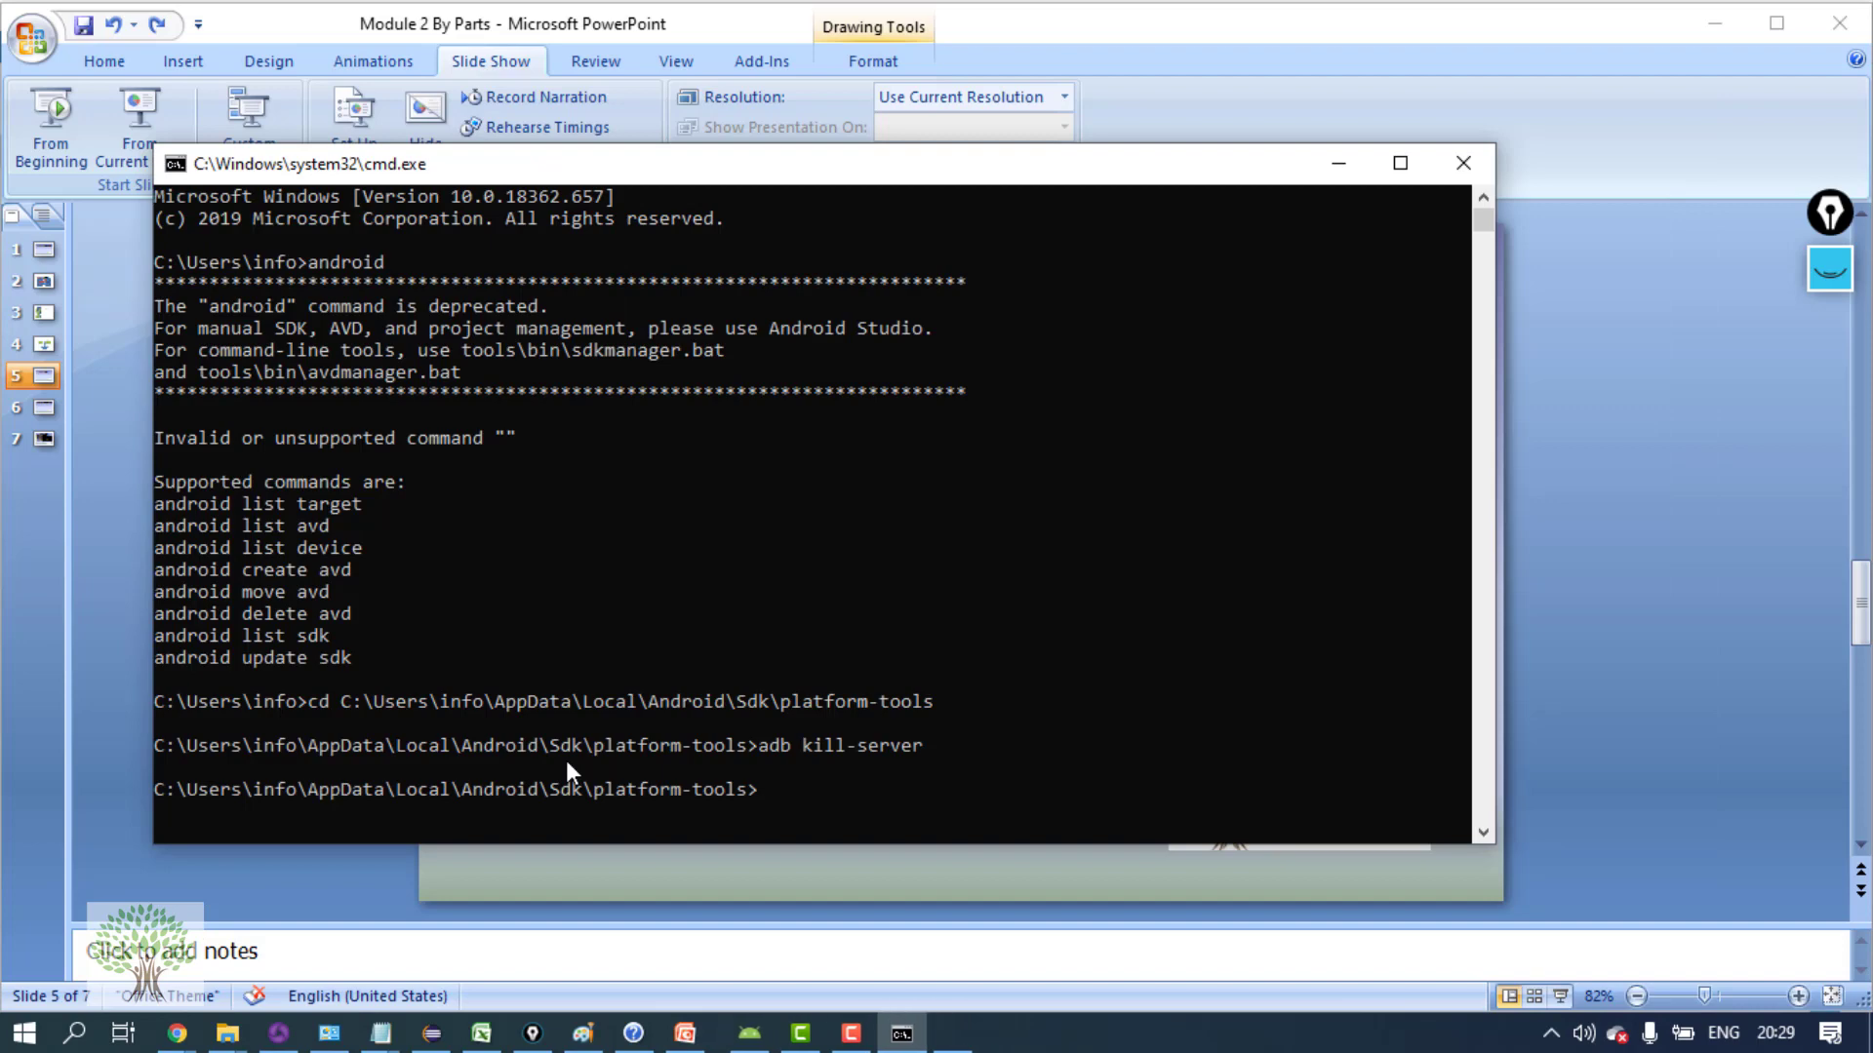
{"action": "left_click", "coordinate": [1463, 164]}
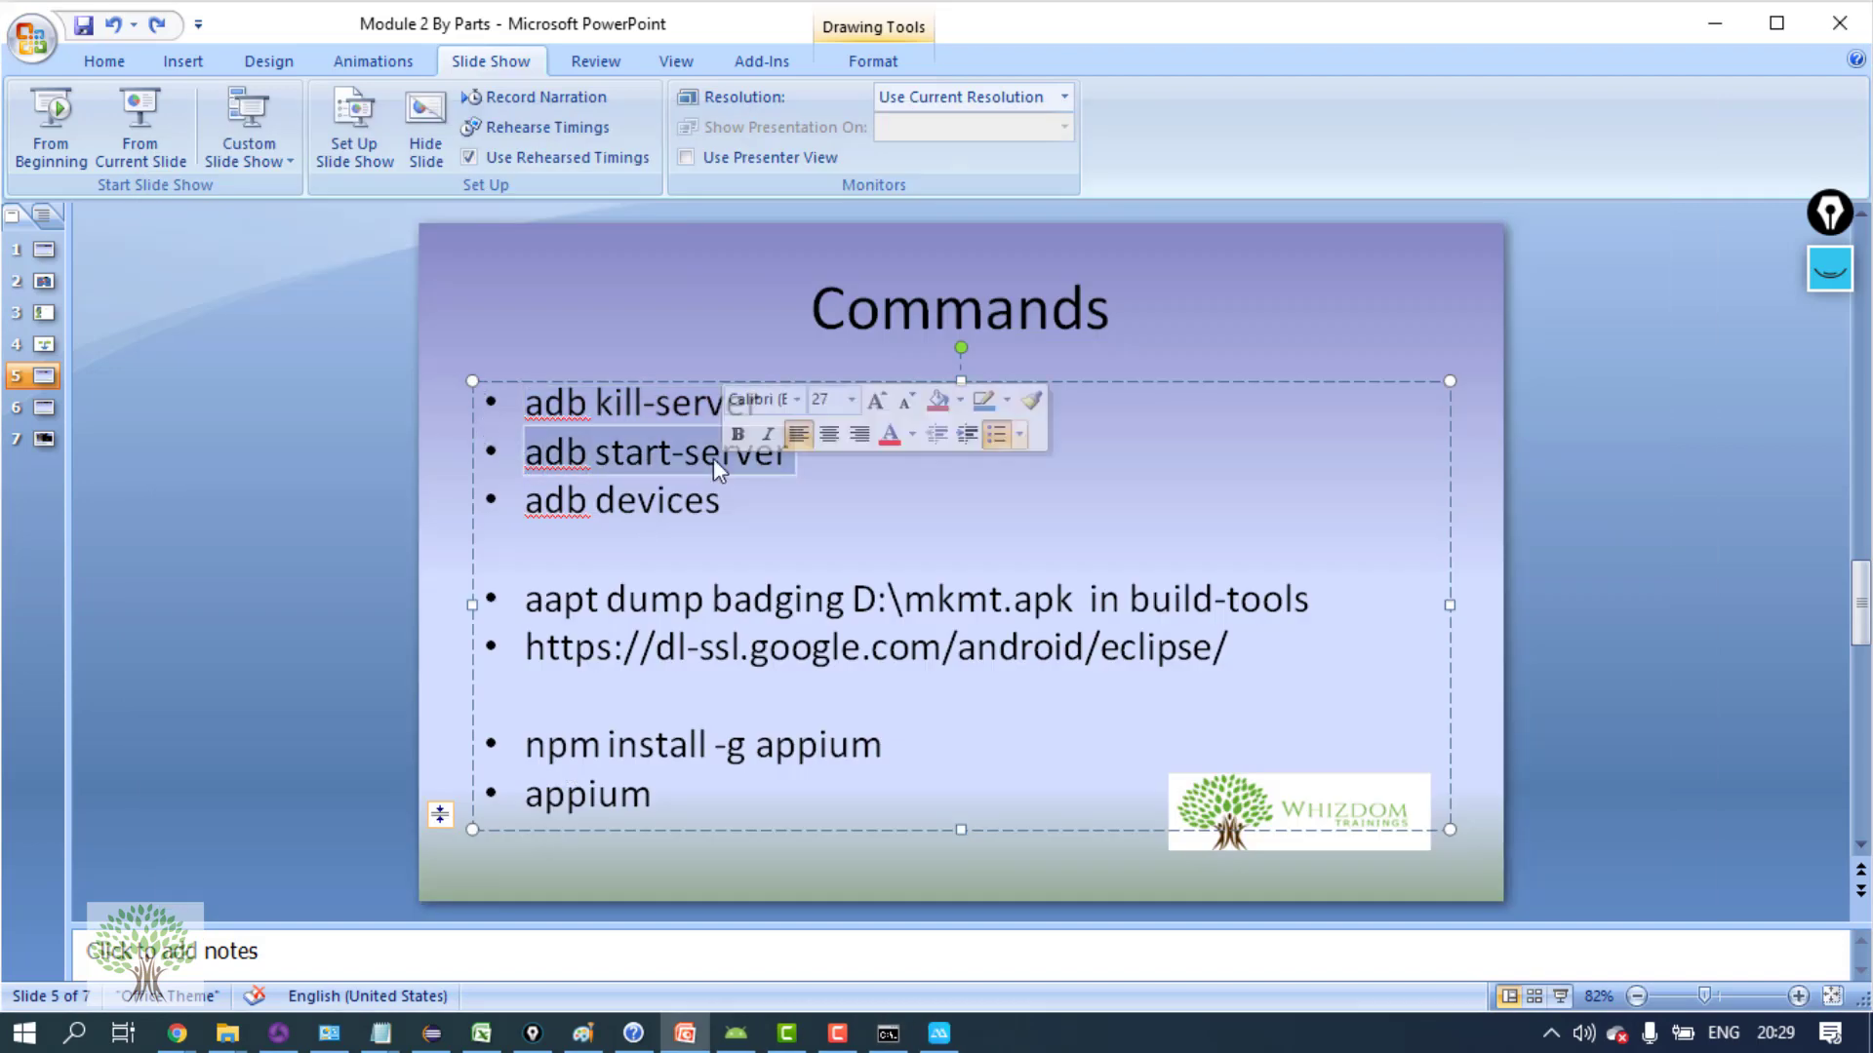
{"action": "left_click", "coordinate": [889, 1030]}
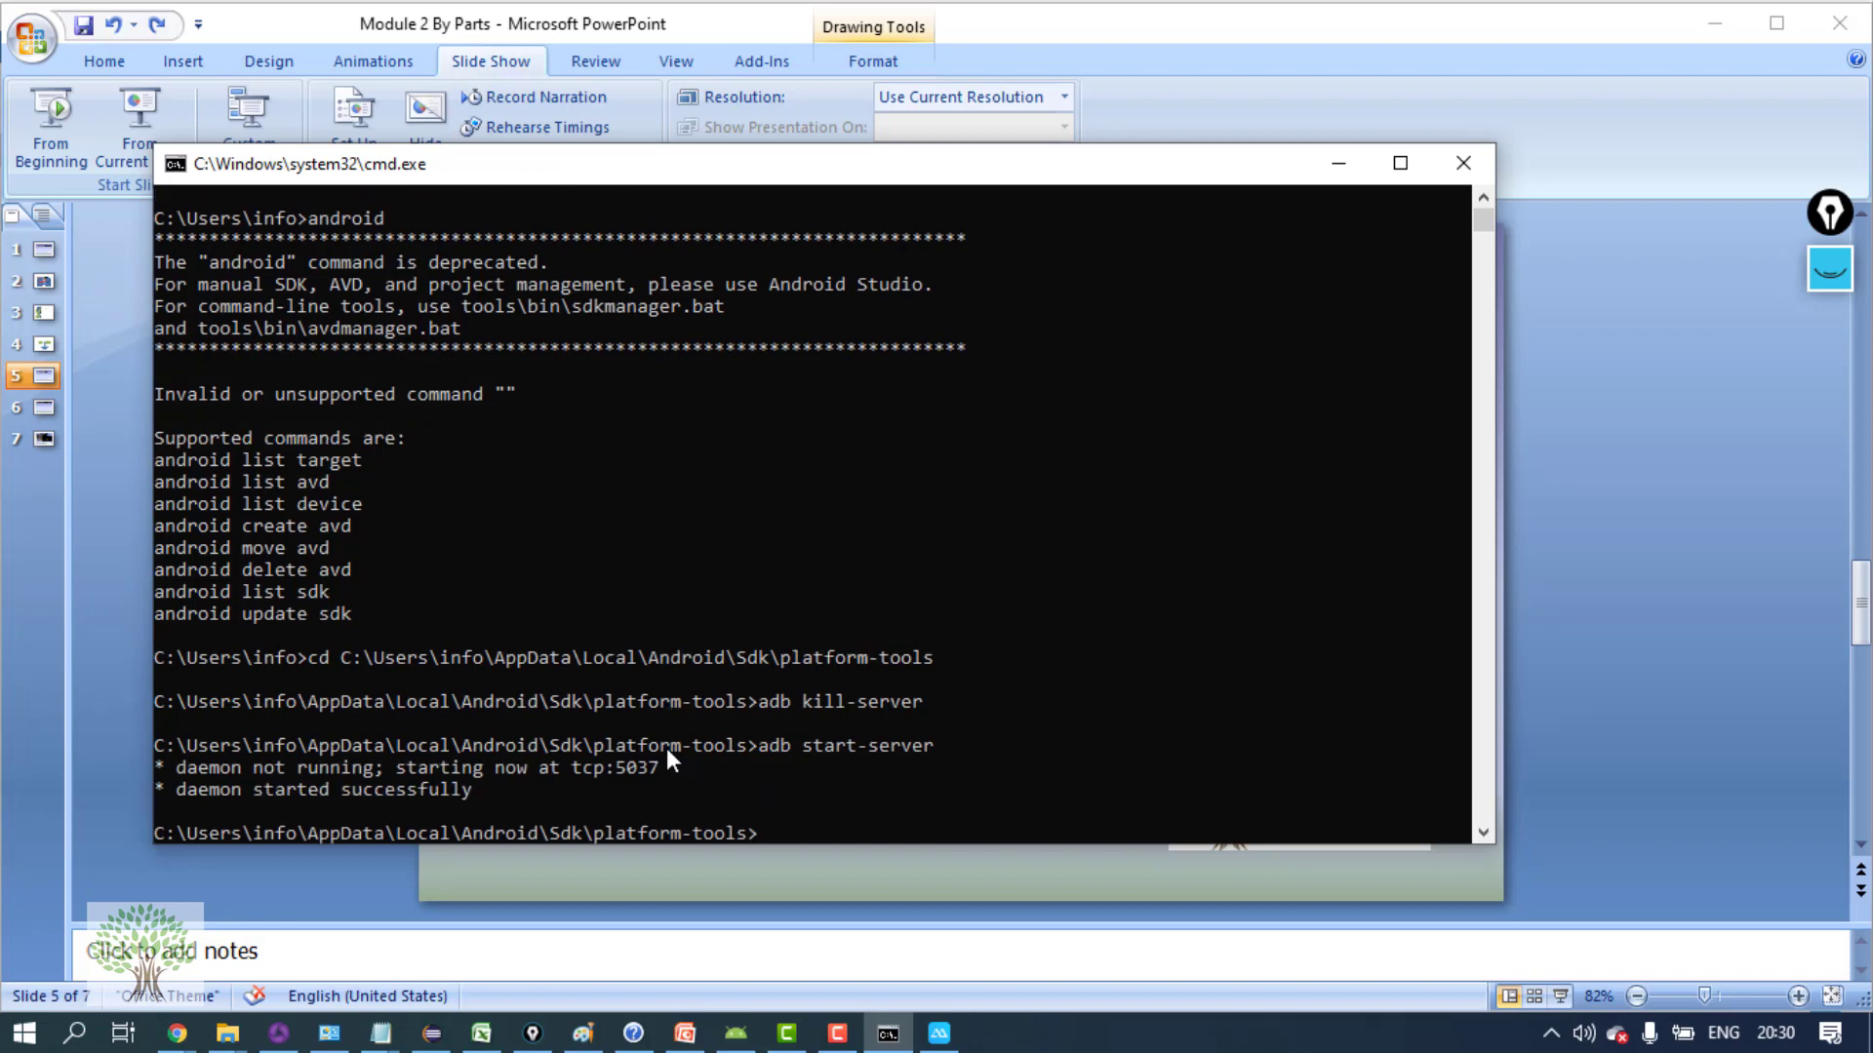
{"action": "mouse_move", "coordinate": [296, 816]}
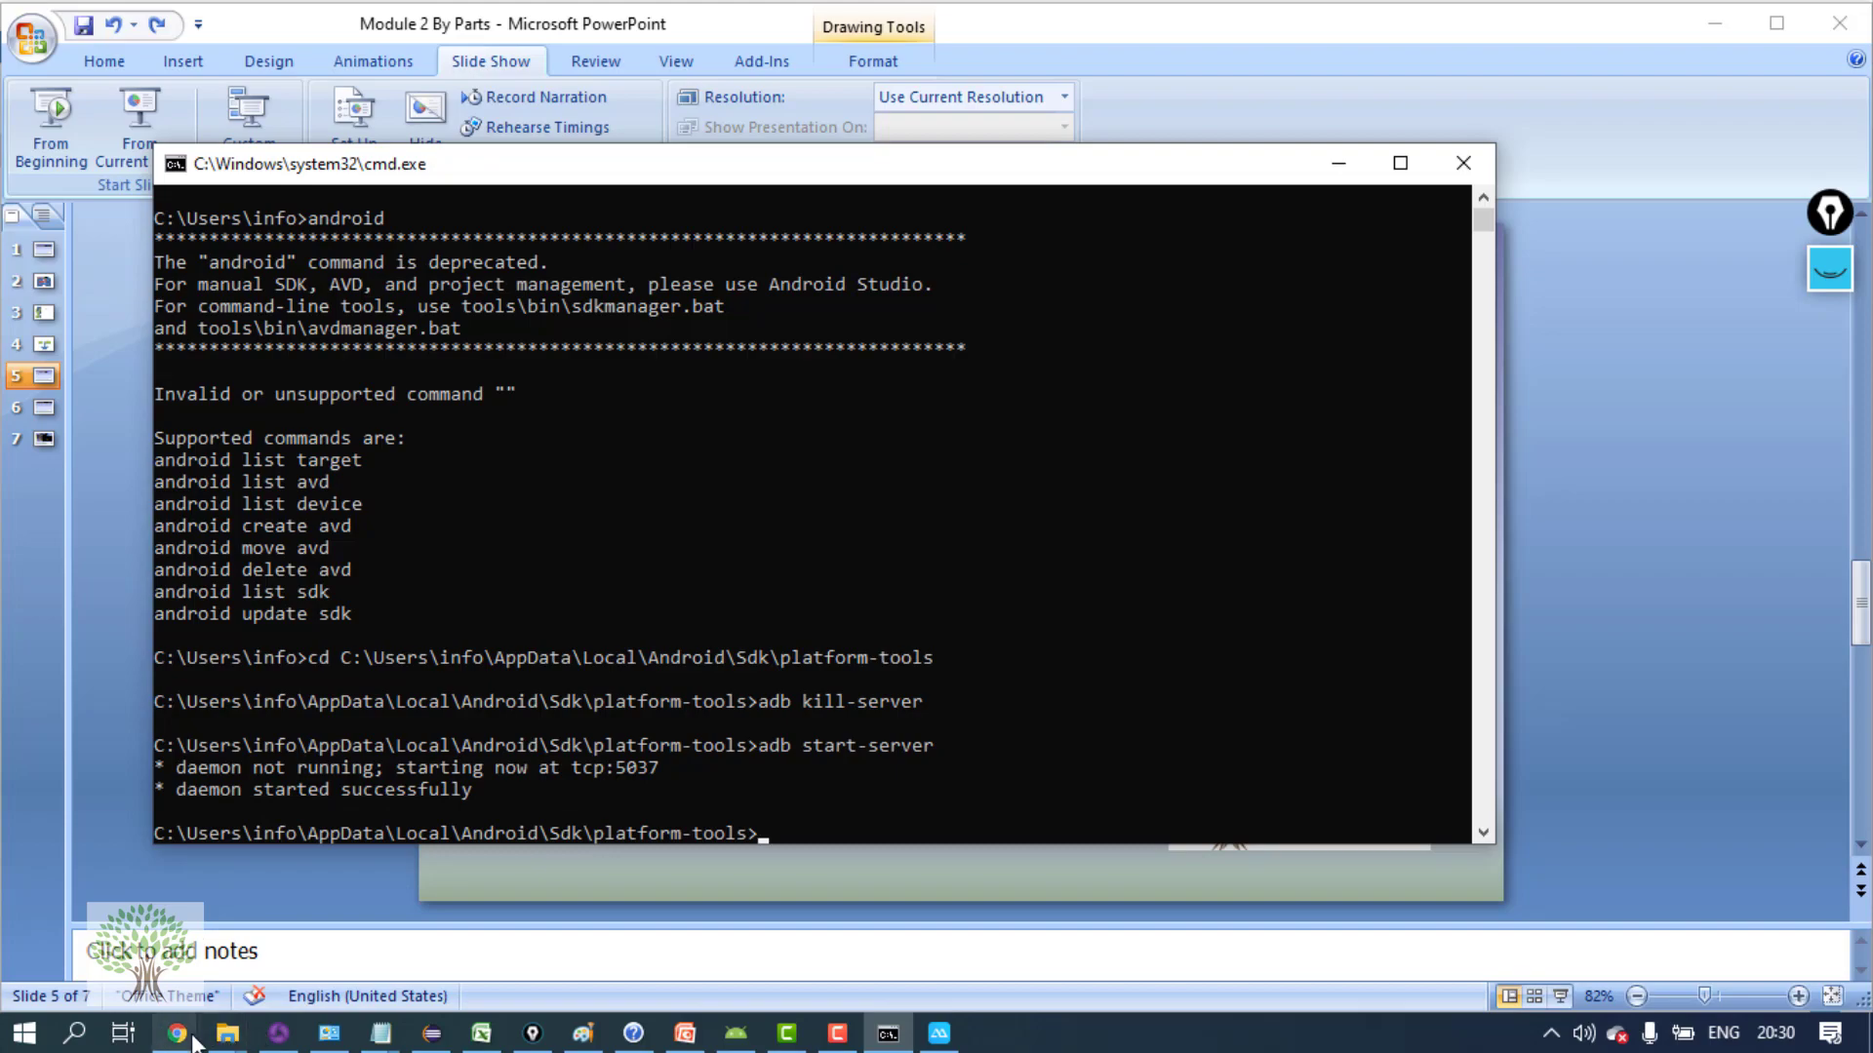
{"action": "left_click", "coordinate": [176, 1034]}
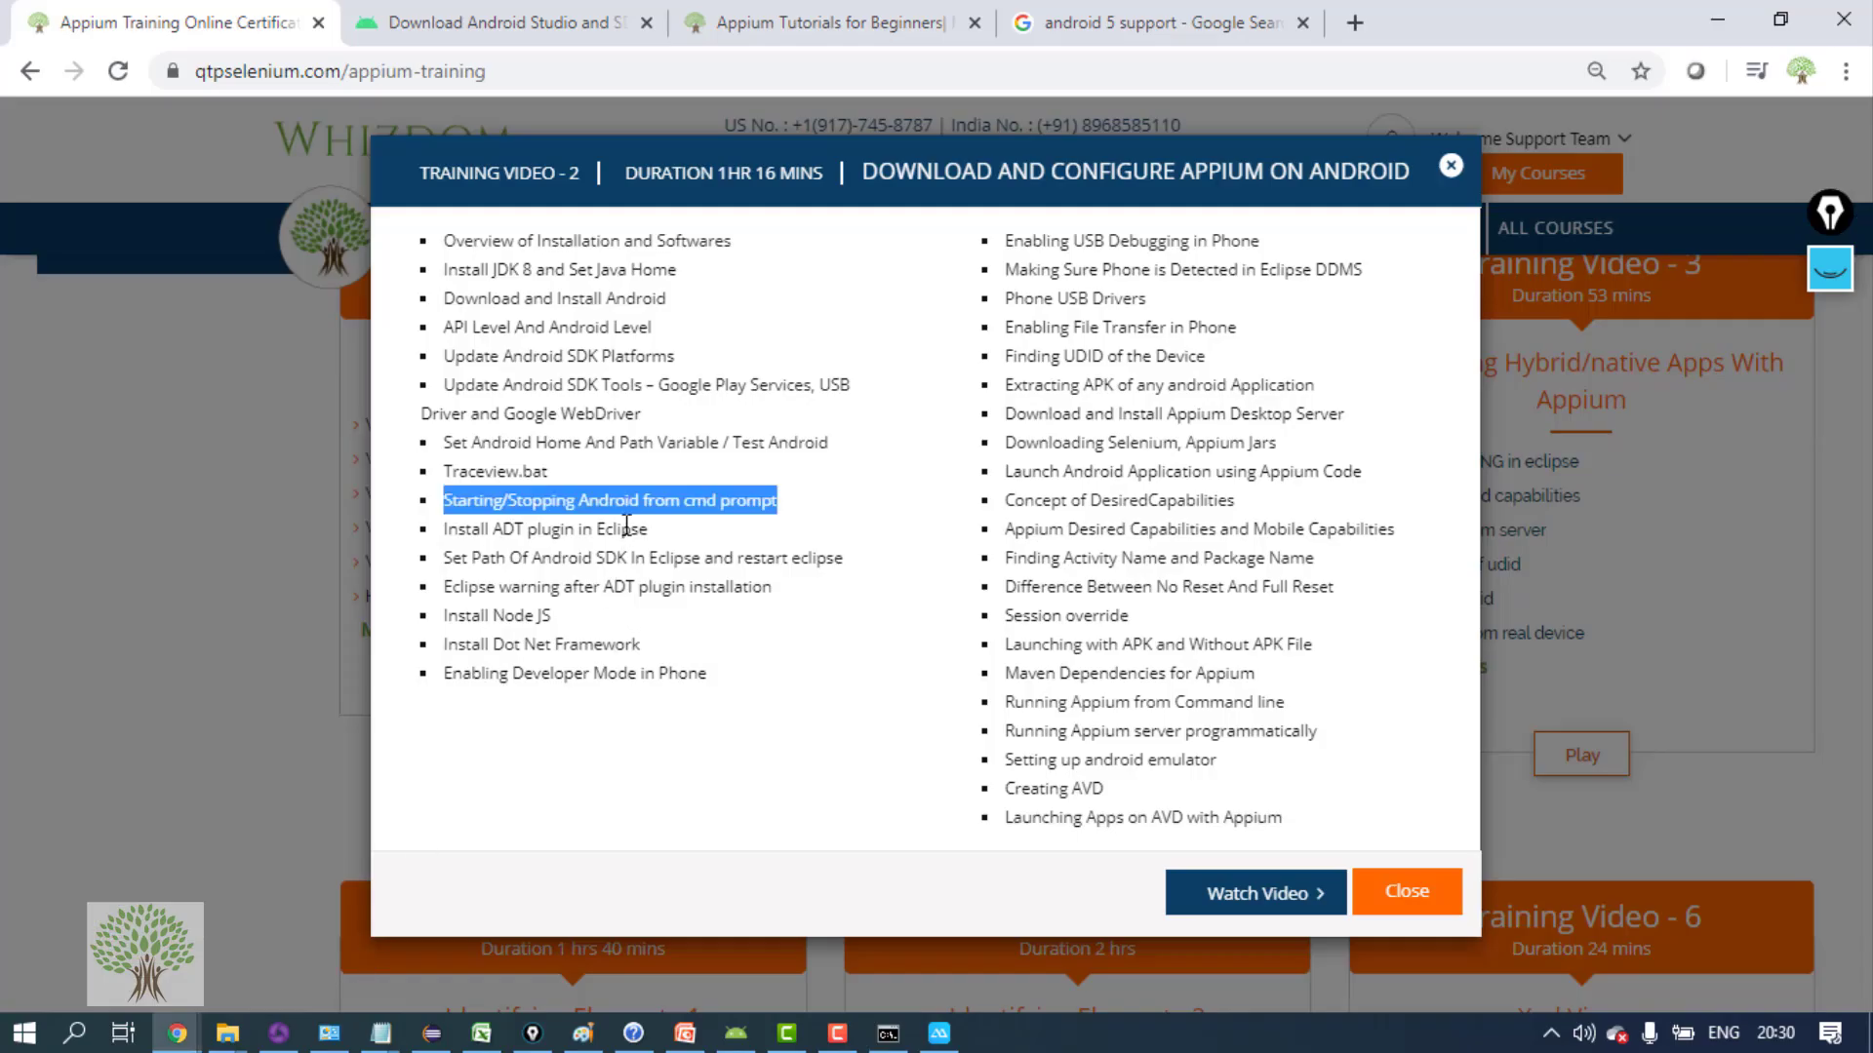
{"action": "mouse_move", "coordinate": [854, 1018]}
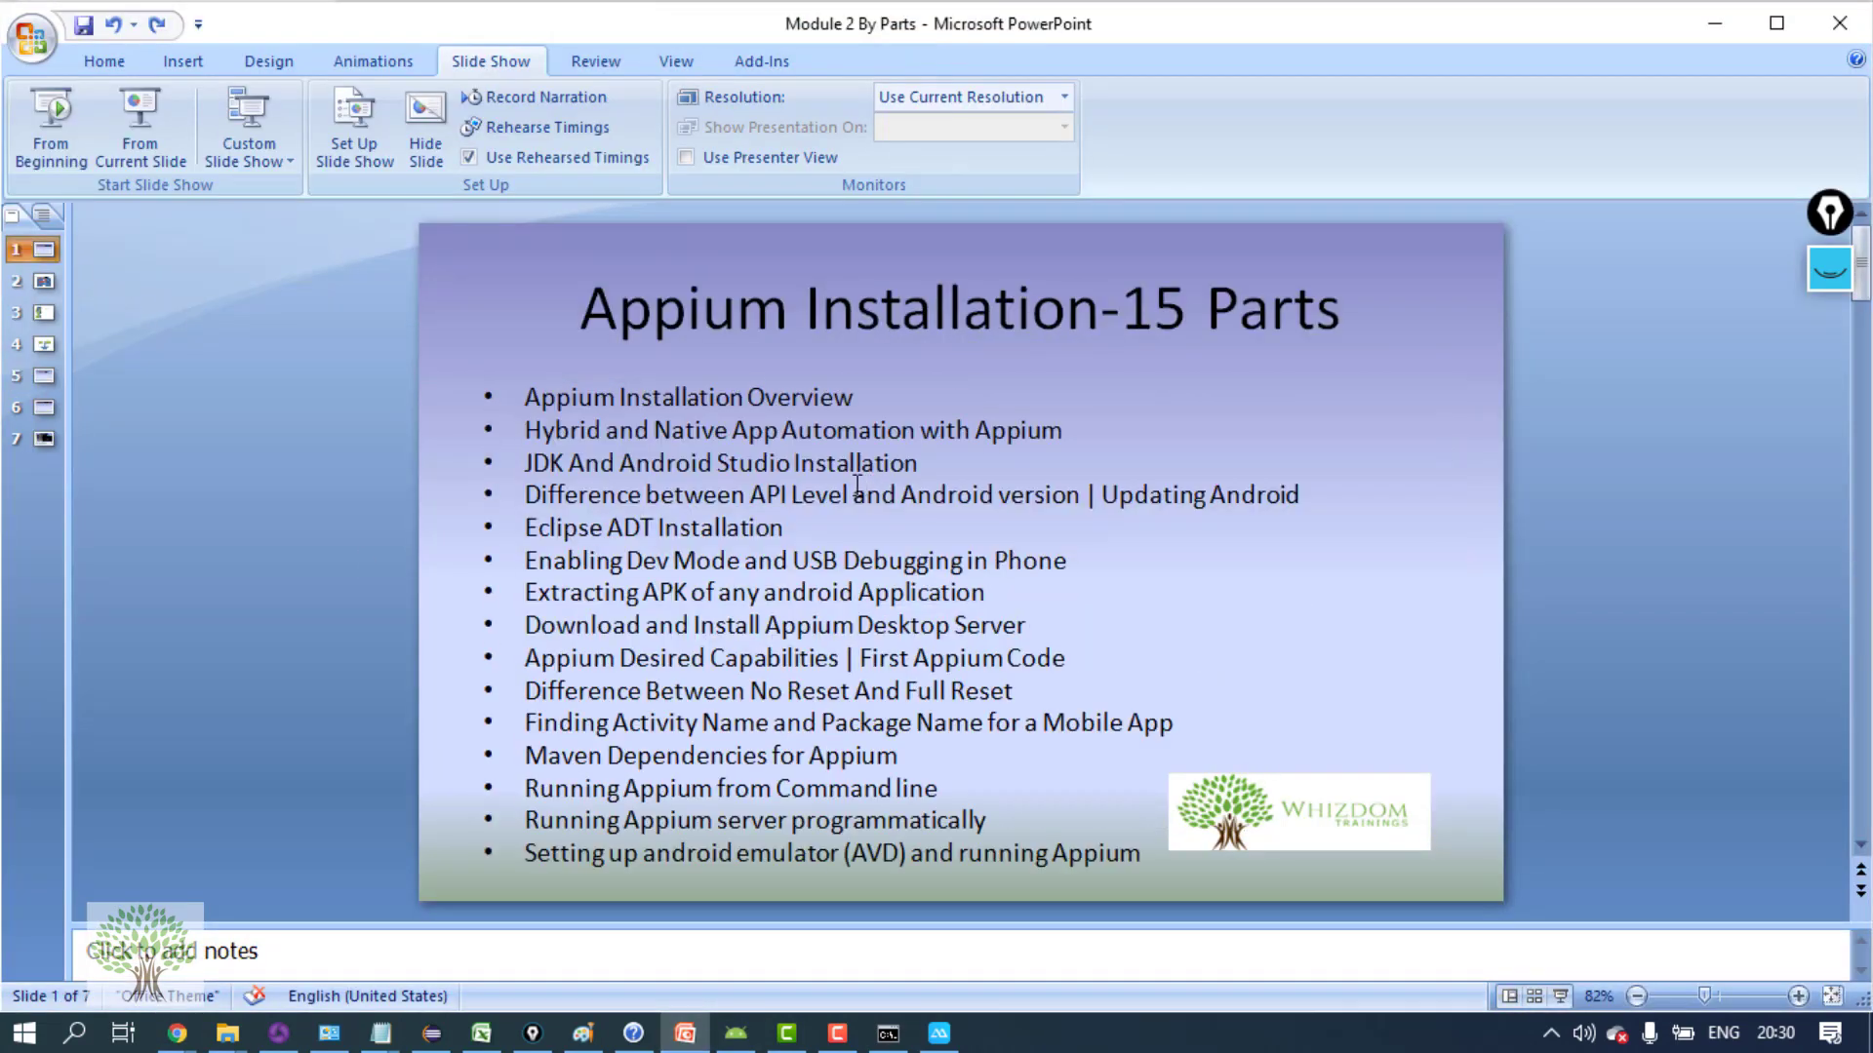
Highlight the whole Eclipse ADT Installation item on the course outline slide
{"action": "triple_click", "coordinate": [882, 494]}
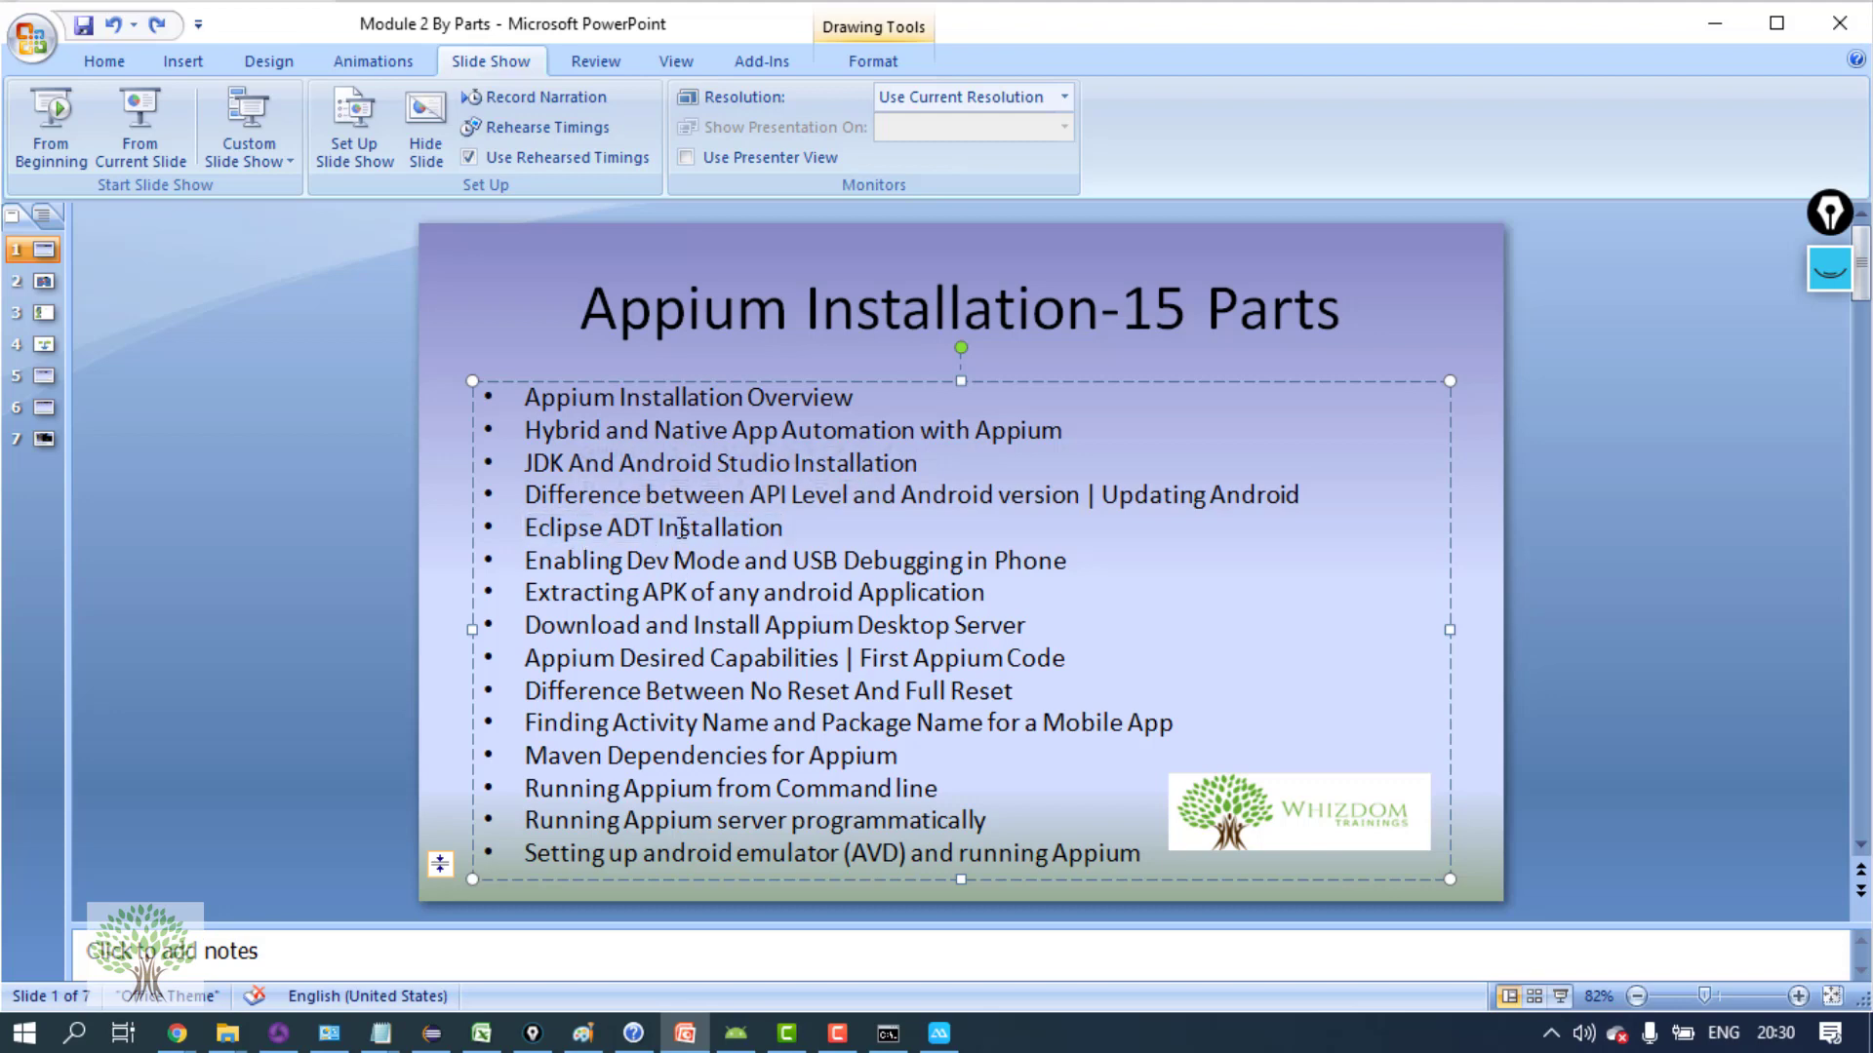
{"action": "double_click", "coordinate": [719, 526]}
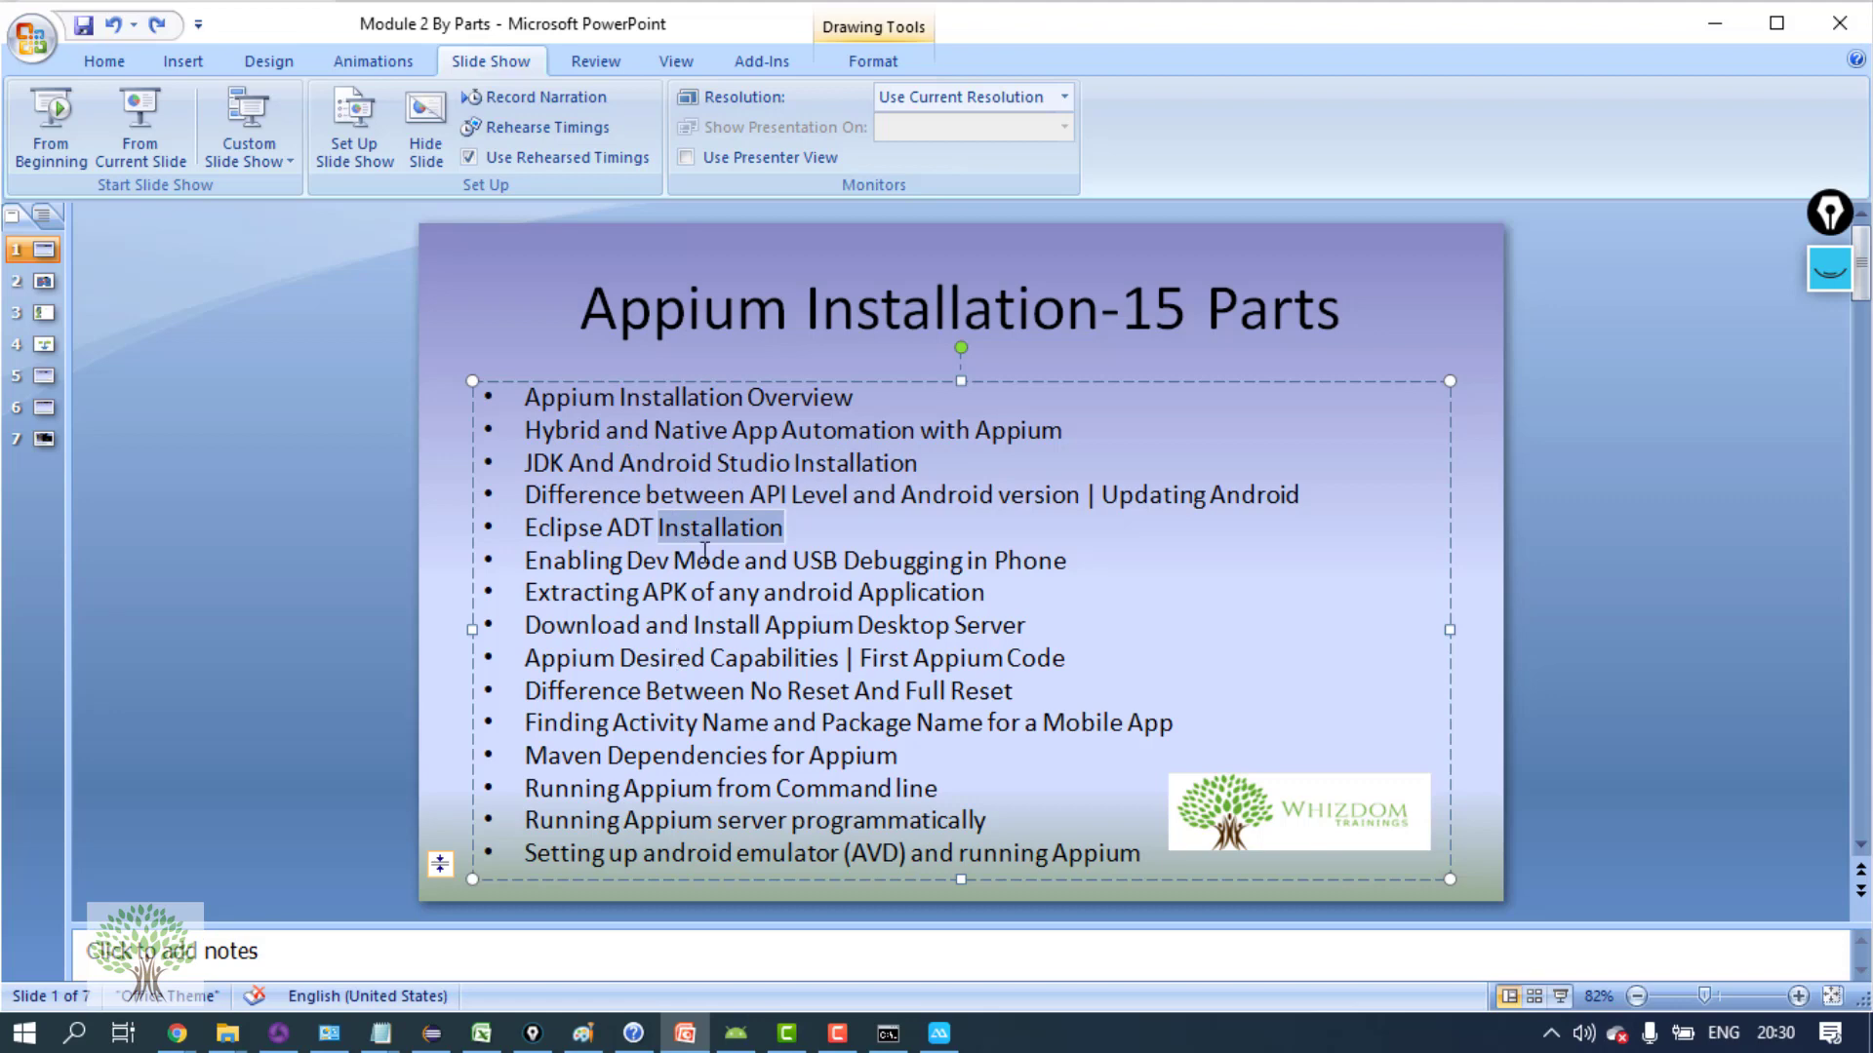
{"action": "left_click", "coordinate": [616, 526]}
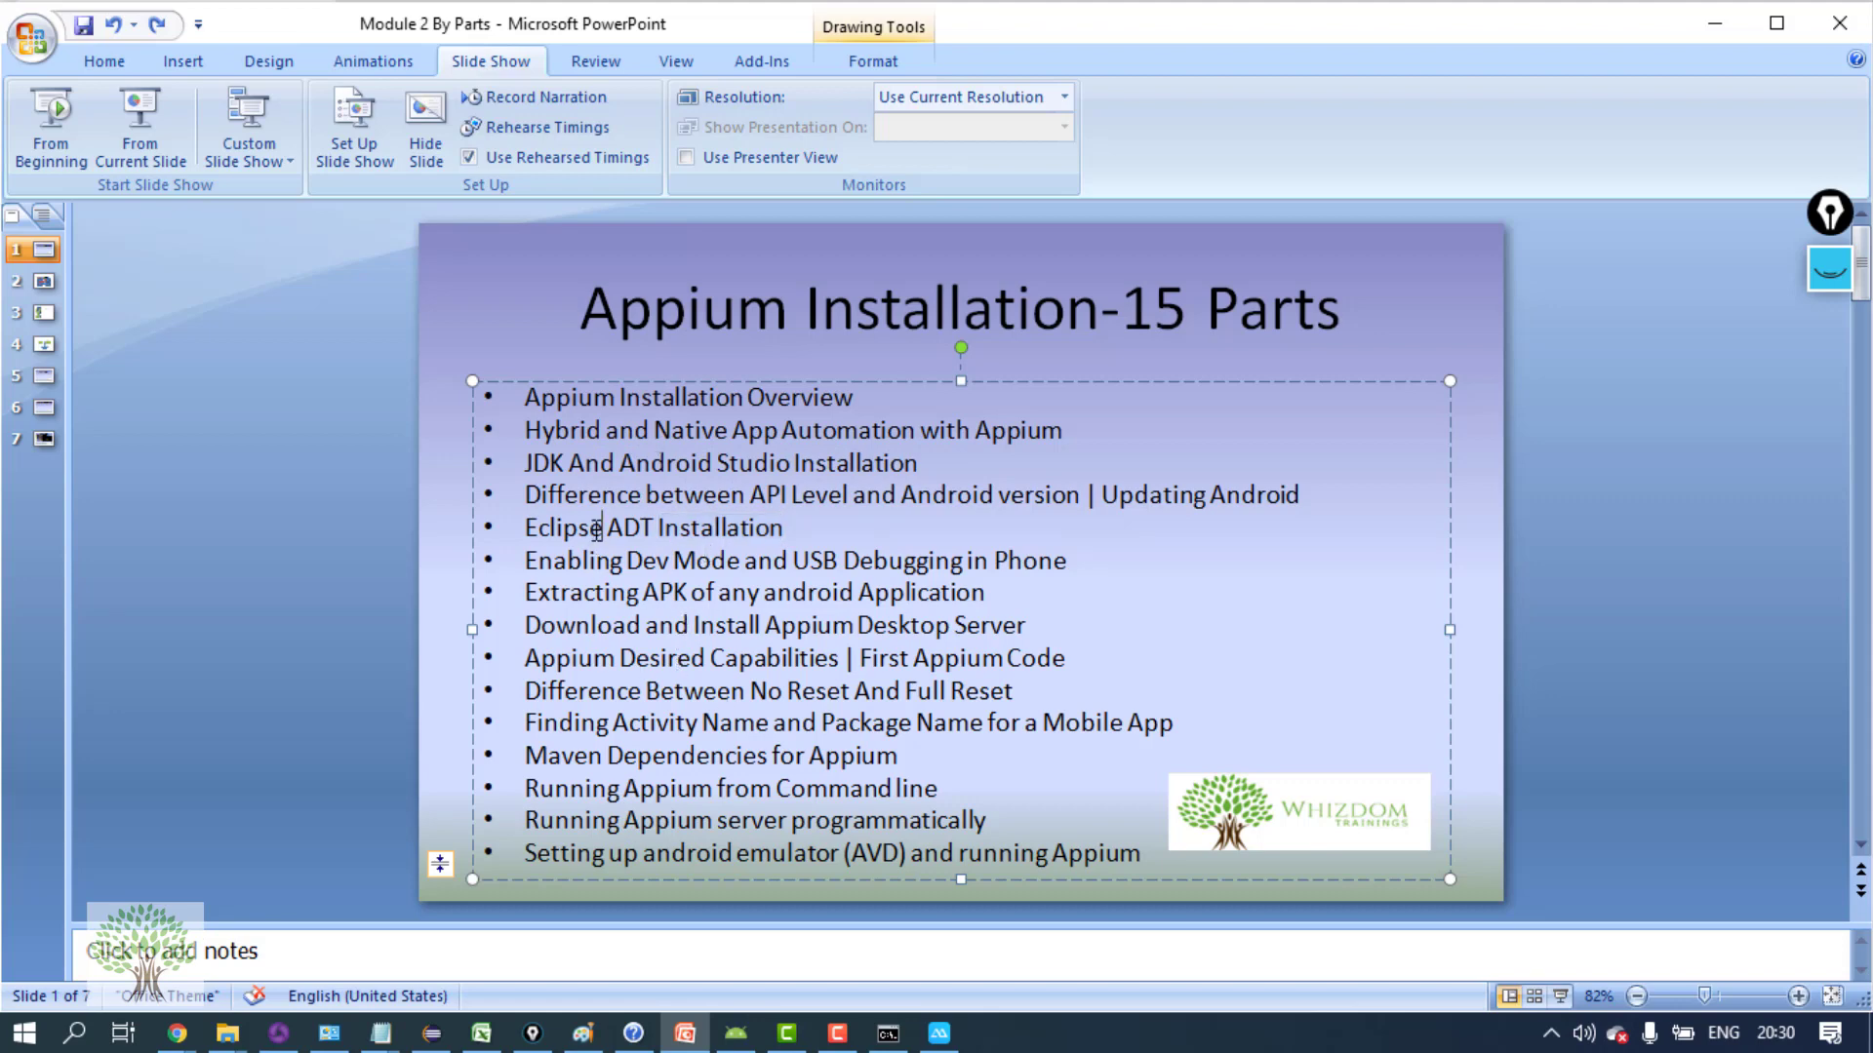
{"action": "triple_click", "coordinate": [651, 527]}
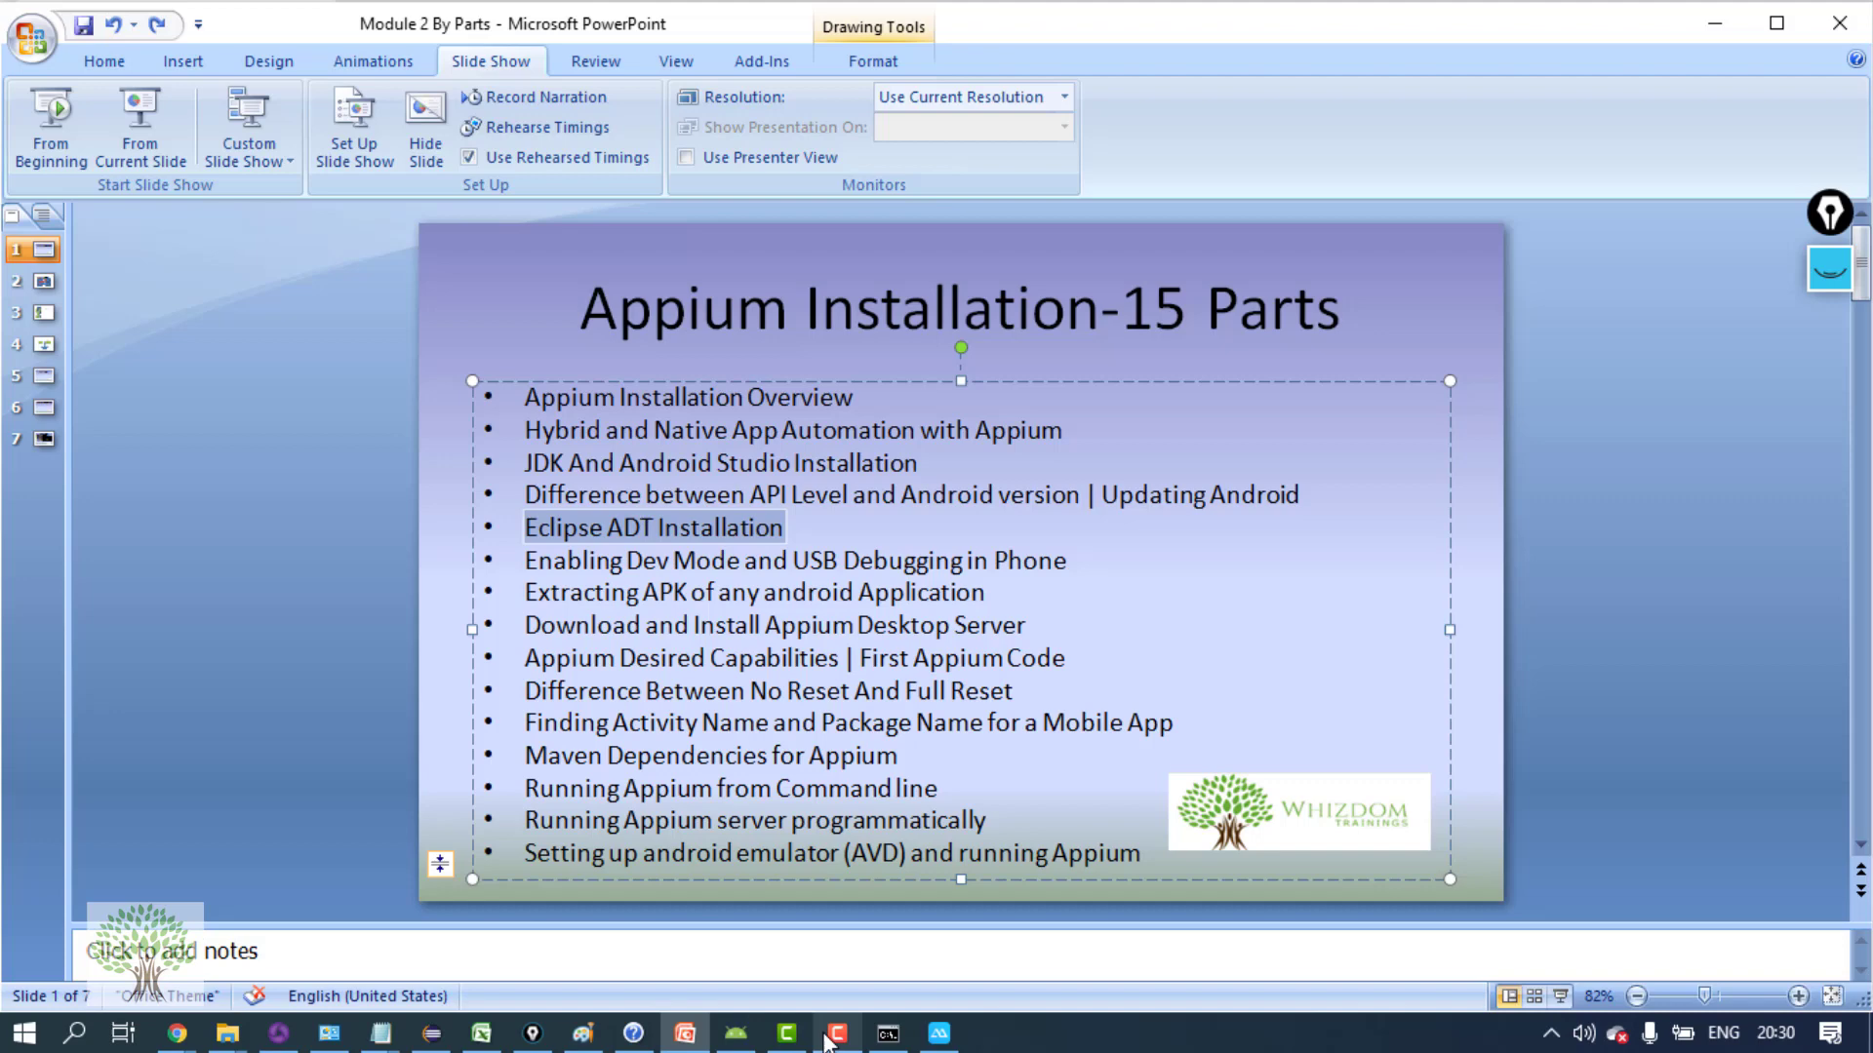